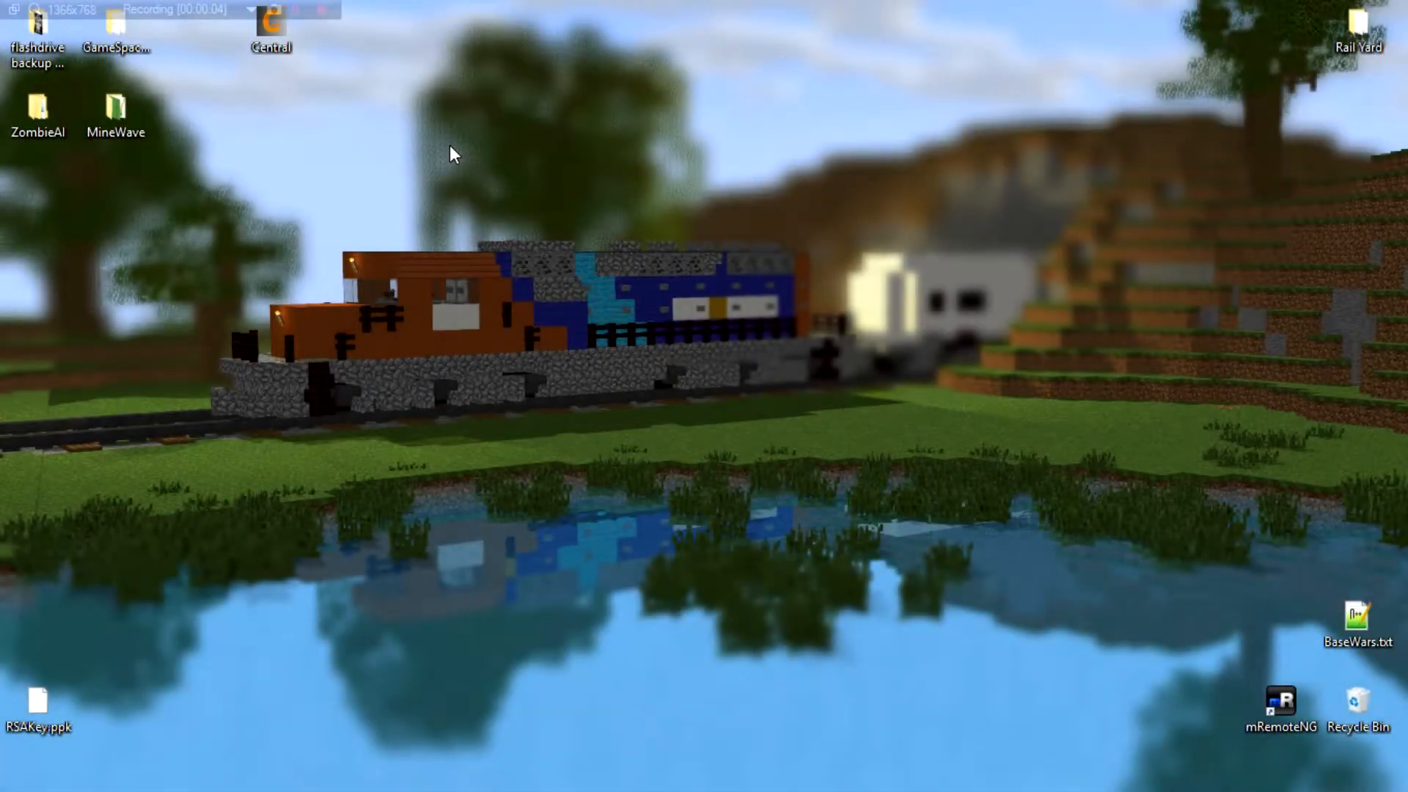
mouse_move(659, 434)
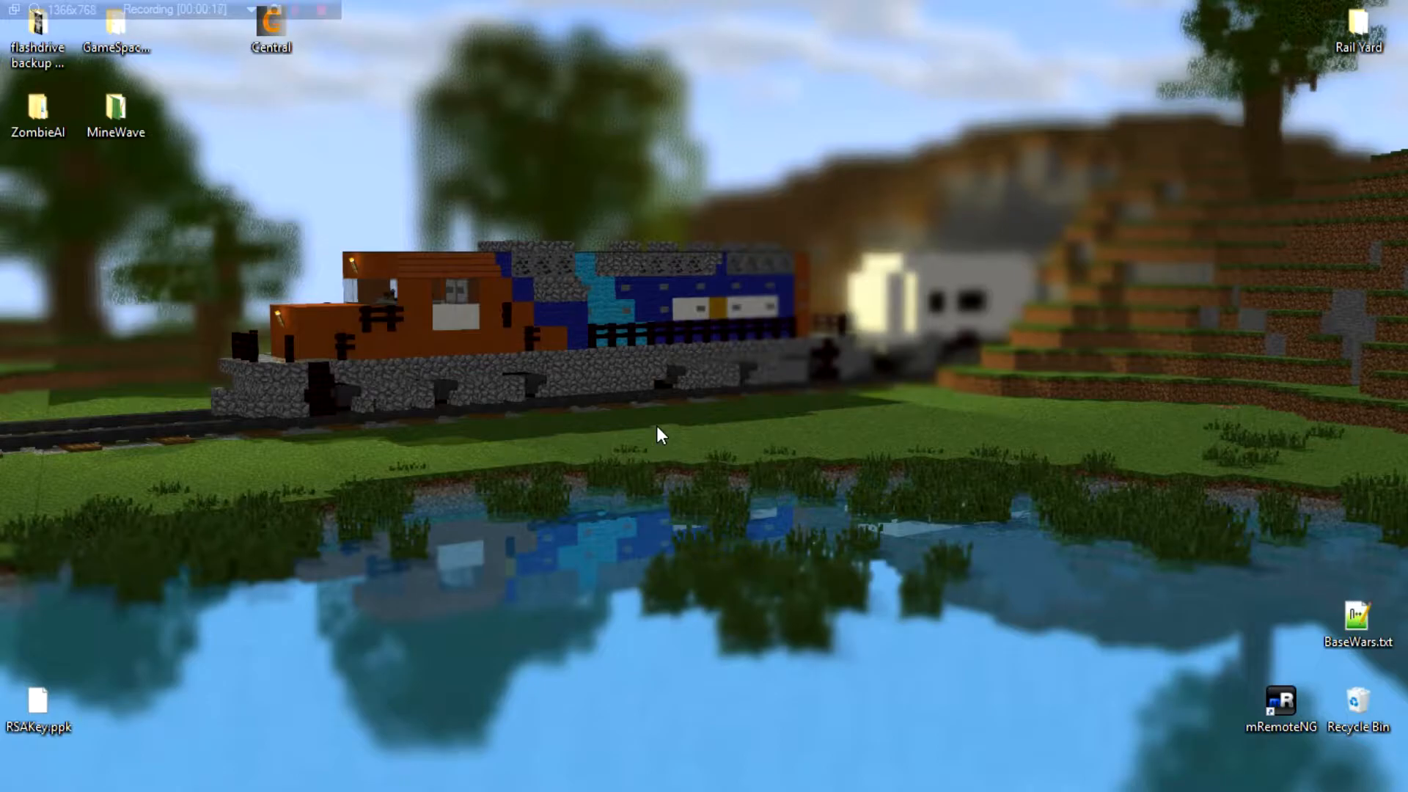
mouse_move(851, 399)
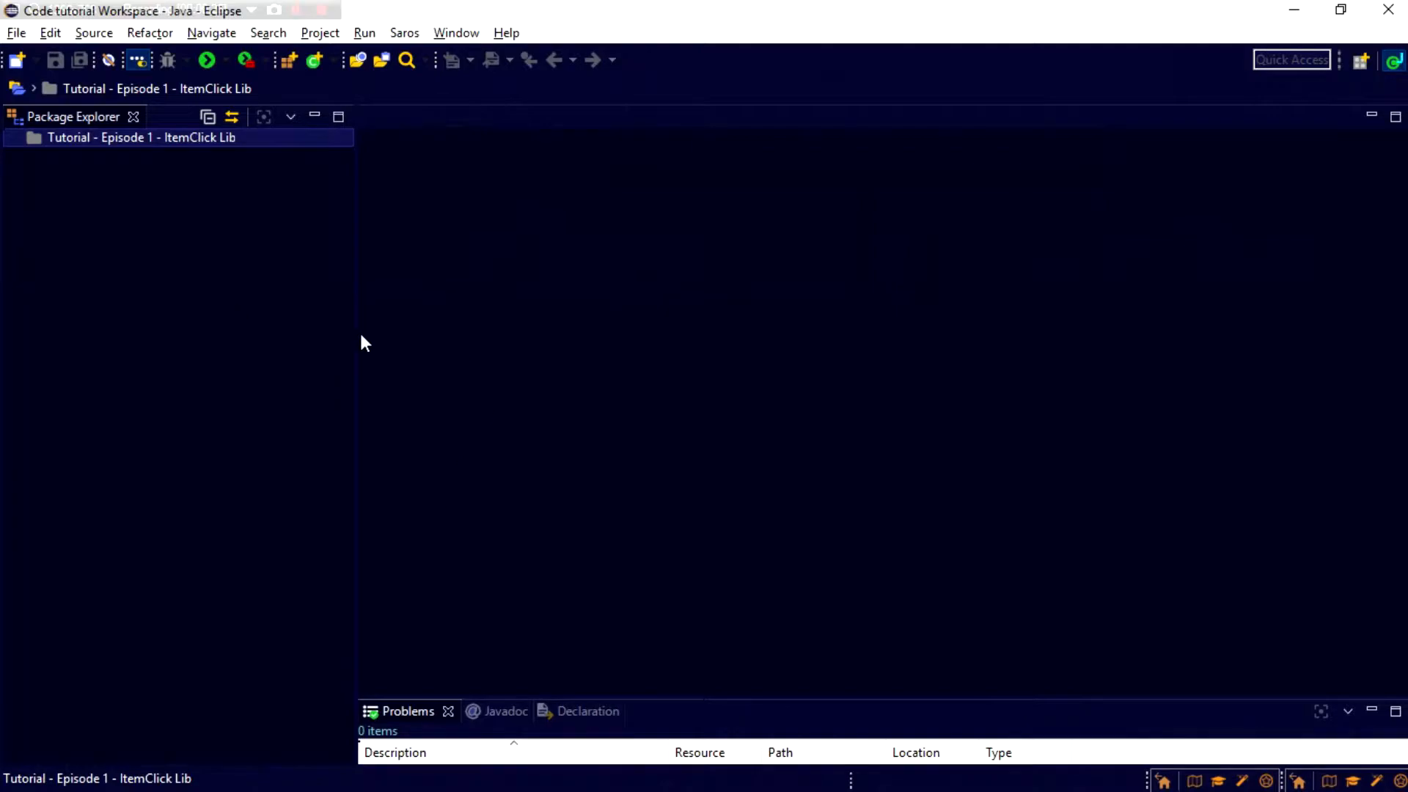
Step: Bring up the Package Explorer context menu to start a new Java project
right_click(179, 301)
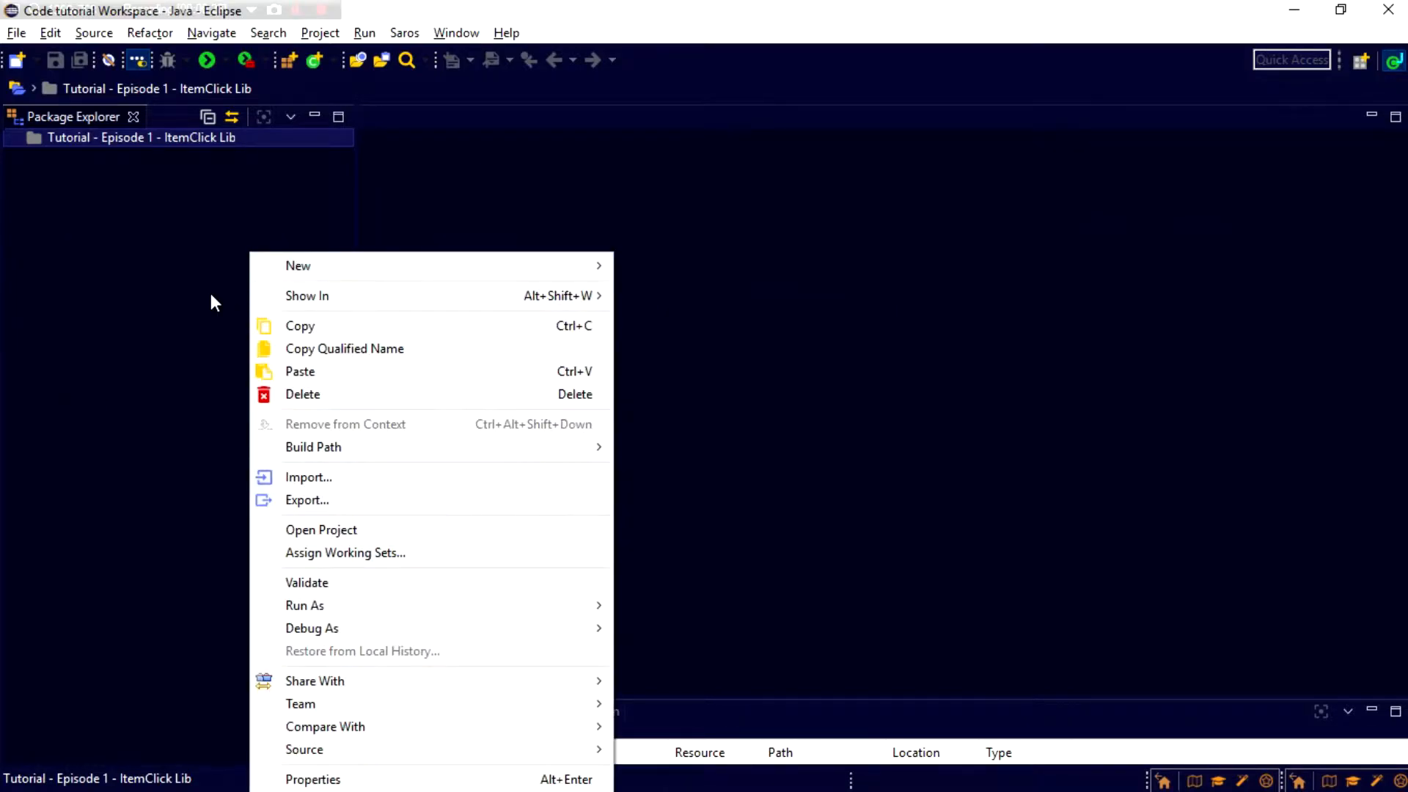
mouse_move(245, 270)
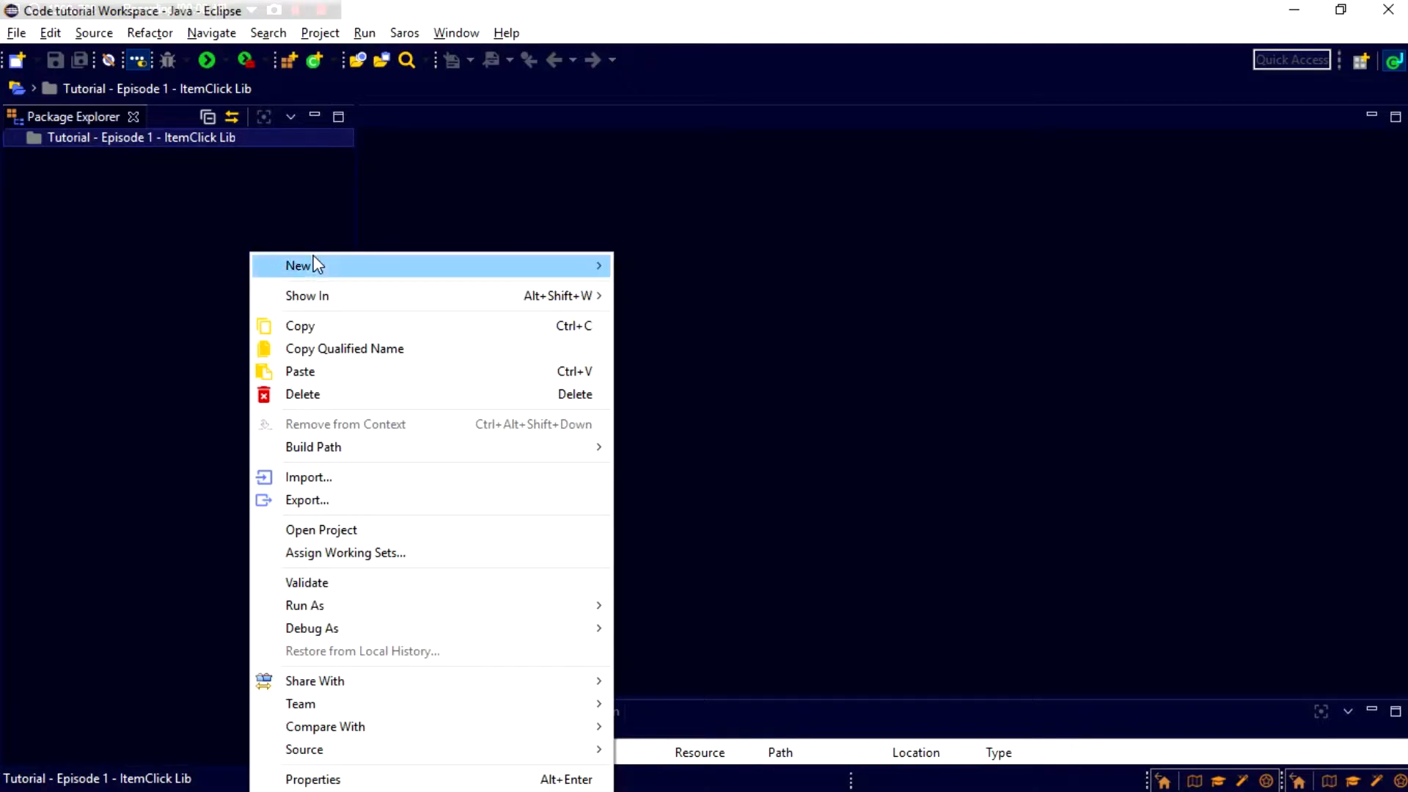
mouse_move(299, 265)
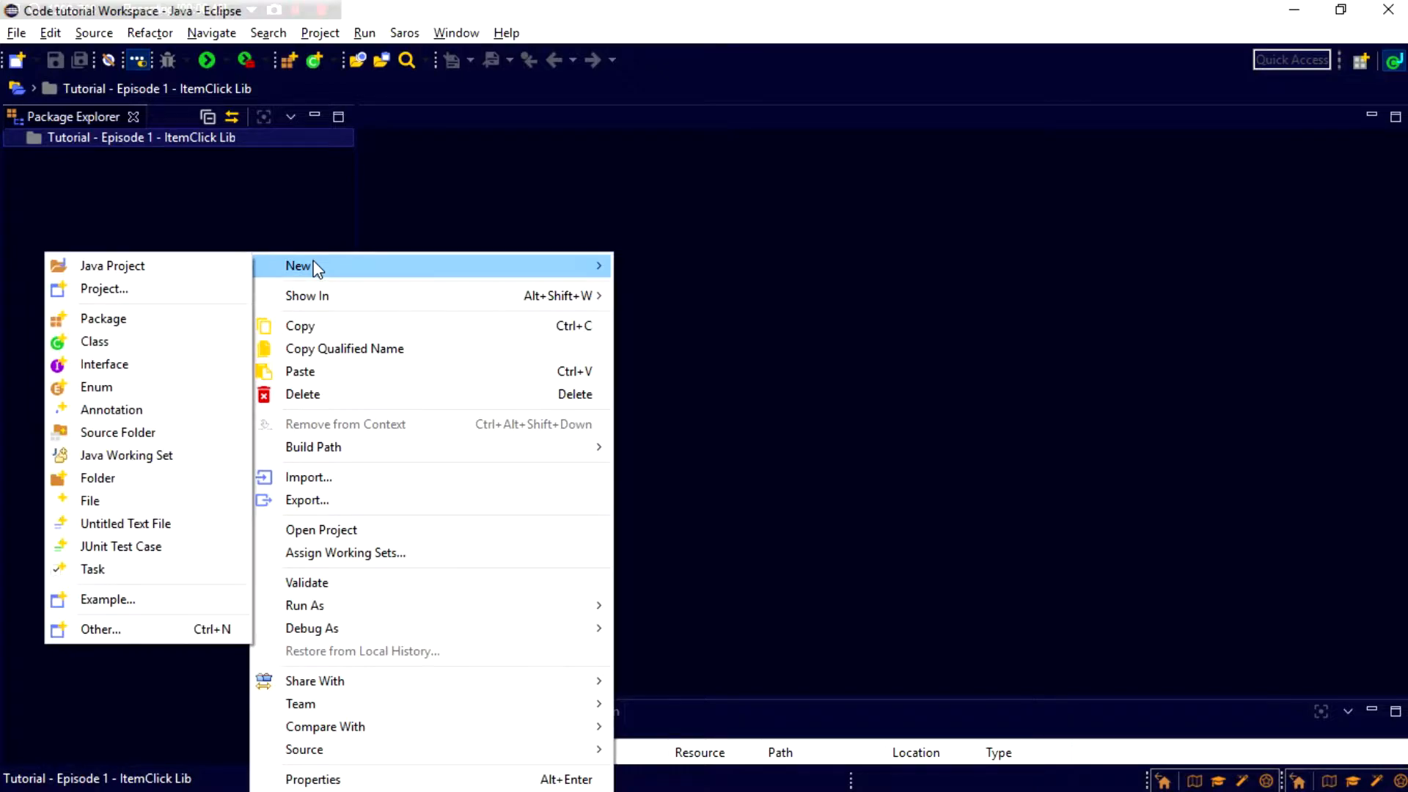
mouse_move(113, 266)
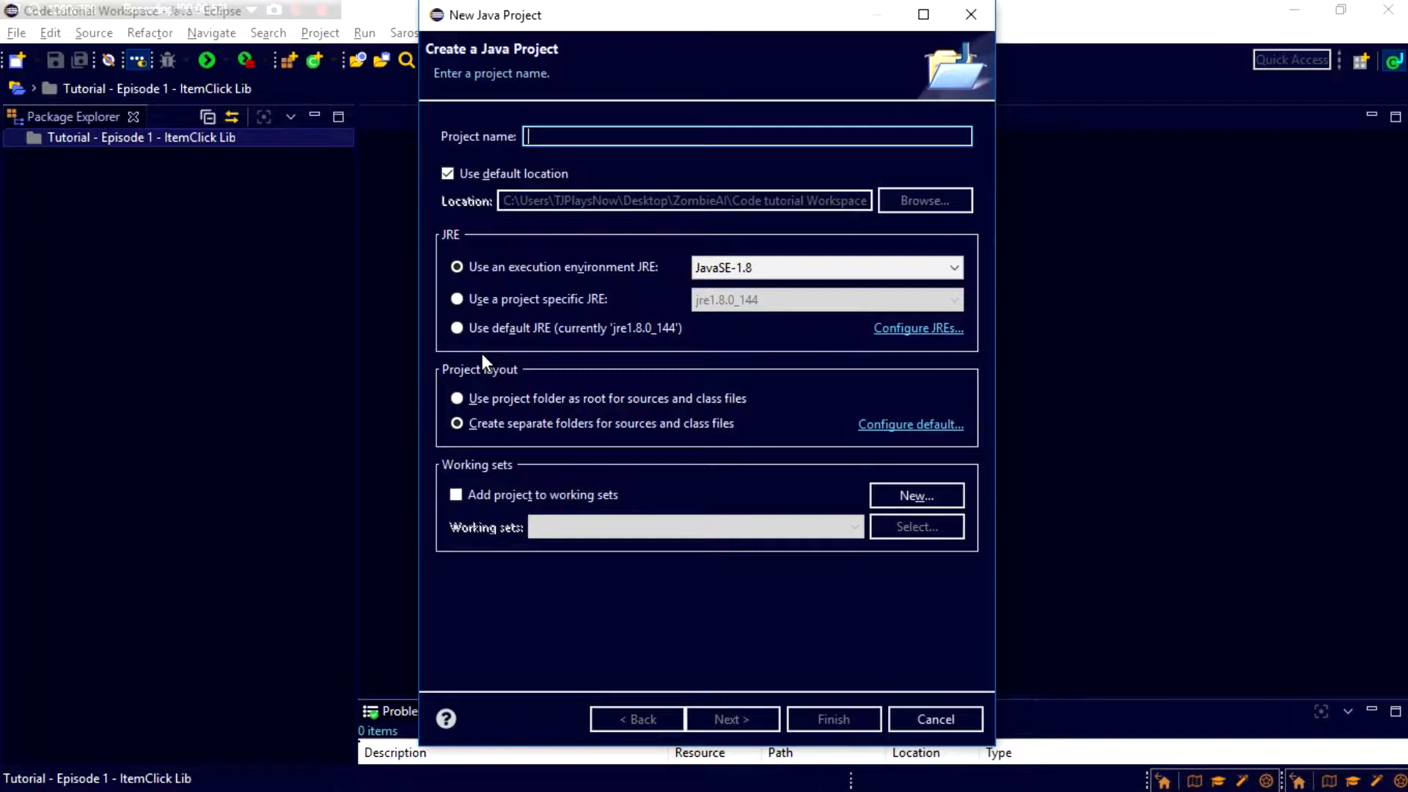
Step: Name the project 'Tutorial - DBot - Episode 1' and finish creating it
type("Tutorial")
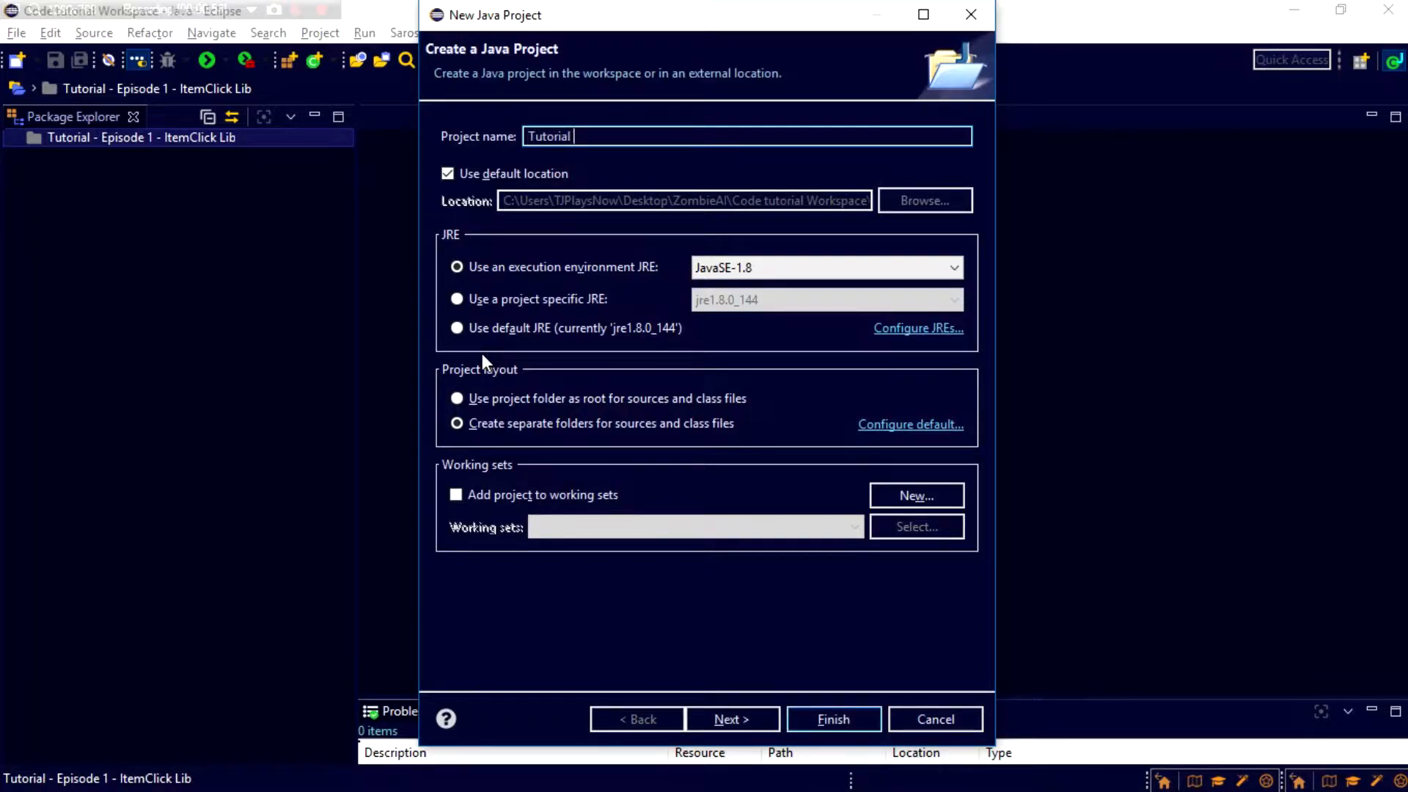
type("- DBot - Episode 1")
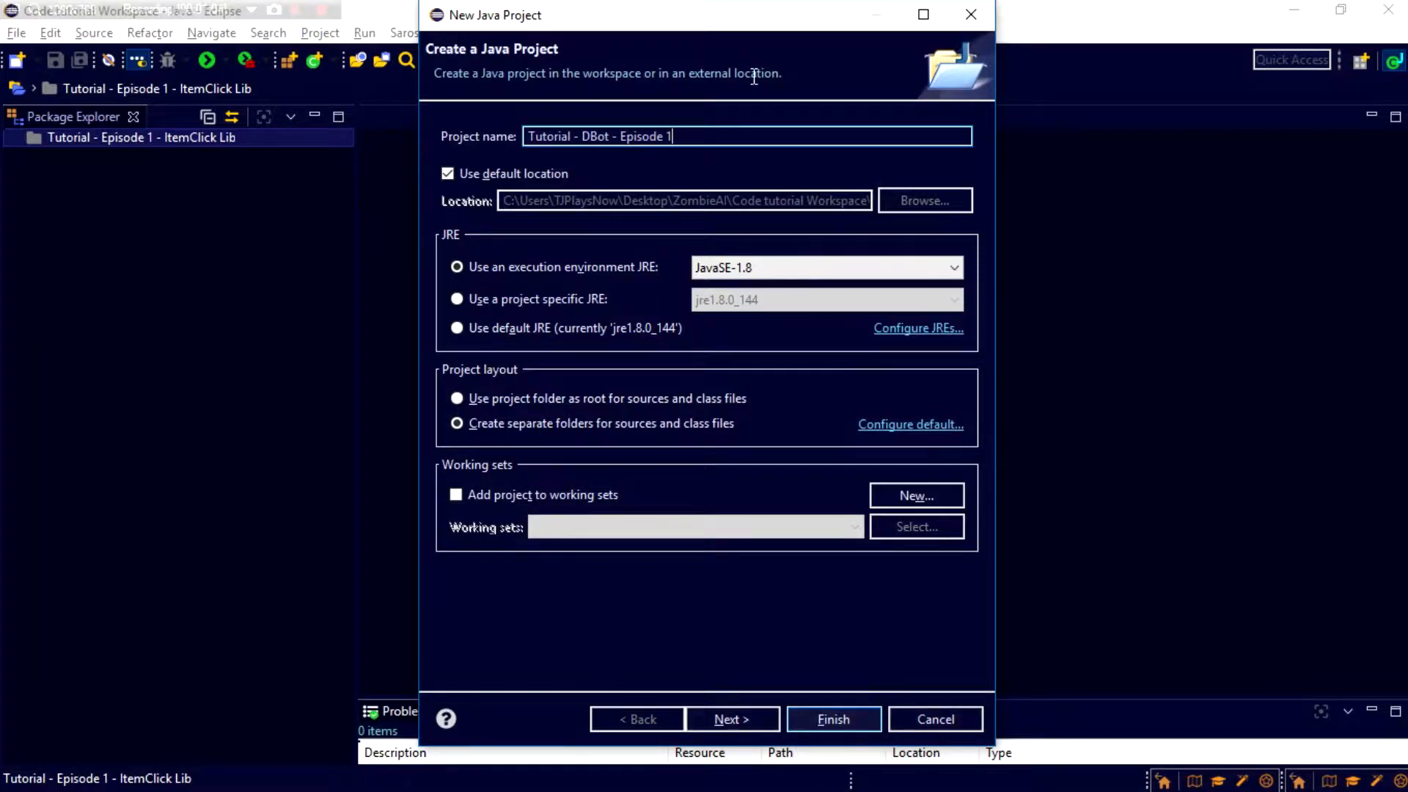
left_click(833, 719)
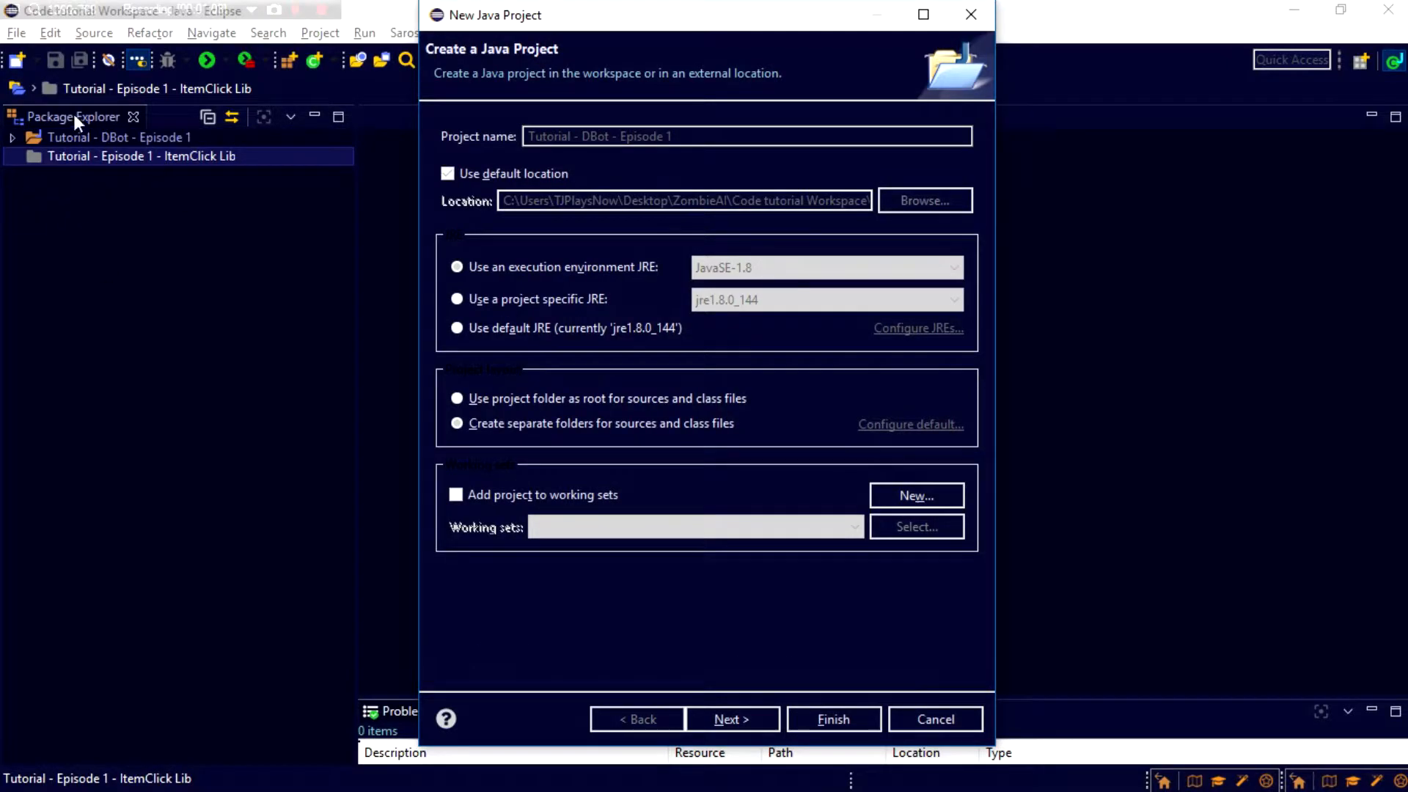
left_click(832, 719)
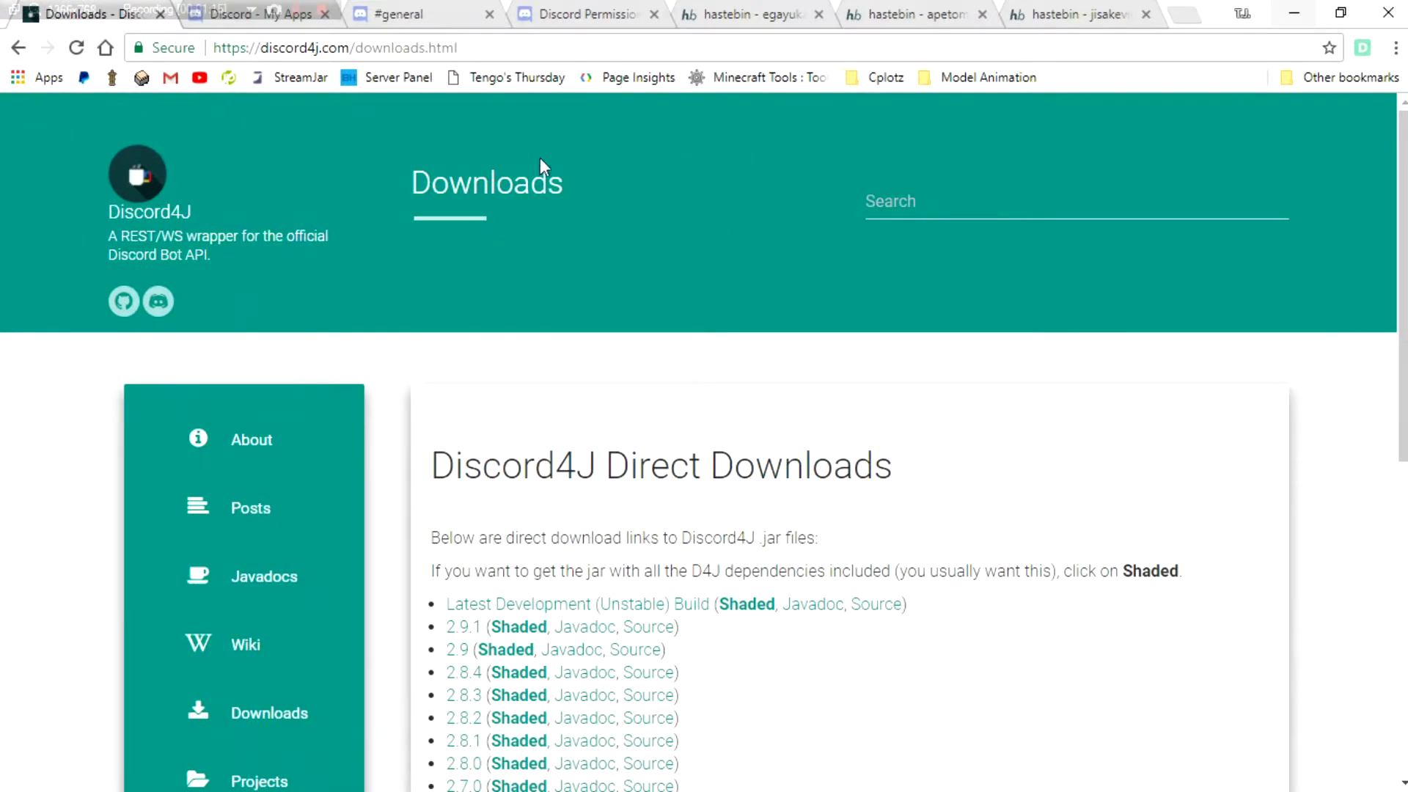
mouse_move(589, 195)
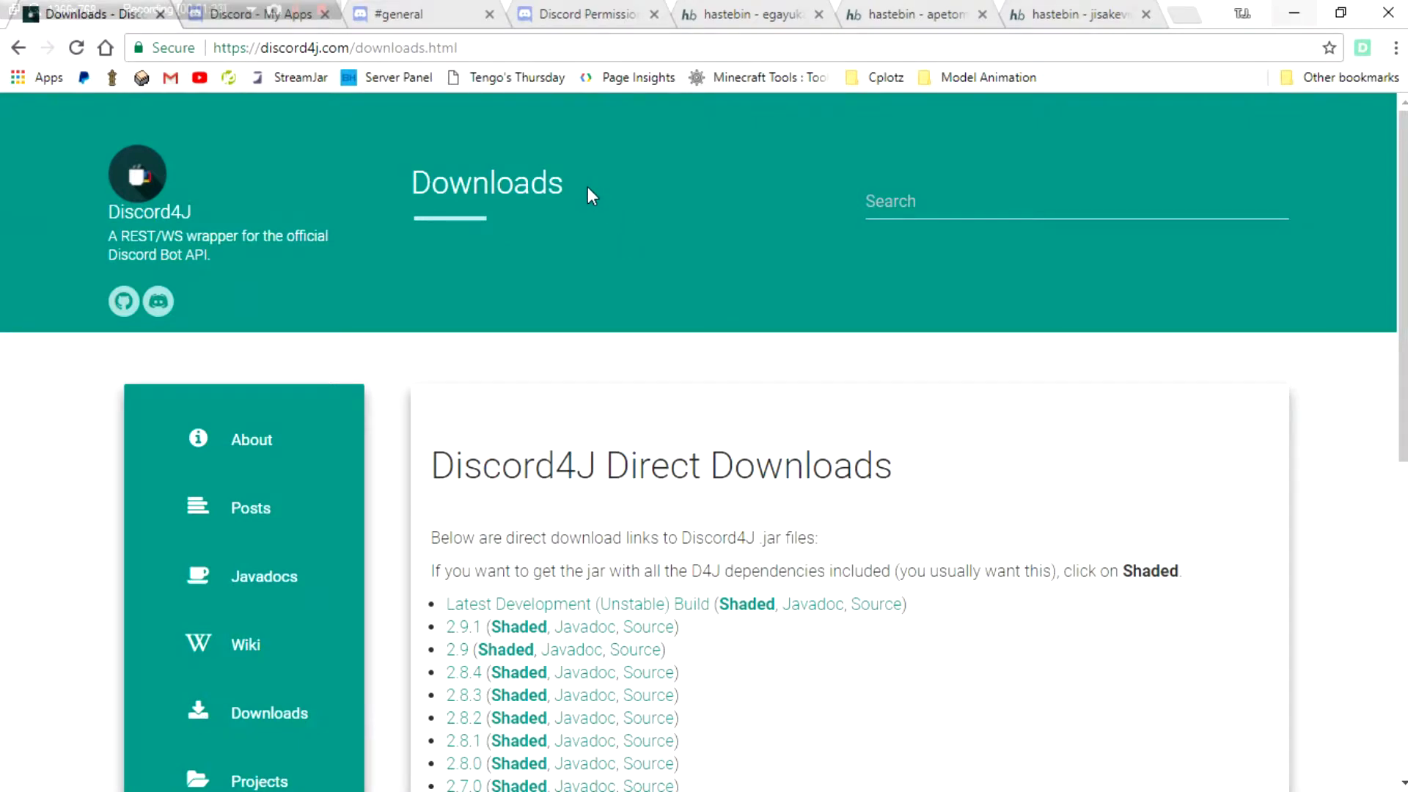
Step: Download the Discord4J 2.9.1 shaded jar from the downloads page
scroll("down", 3)
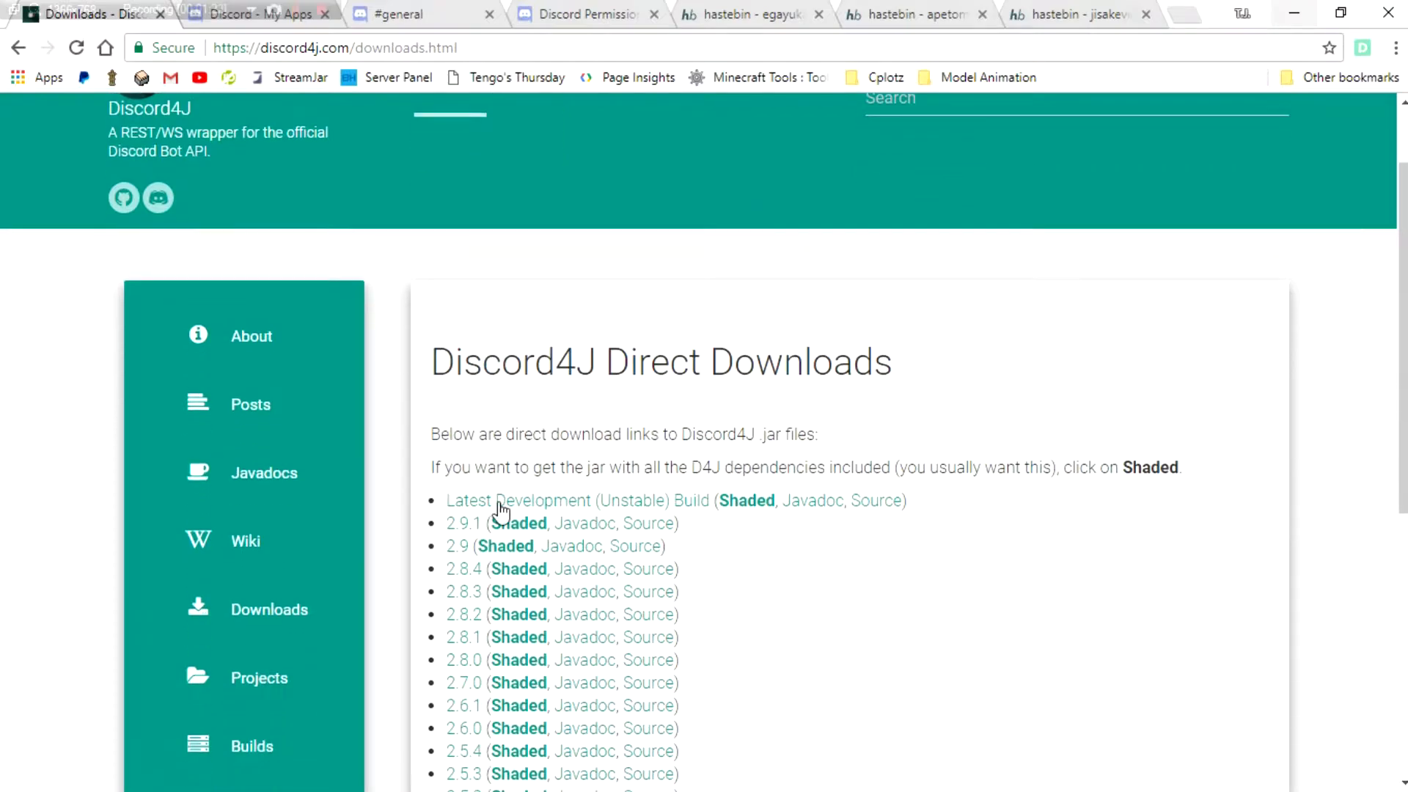
left_click(517, 524)
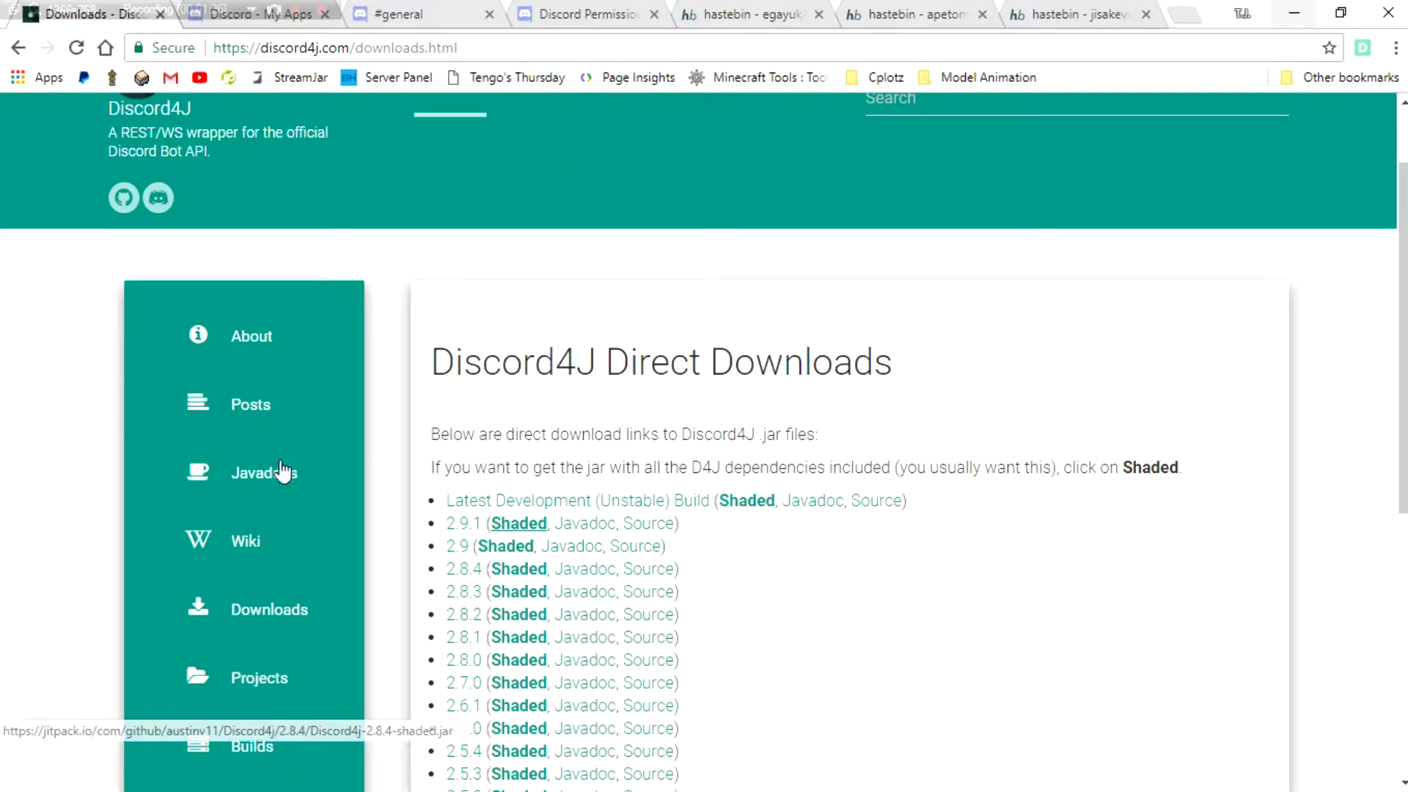
left_click(518, 524)
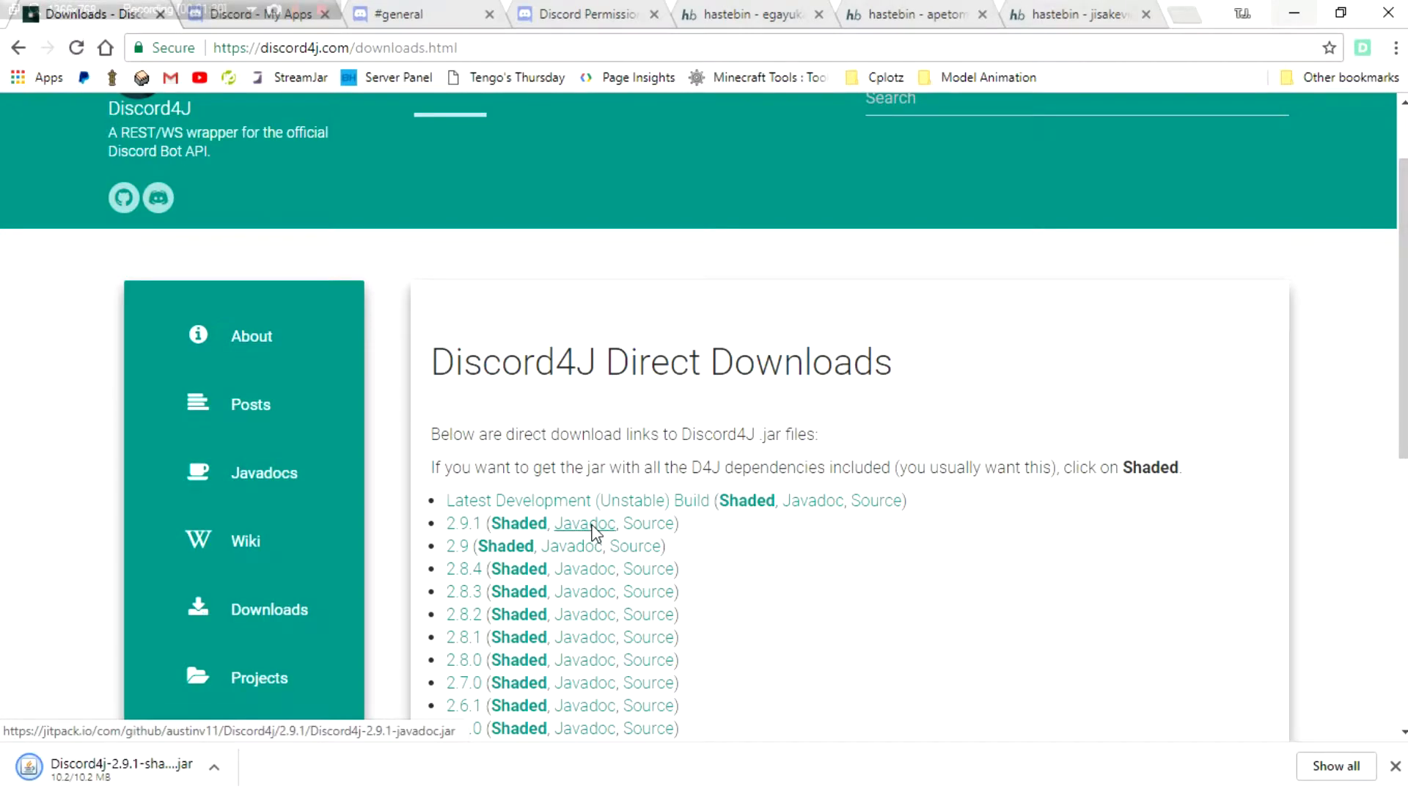
mouse_move(425, 603)
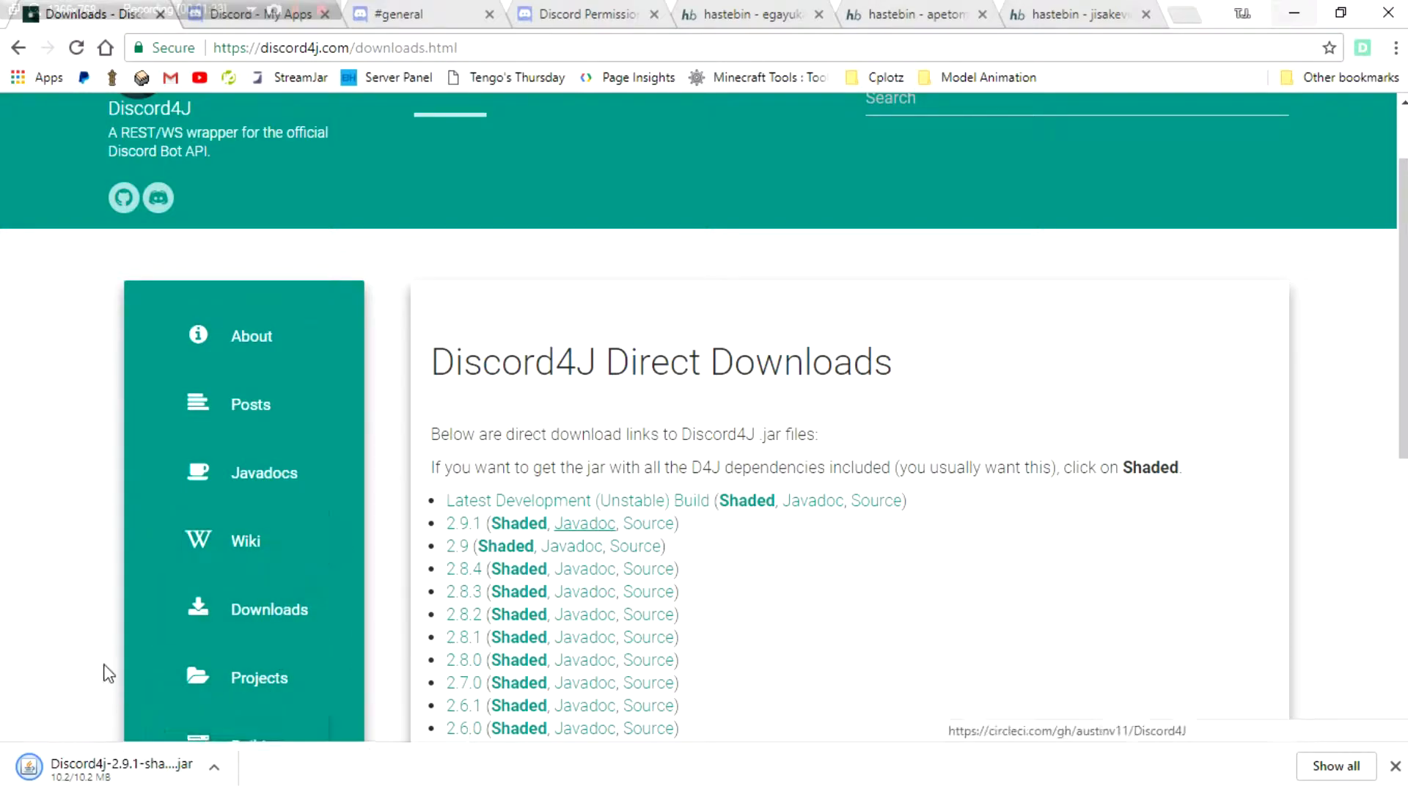
mouse_move(584, 524)
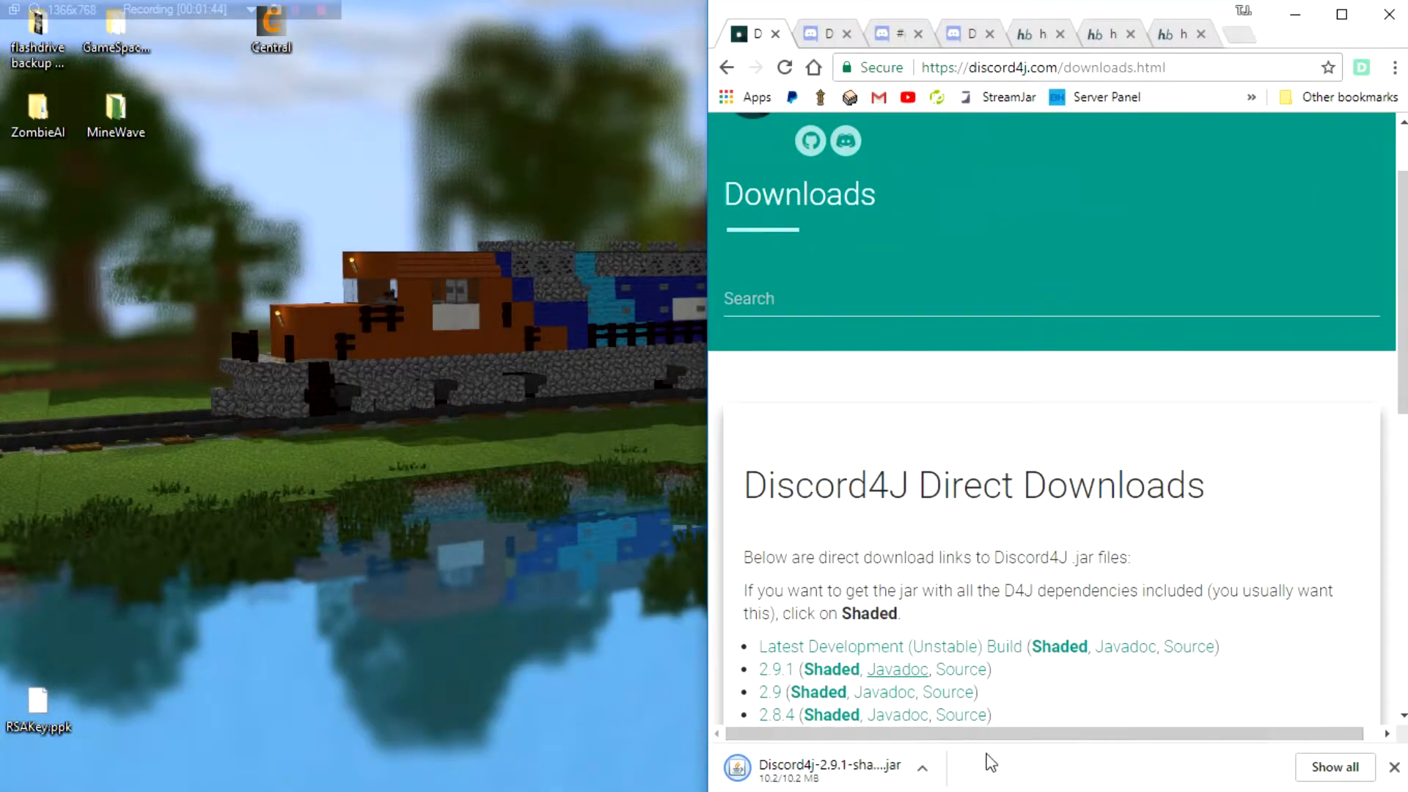
scroll("down", 3)
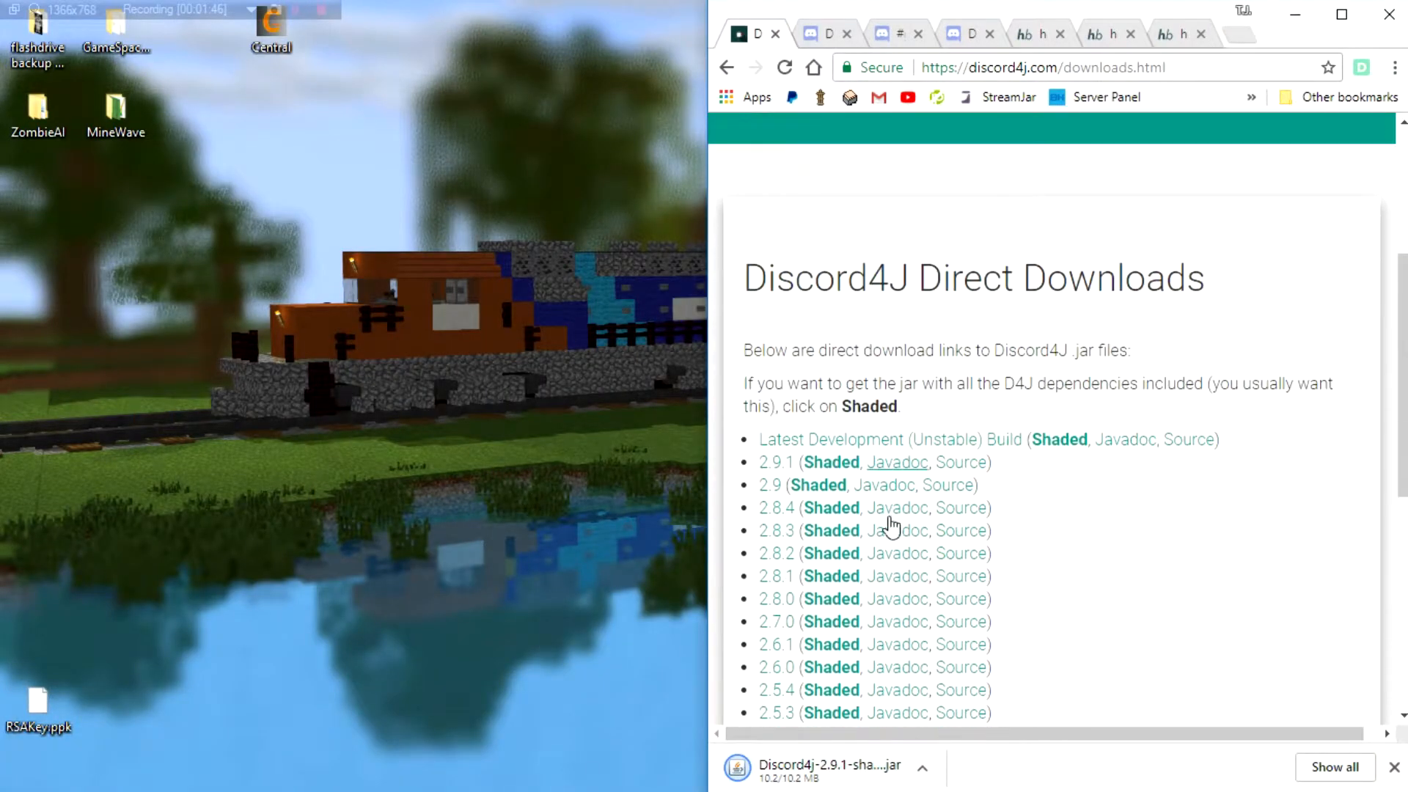
mouse_move(890, 754)
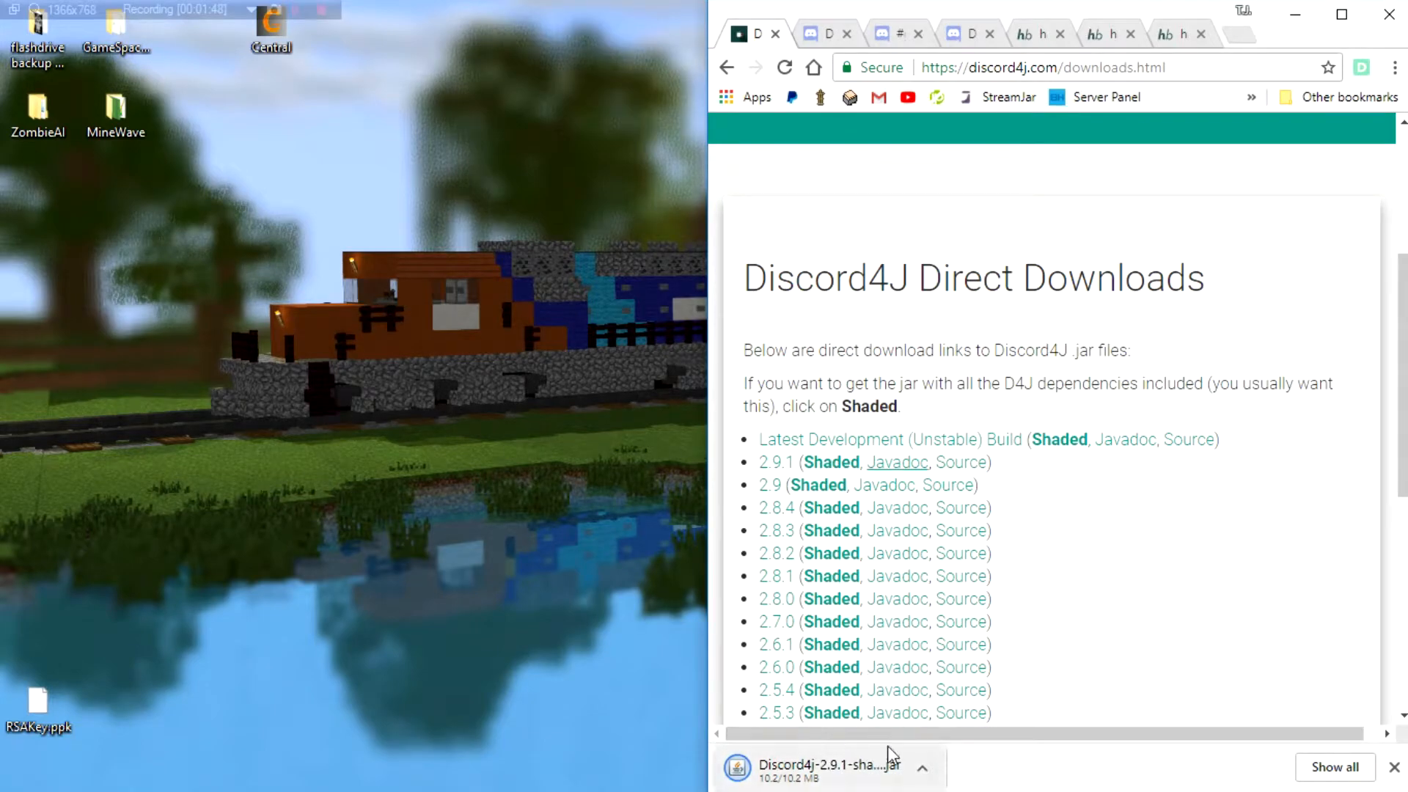
mouse_move(960, 462)
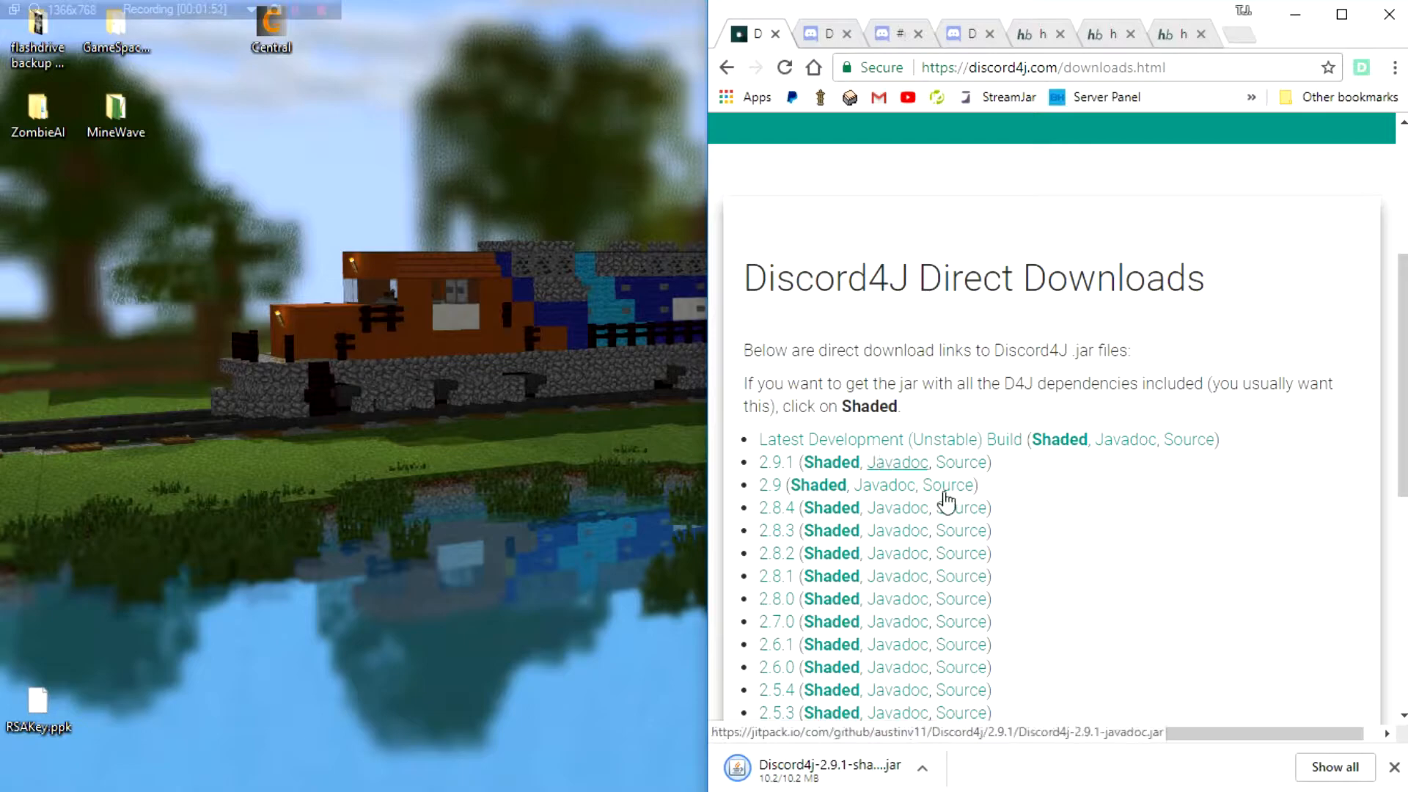
mouse_move(1087, 536)
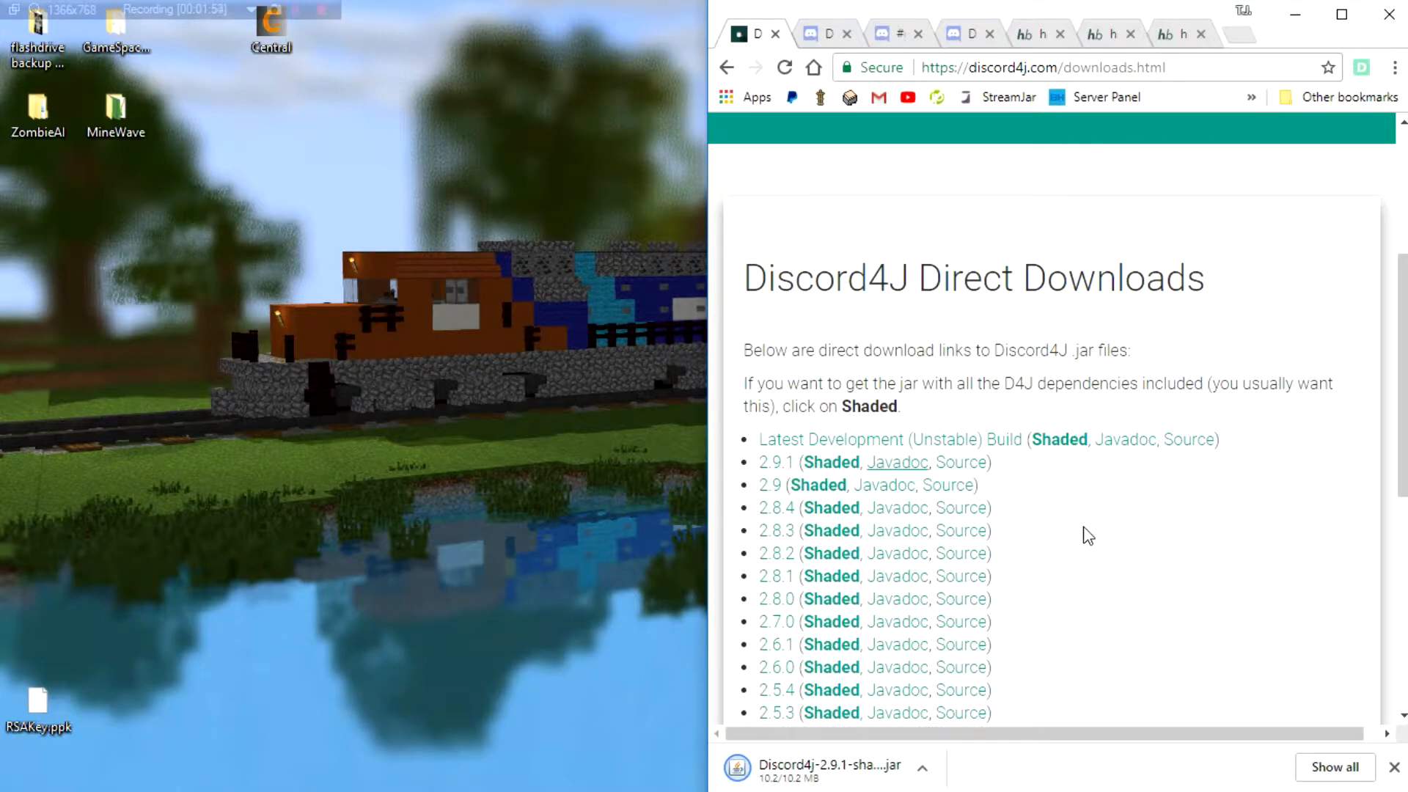
mouse_move(1266, 513)
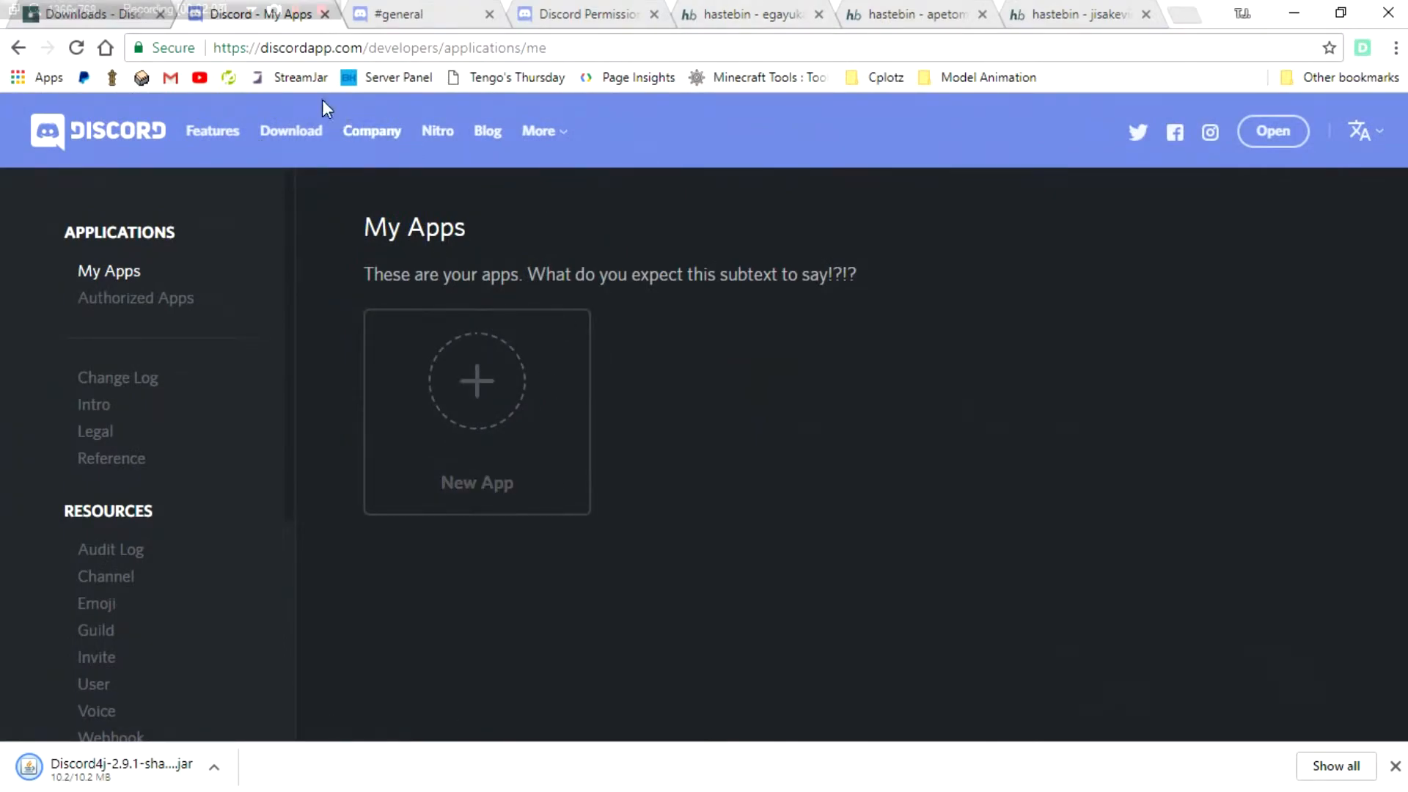
mouse_move(678, 70)
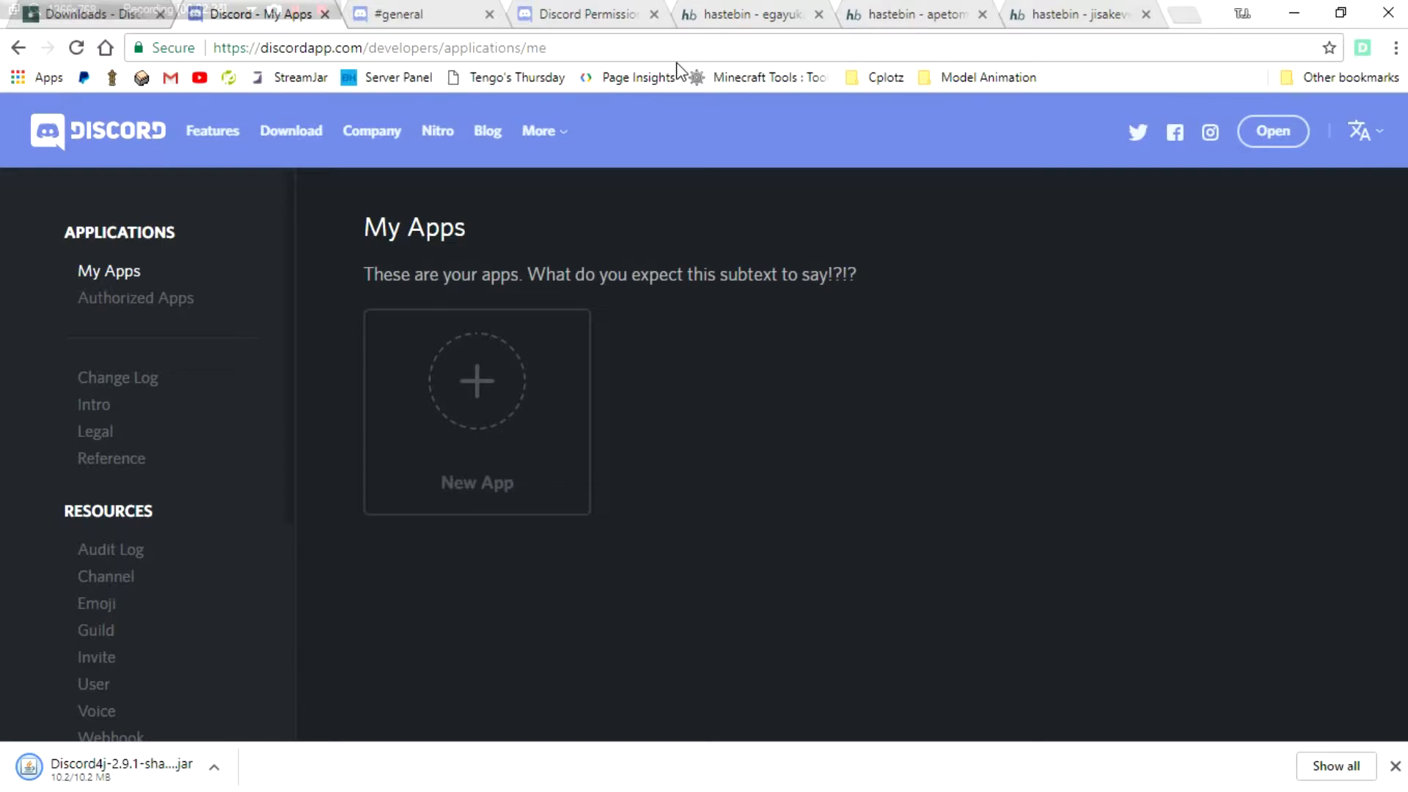
mouse_move(845, 339)
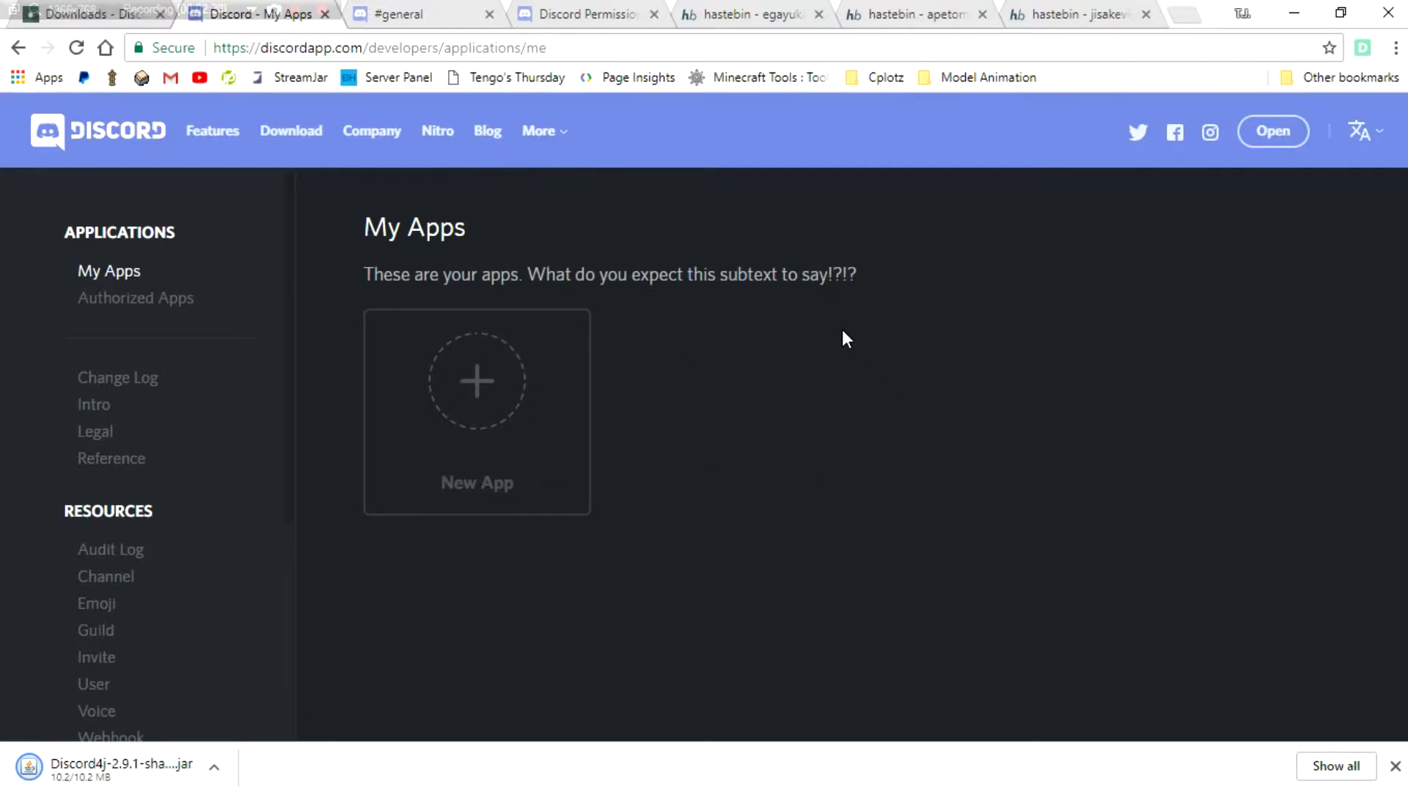
mouse_move(835, 355)
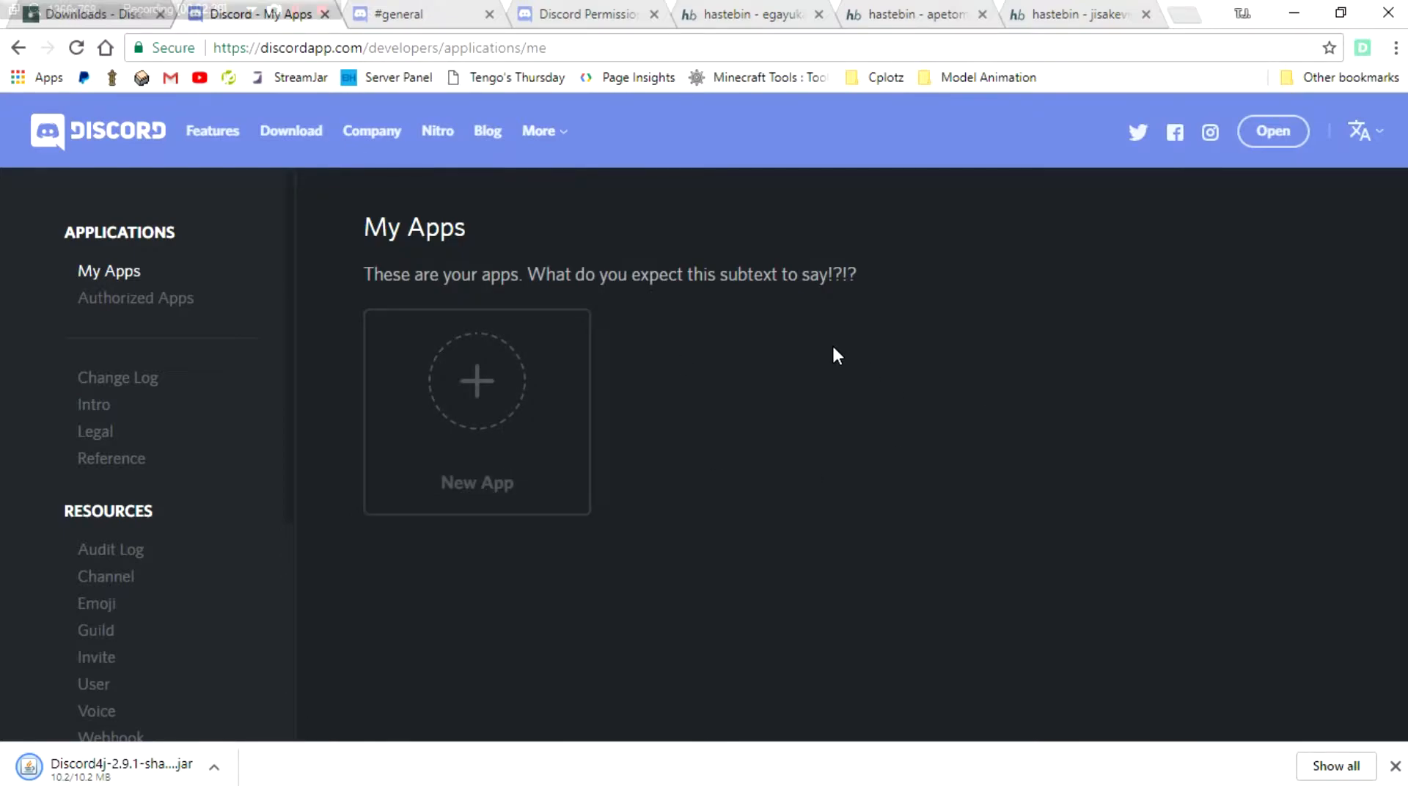
mouse_move(822, 329)
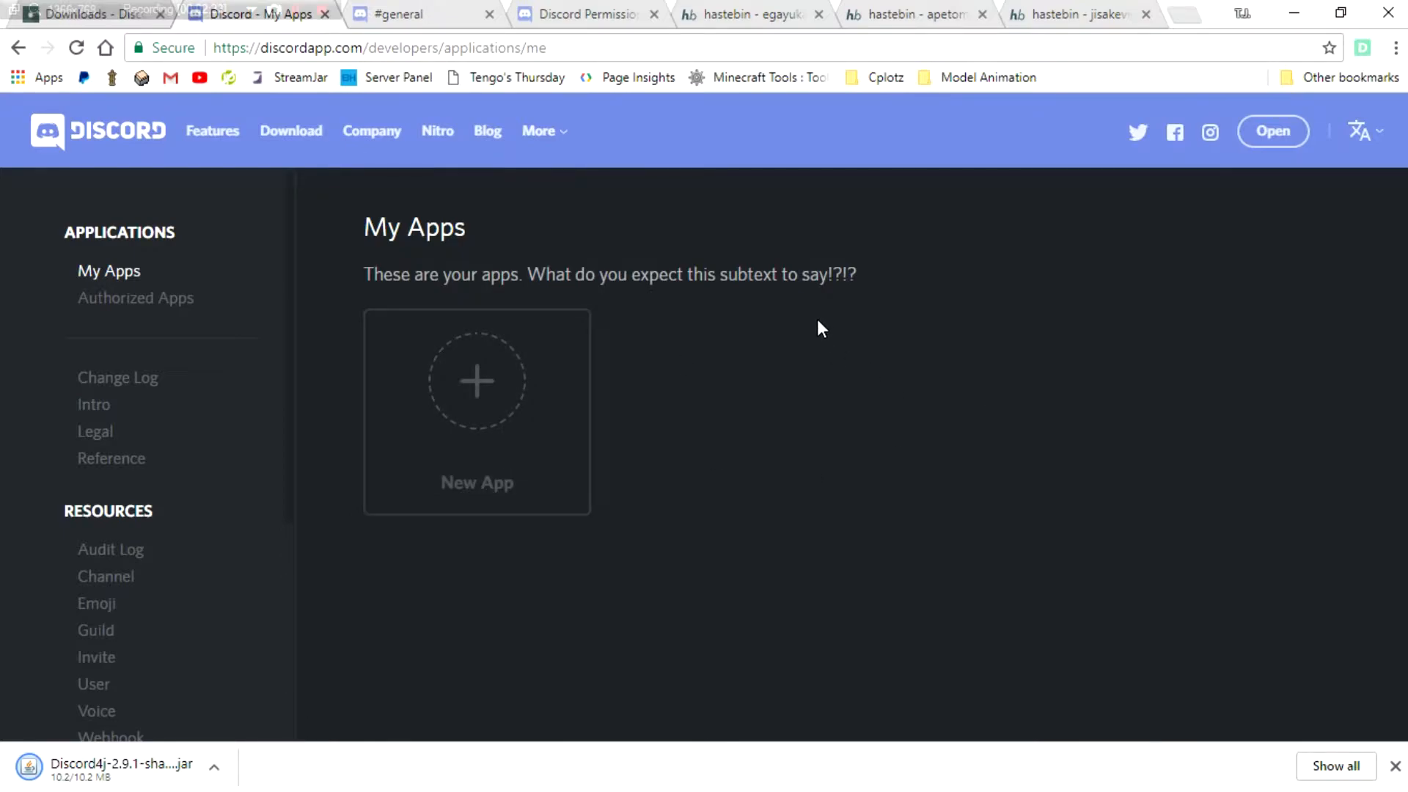
mouse_move(534, 385)
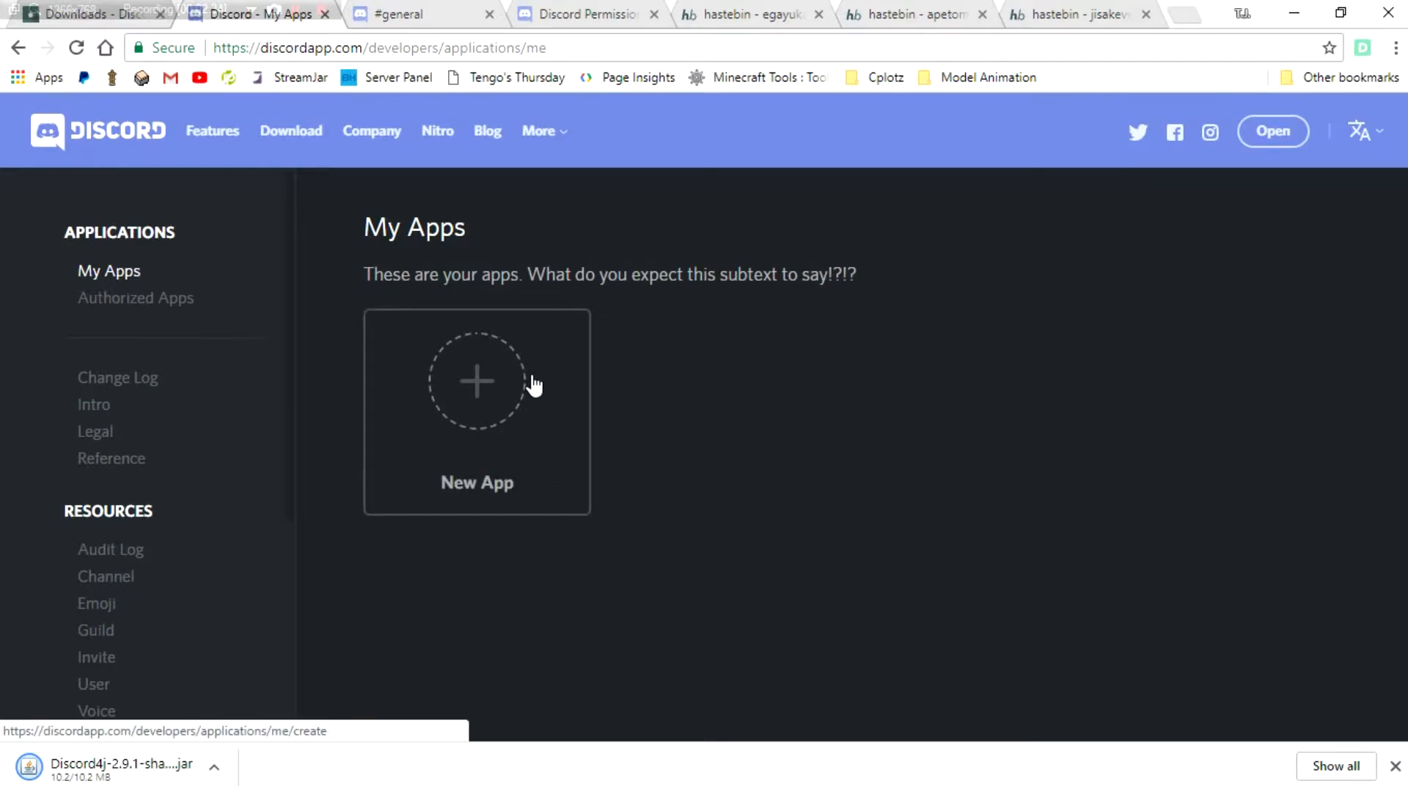
mouse_move(730, 361)
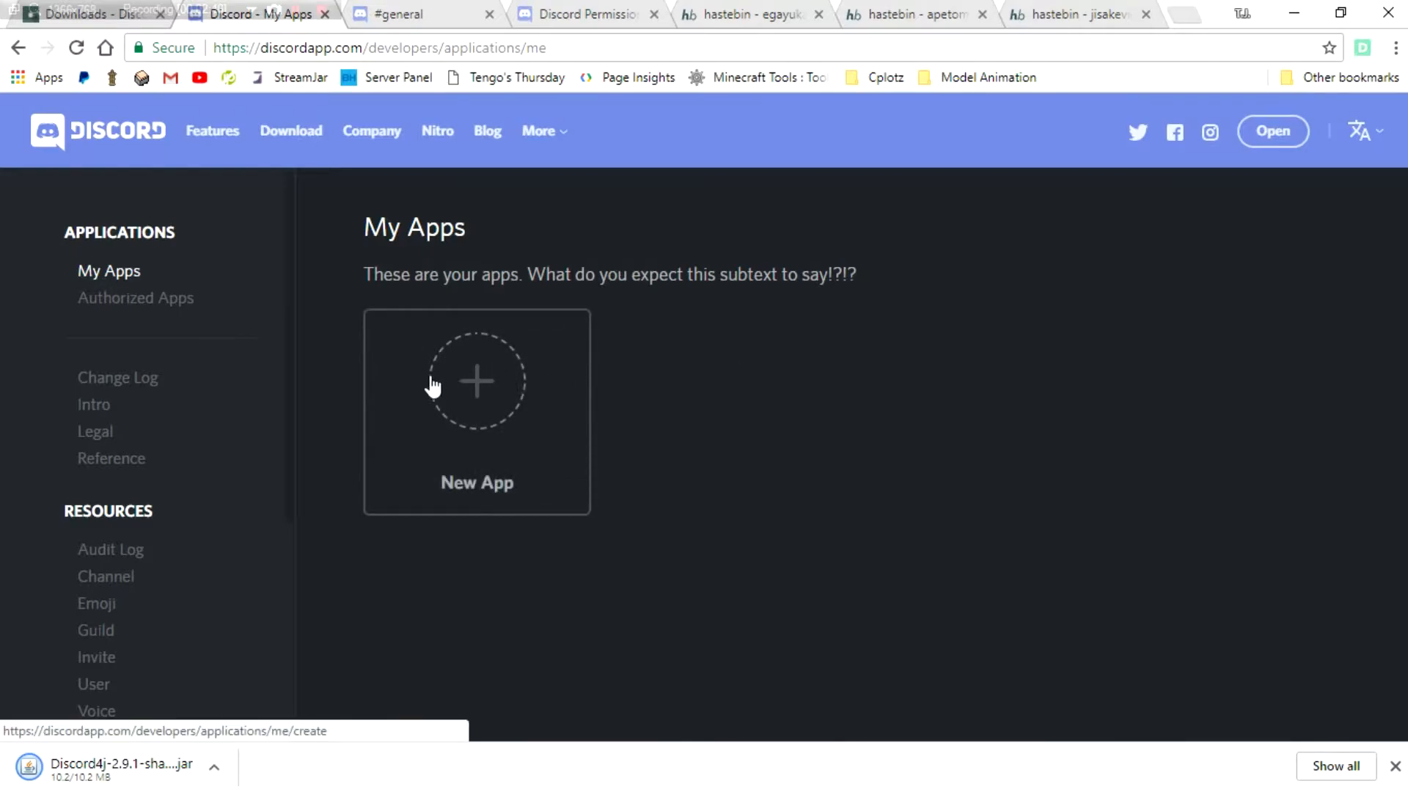
mouse_move(504, 405)
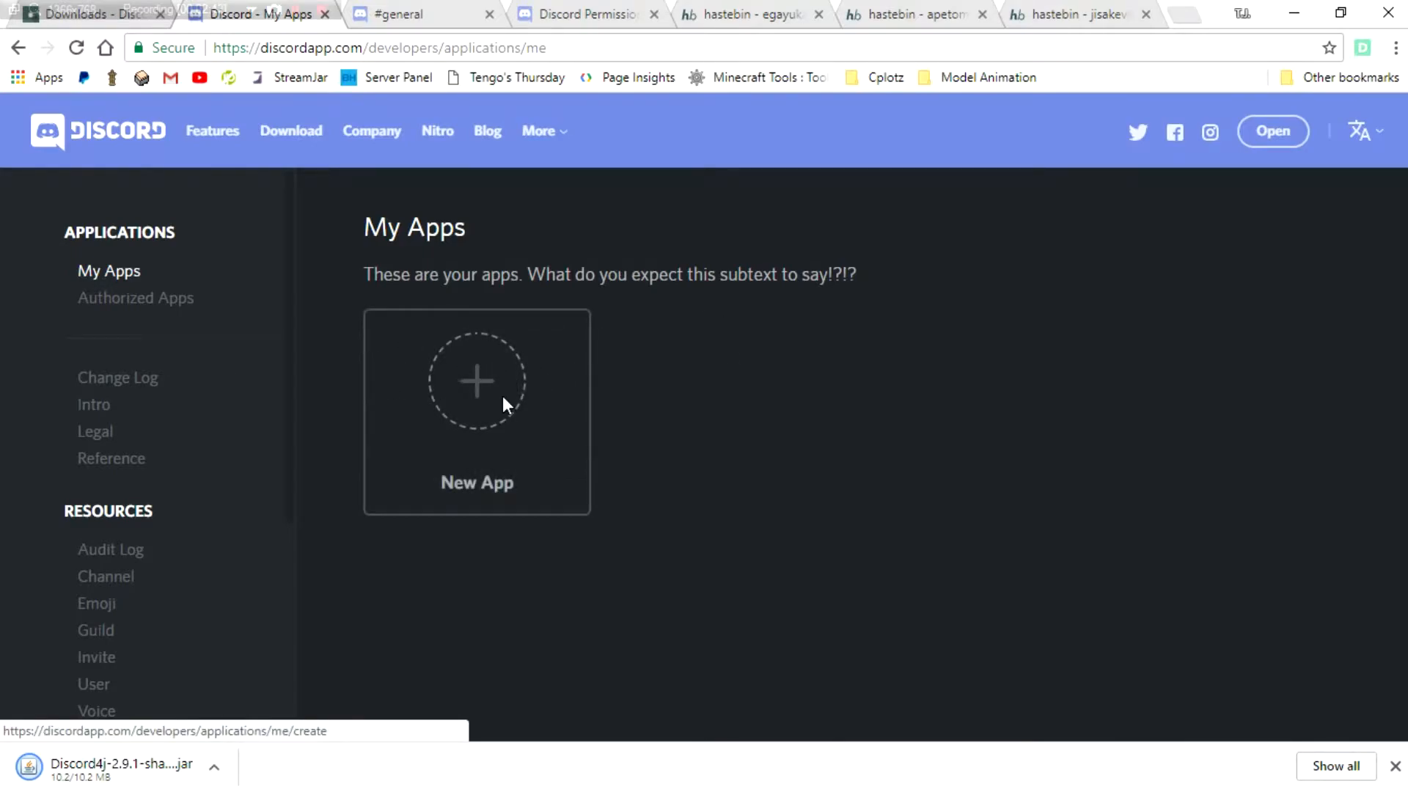
Step: Start a new Discord app named 'Tutorial Bot' and accept the jar download warning
left_click(477, 377)
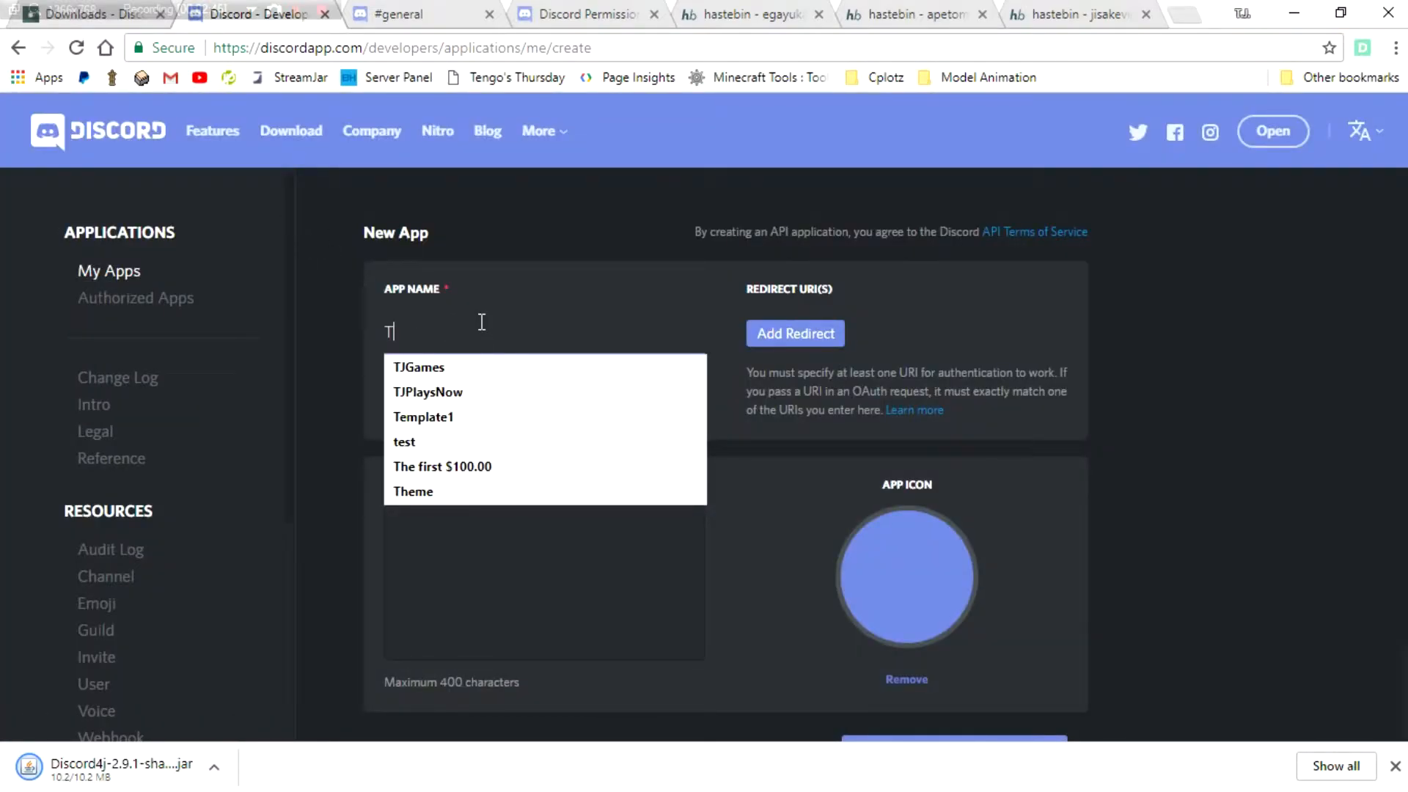
type("Tutorial Bot")
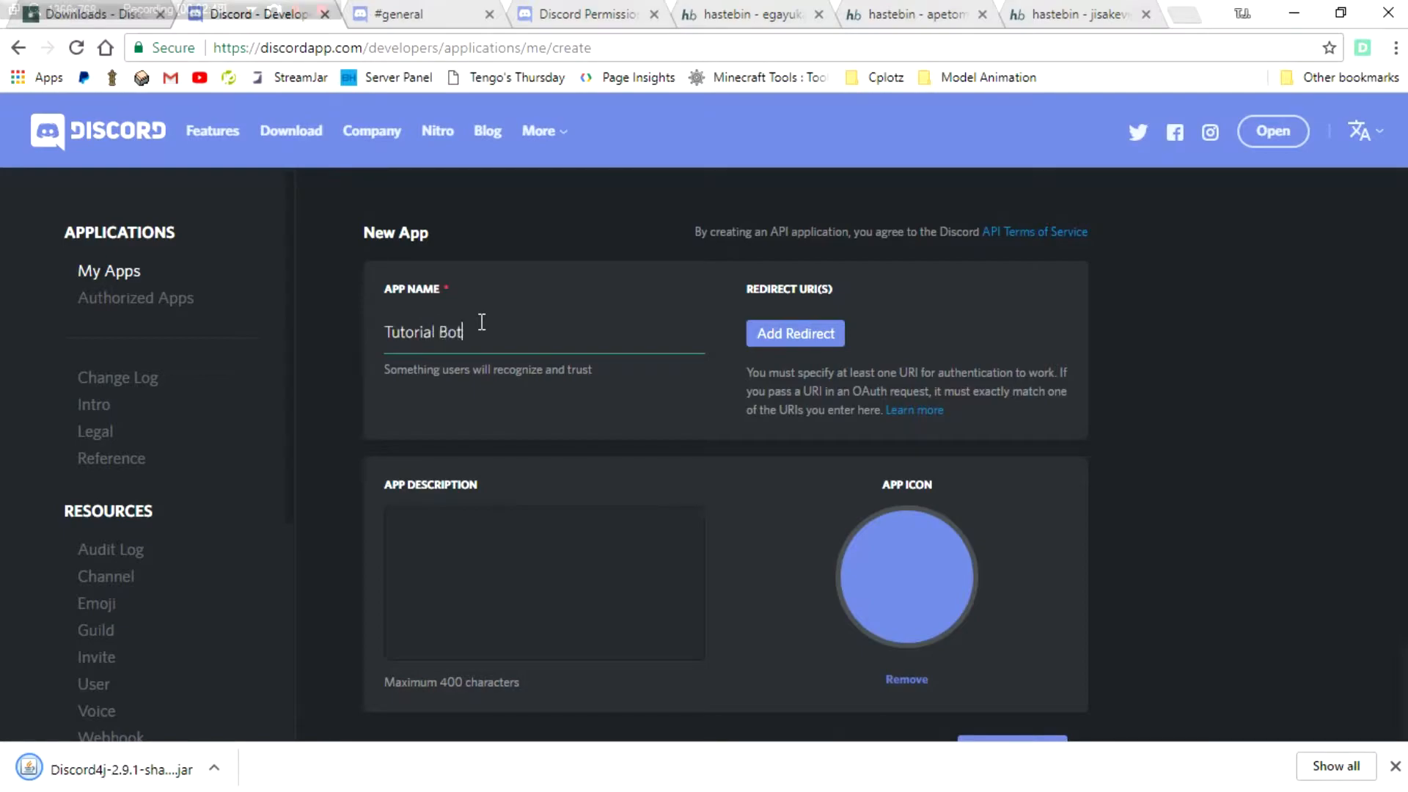
scroll("down", 3)
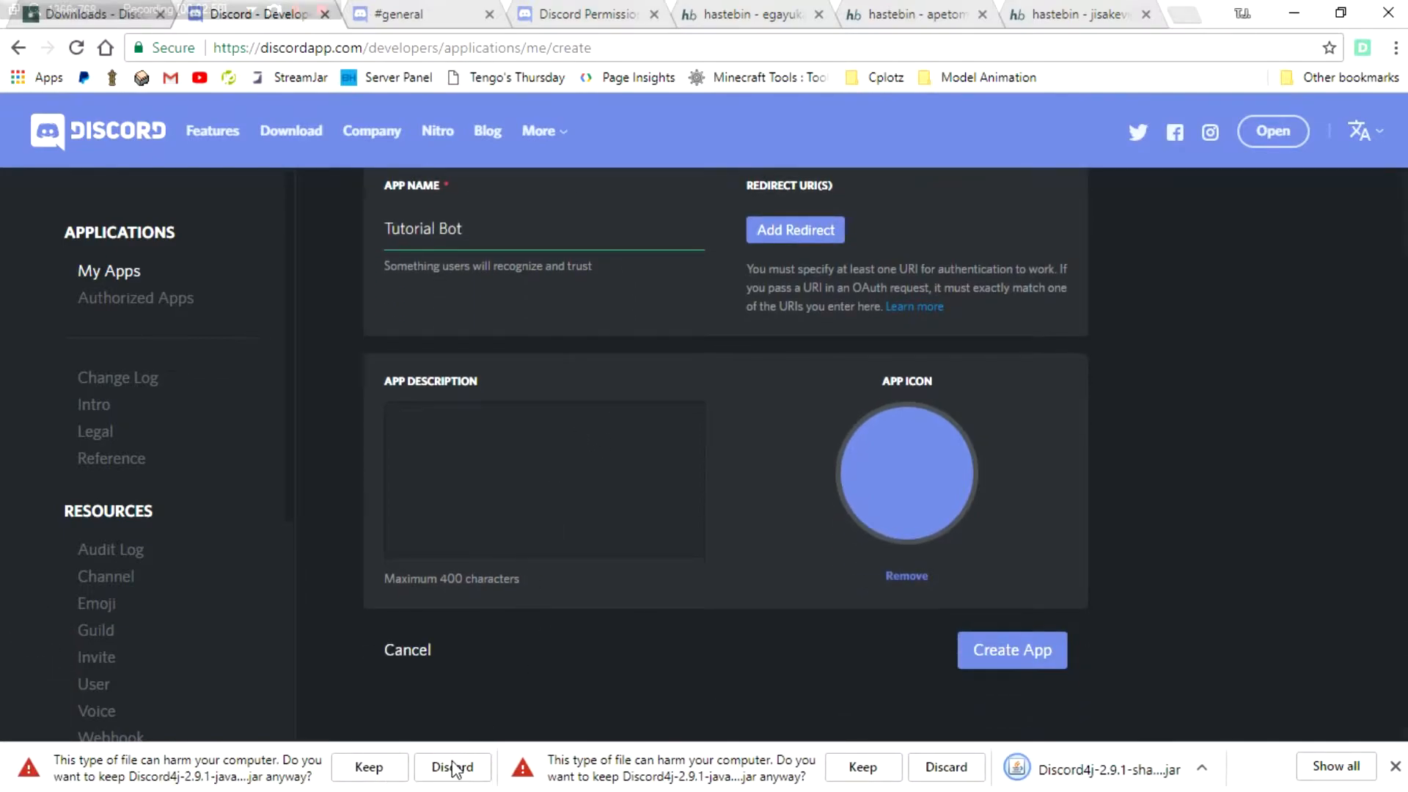
left_click(453, 768)
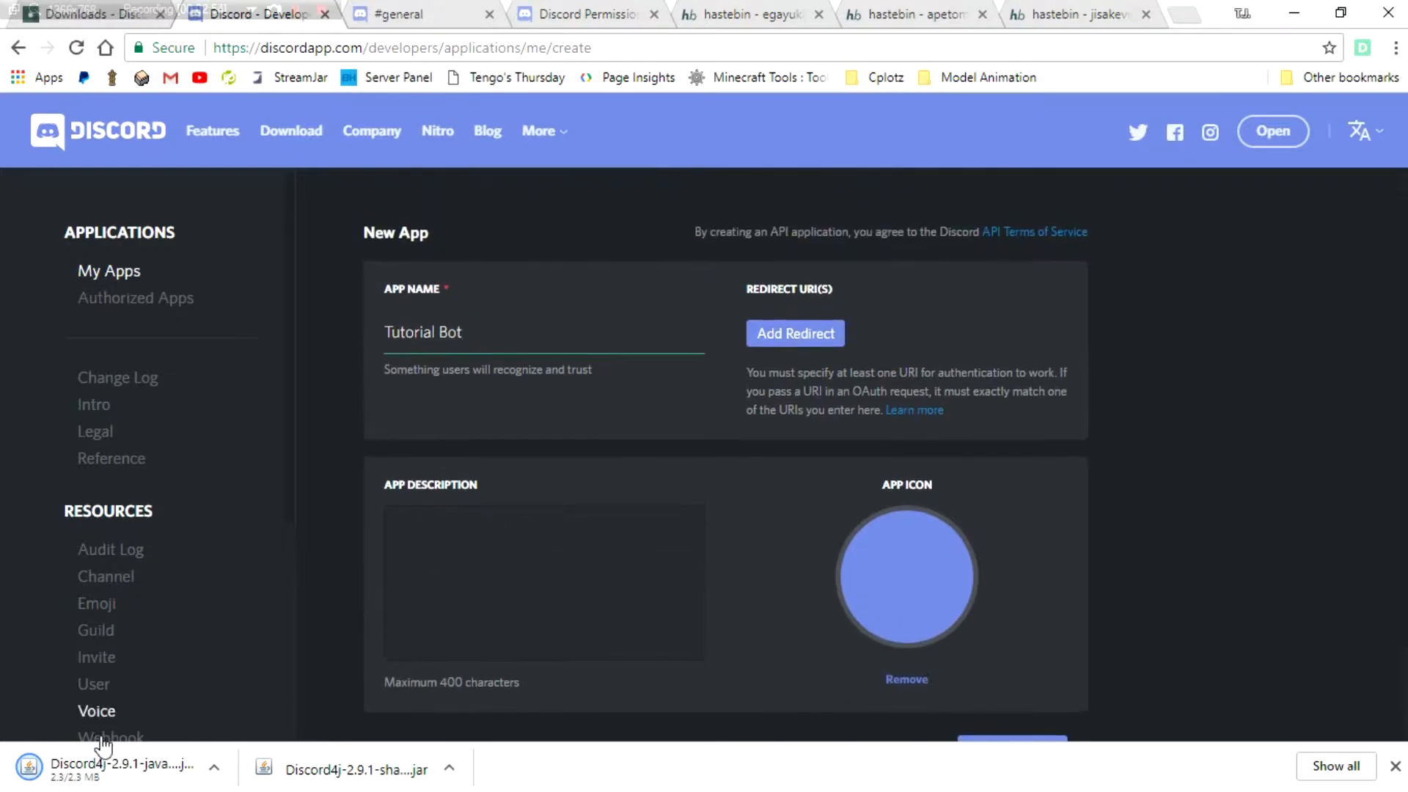
mouse_move(358, 715)
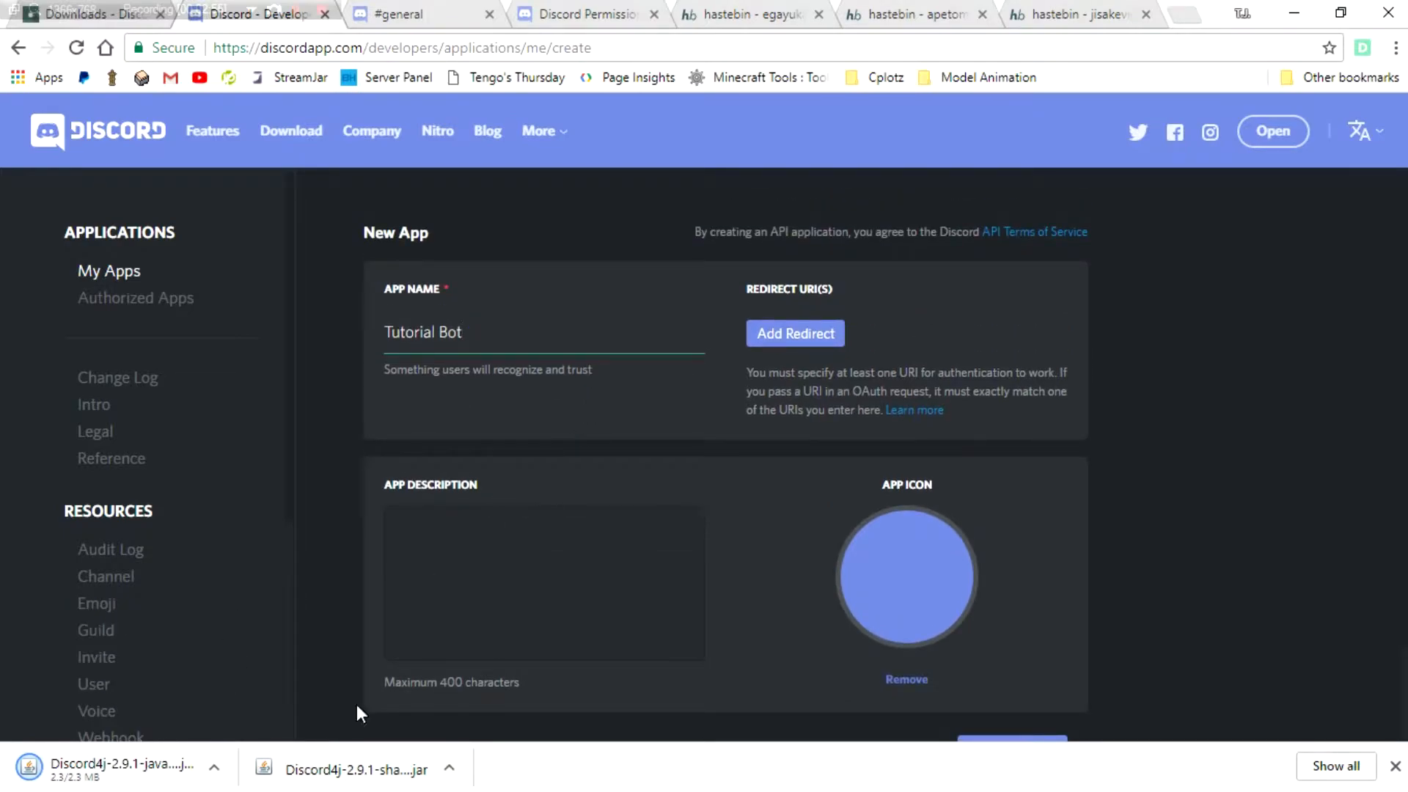
Step: Describe the app as the official tutorial bot of THJ
left_click(543, 582)
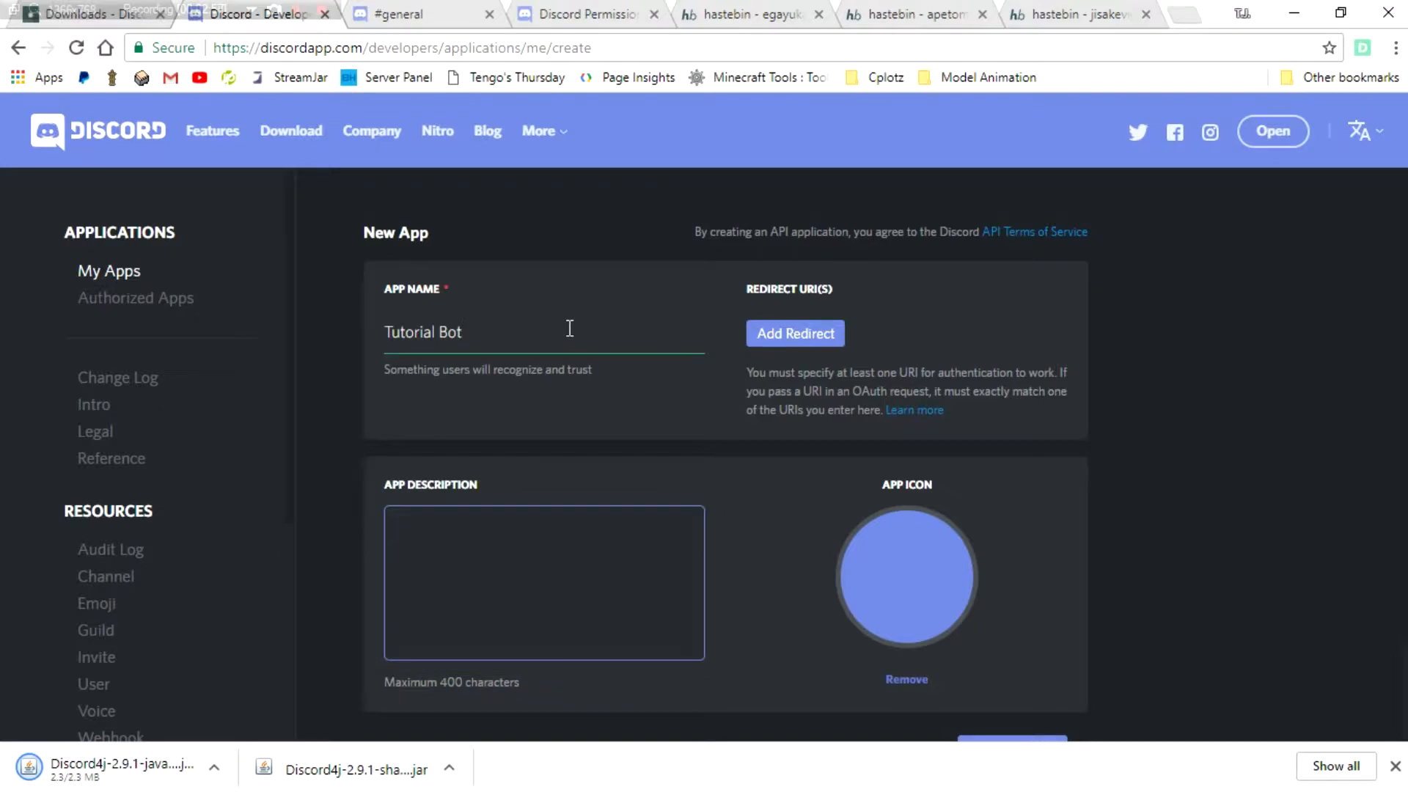
type("The official tutorial bot")
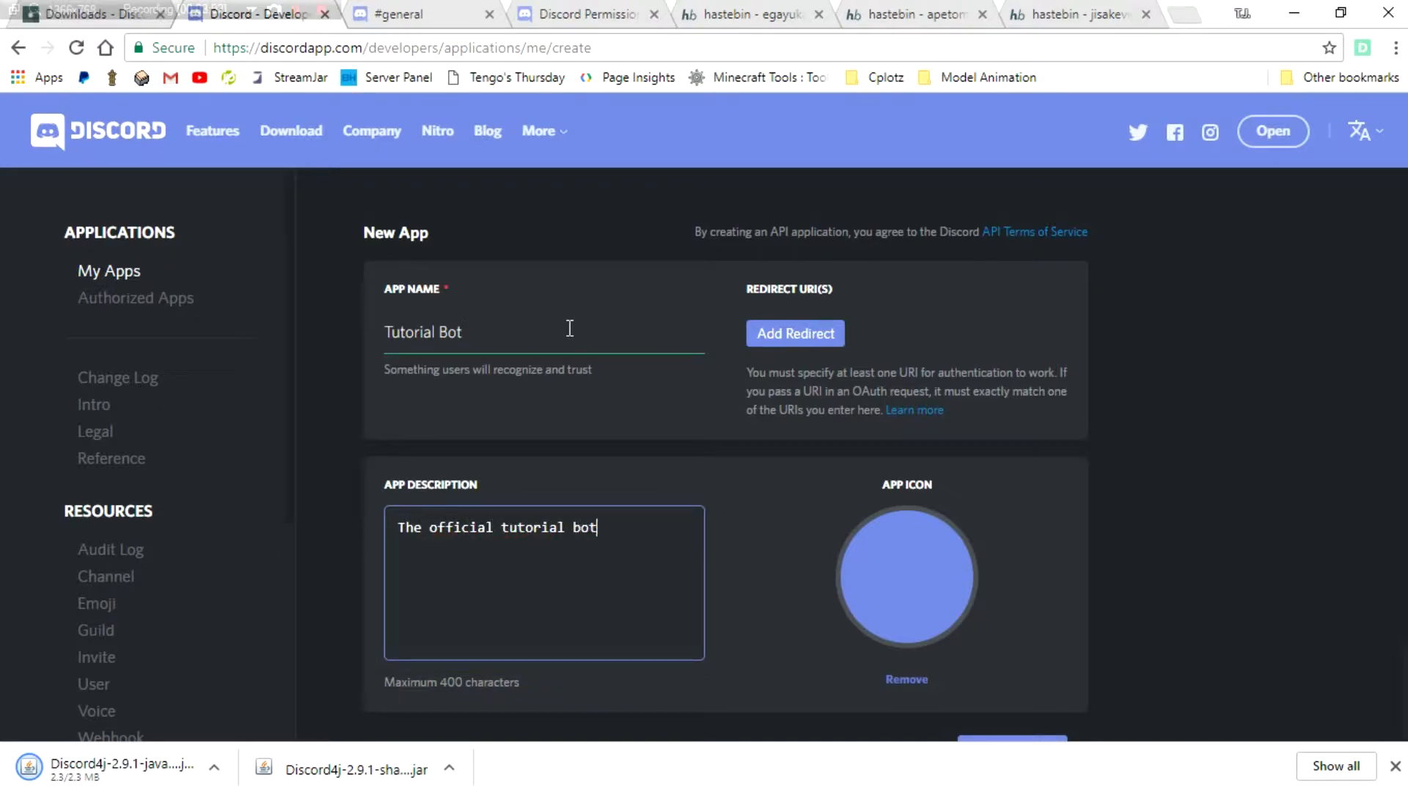
type("of THJ")
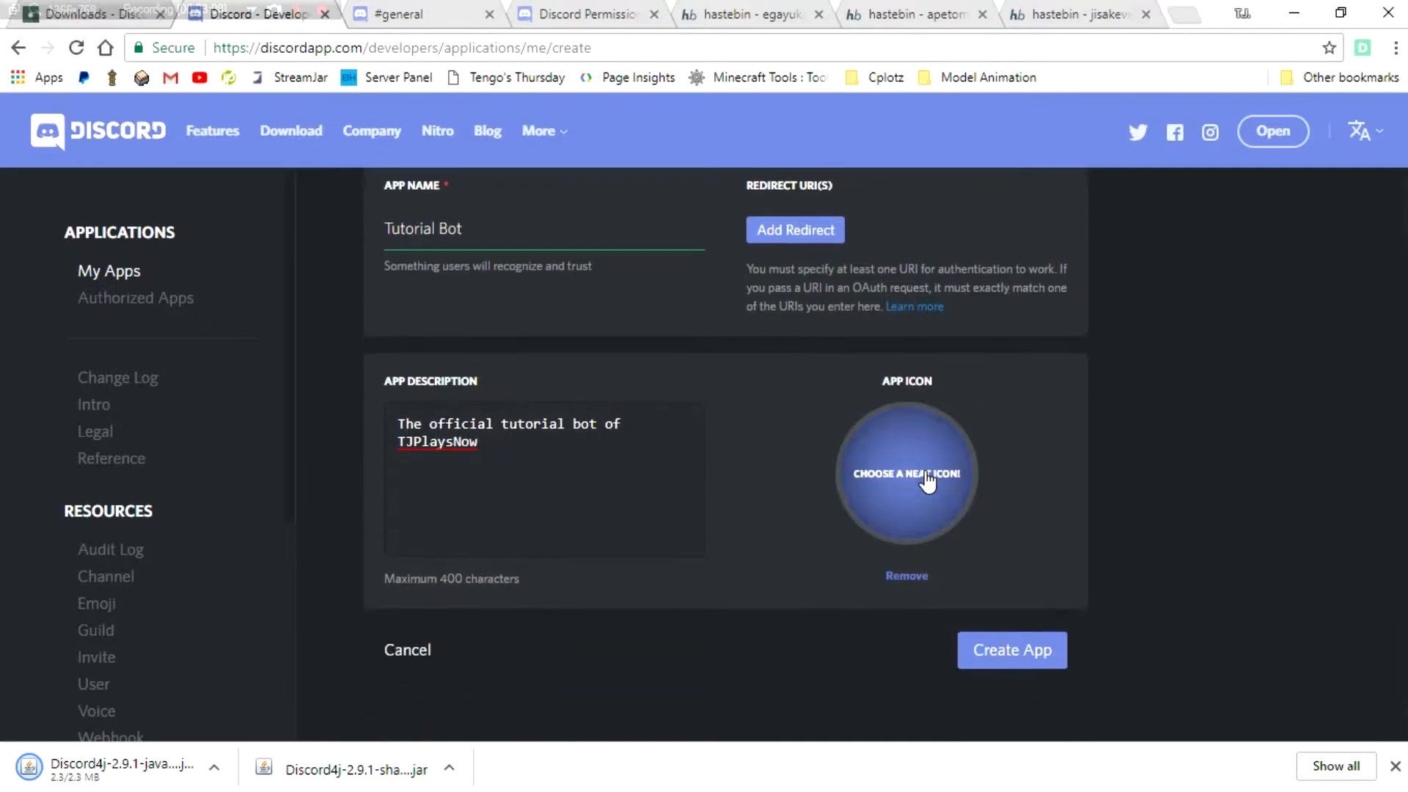
mouse_move(893, 458)
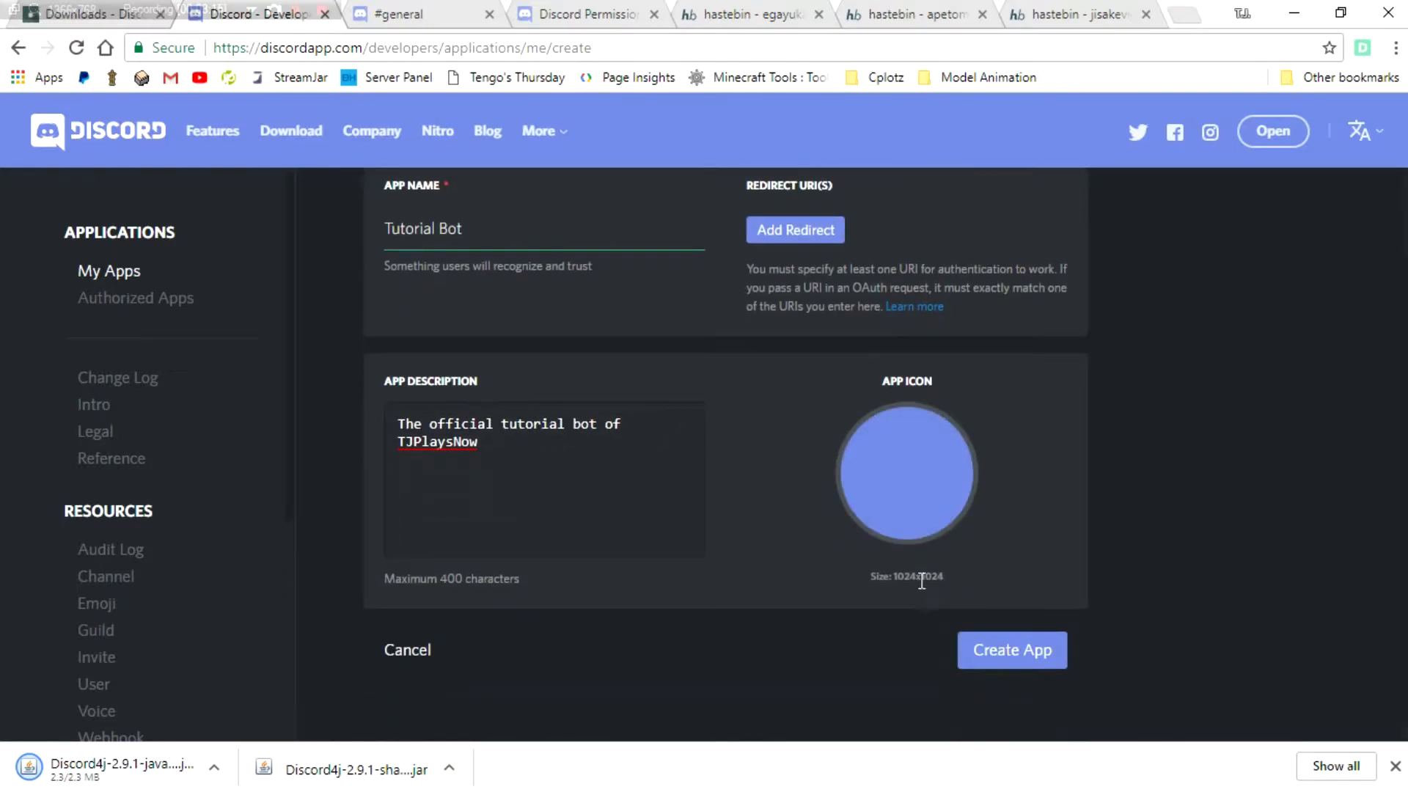
mouse_move(907, 474)
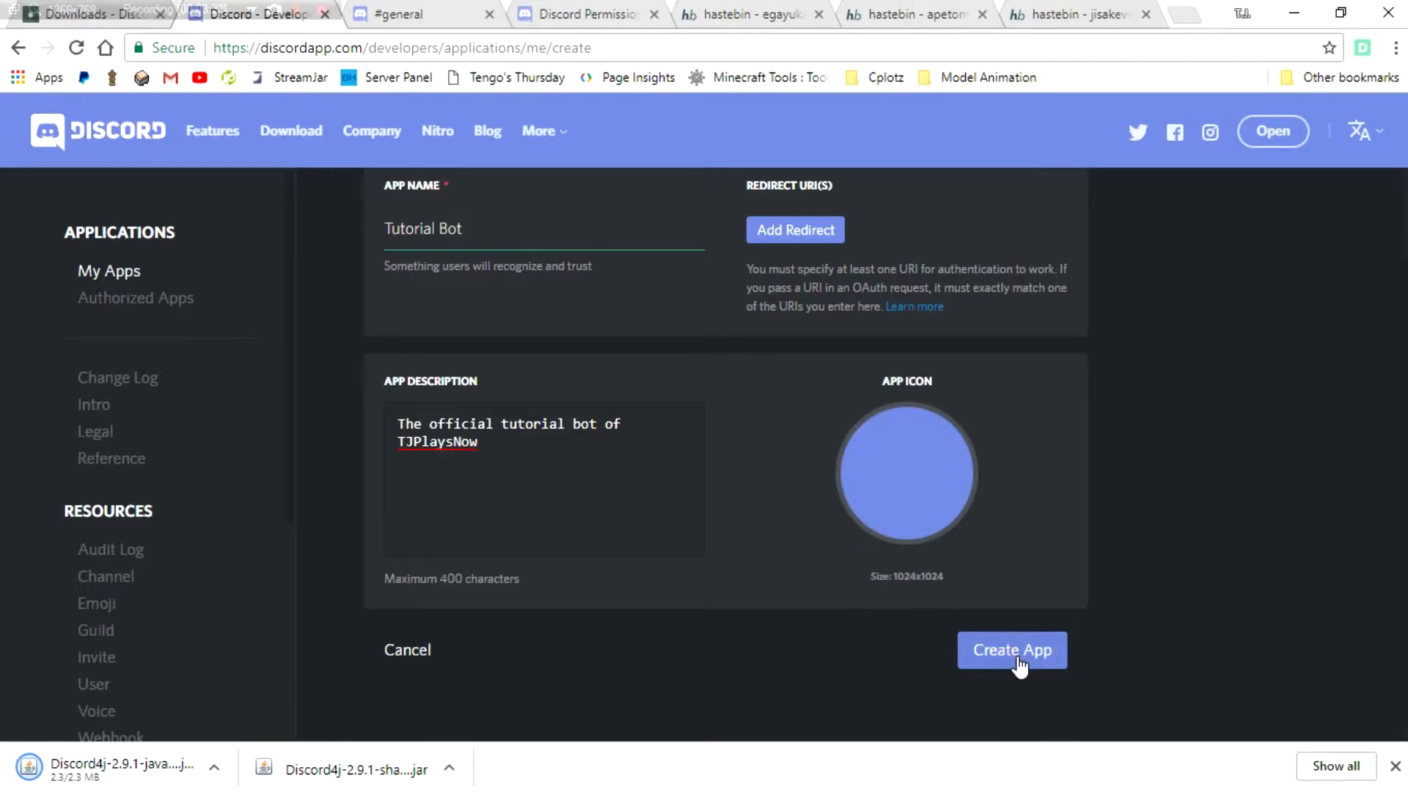
Step: Create the Tutorial Bot application so its client ID and details appear
left_click(1011, 650)
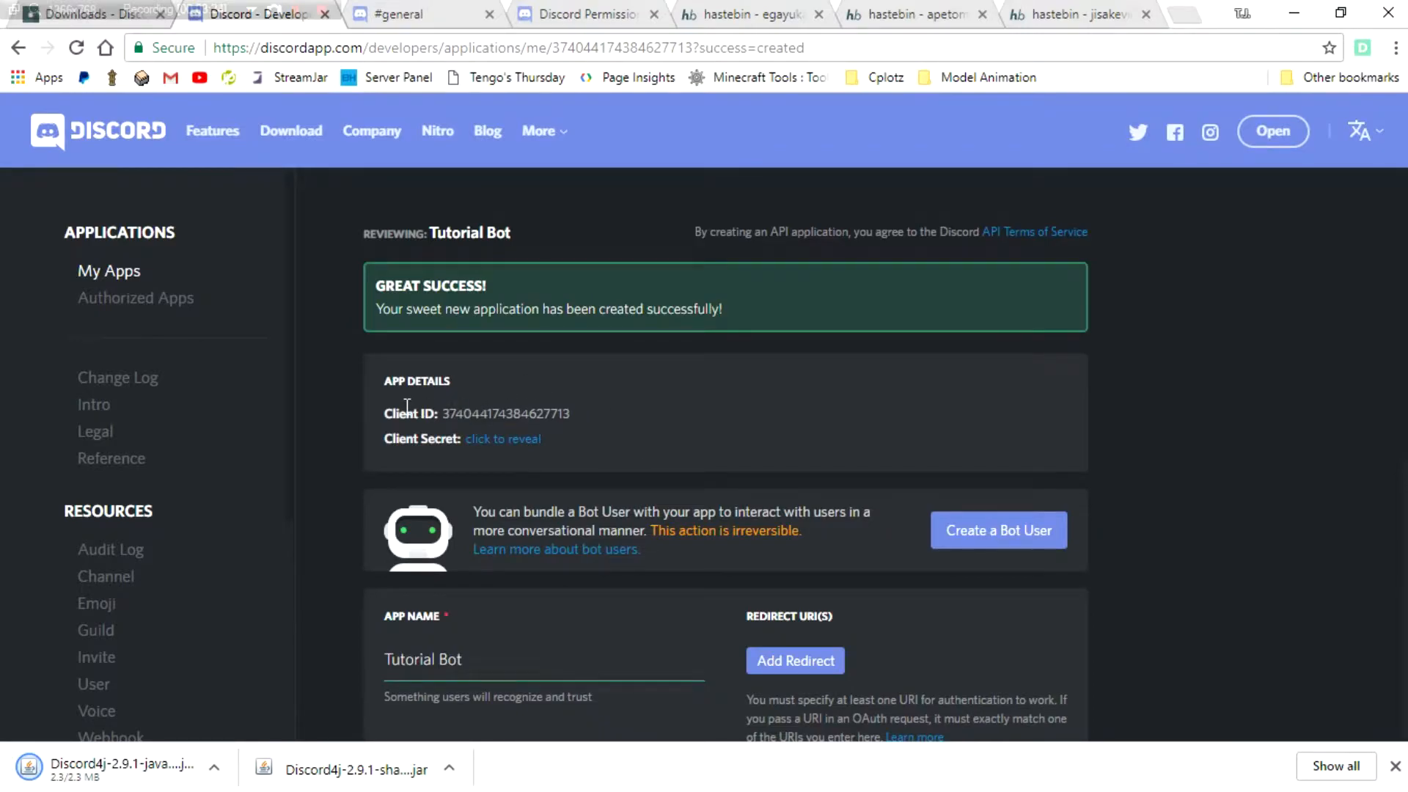
scroll("down", 3)
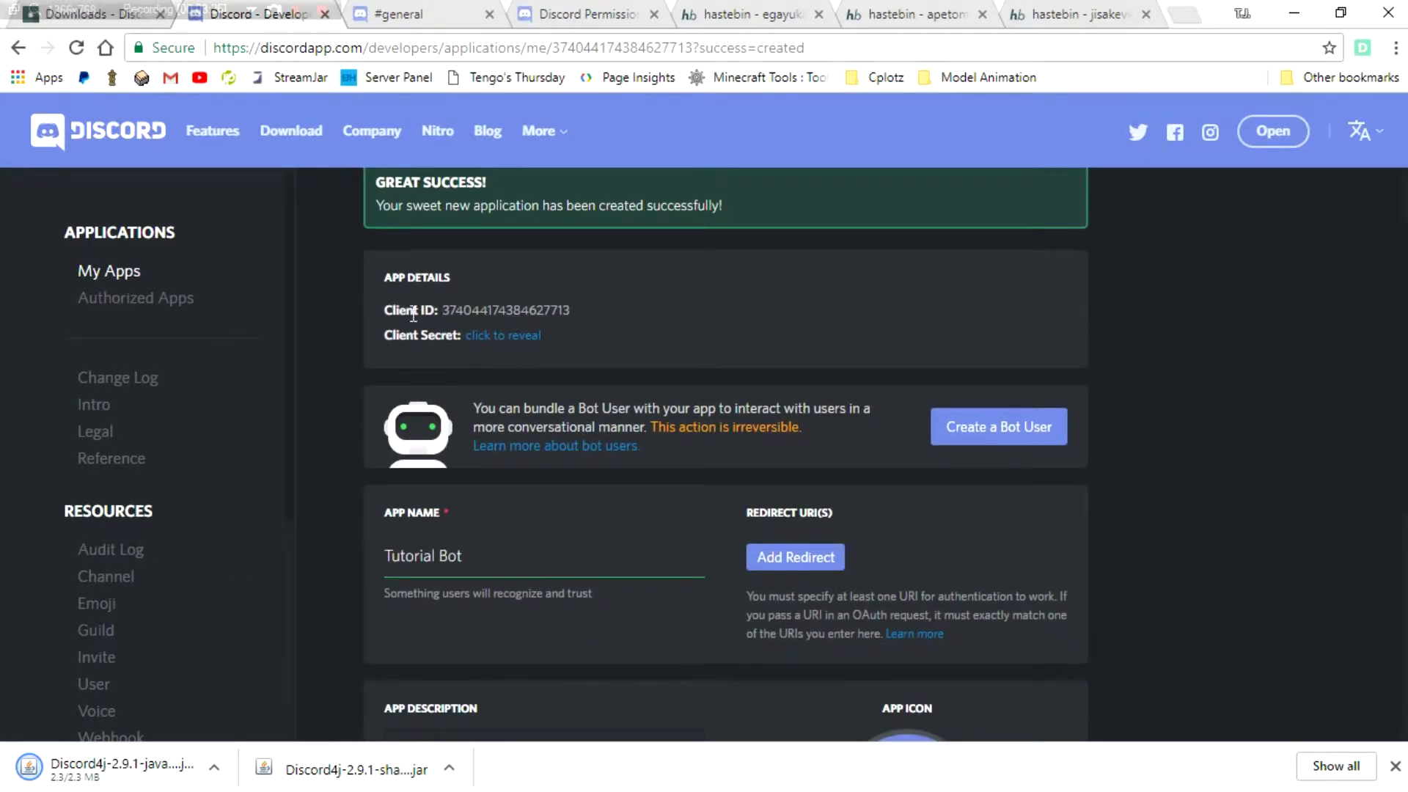
Step: Add a bot user, confirm it, mark it Public Bot and reveal its token
left_click(997, 426)
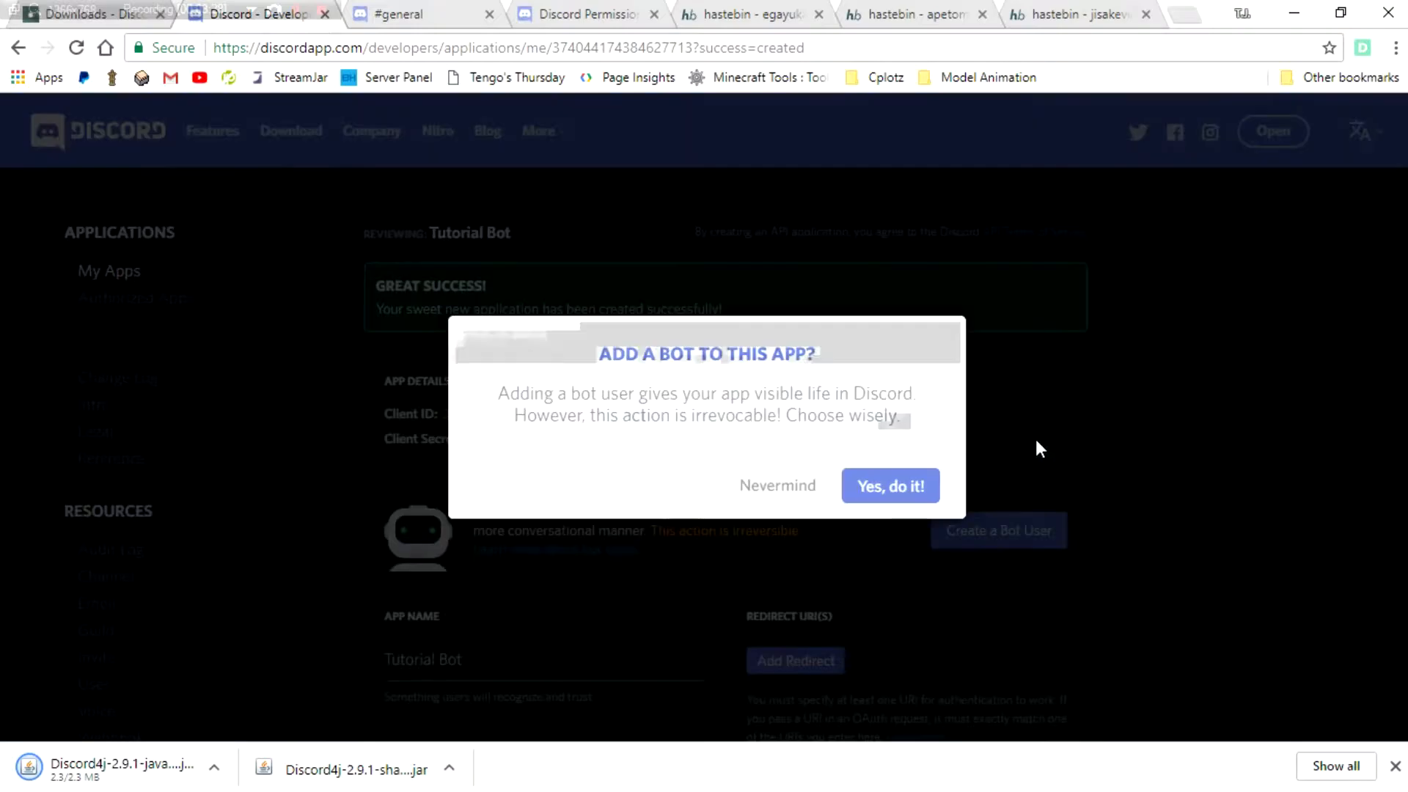
left_click(891, 486)
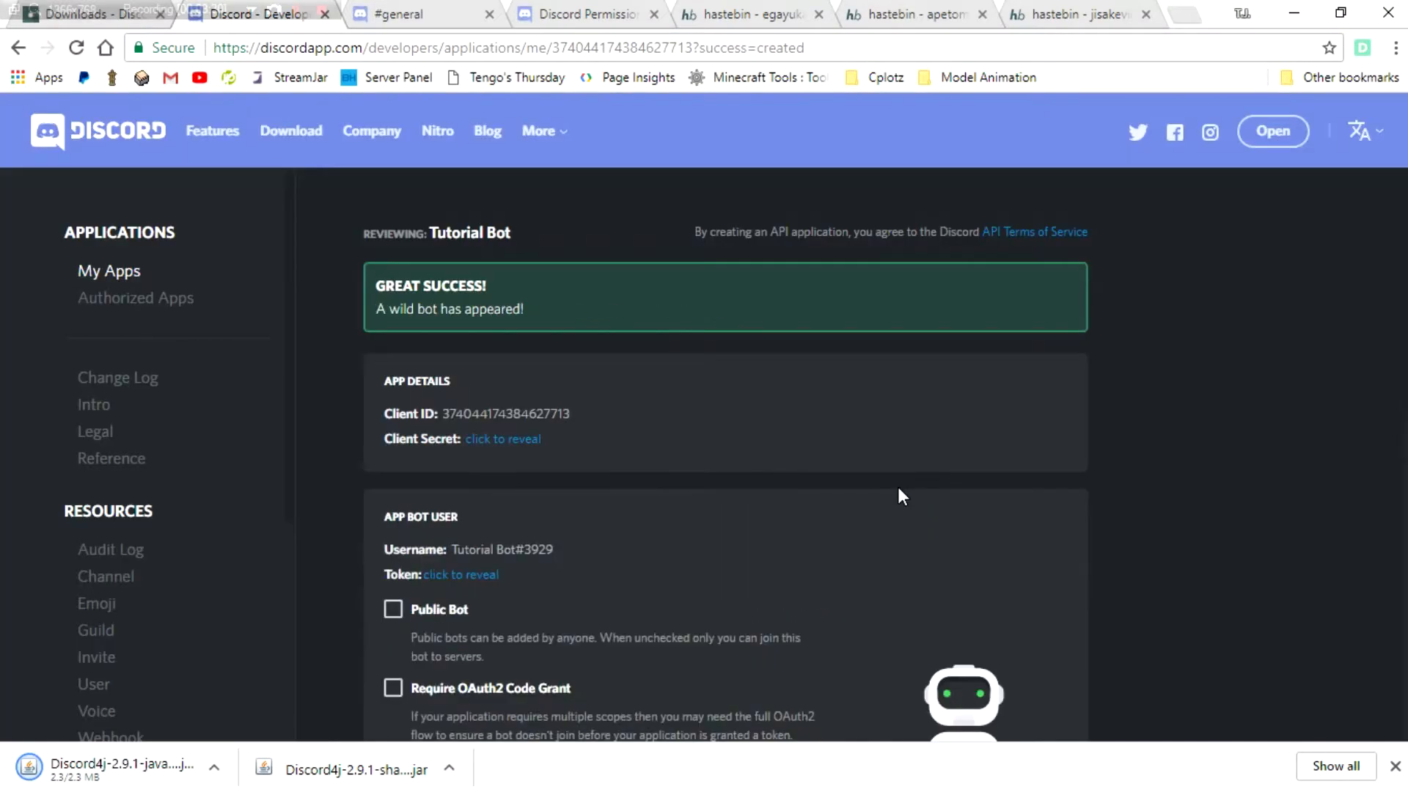
scroll("down", 3)
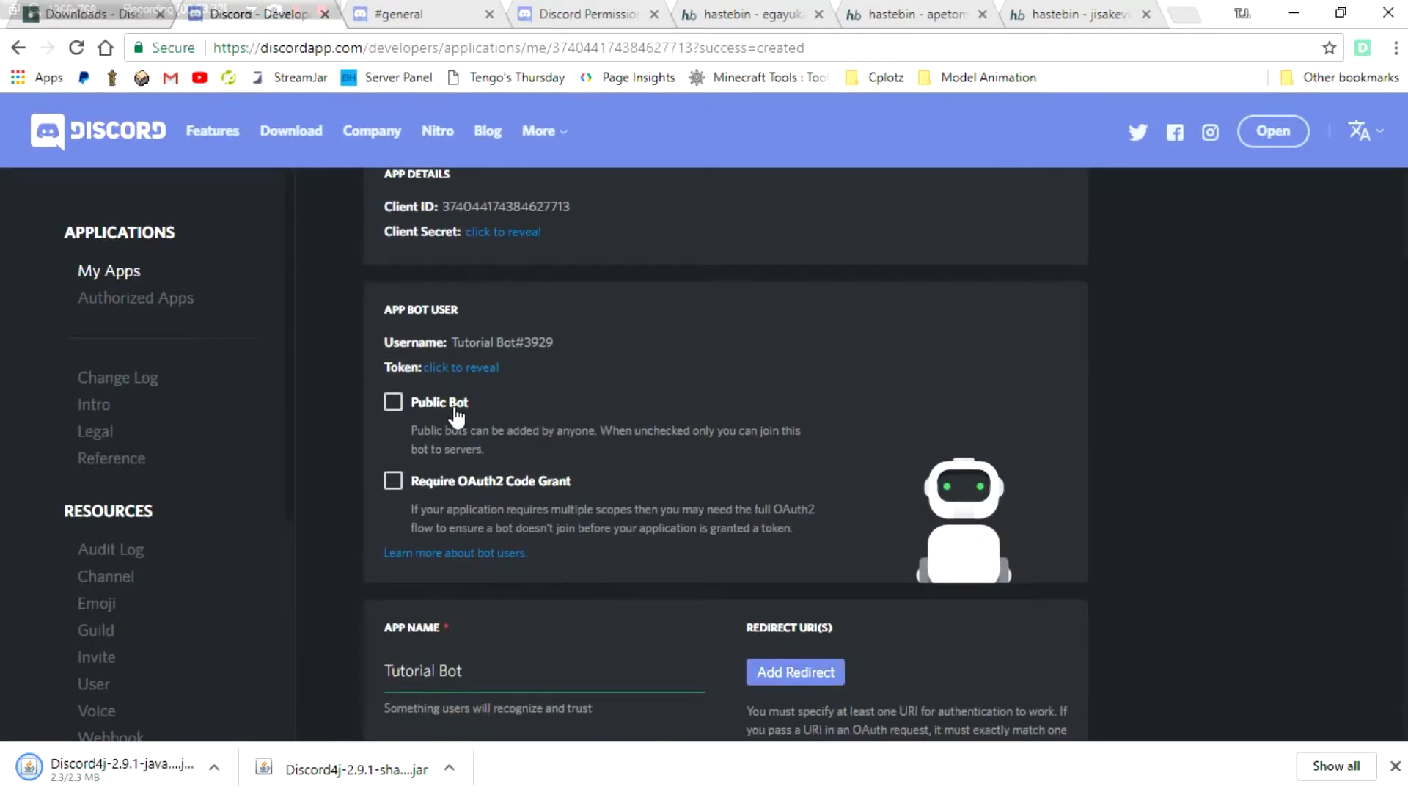
left_click(394, 402)
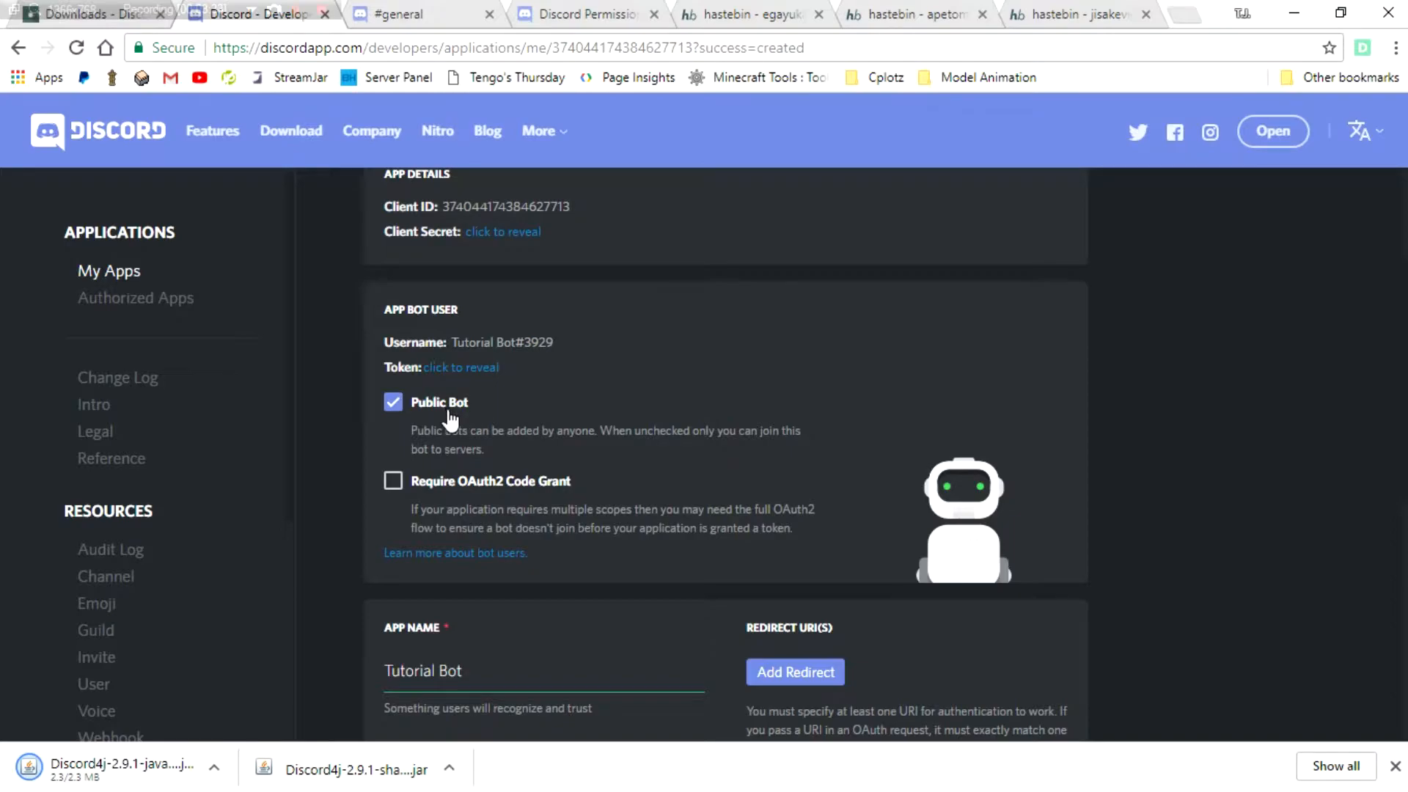
mouse_move(466, 364)
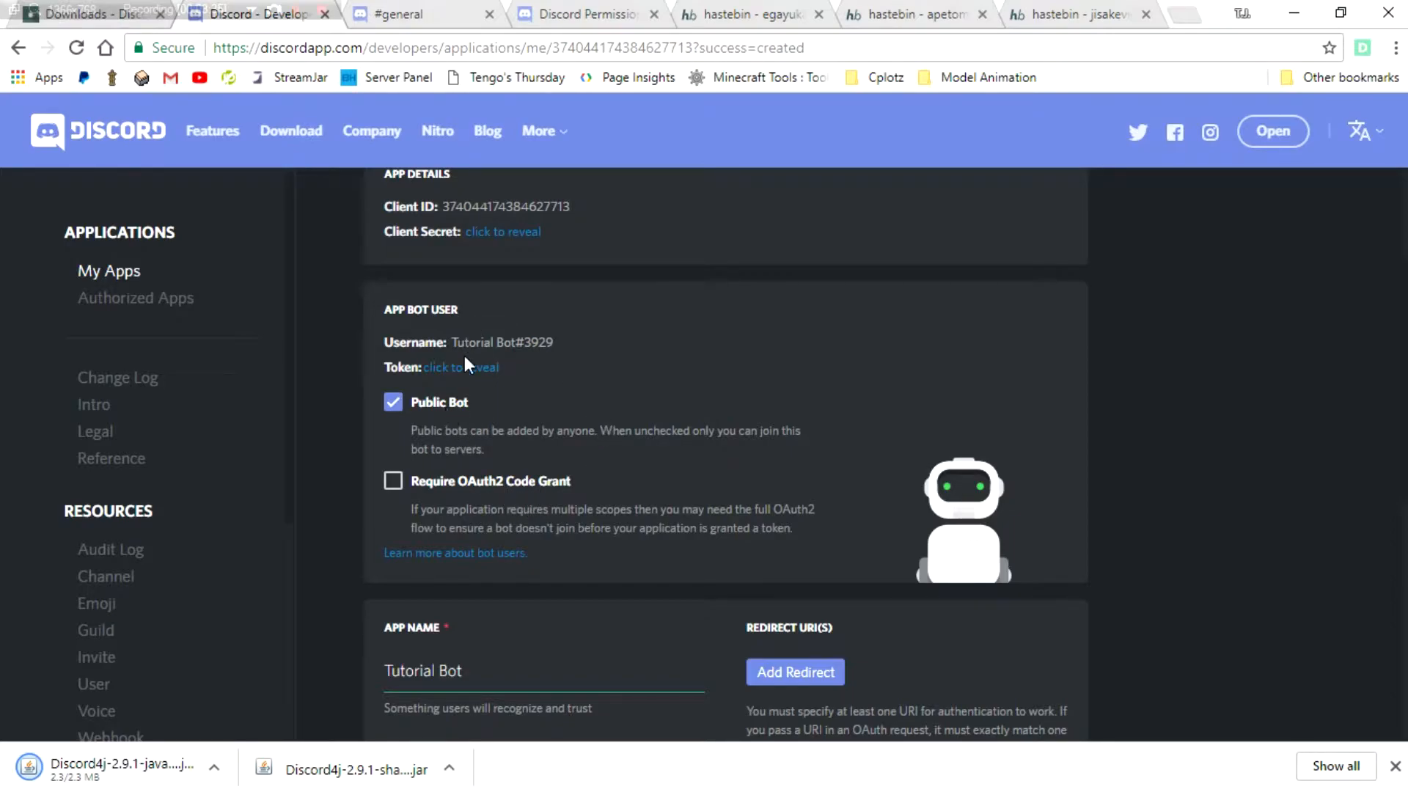
left_click(459, 367)
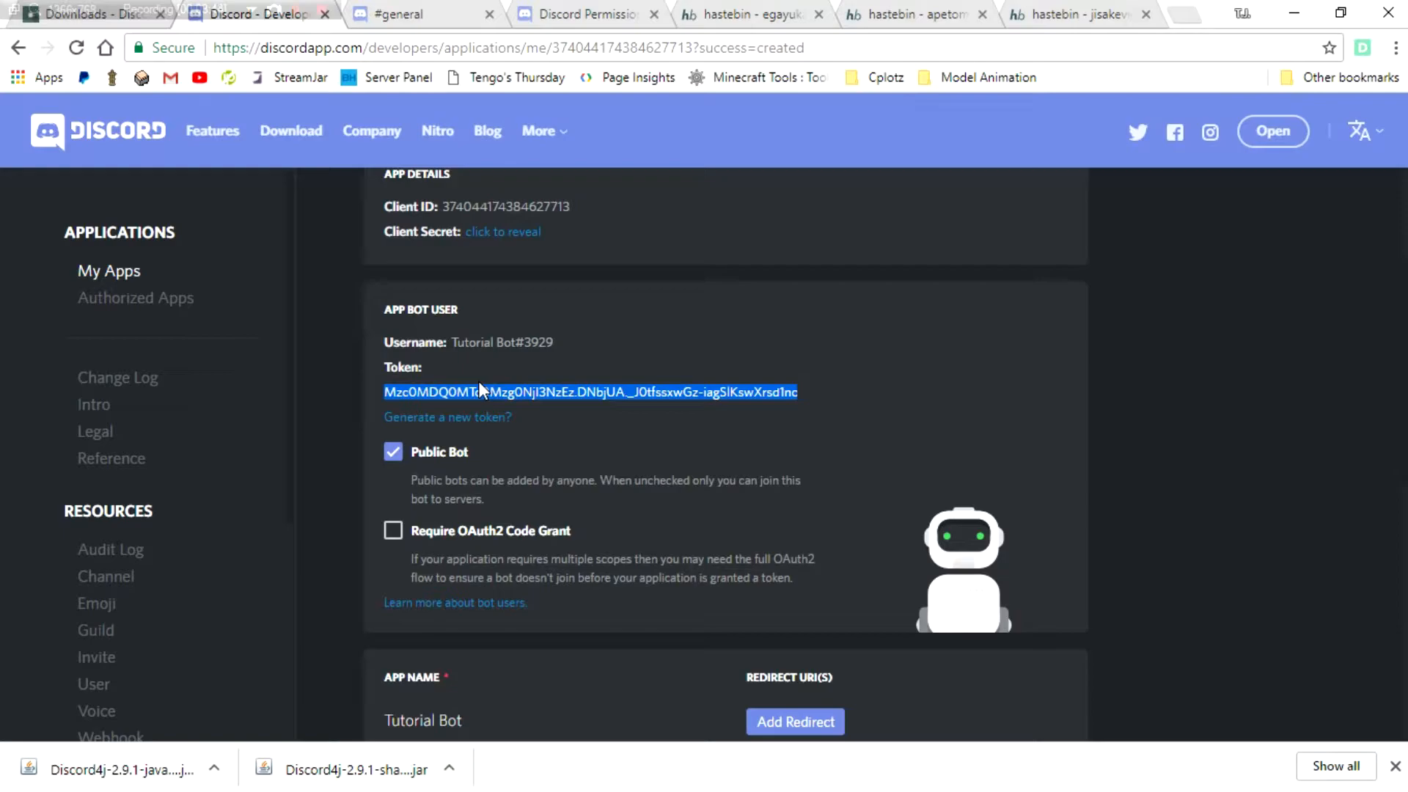
mouse_move(1134, 9)
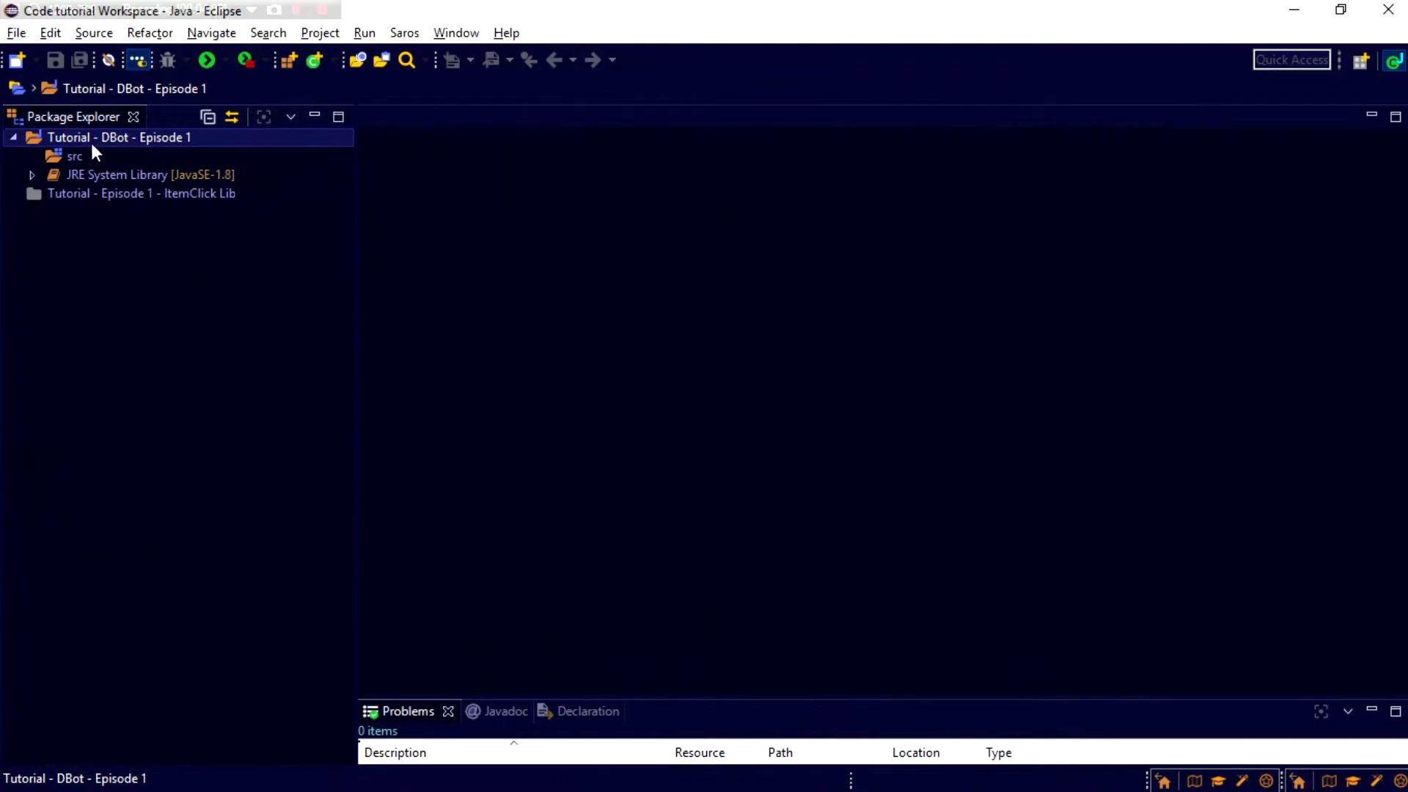
Step: Show the Libraries list in the project's Java Build Path properties
right_click(118, 137)
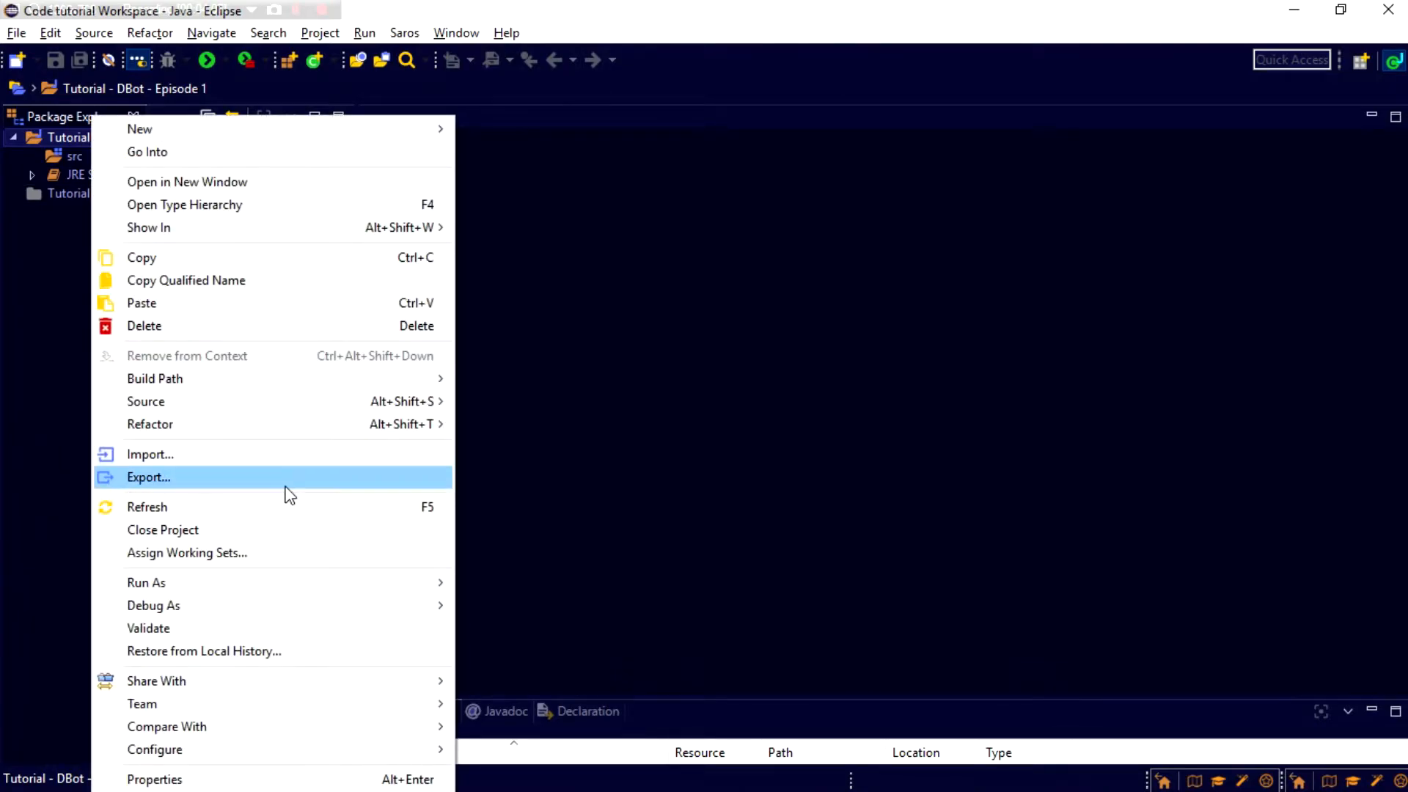
mouse_move(154, 379)
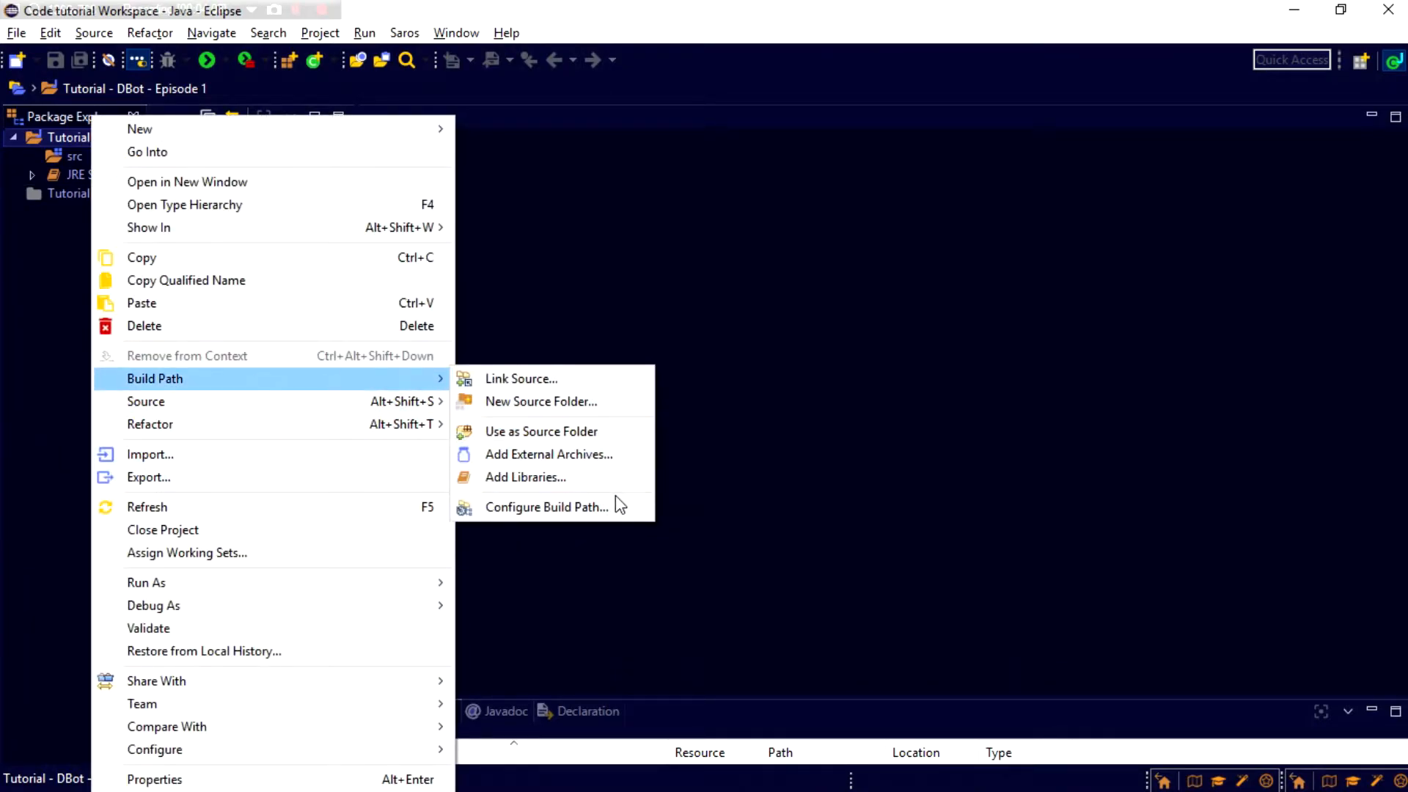
left_click(545, 506)
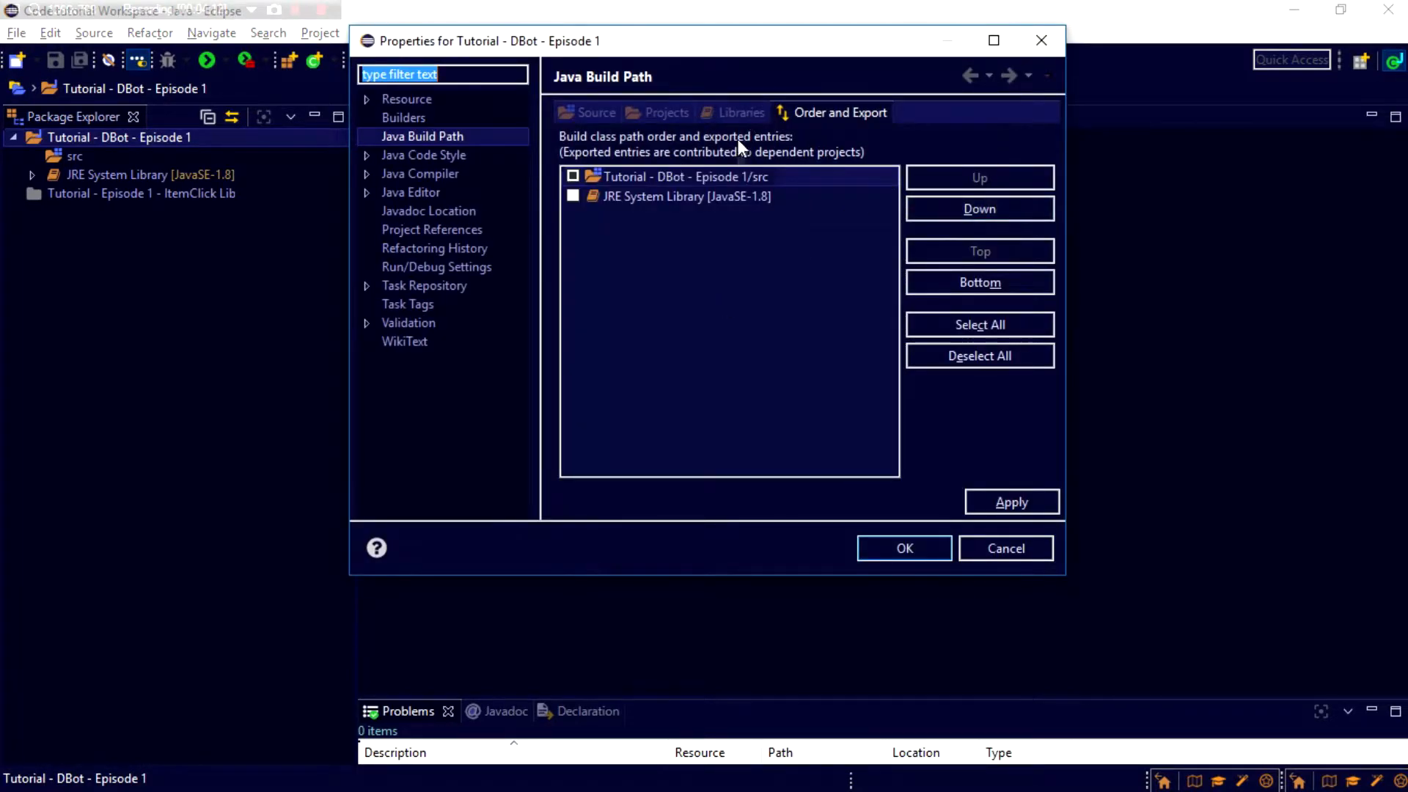
left_click(587, 113)
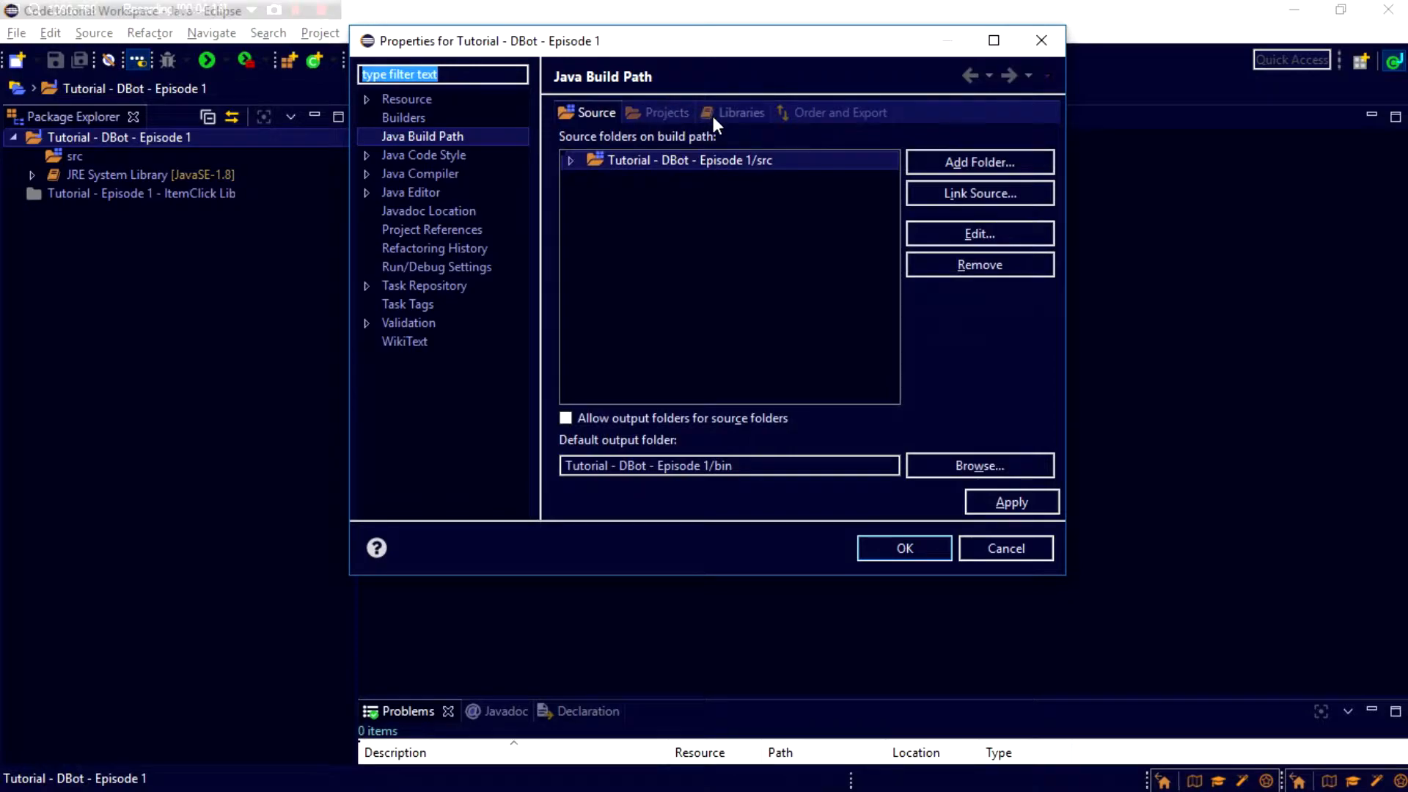
left_click(742, 113)
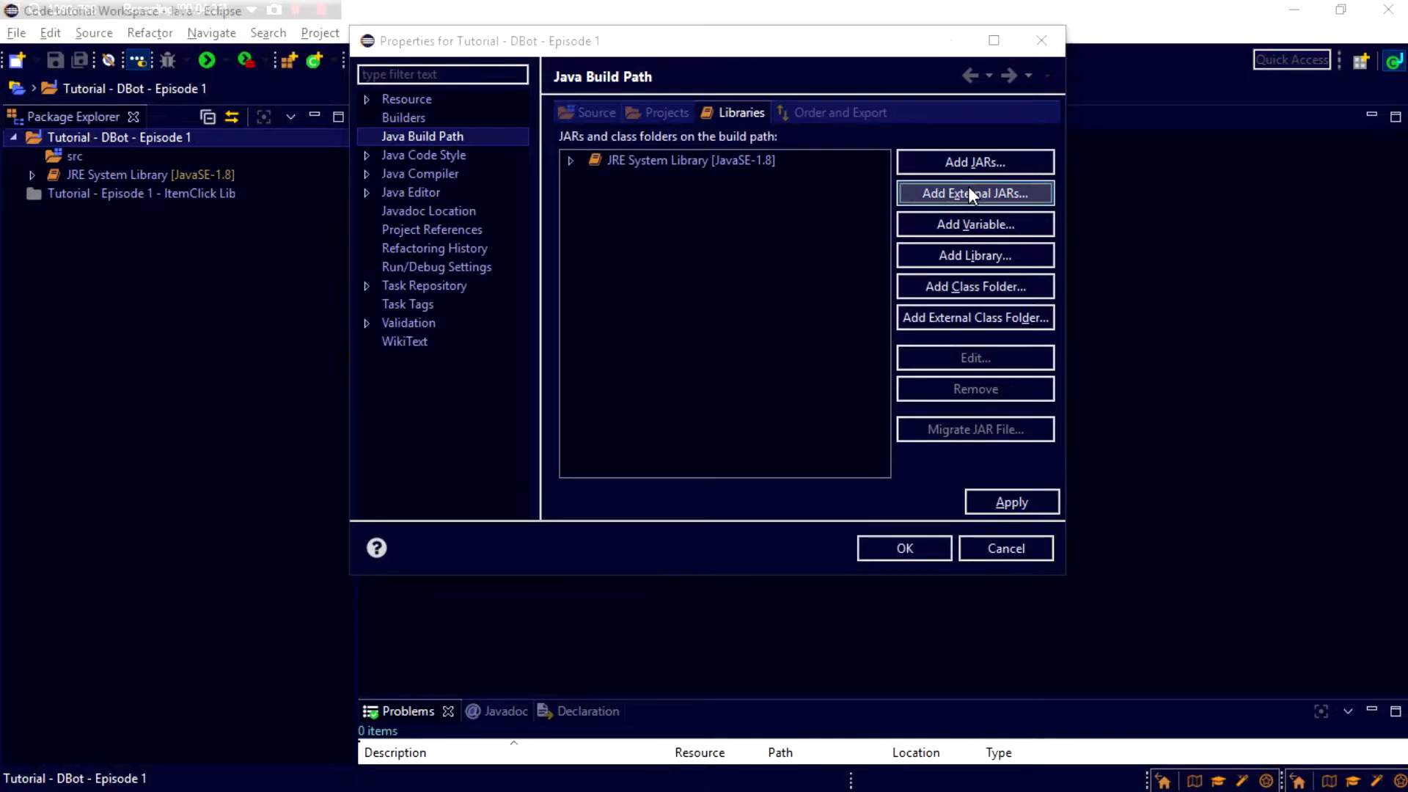
Step: Add Discord4j-2.9.1-shaded.jar from the Desktop as an external library and select it
left_click(974, 192)
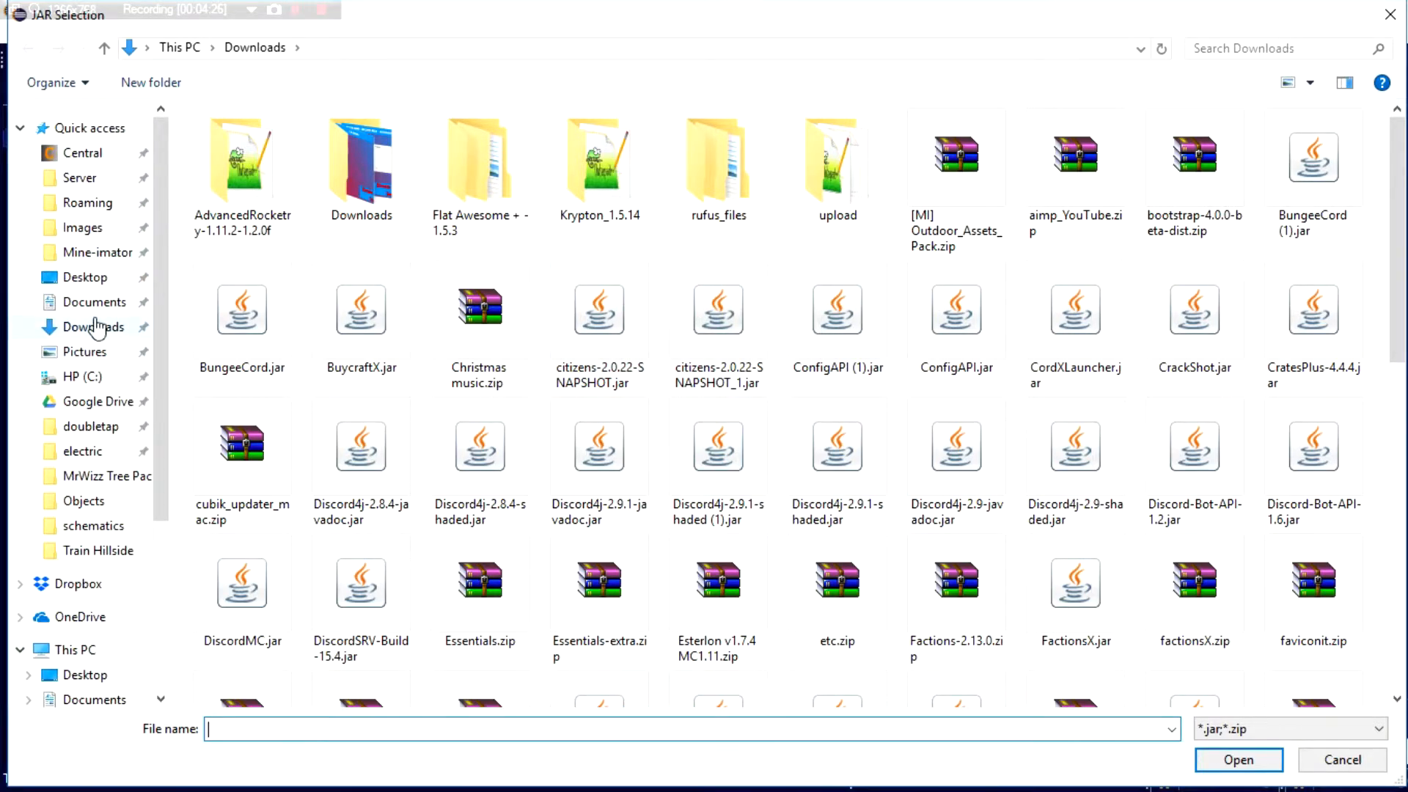
left_click(85, 277)
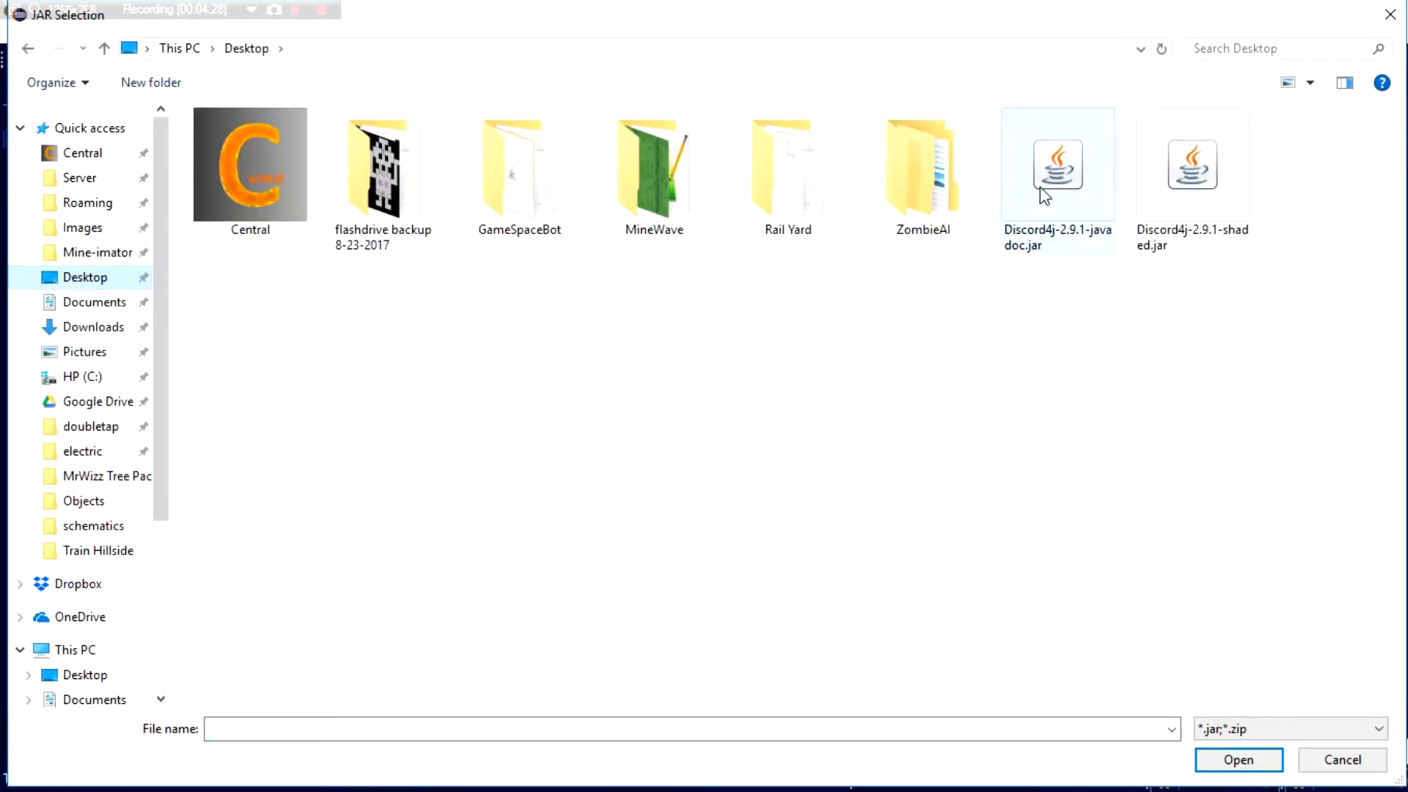
mouse_move(1192, 166)
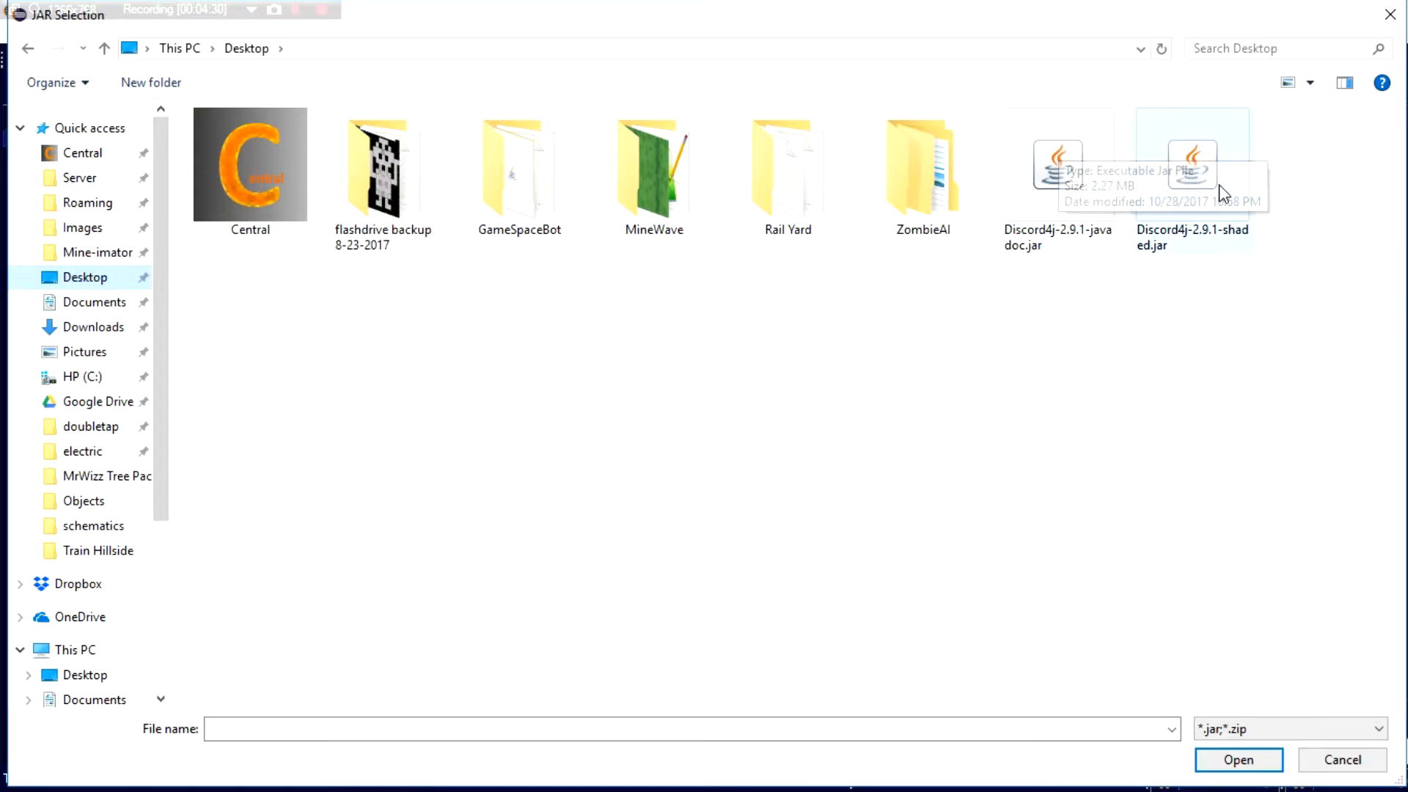
left_click(1238, 760)
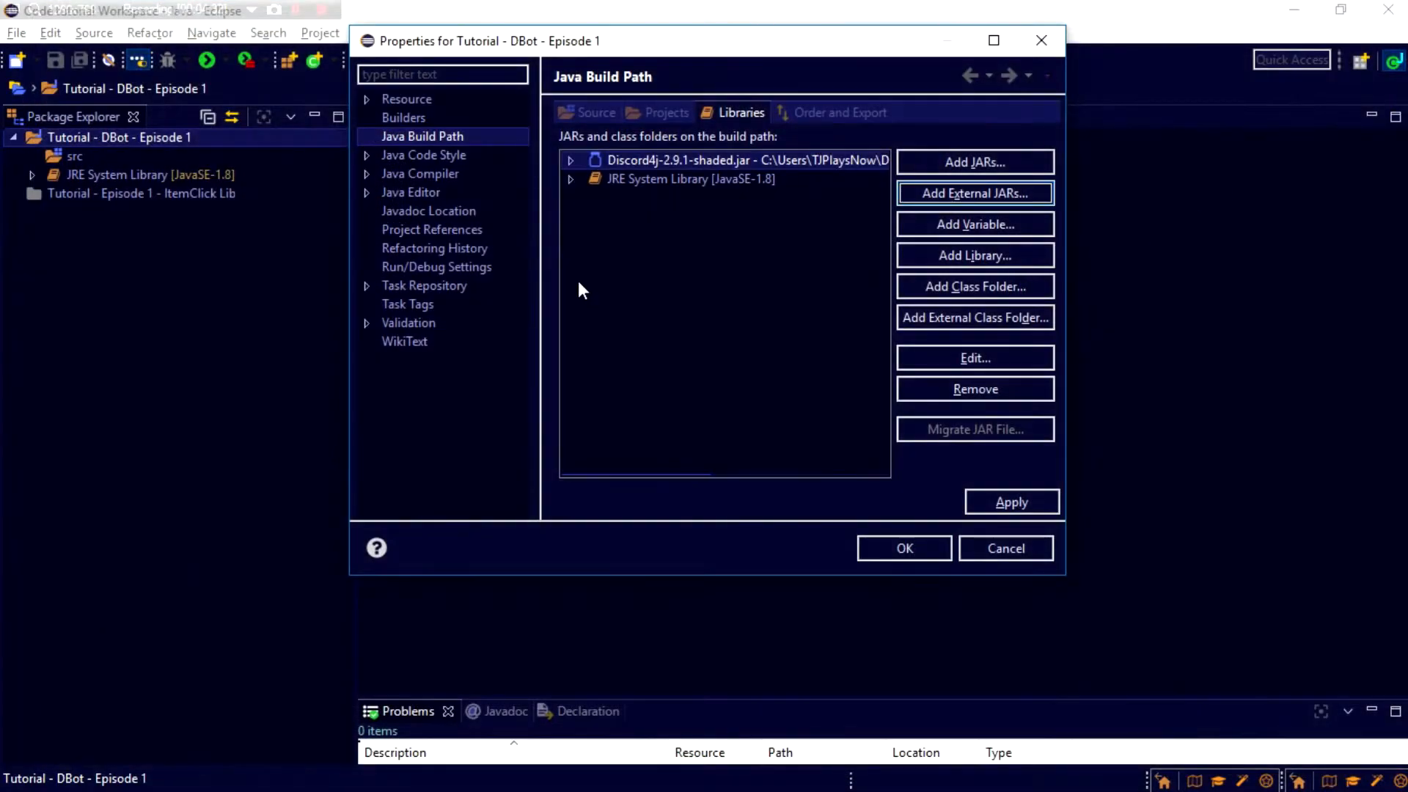
left_click(569, 160)
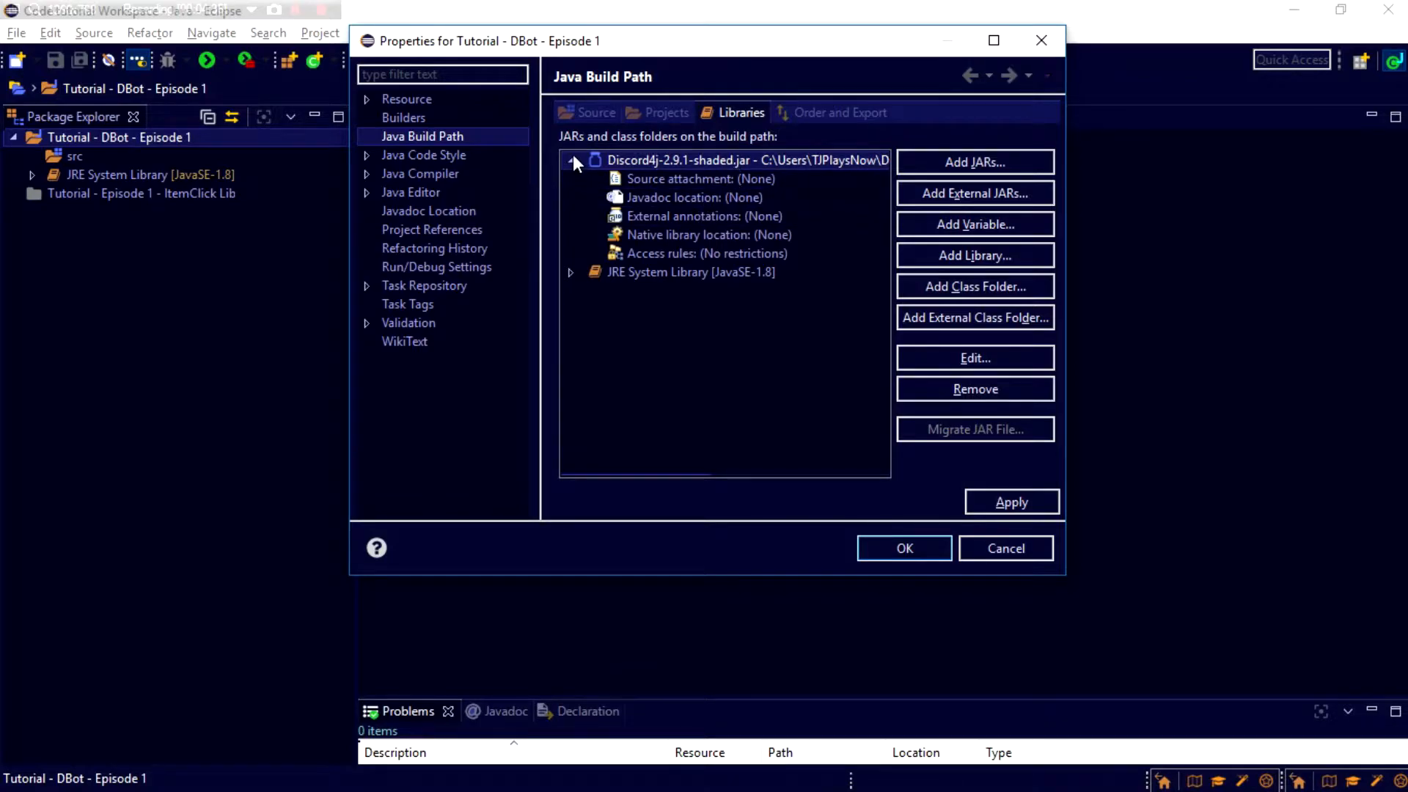
Step: Attach Discord4j-2.9.1-javadoc.jar from the Desktop as the jar's javadoc archive
left_click(694, 196)
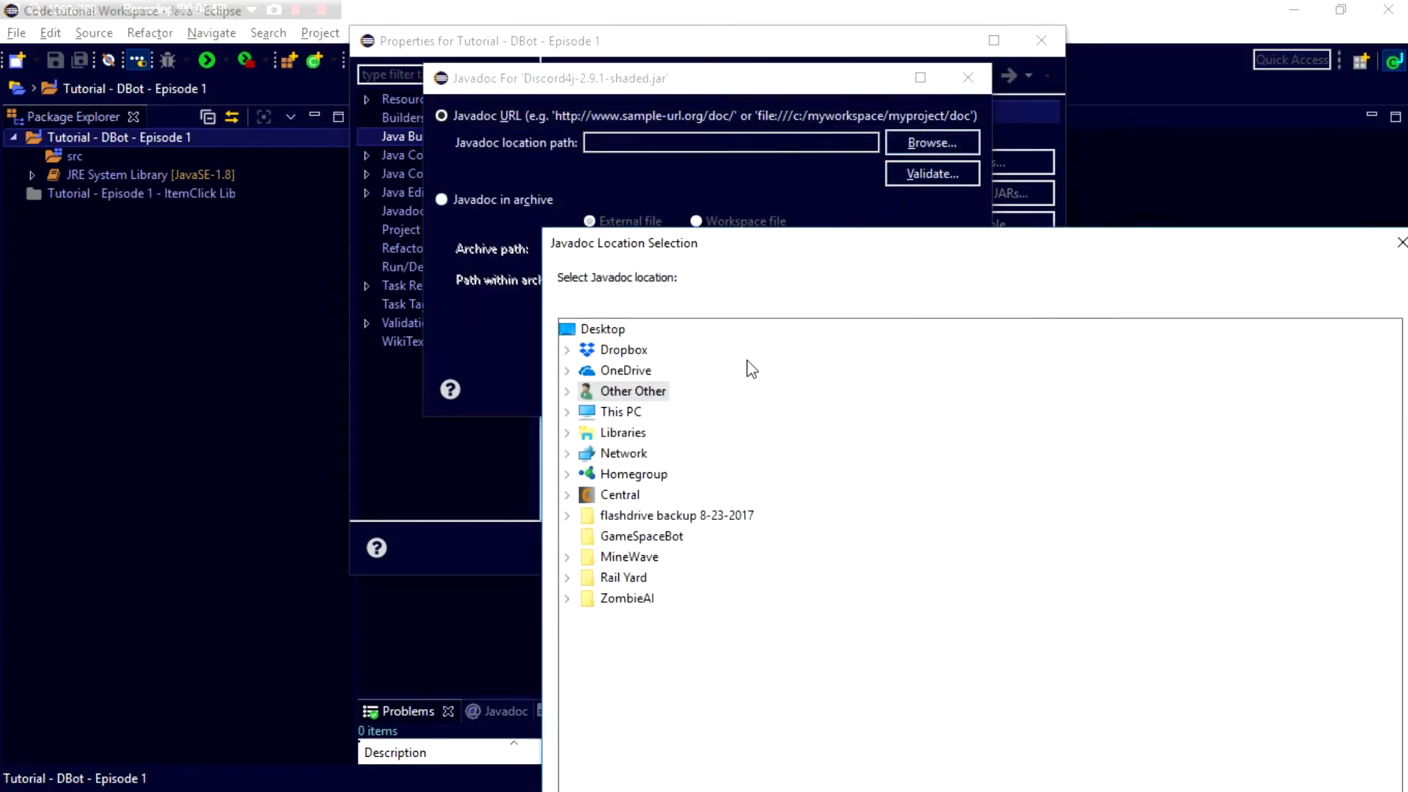
mouse_move(845, 254)
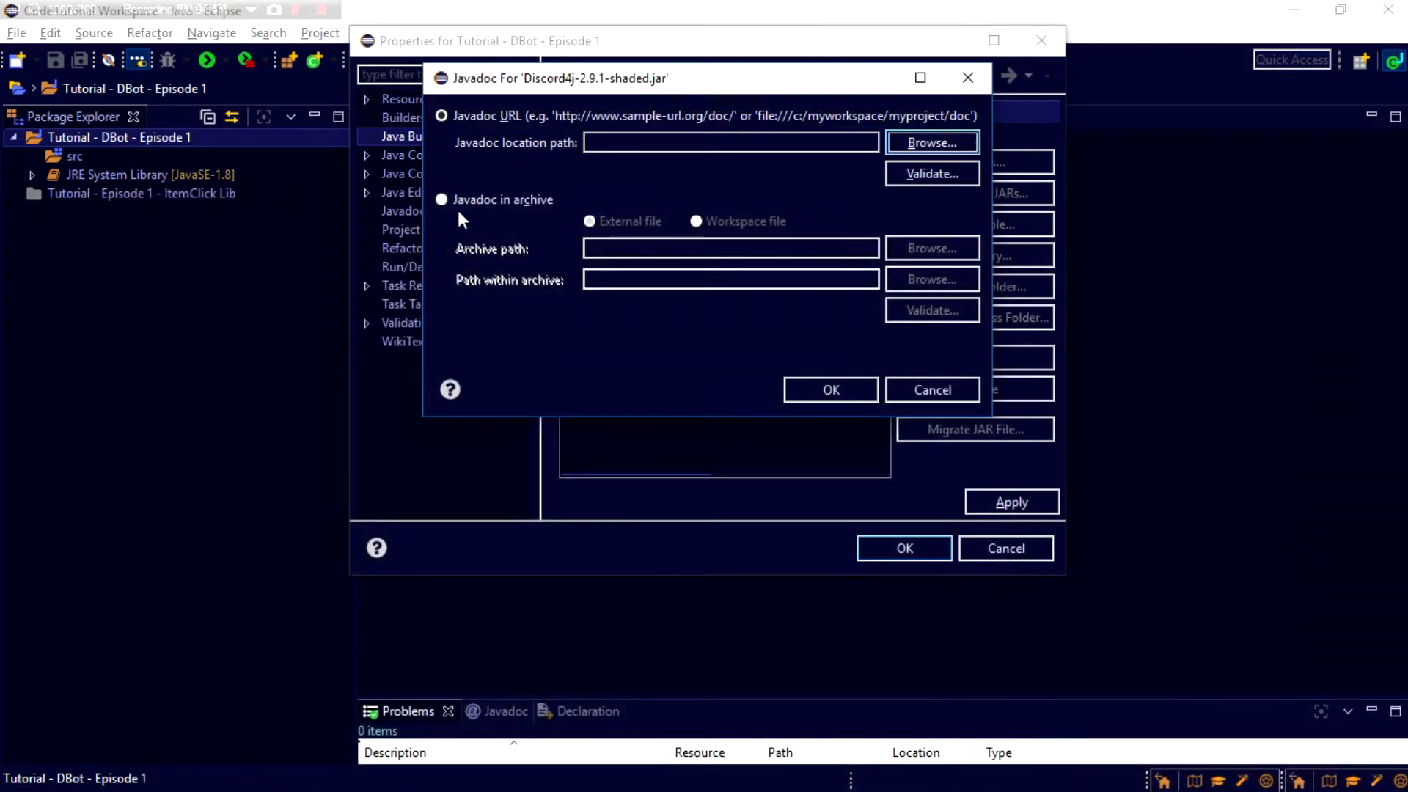
left_click(932, 248)
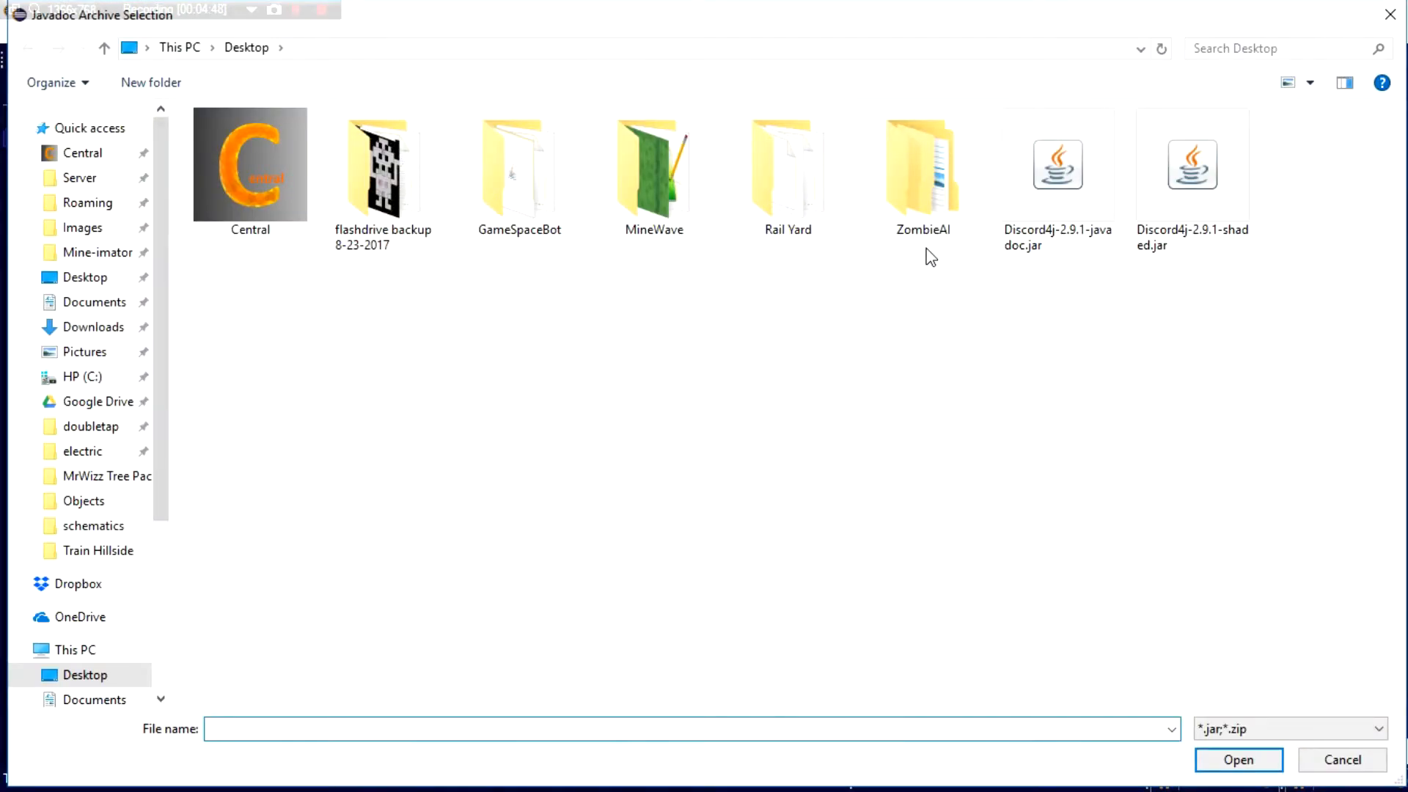
left_click(383, 165)
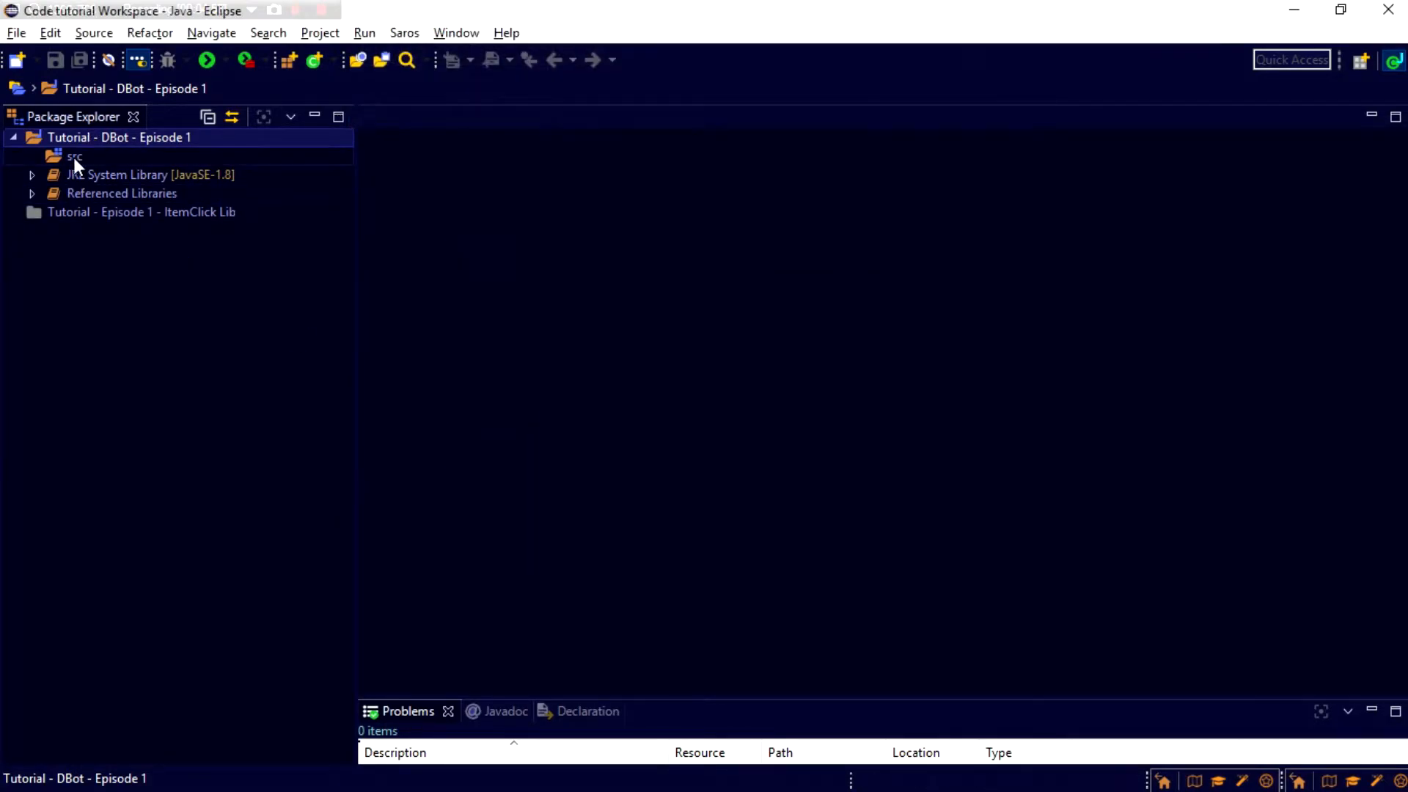
Step: Start a new Java class in the src folder via New > Class
left_click(75, 157)
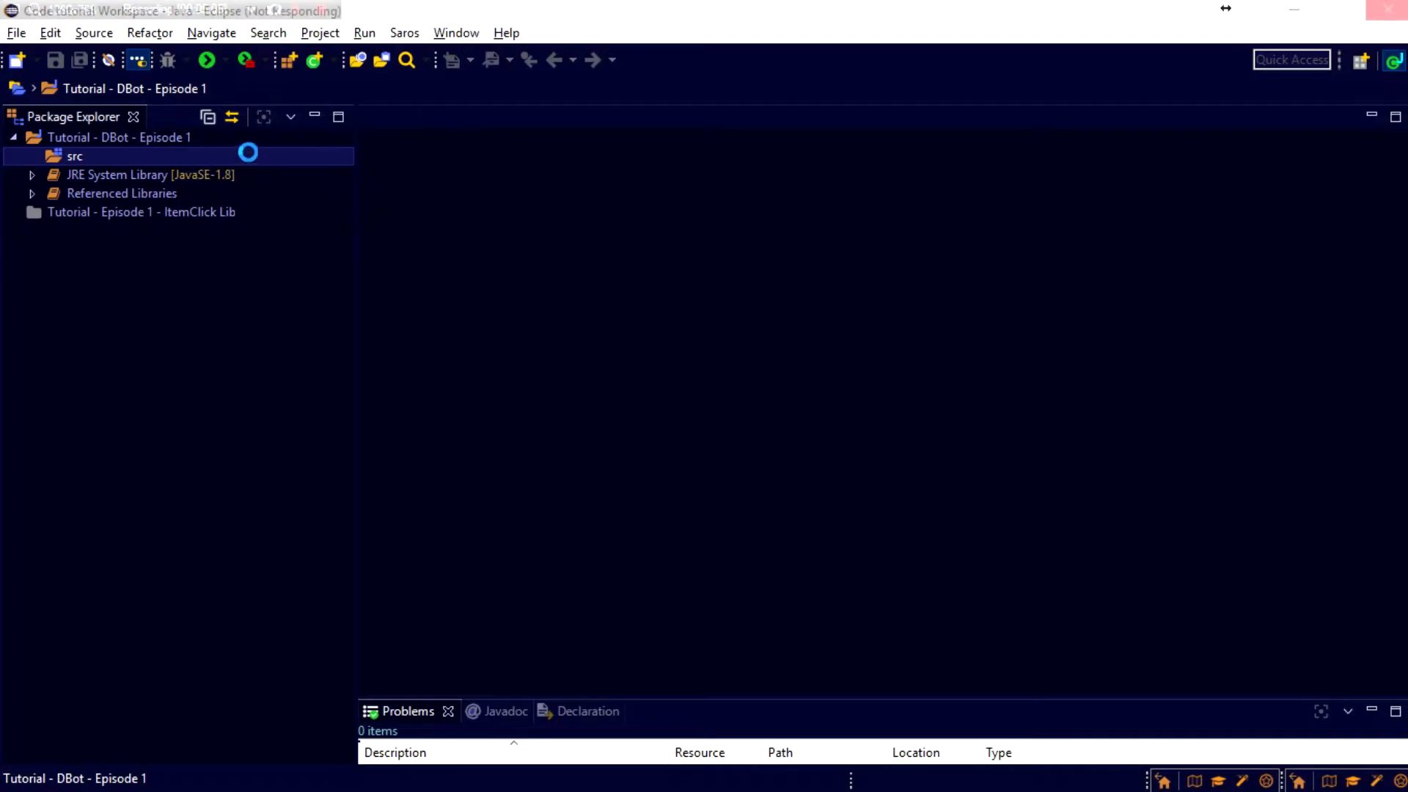
right_click(75, 155)
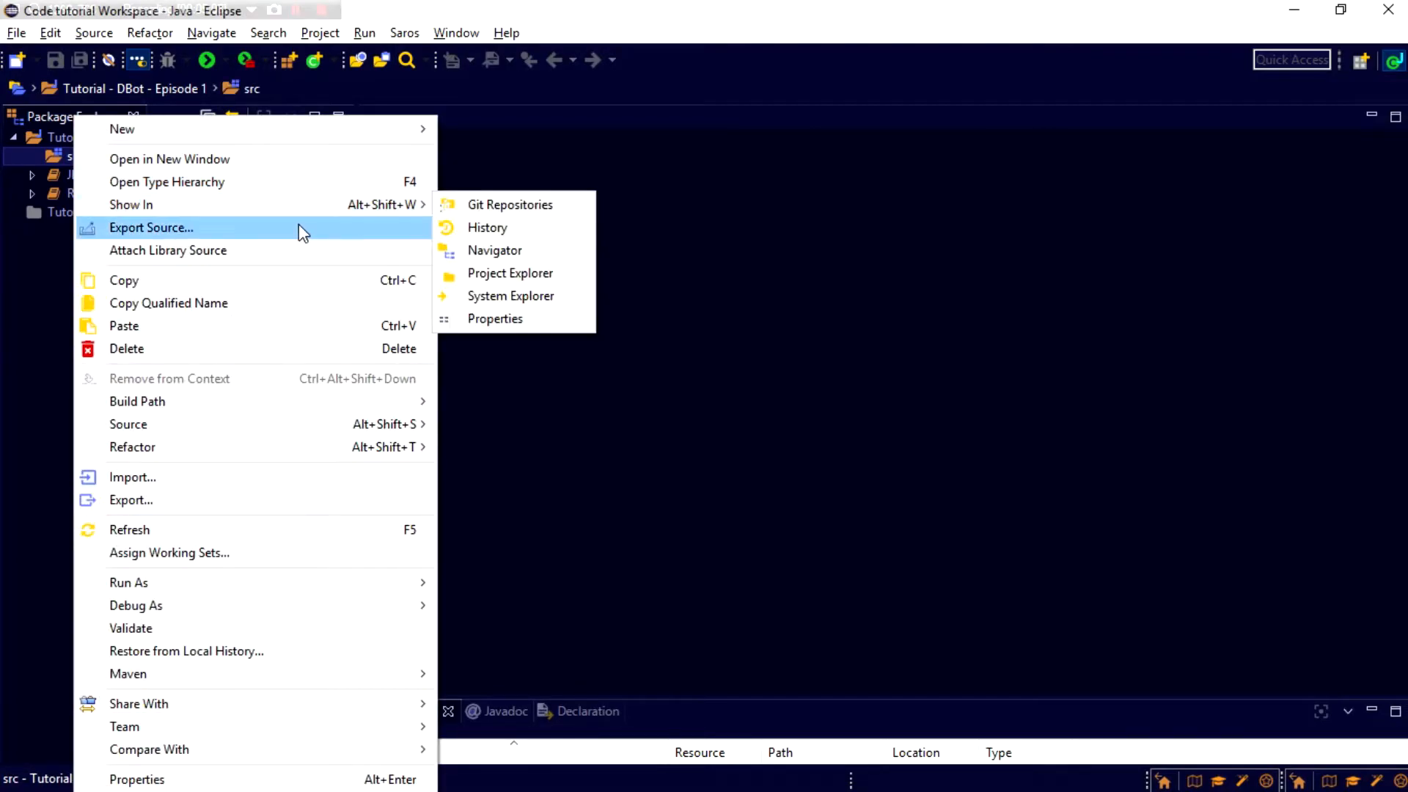
mouse_move(122, 129)
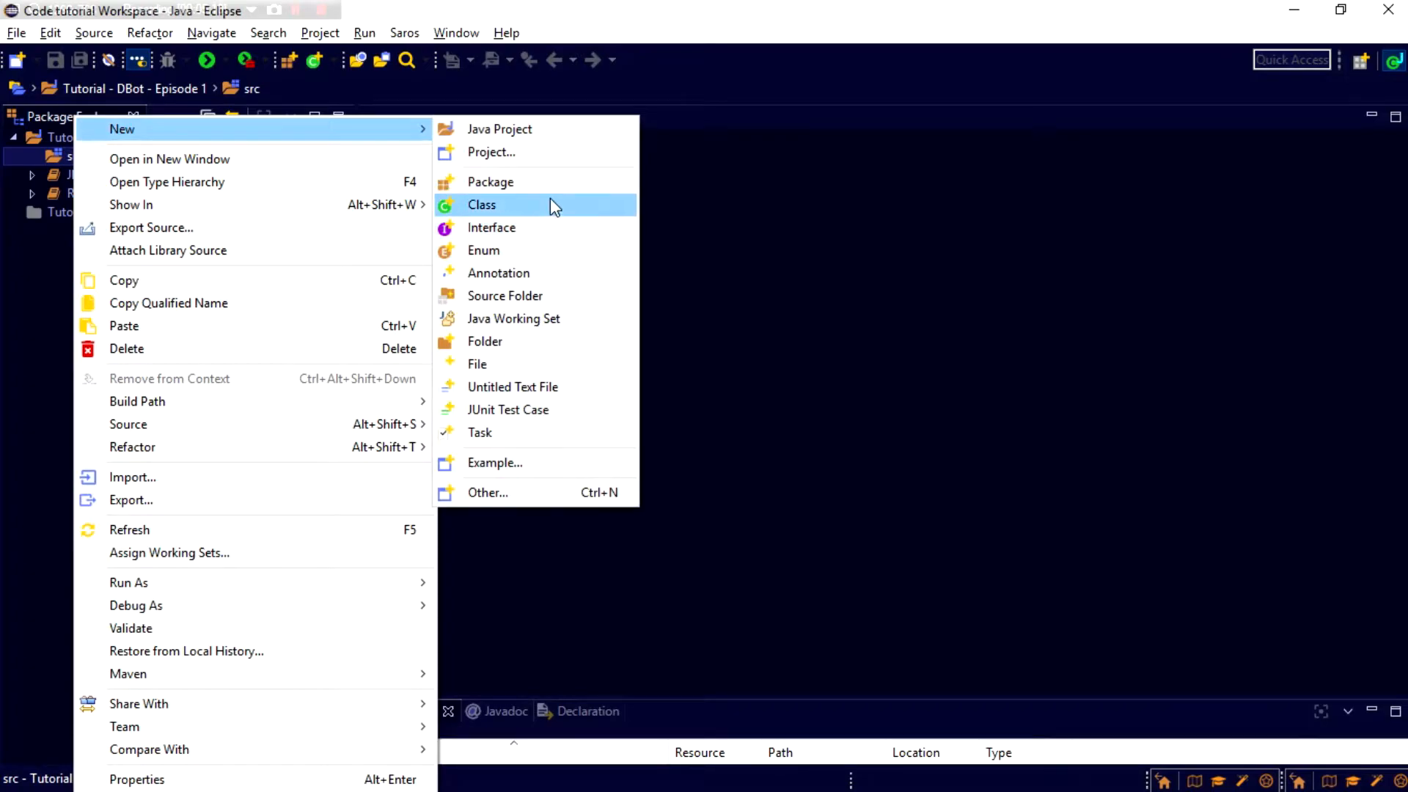
left_click(481, 205)
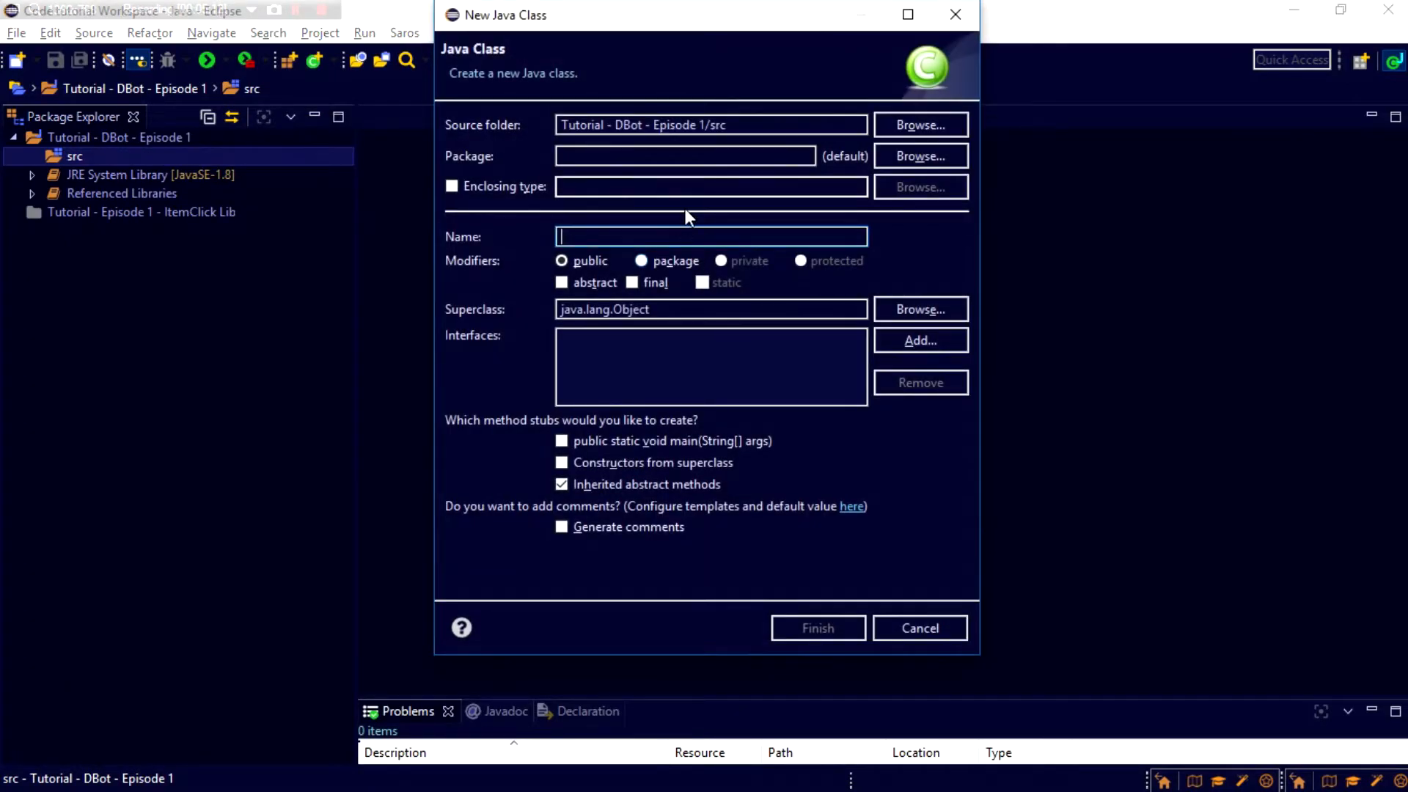
type("Main")
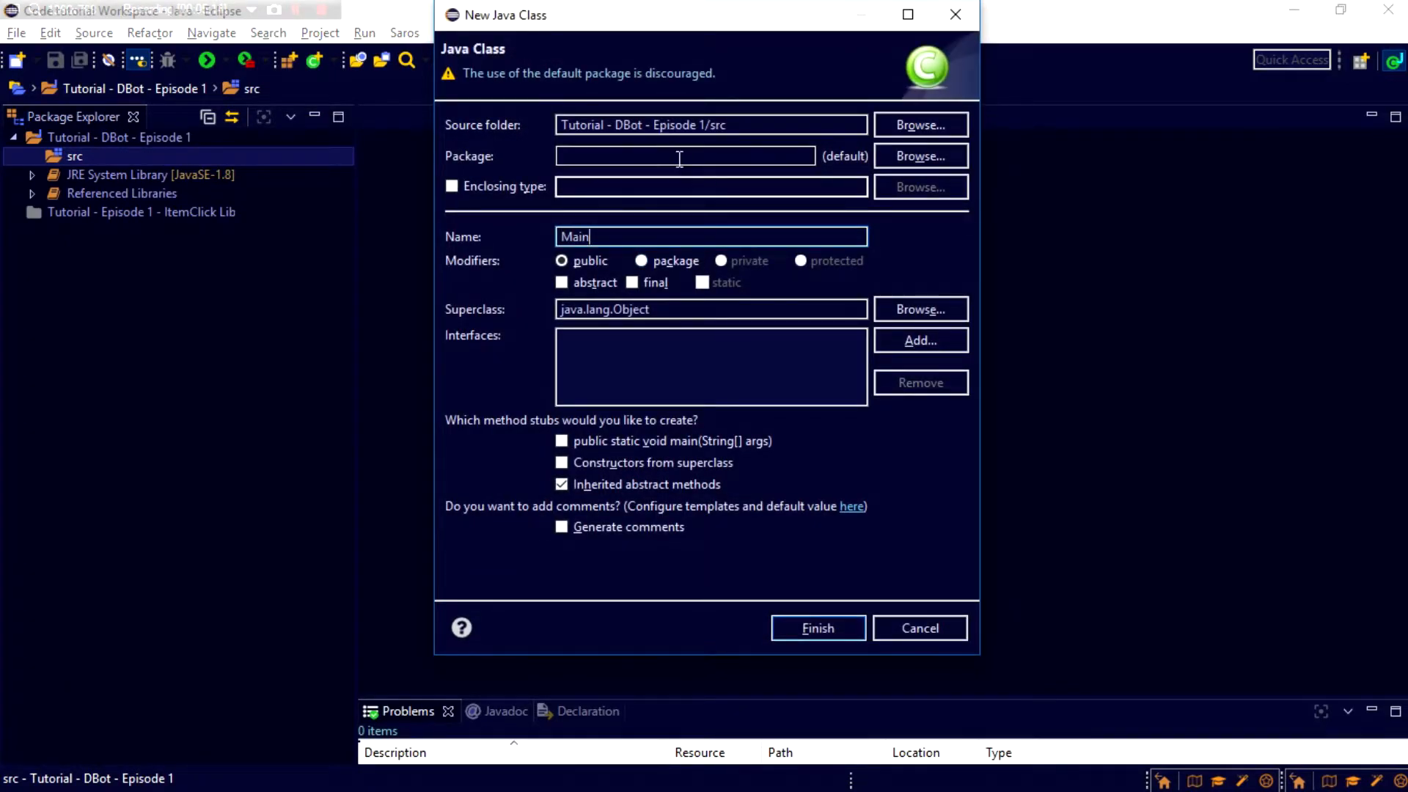
type("com.p")
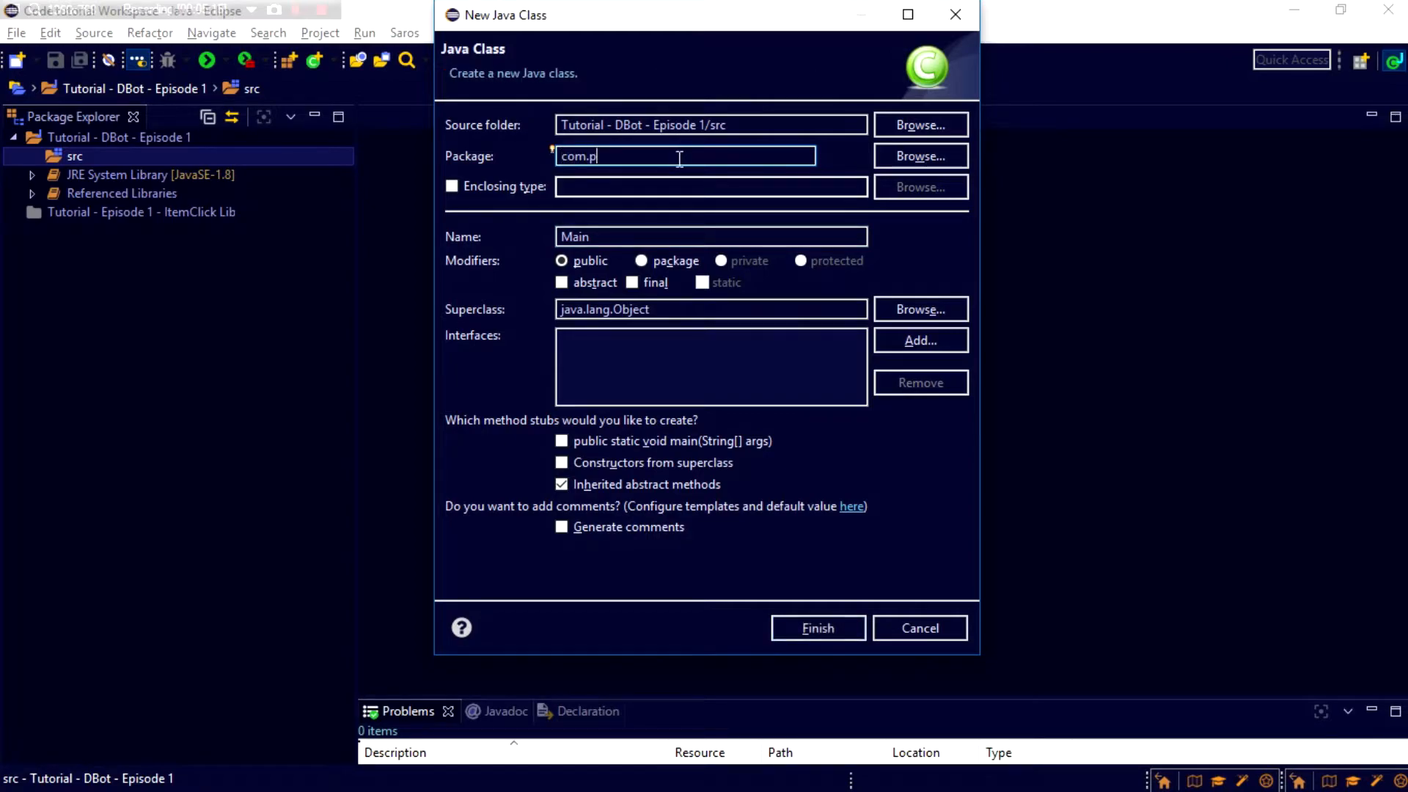
type("zg.www.")
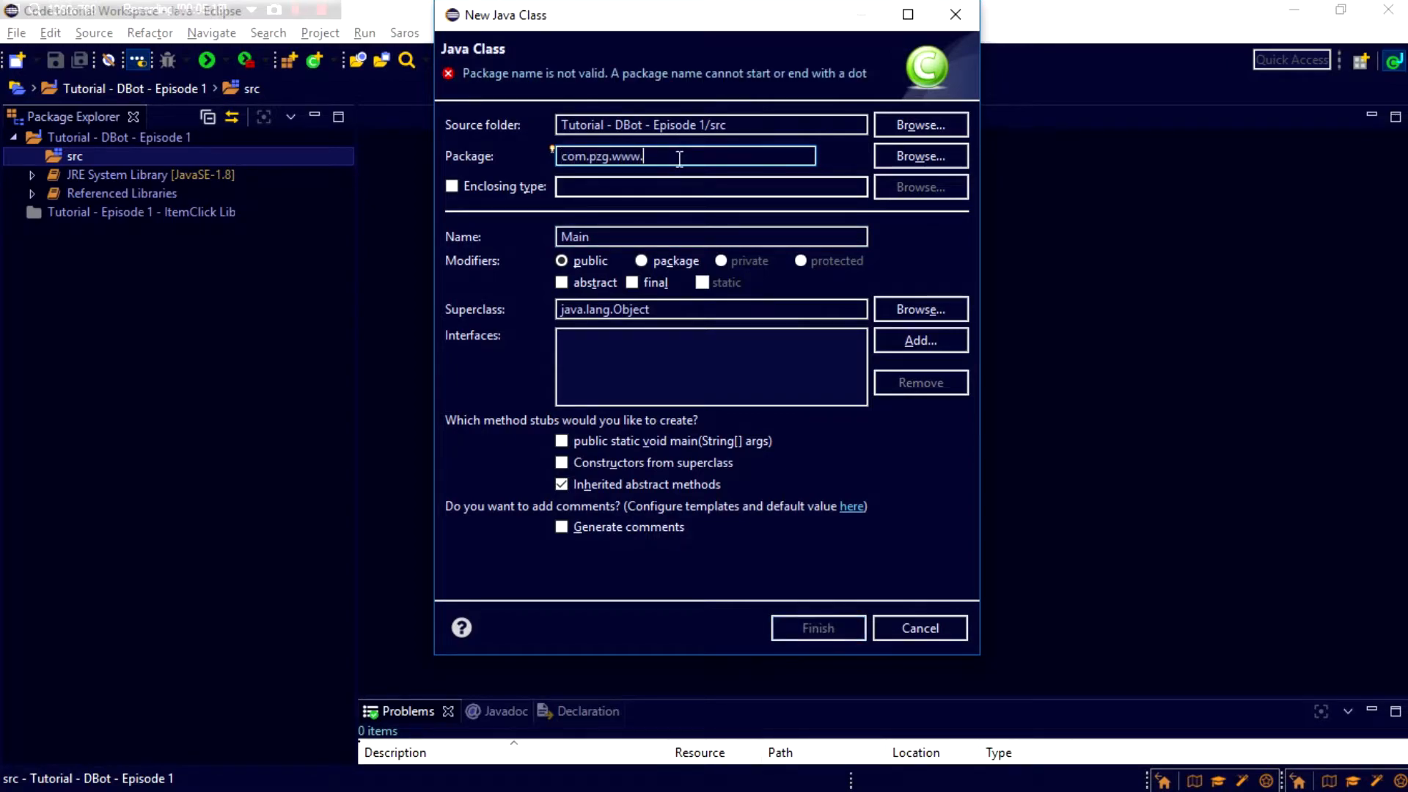
type("tutorial.")
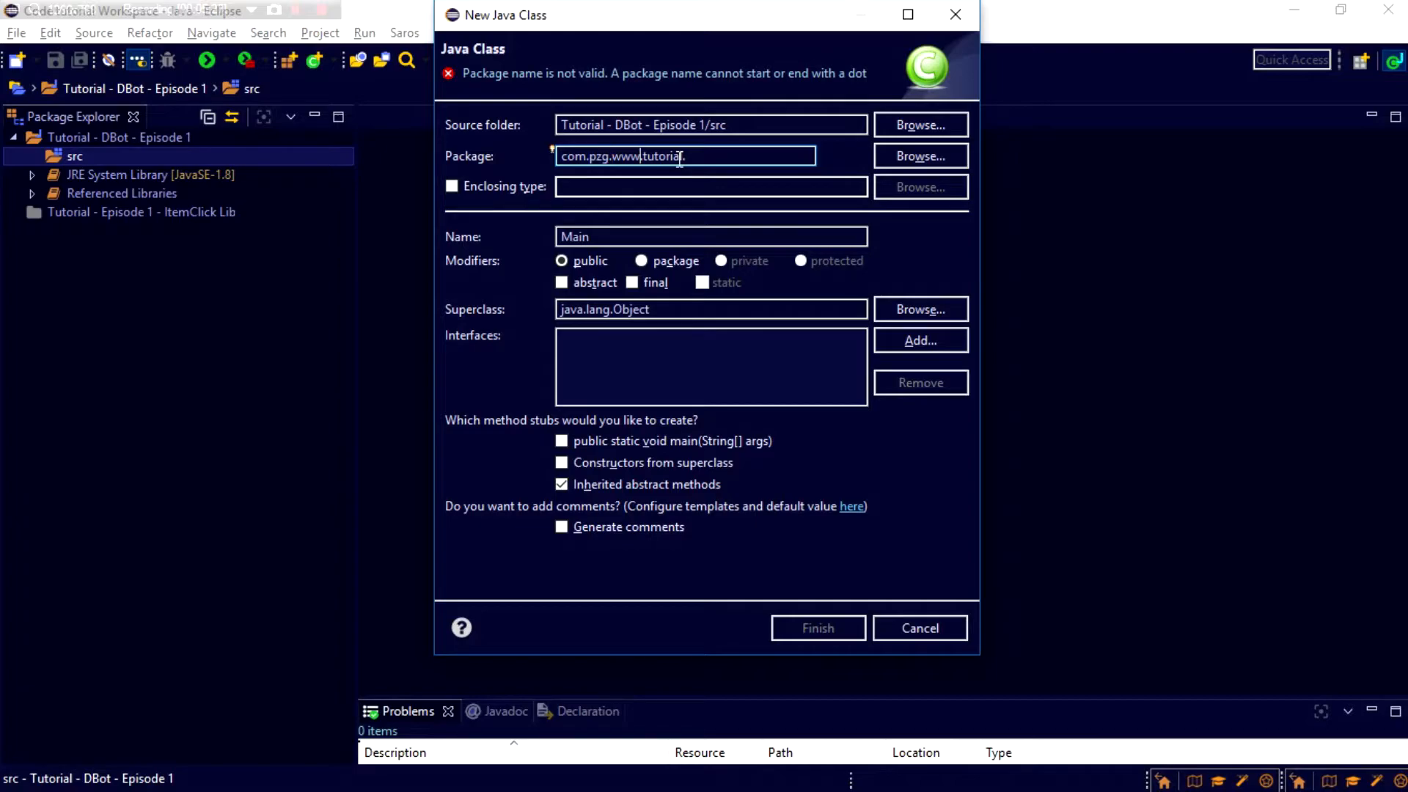
mouse_move(682, 156)
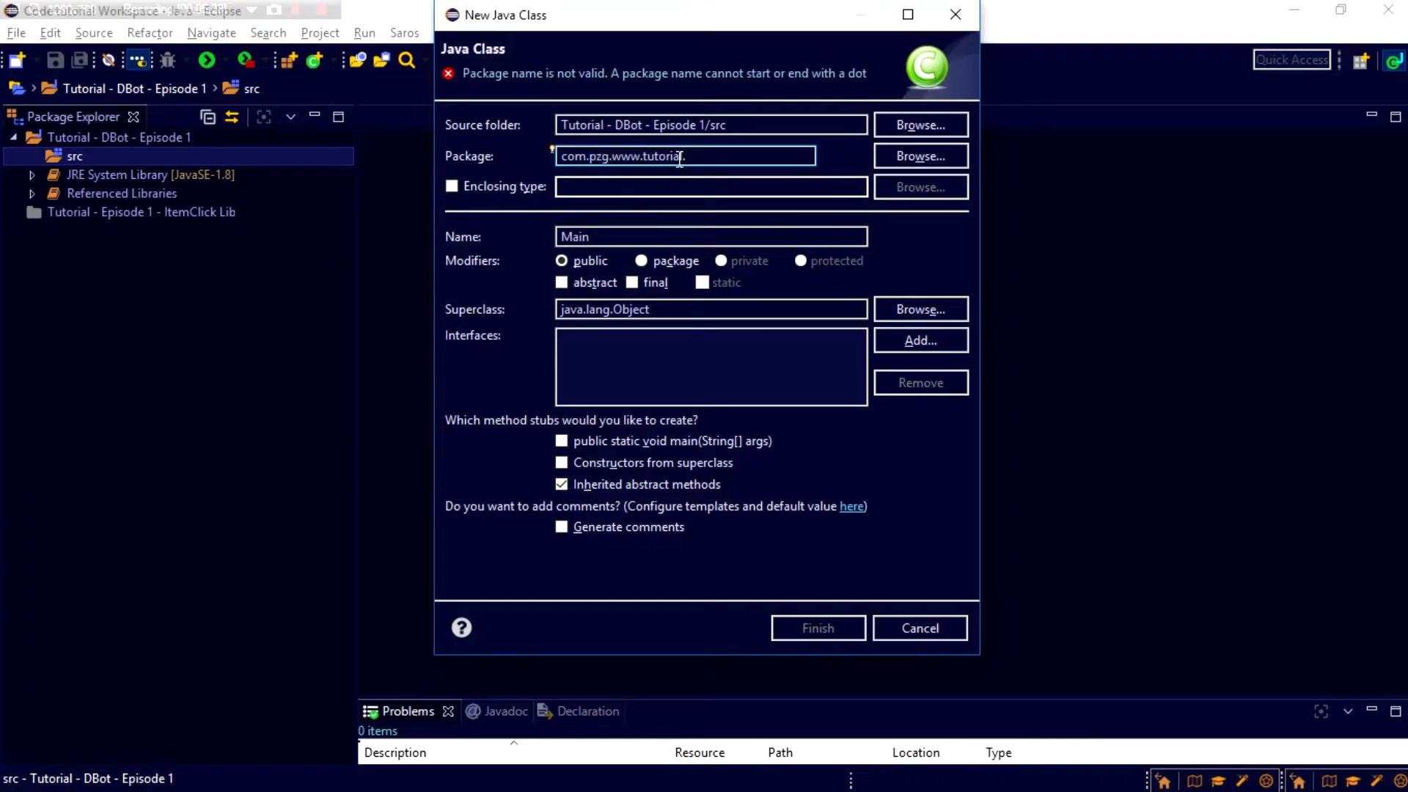
type("main")
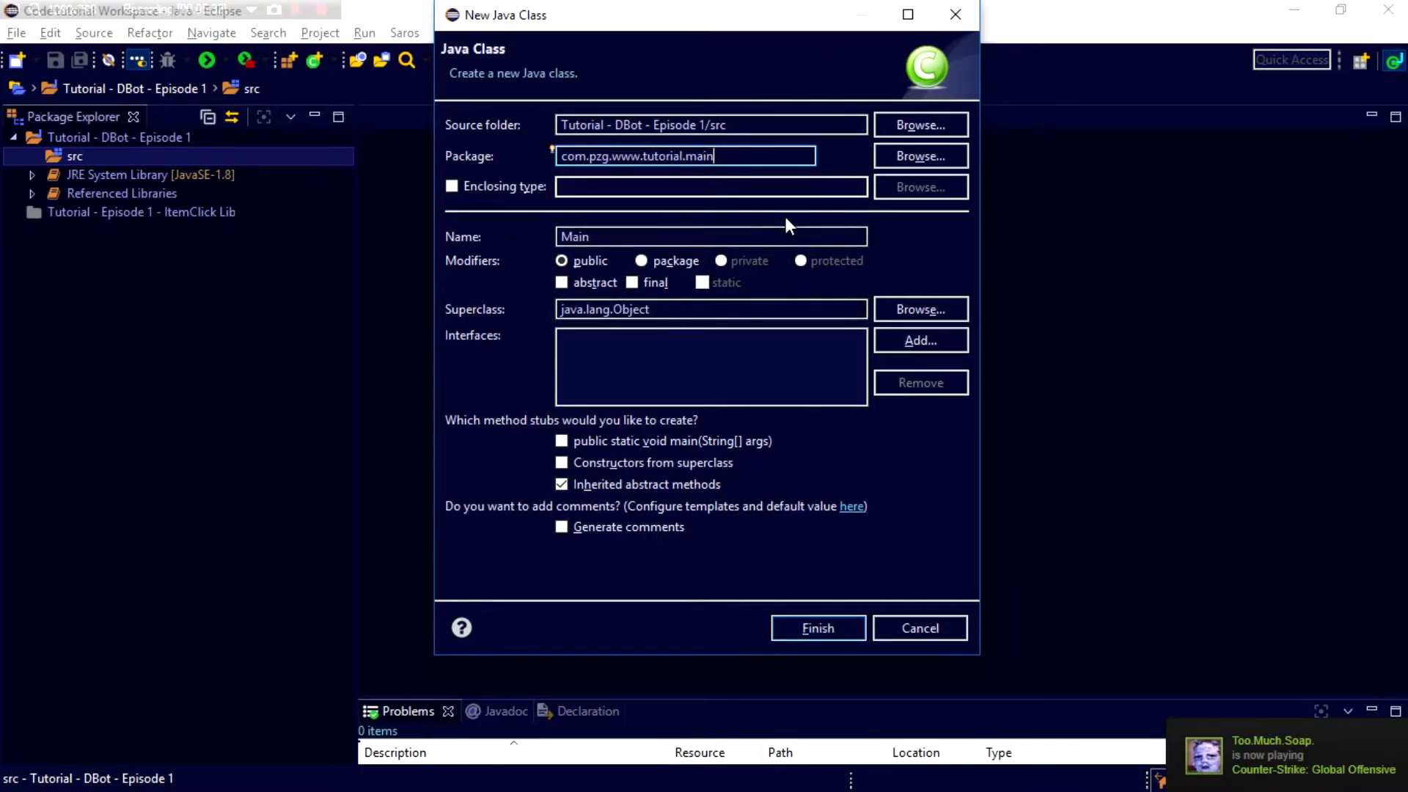
left_click(817, 627)
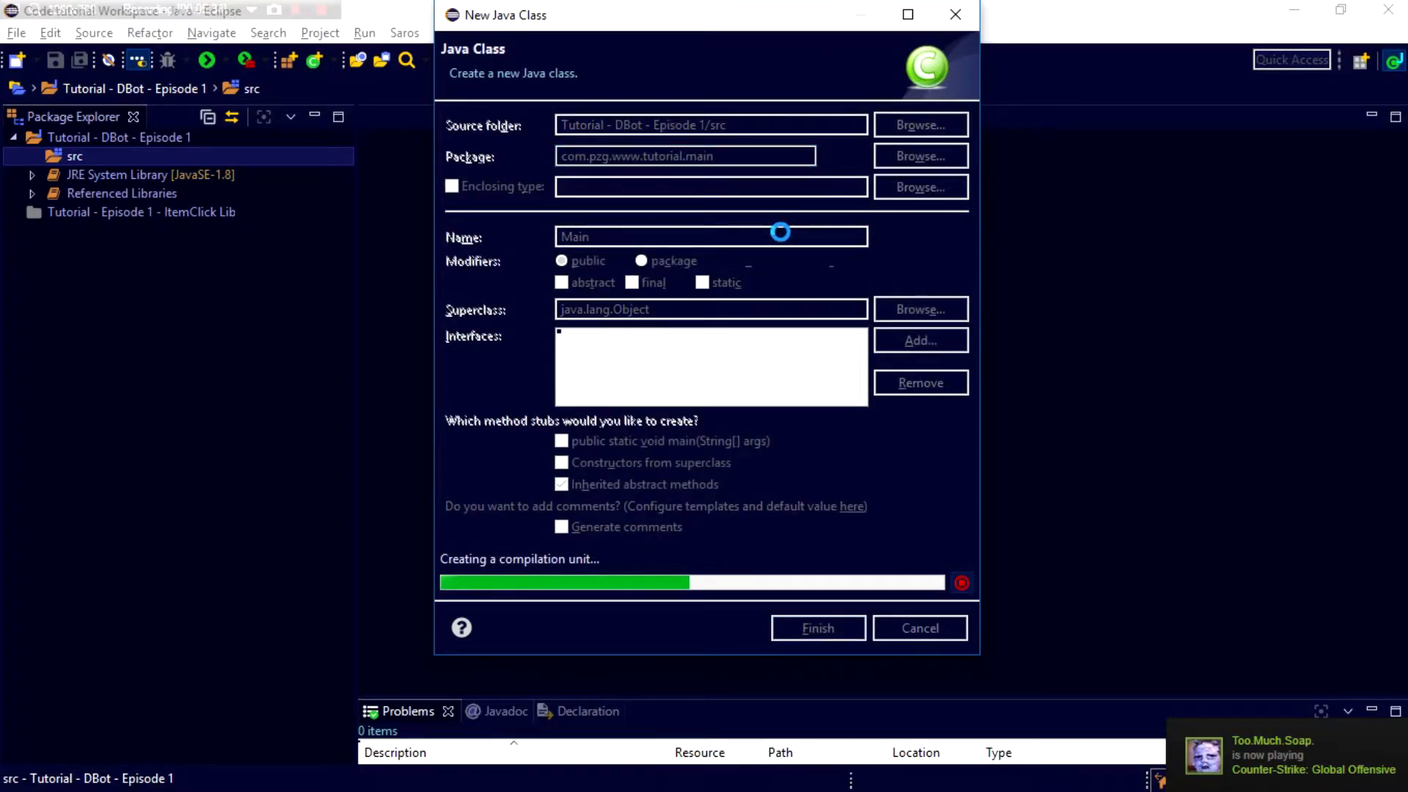
left_click(817, 628)
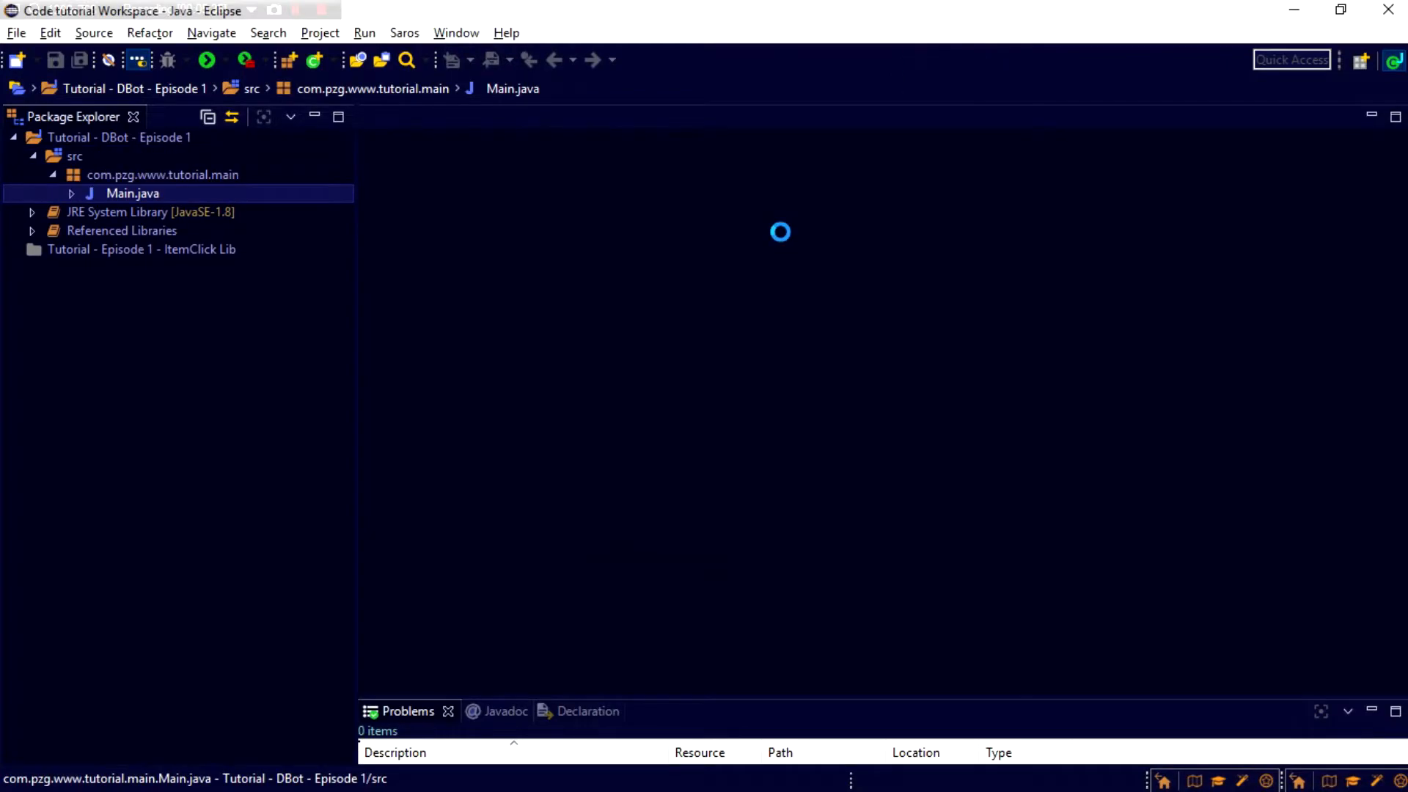
mouse_move(174, 194)
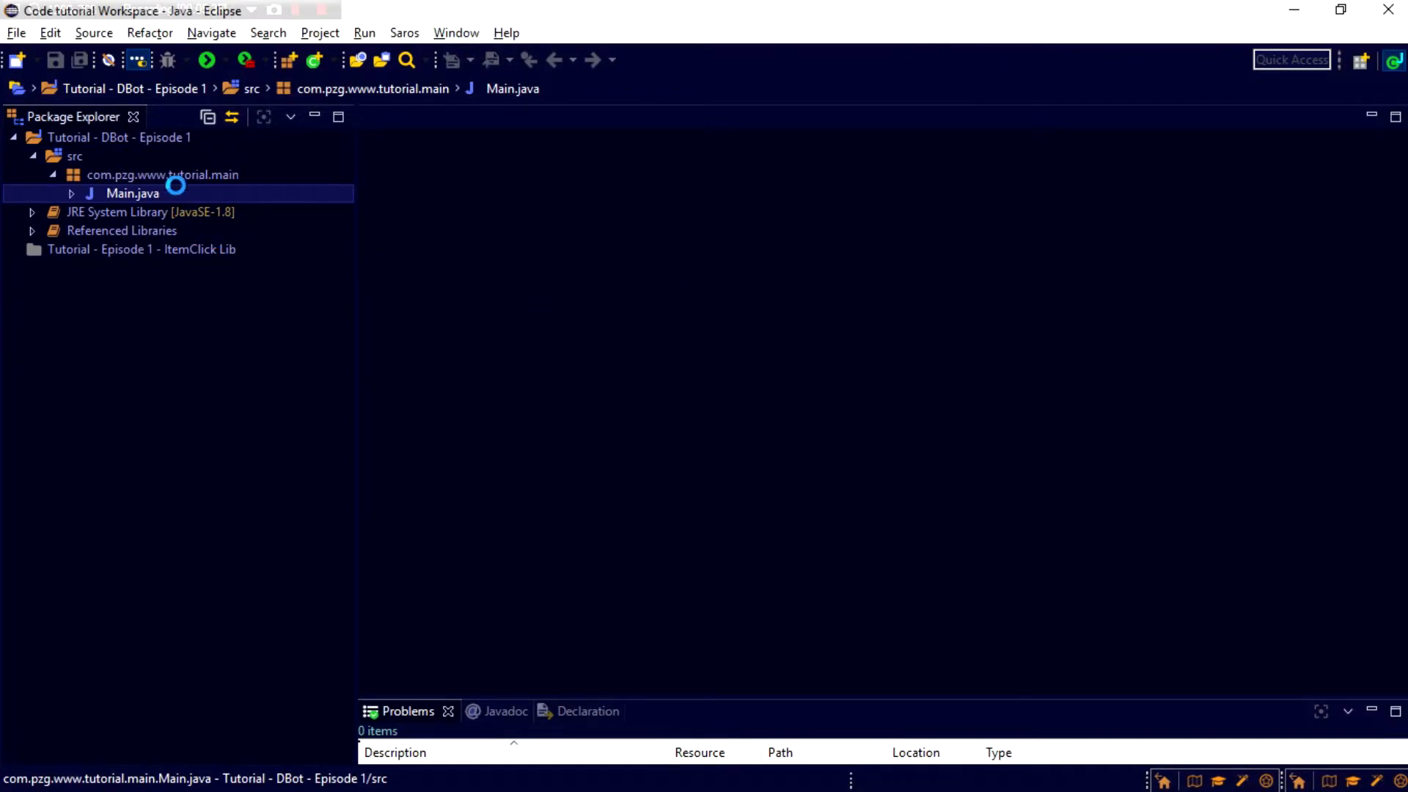
Step: Add a public static void main(String[] args) method to Main.java and save
double_click(132, 193)
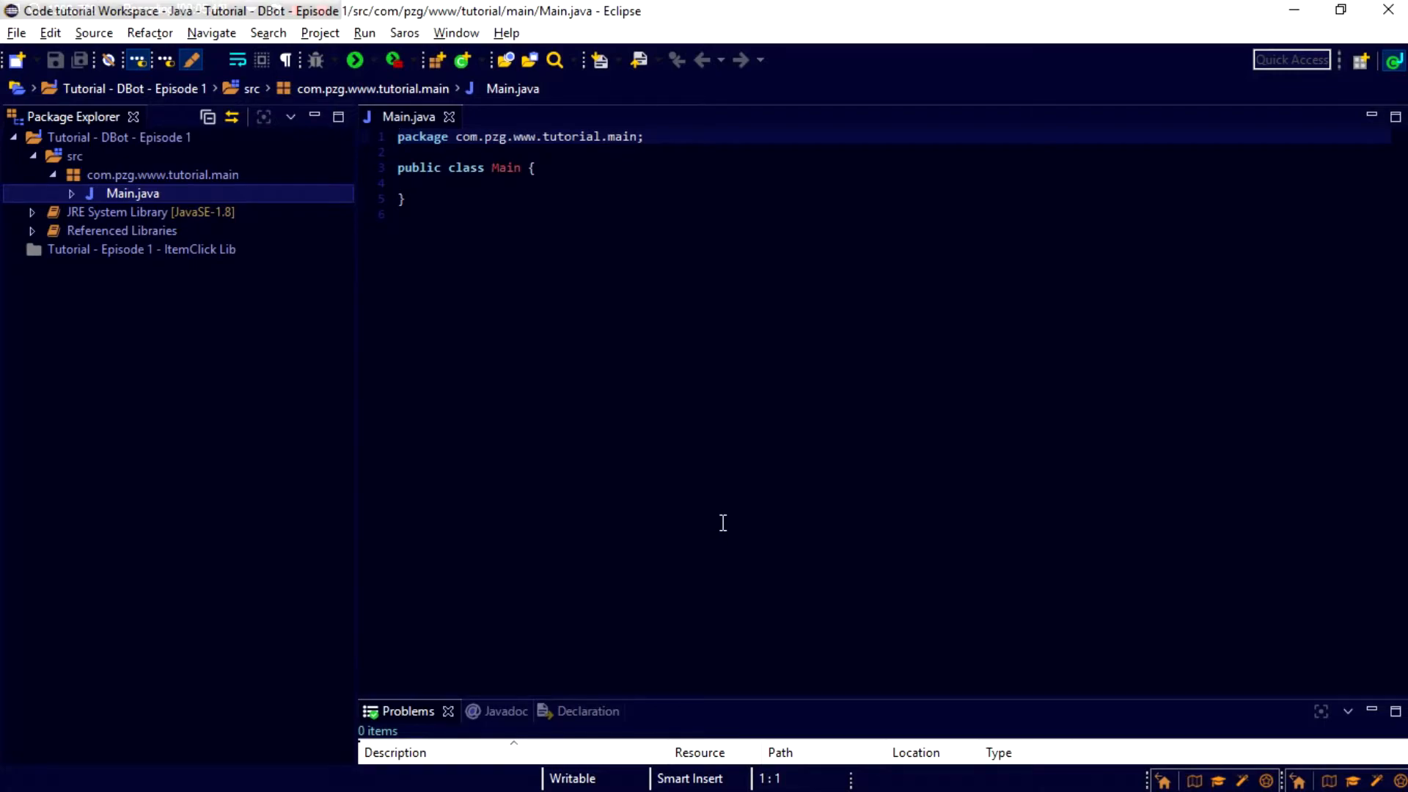
mouse_move(679, 382)
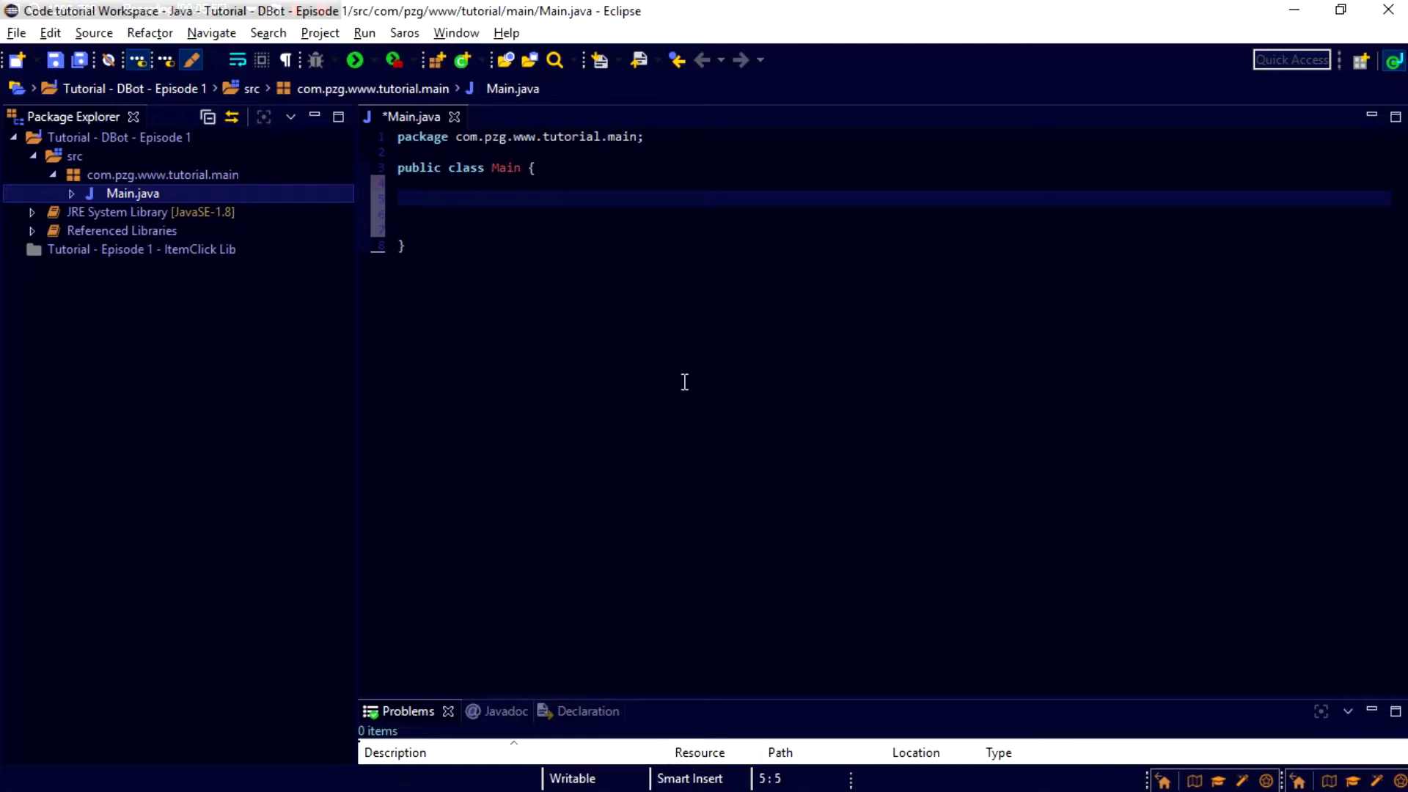
type("main")
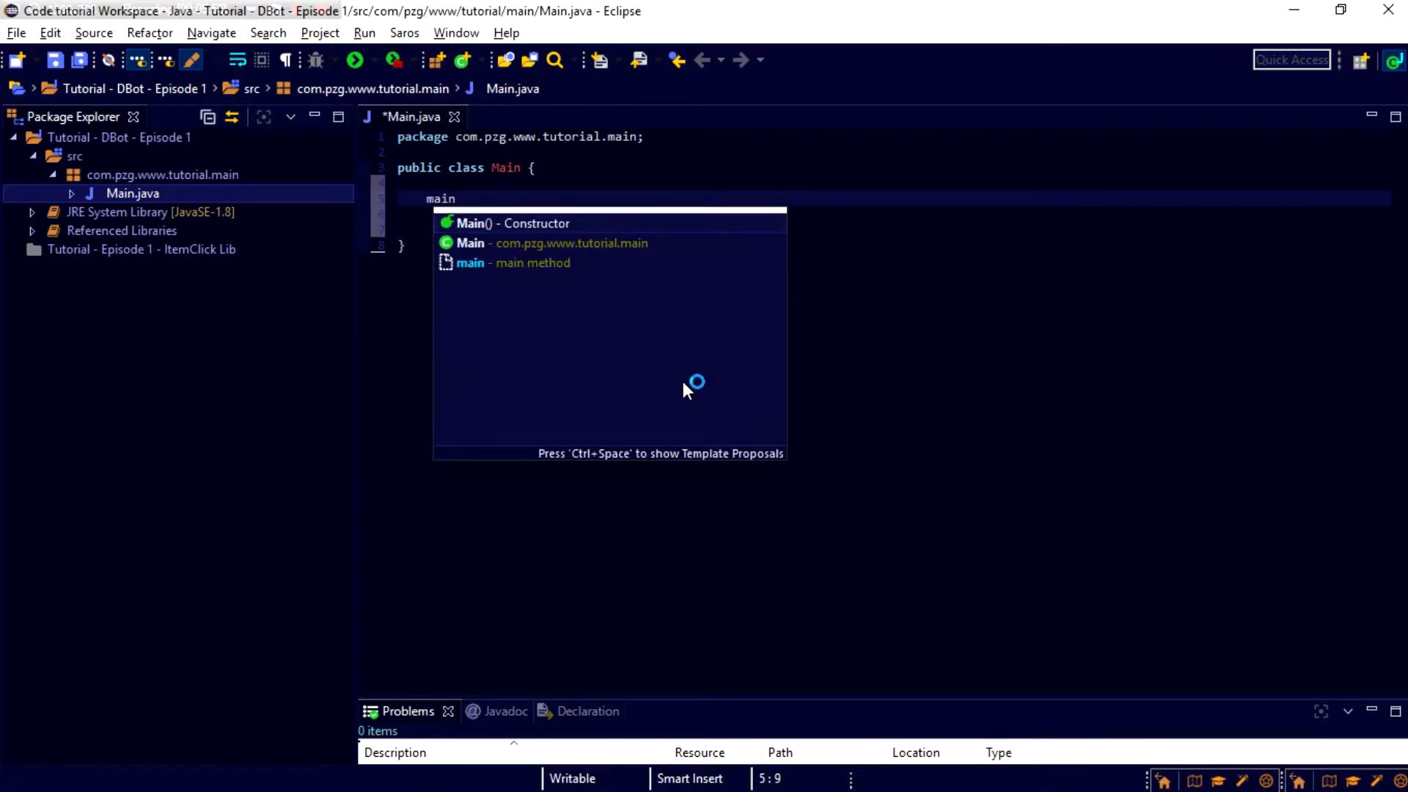
key("Escape")
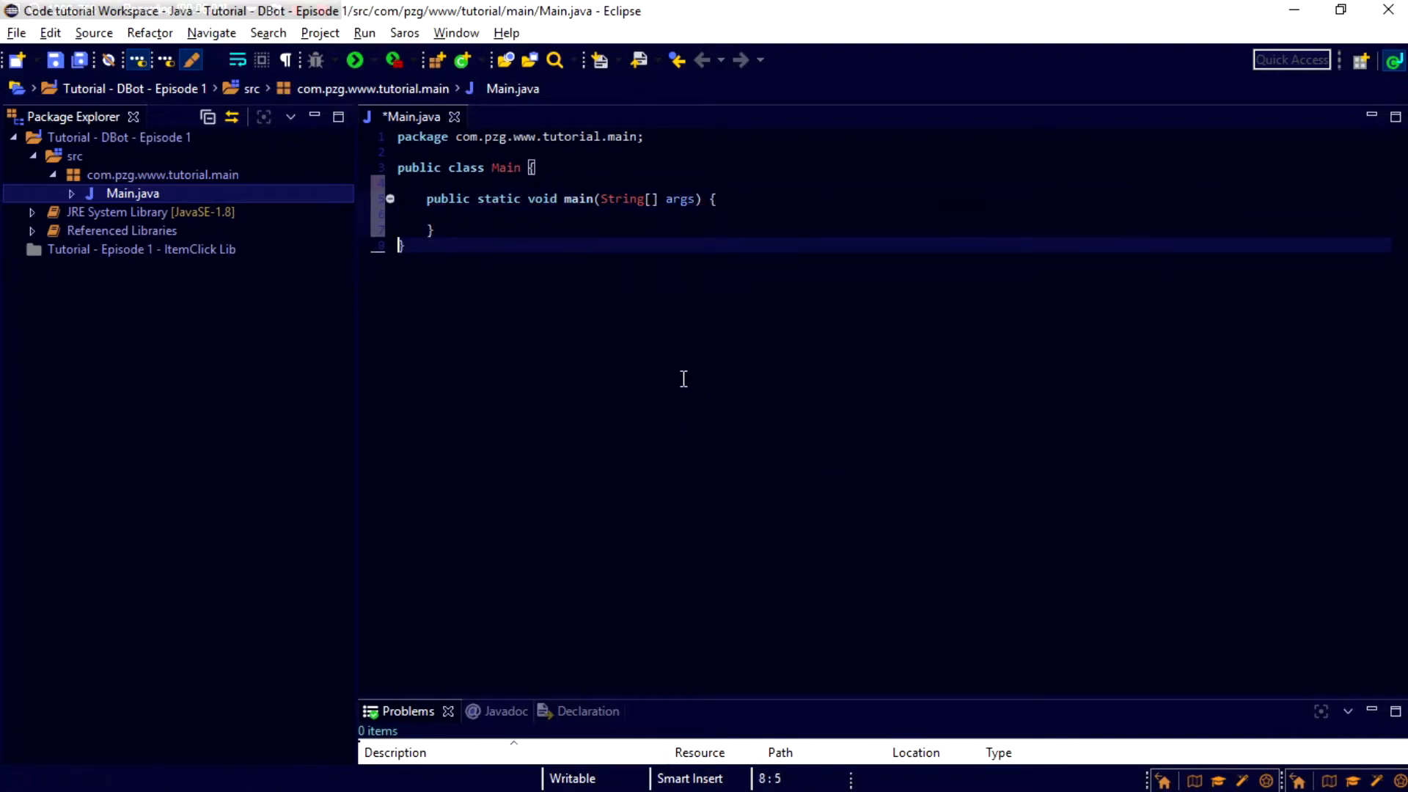
key("ctrl+s")
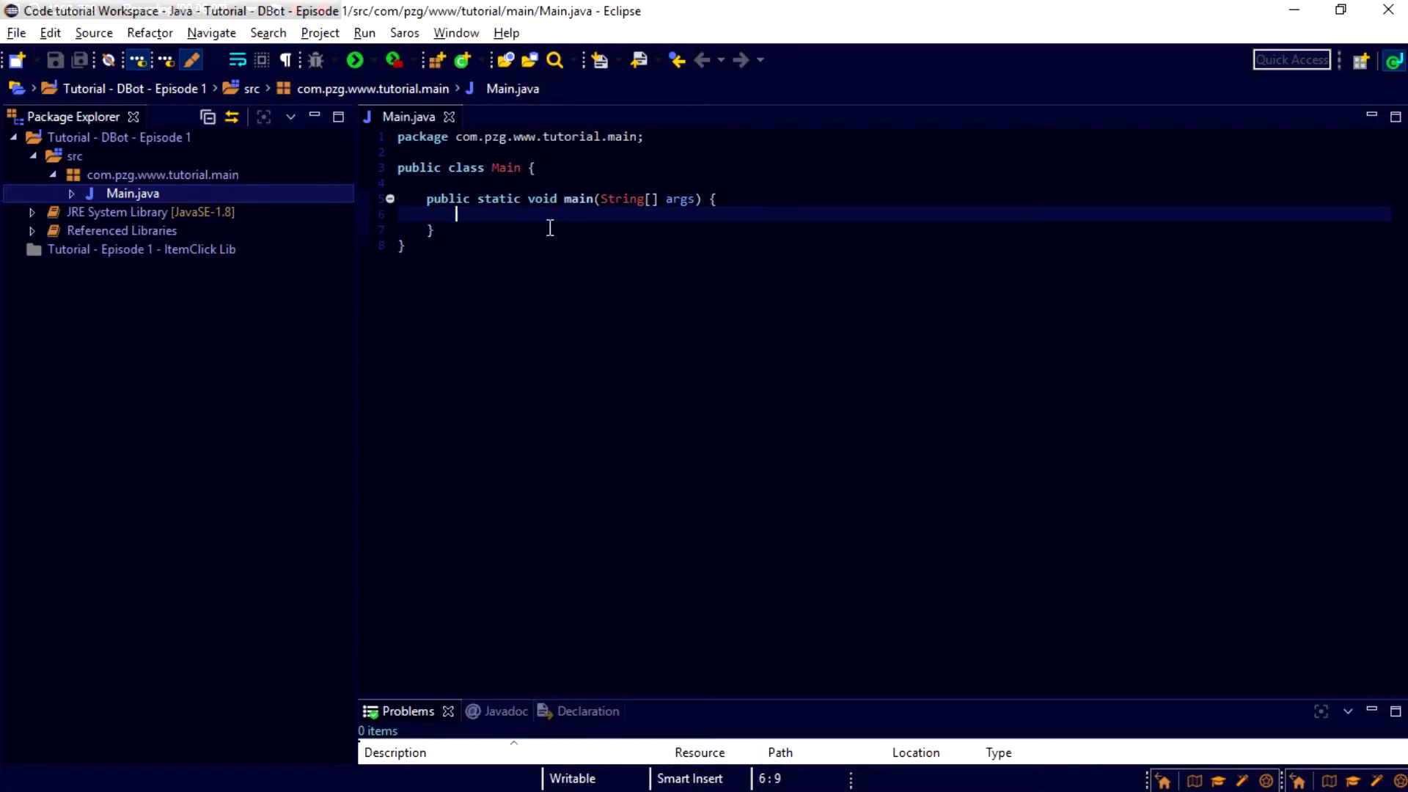
left_click(162, 174)
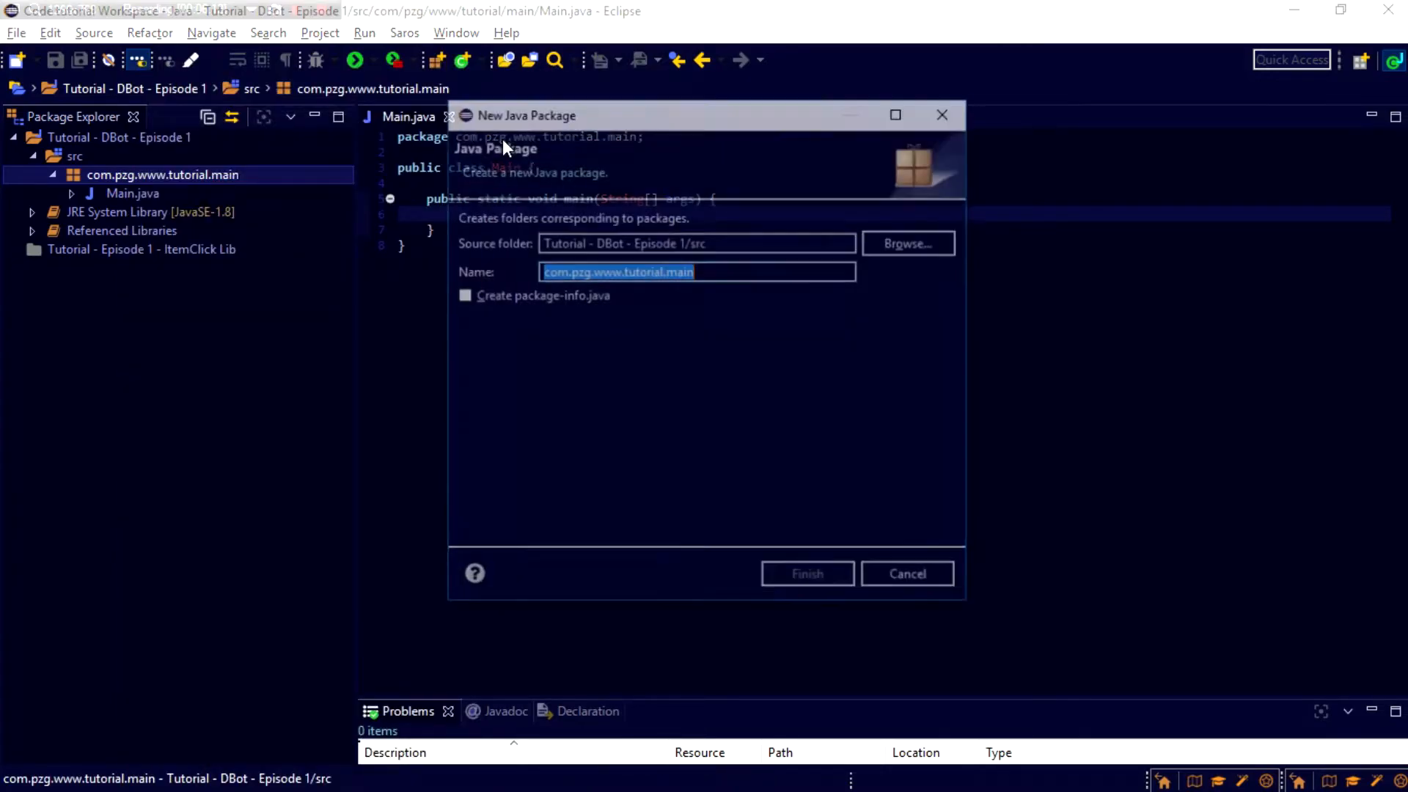
left_click(907, 574)
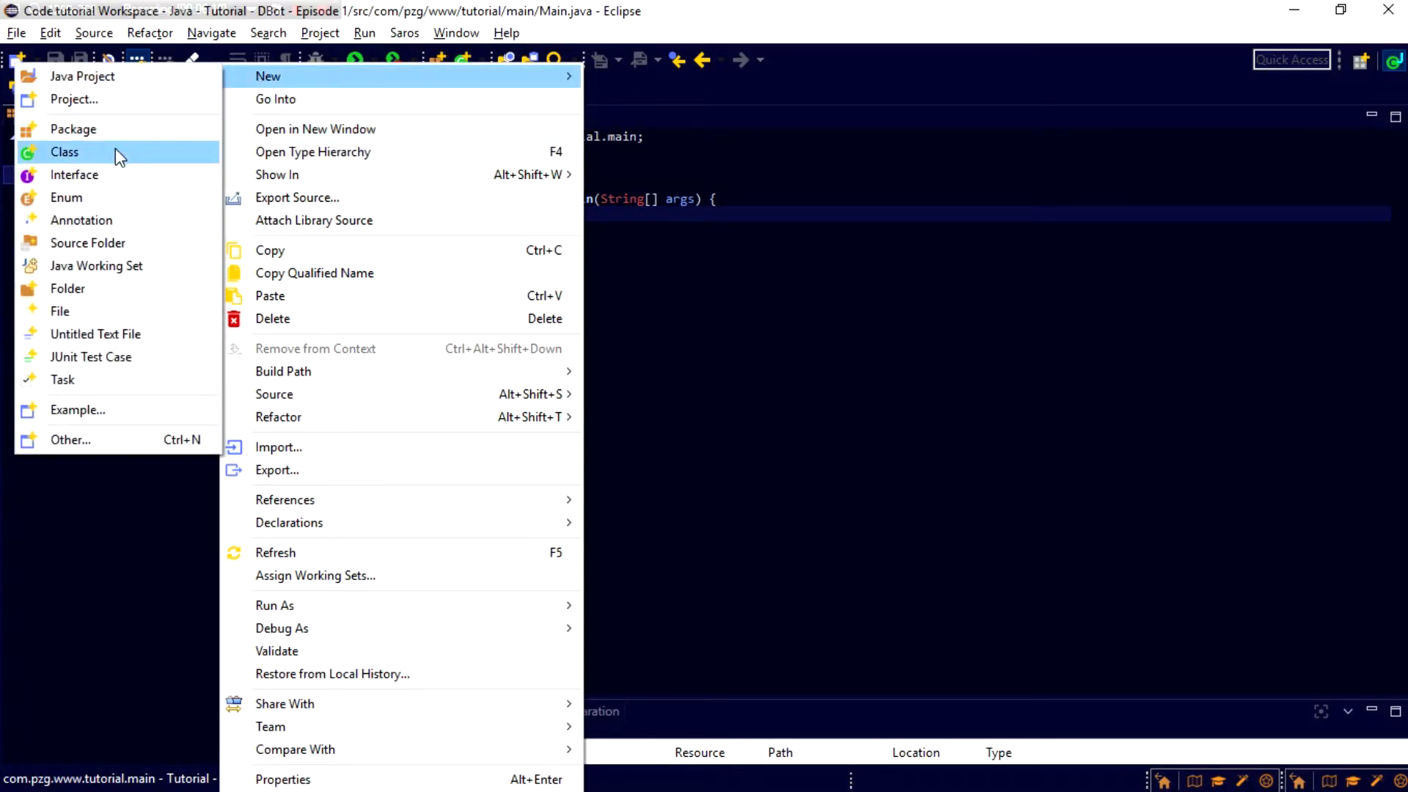
left_click(65, 151)
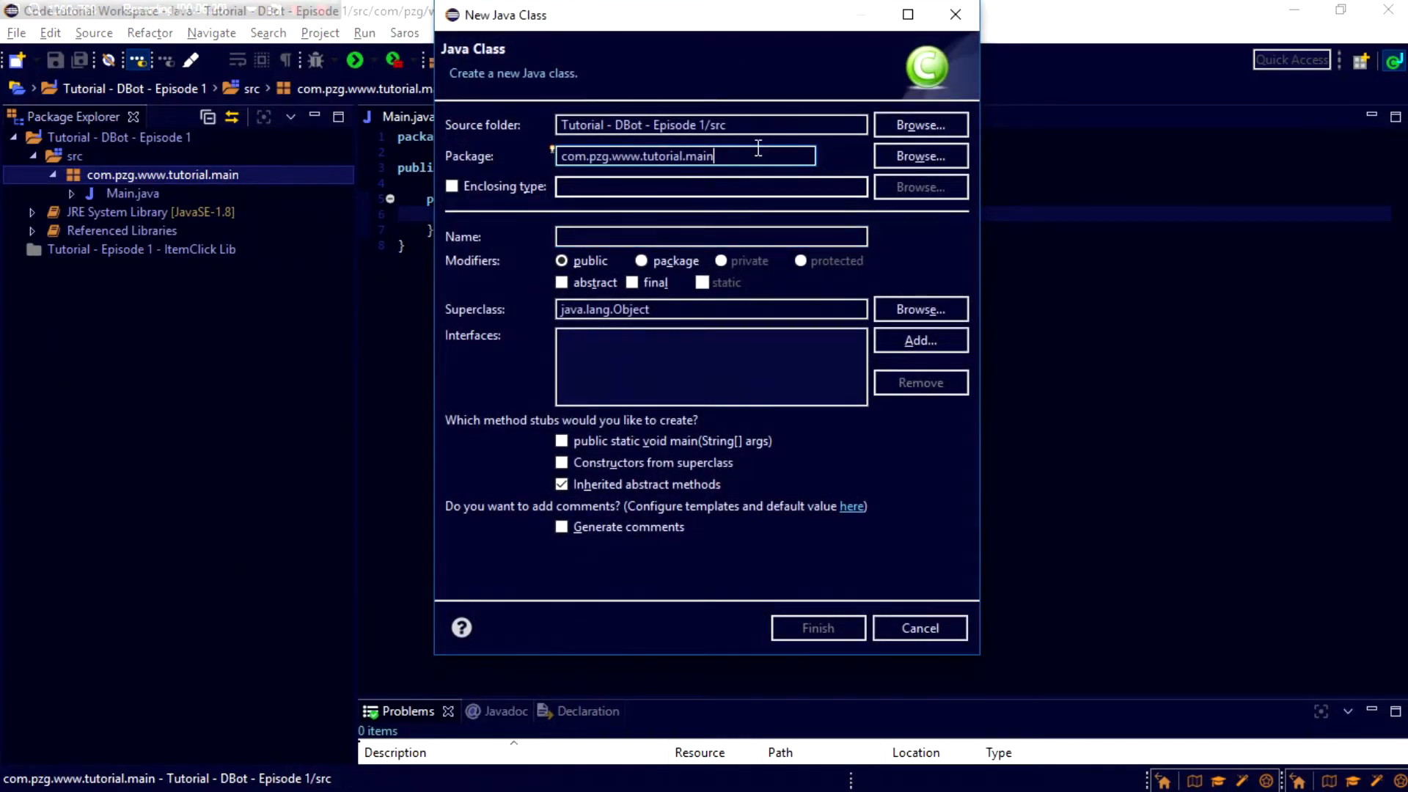
type(".object")
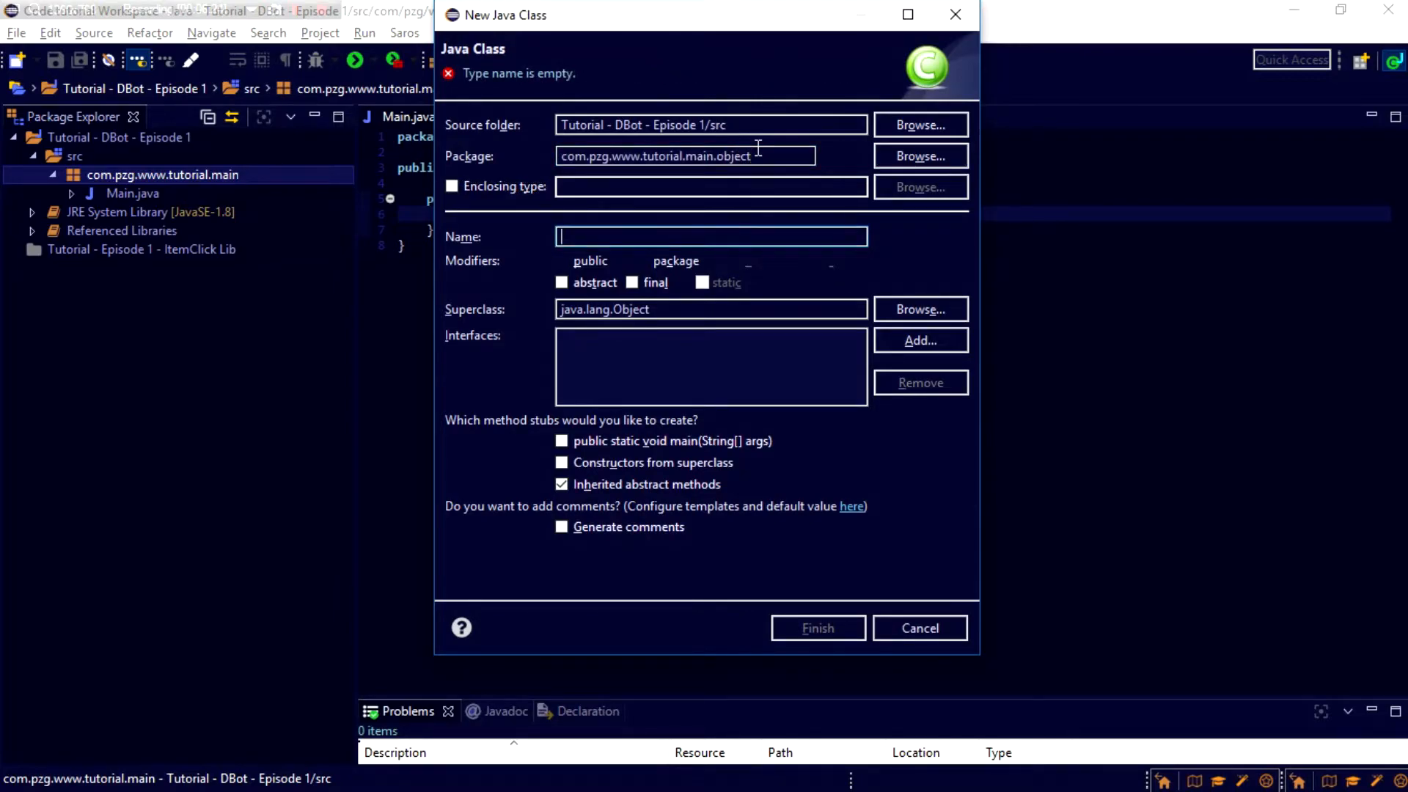
type("Bot")
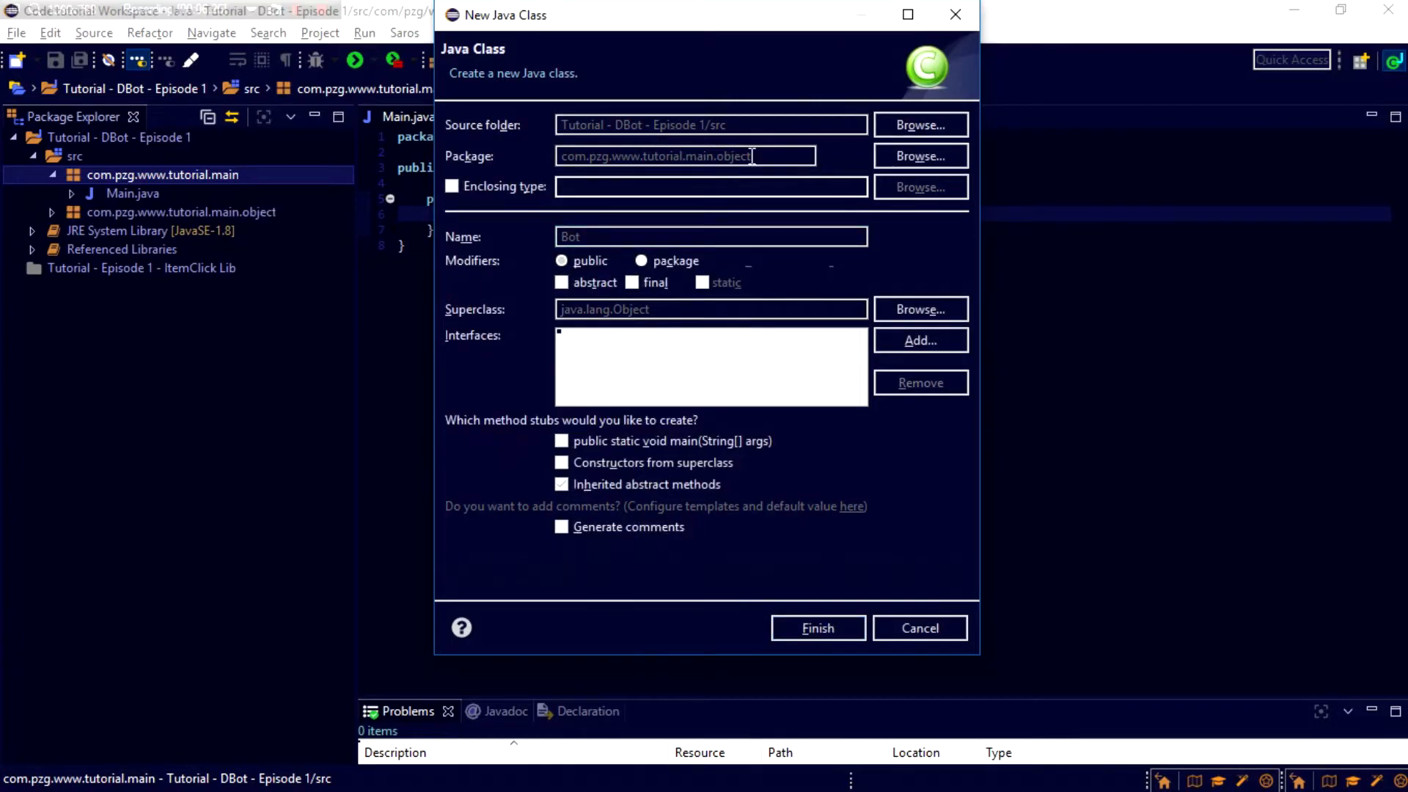
left_click(817, 628)
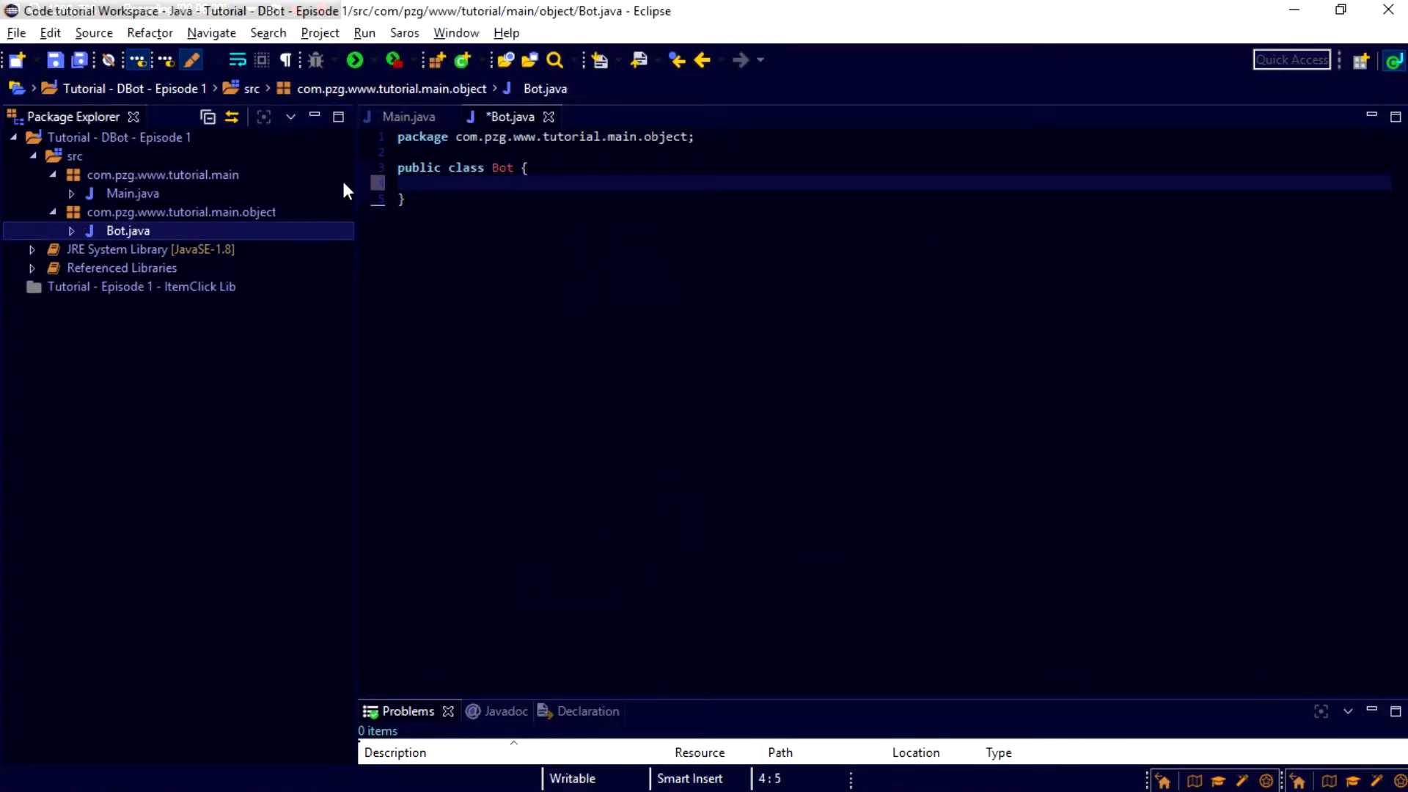
mouse_move(291, 117)
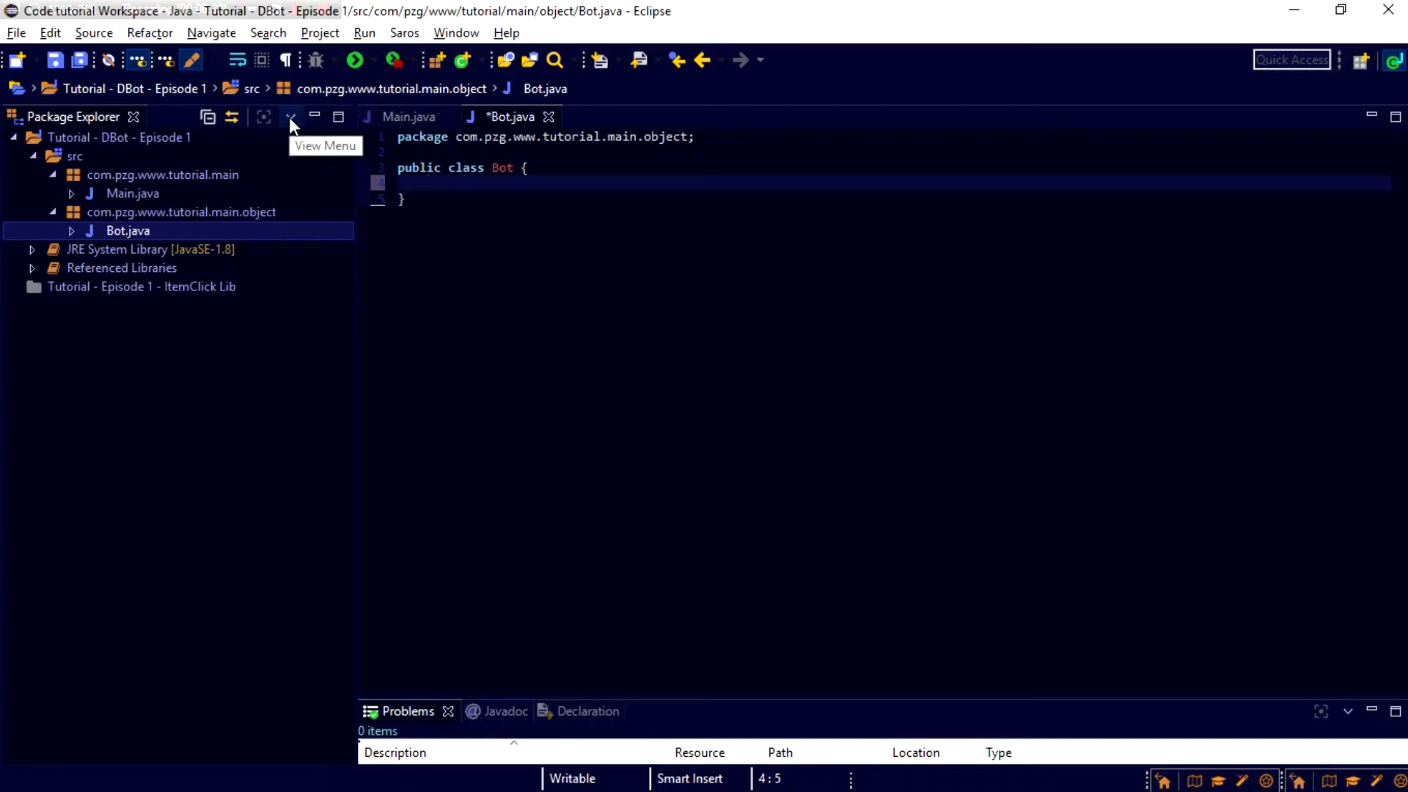
Step: Show packages hierarchically in Package Explorer and select Bot.java under the object subpackage
left_click(291, 118)
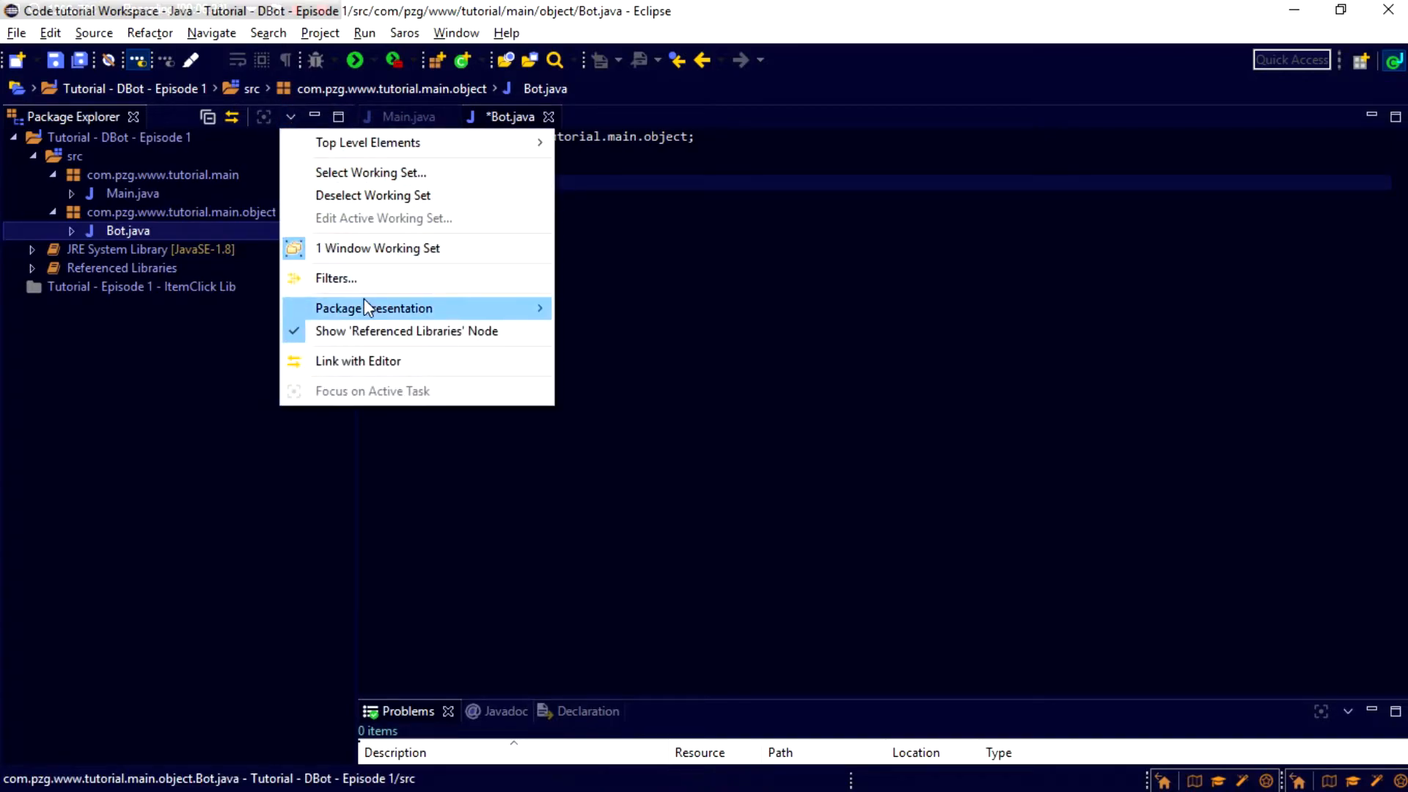
mouse_move(374, 309)
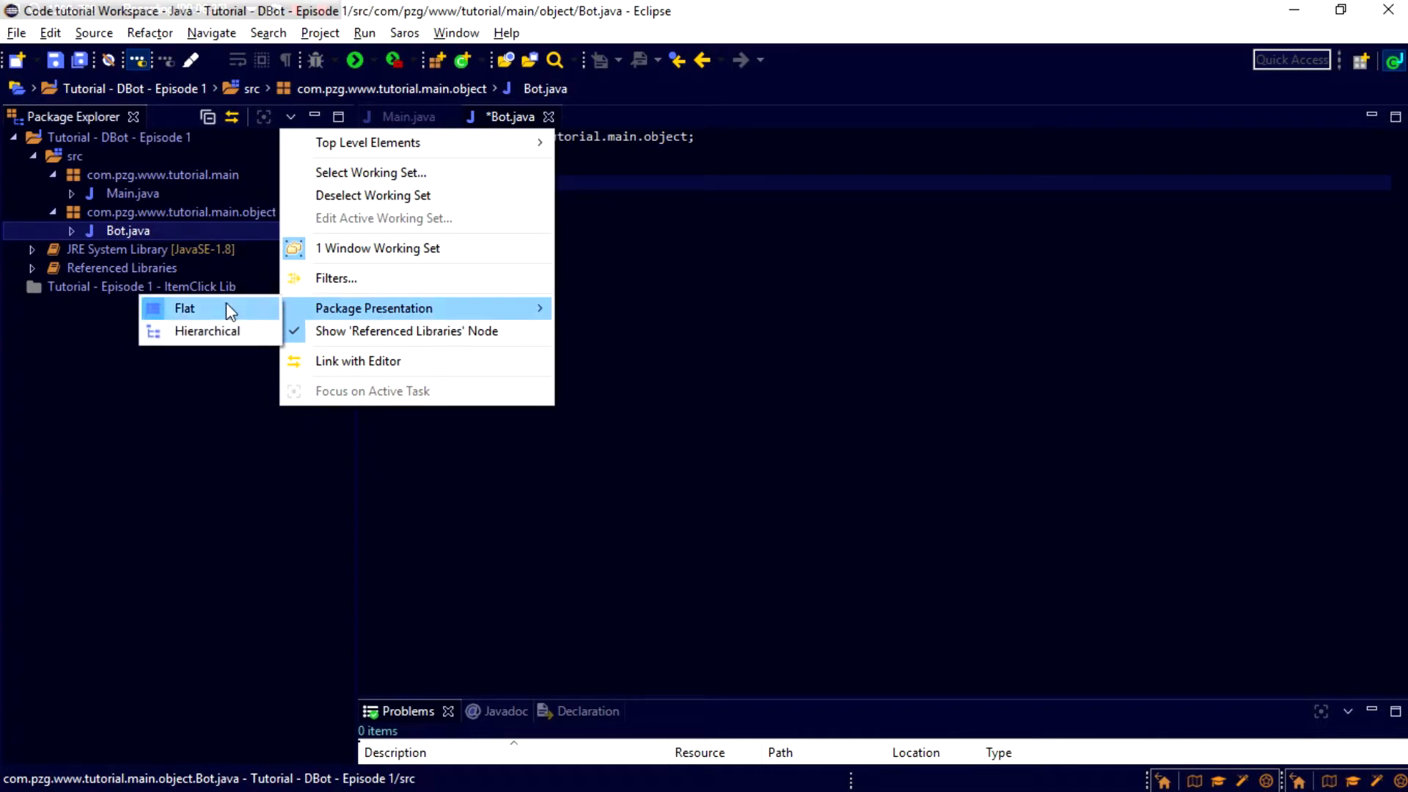
mouse_move(216, 330)
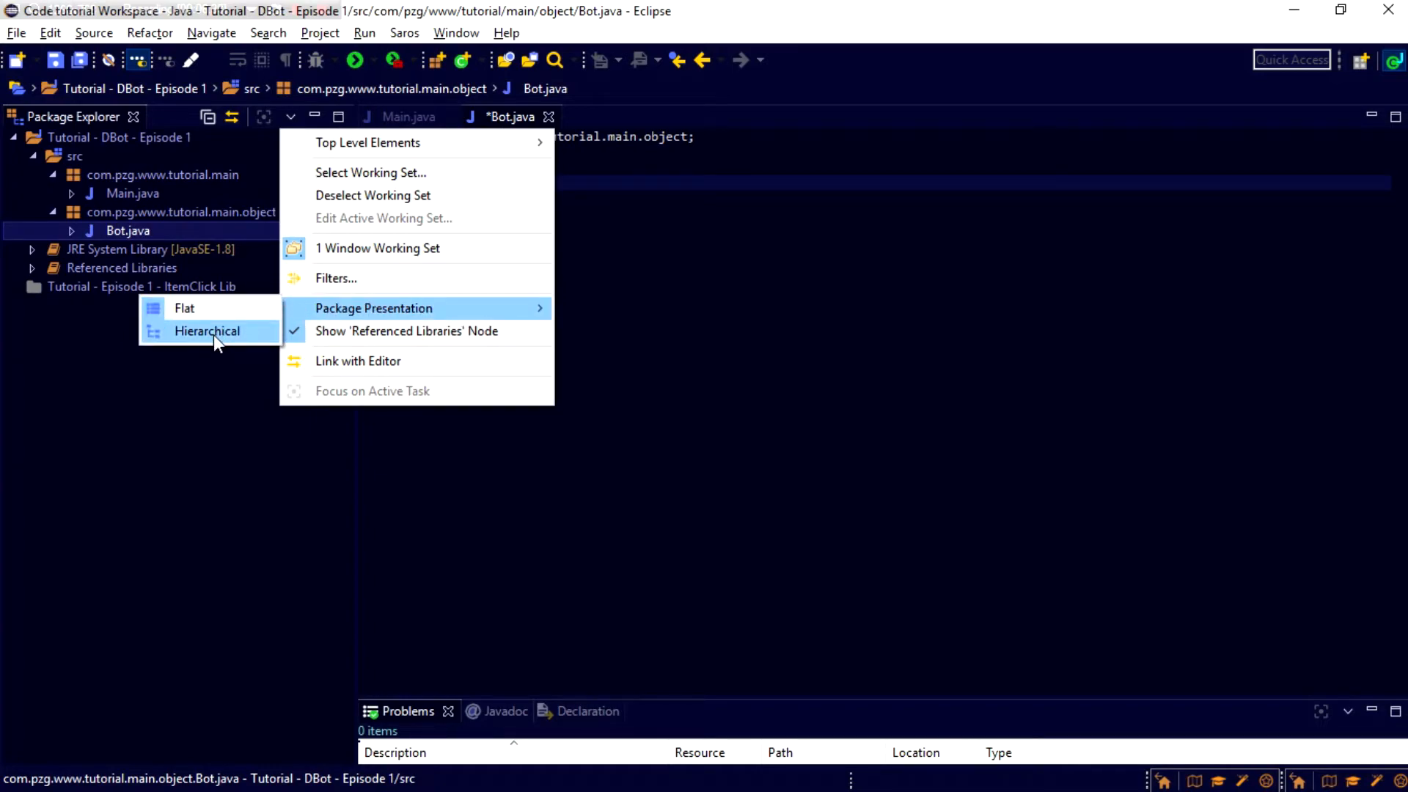
left_click(206, 330)
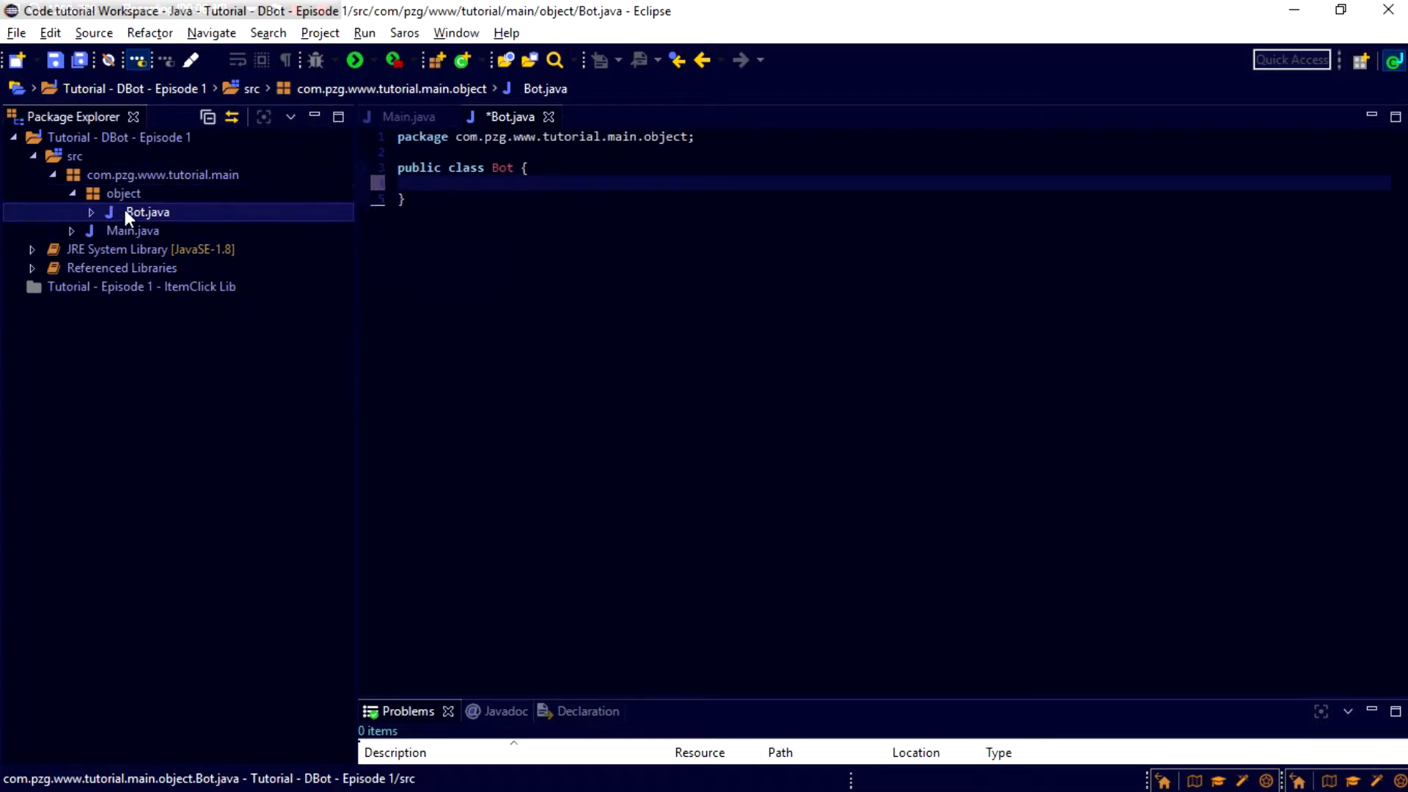
mouse_move(170, 249)
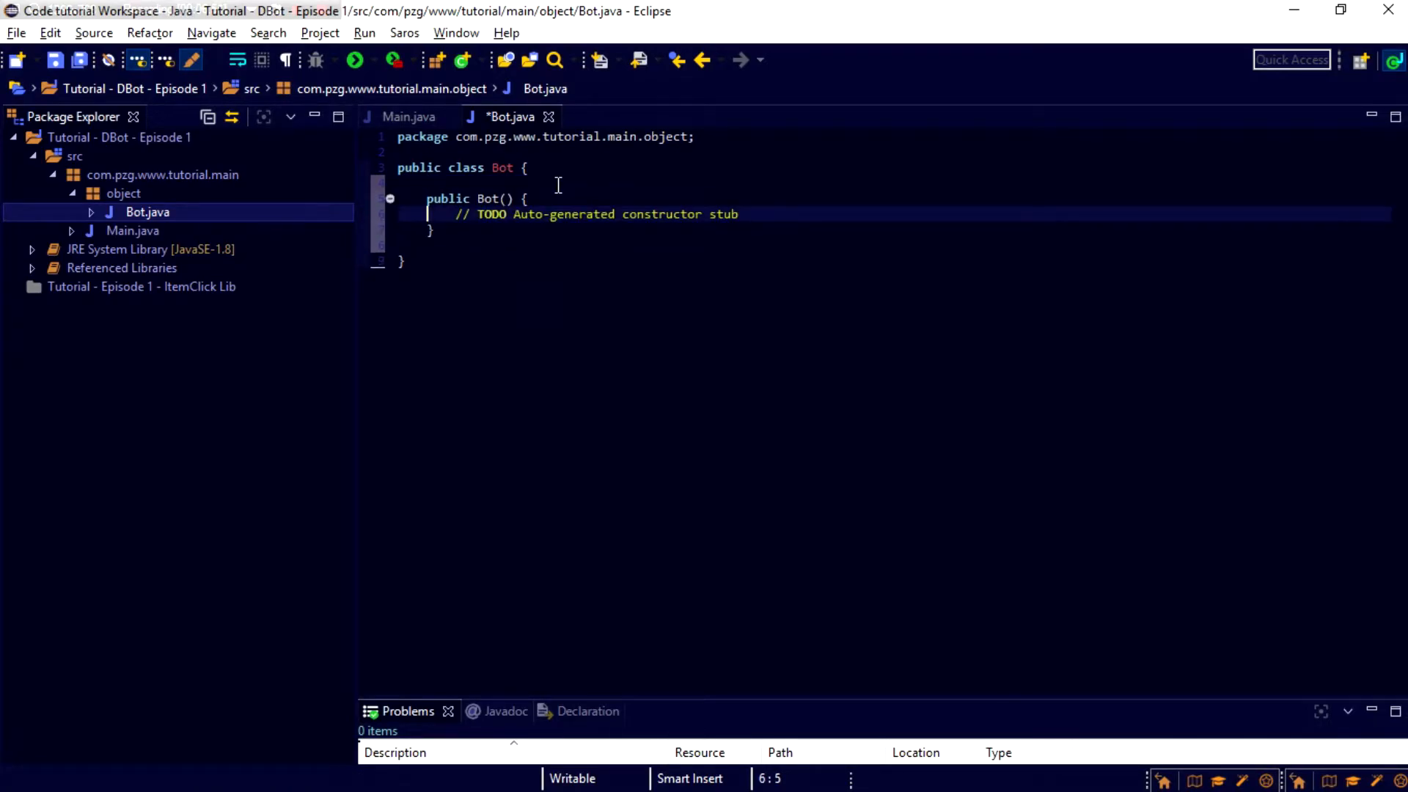
Step: Give Bot a constructor taking a String token, with the TODO comment removed
key("Delete")
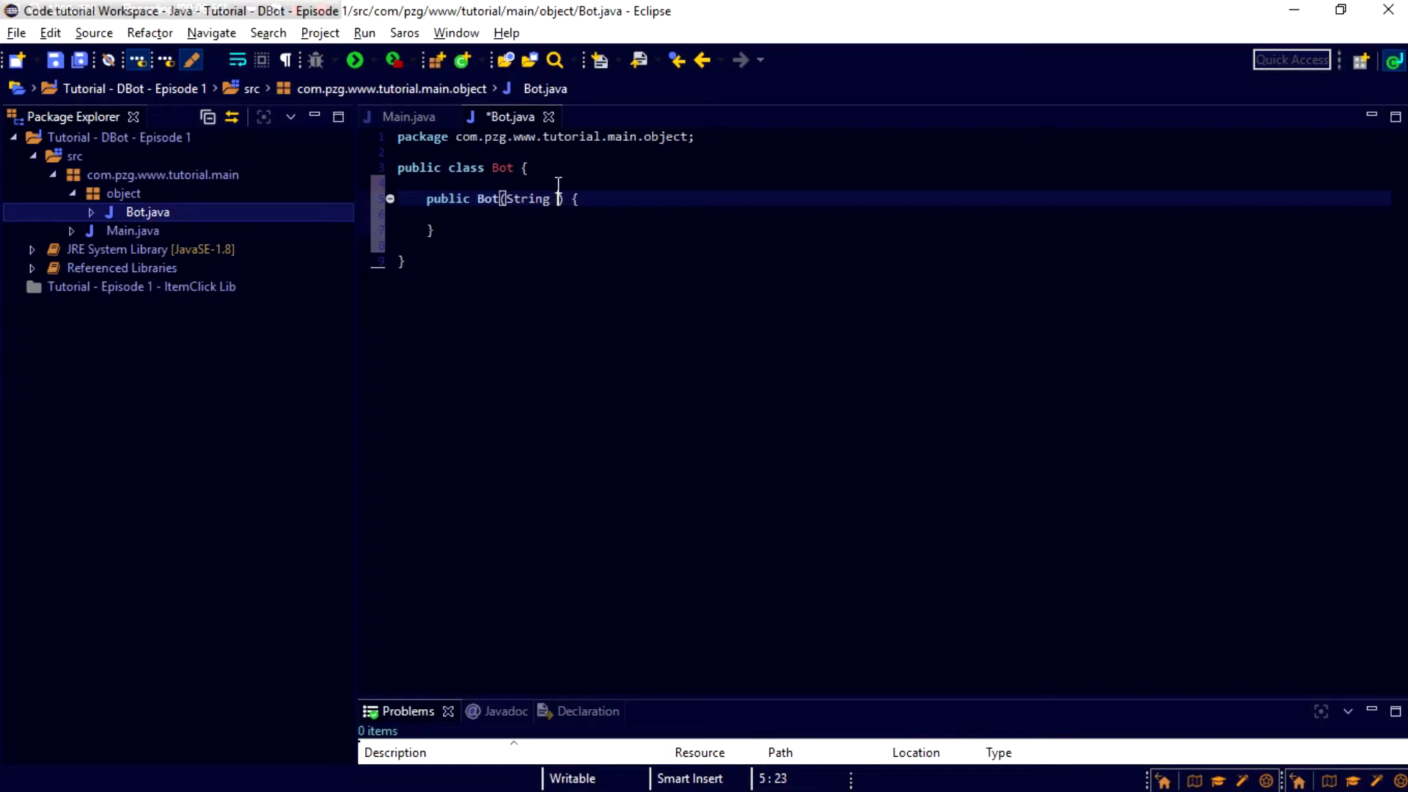
type("token,")
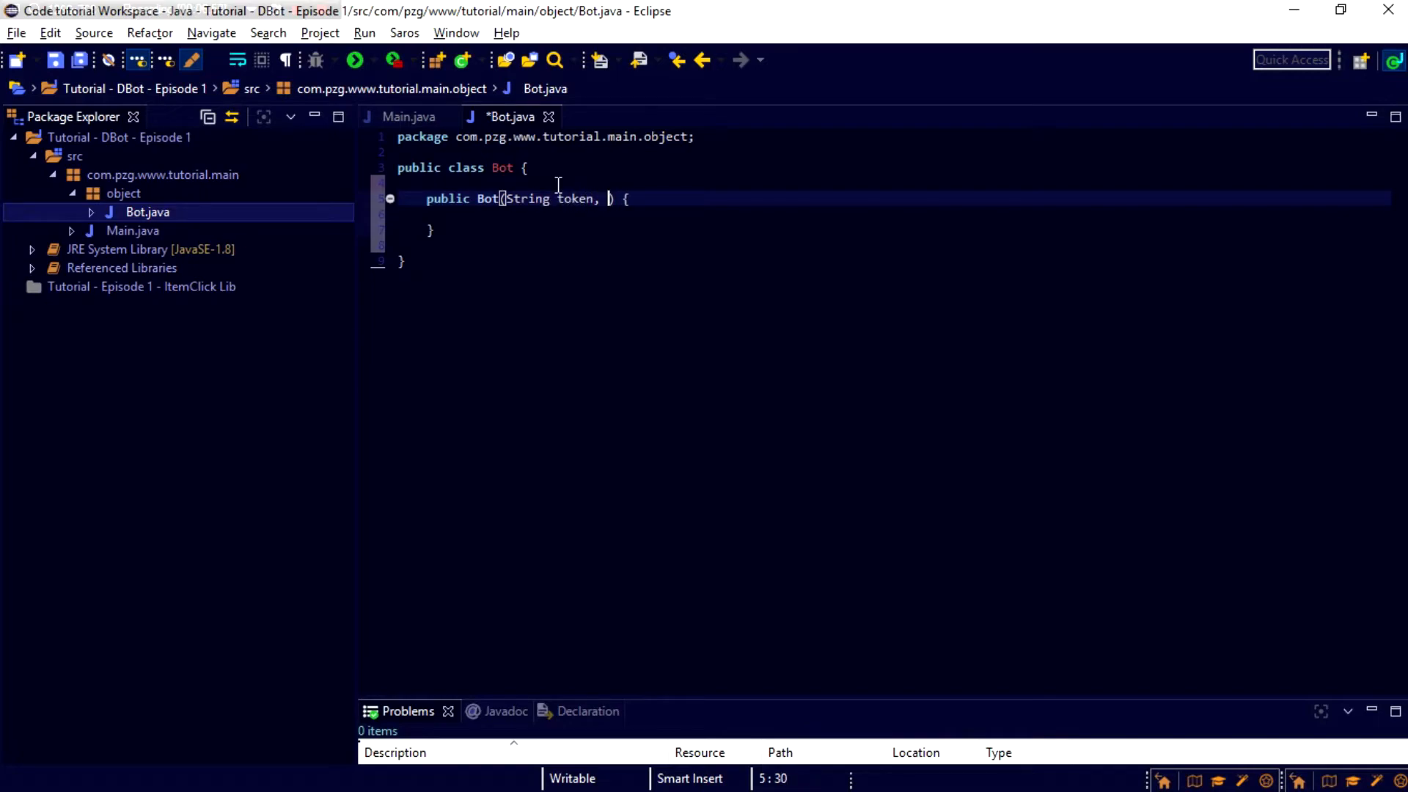
type("String")
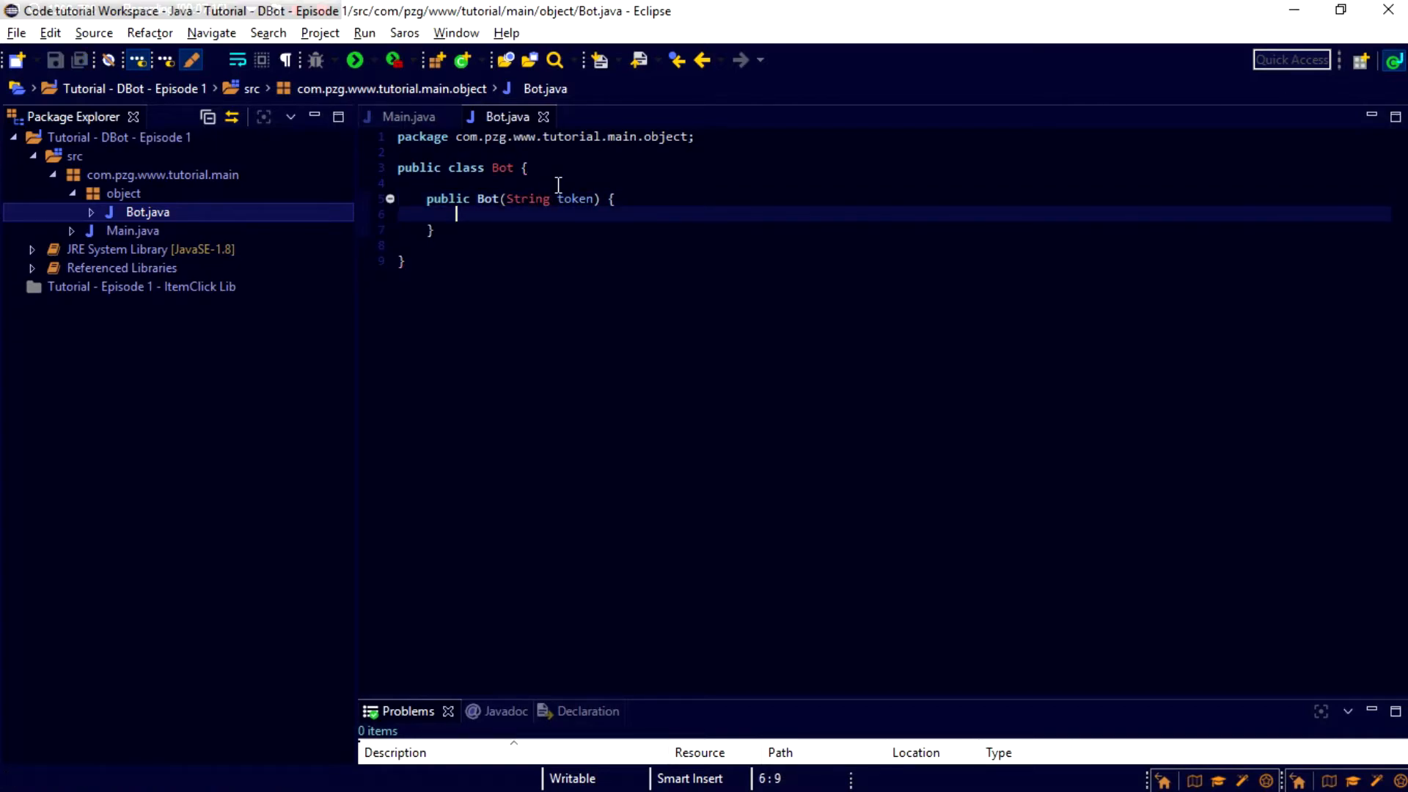
mouse_move(664, 277)
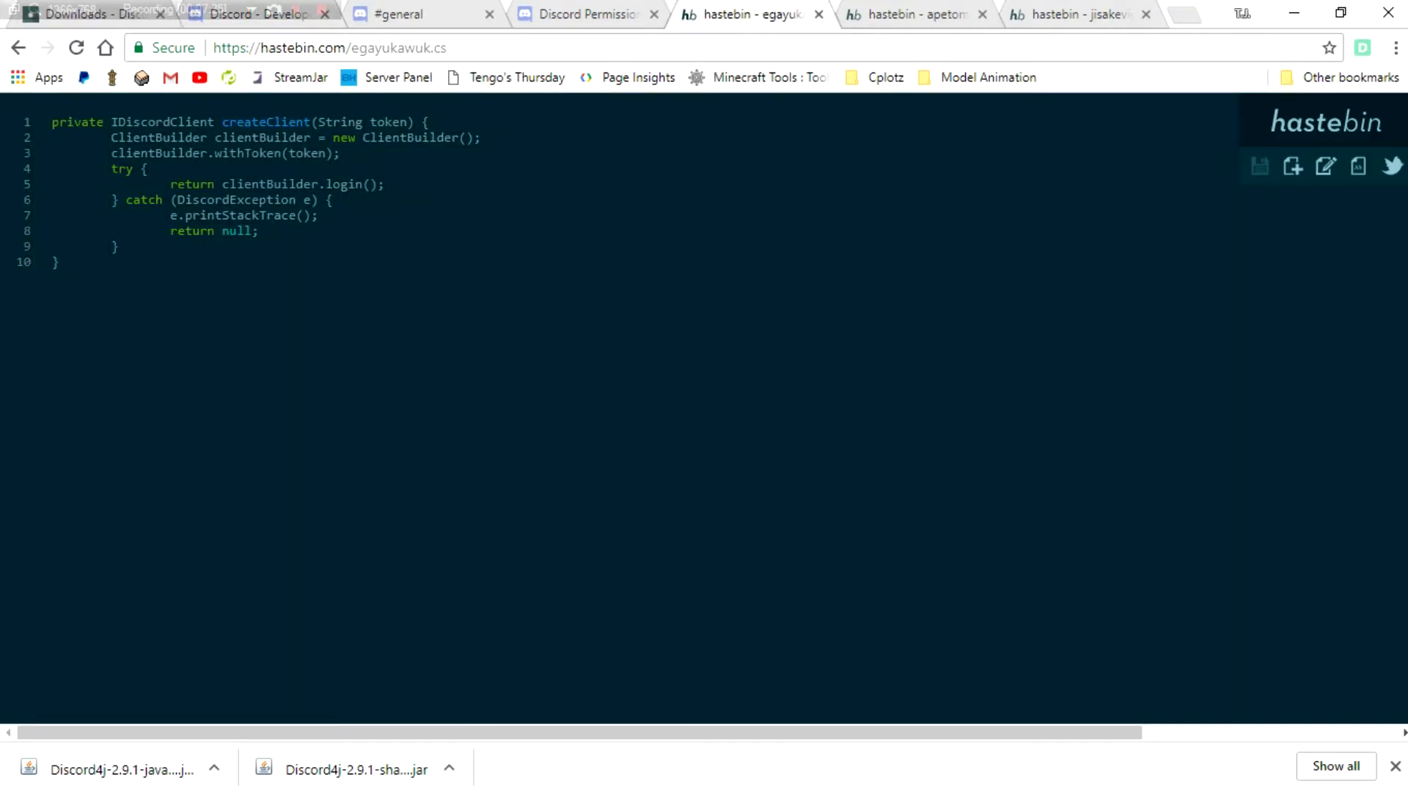
Step: Select and copy the createClient method code from the hastebin snippet in Chrome
key("ctrl+a")
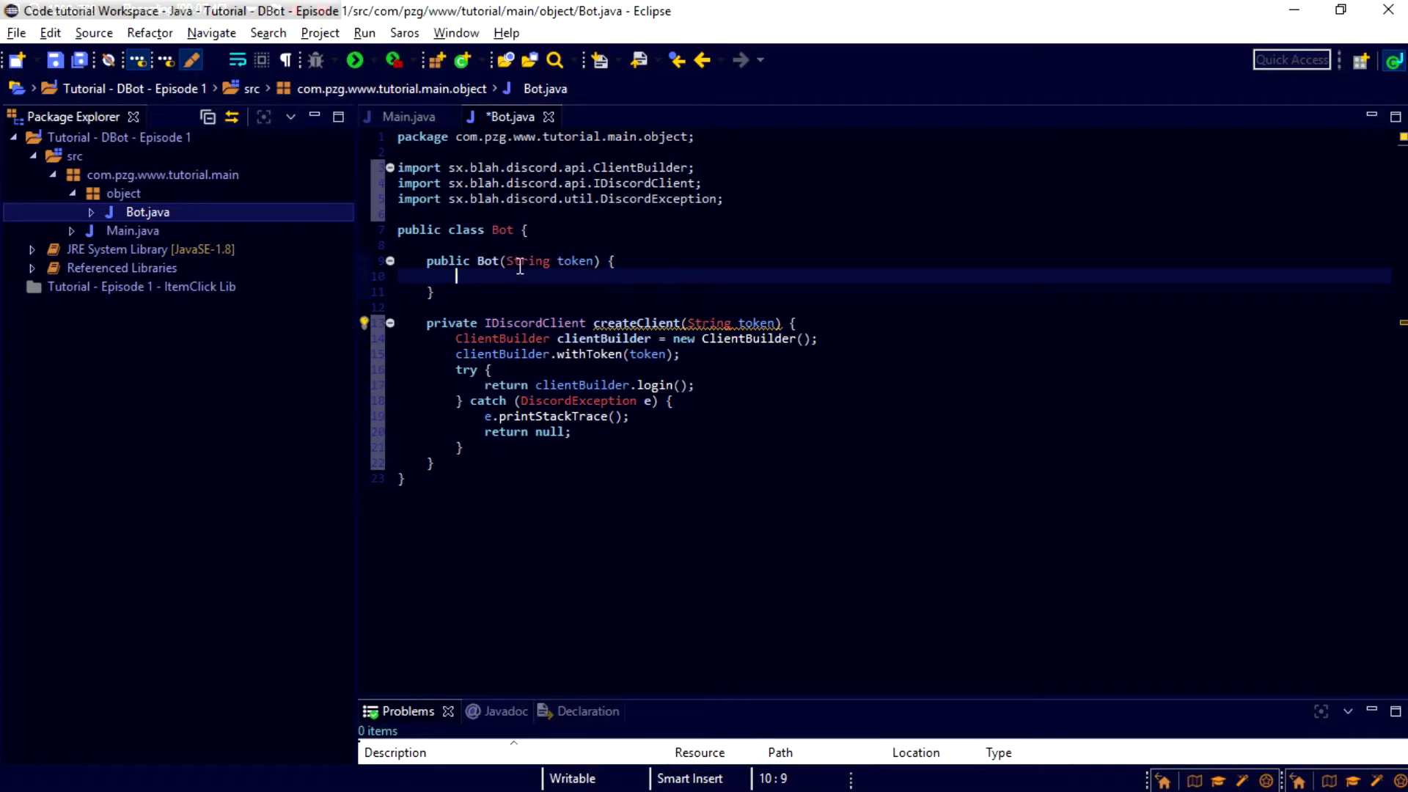
Step: Declare an IDiscordClient bot field and assign bot = createClient(token) in the constructor
key("Enter")
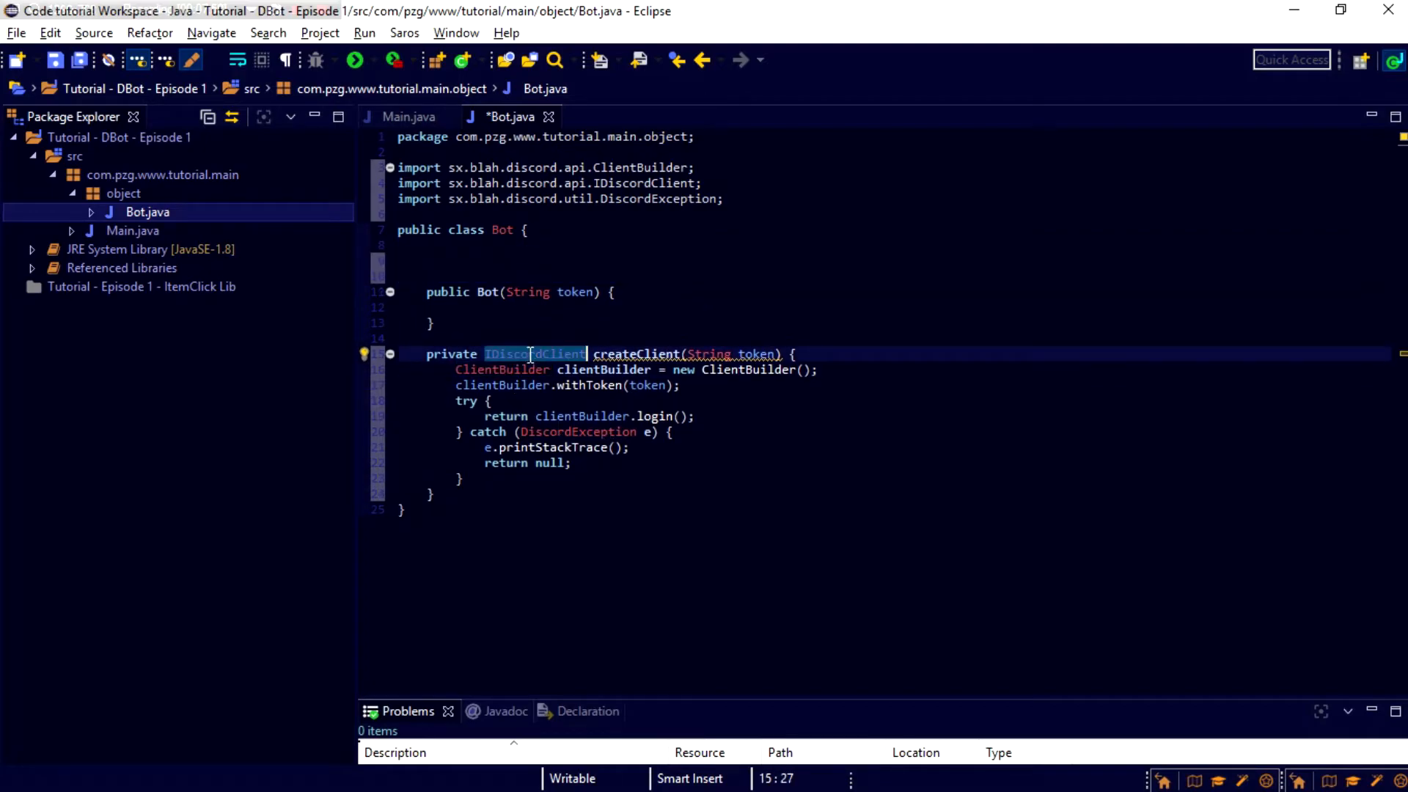
type("IDiscordClient")
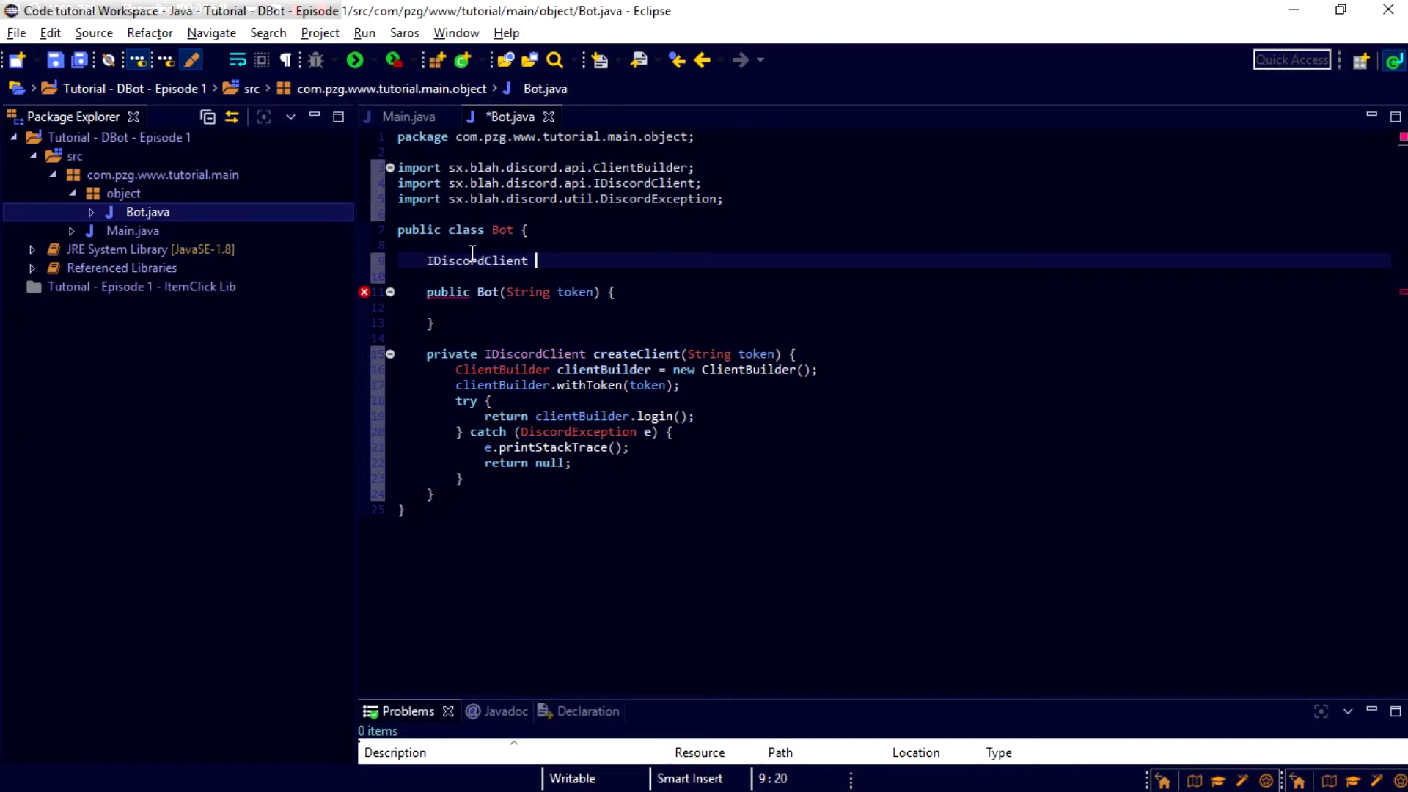
type("bot;")
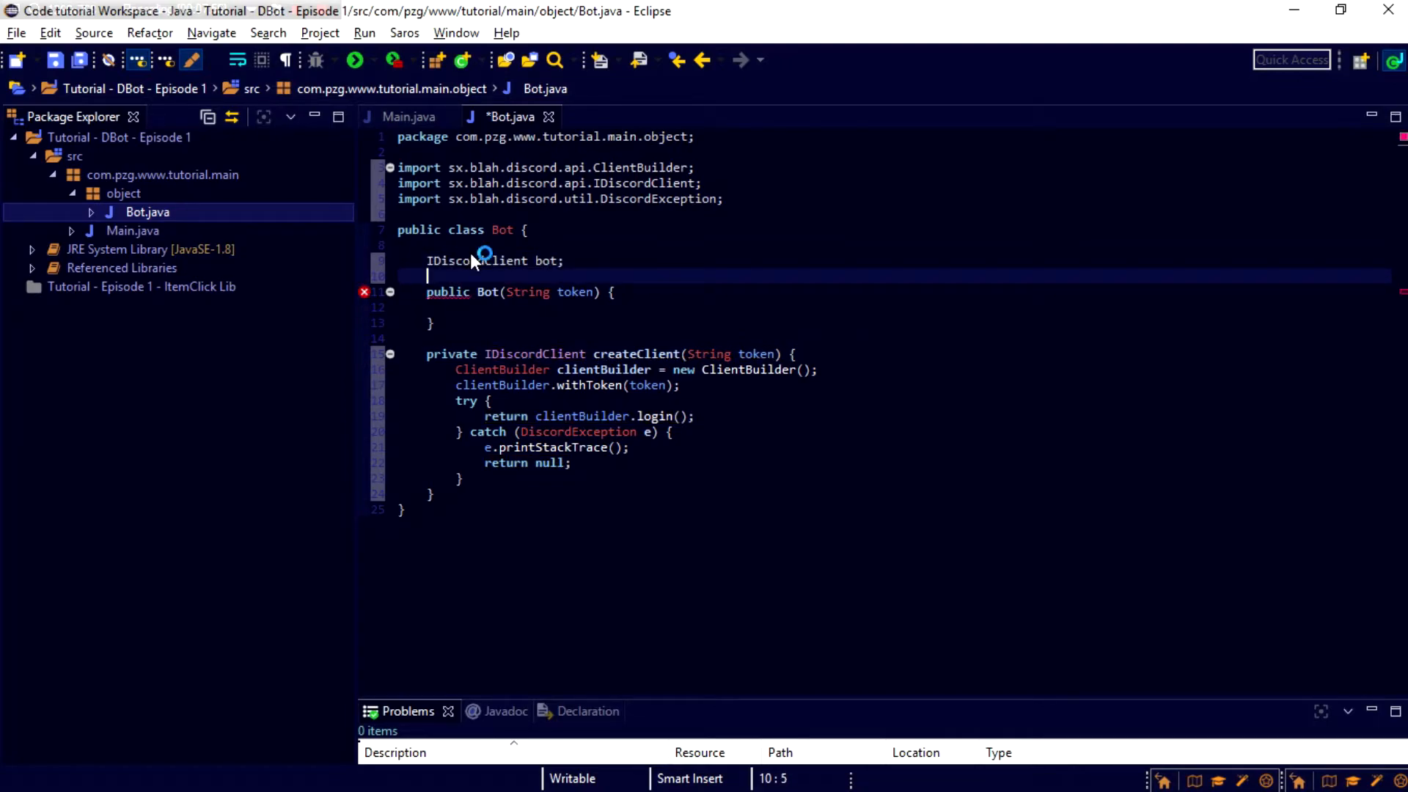
type("bot =")
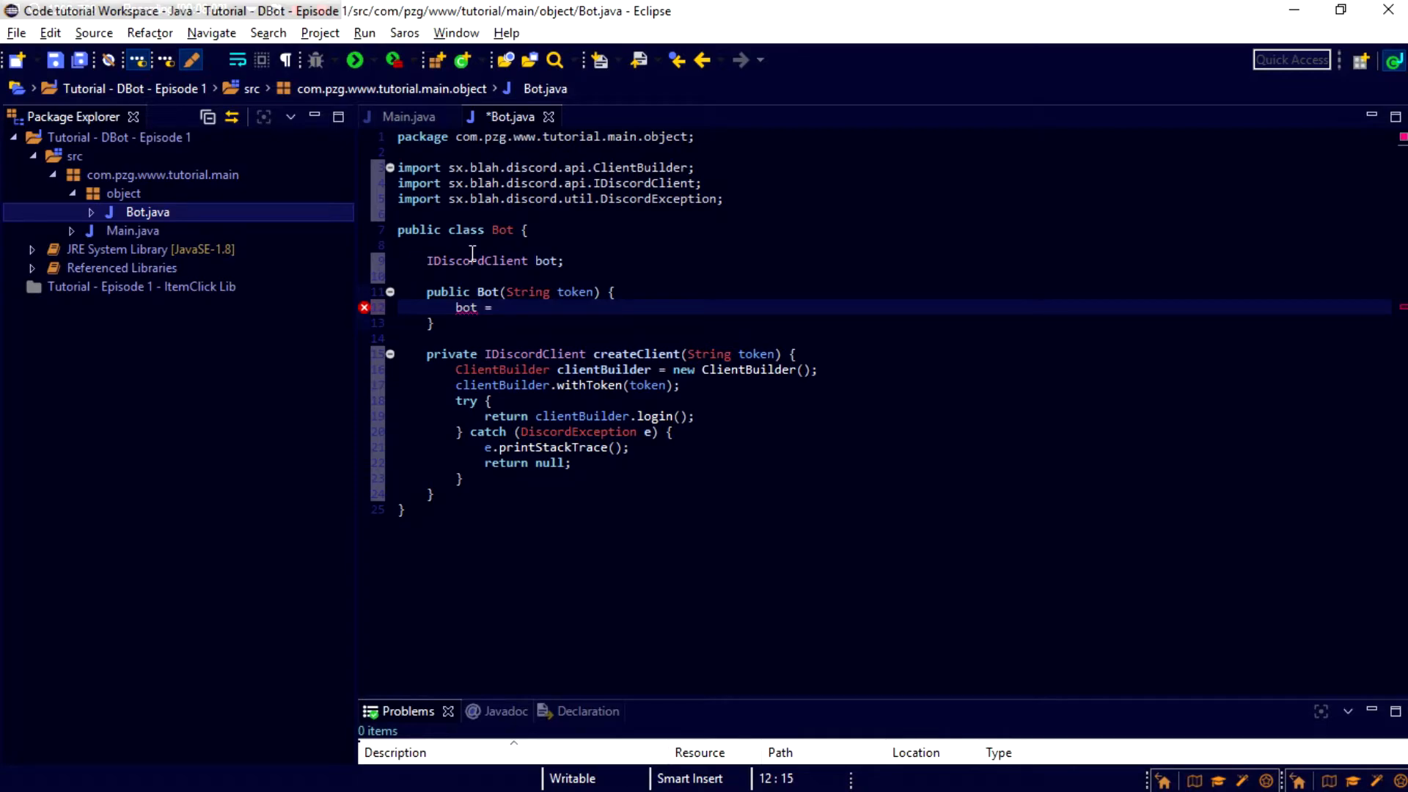
type("createClient(token);")
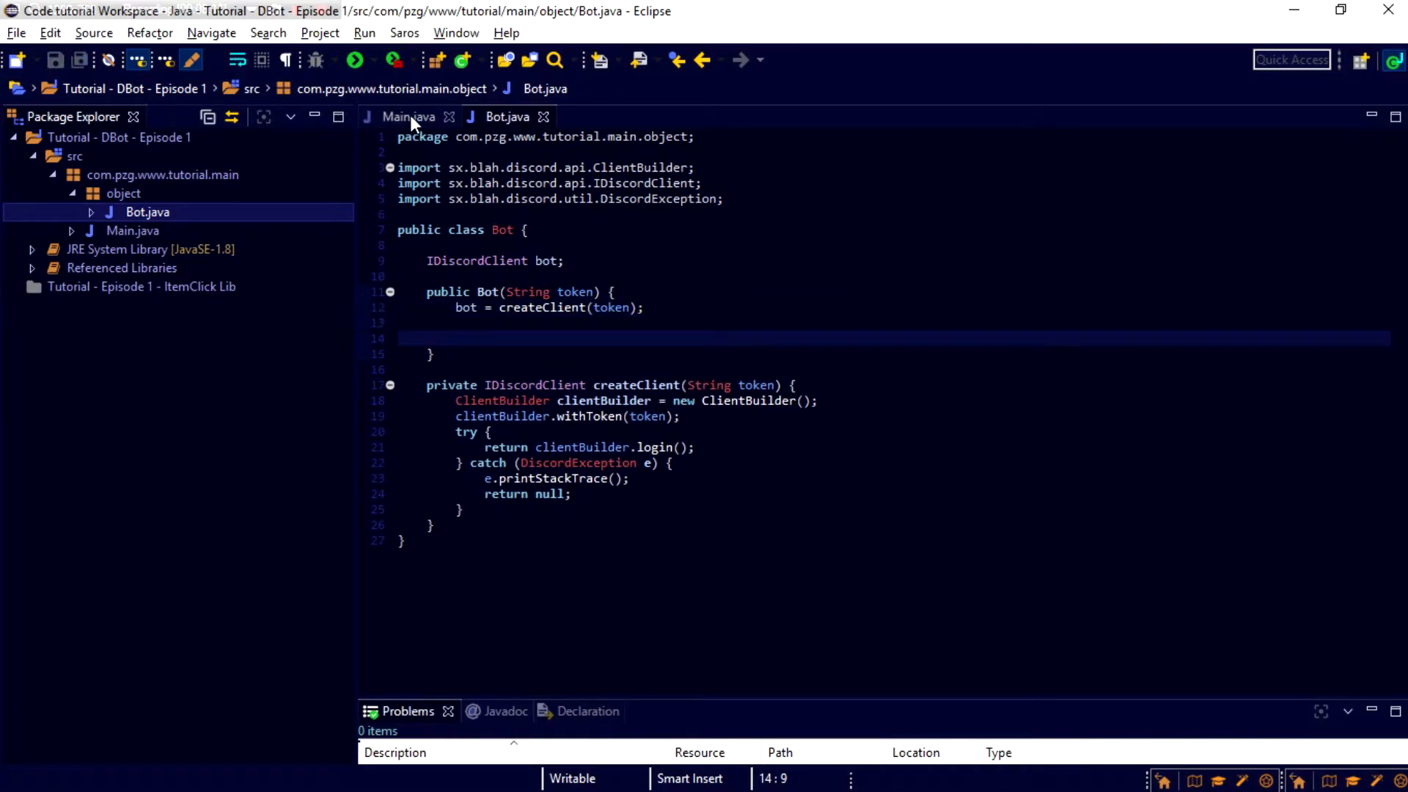
Step: In Main's main method write Bot bot = new Bot(""); with an empty token string
left_click(409, 118)
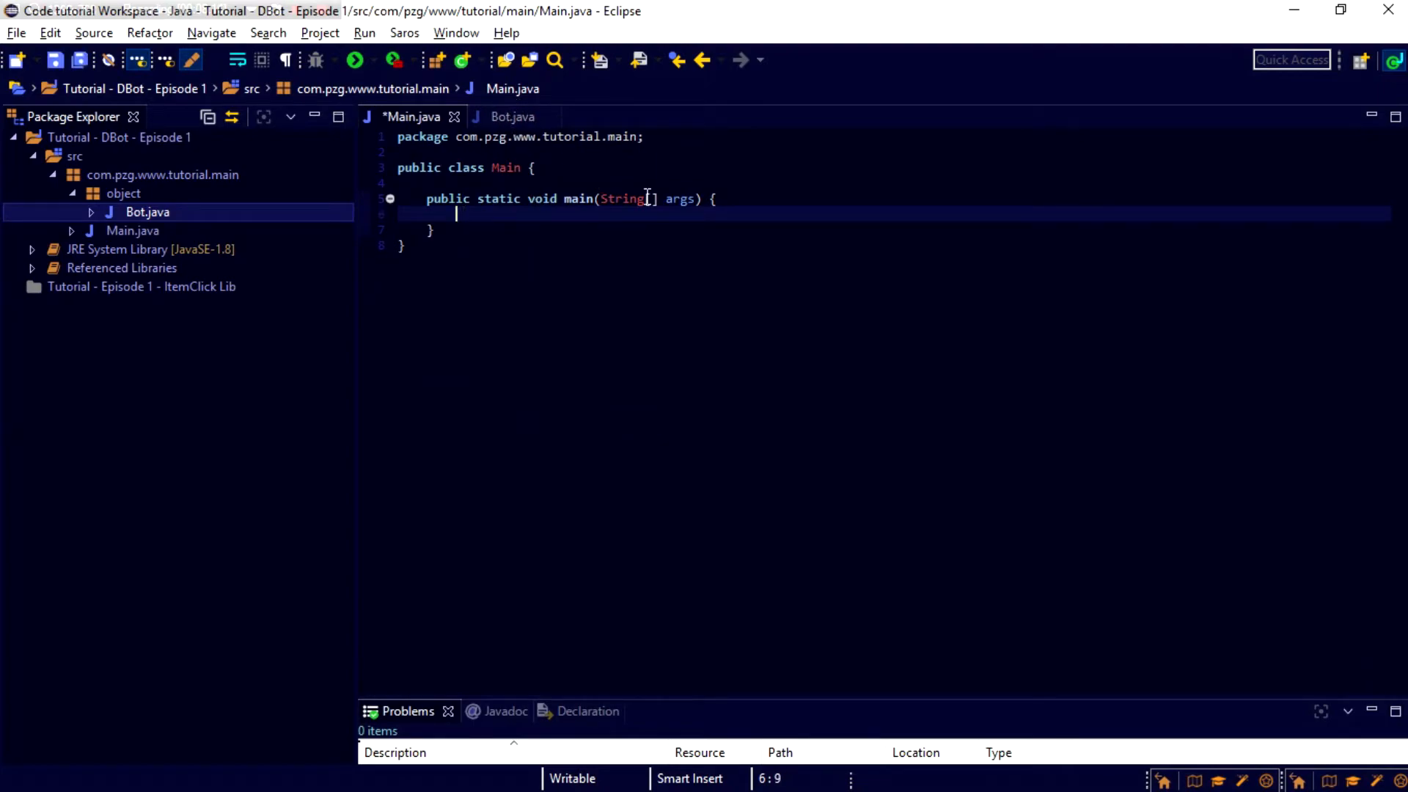
type("Bot bot")
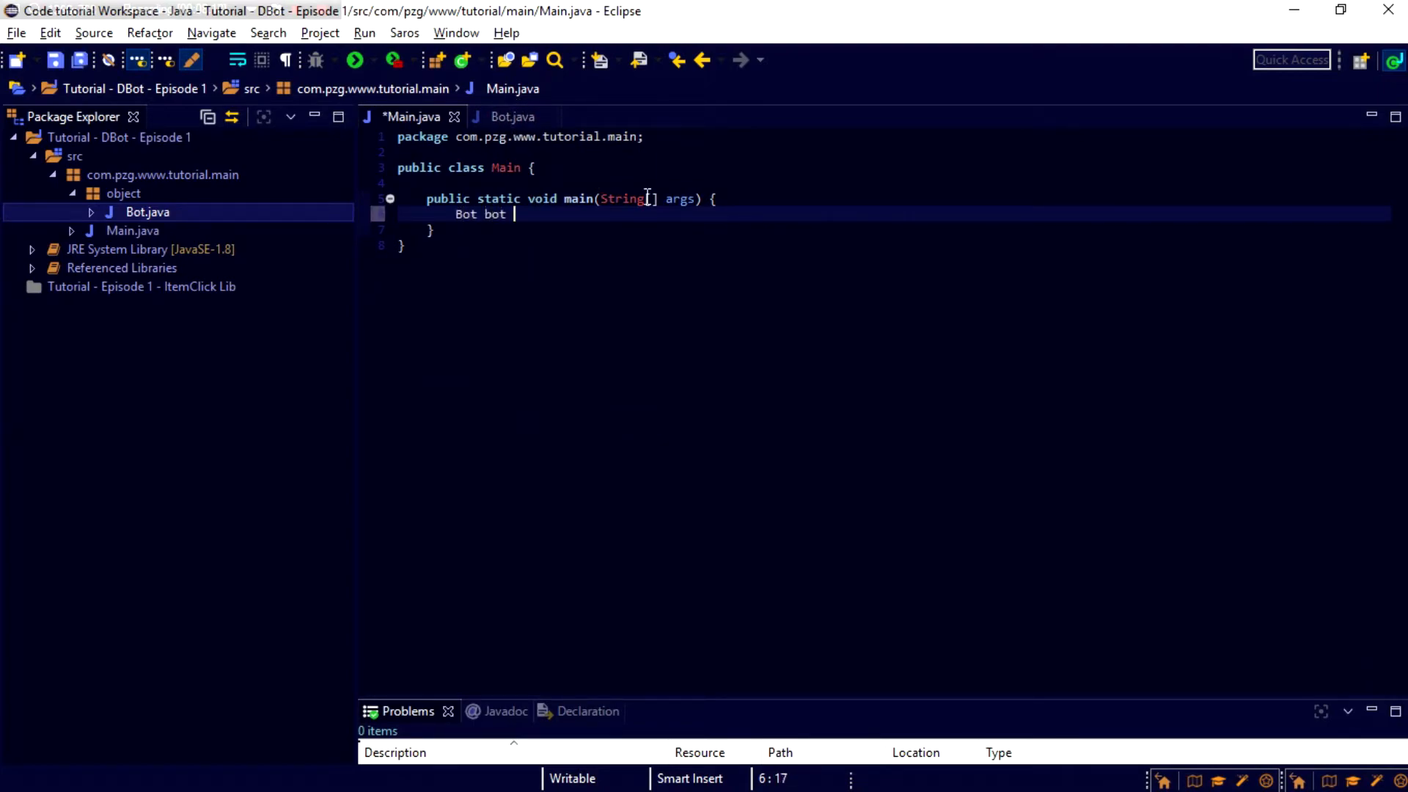
type("= new Bot(")
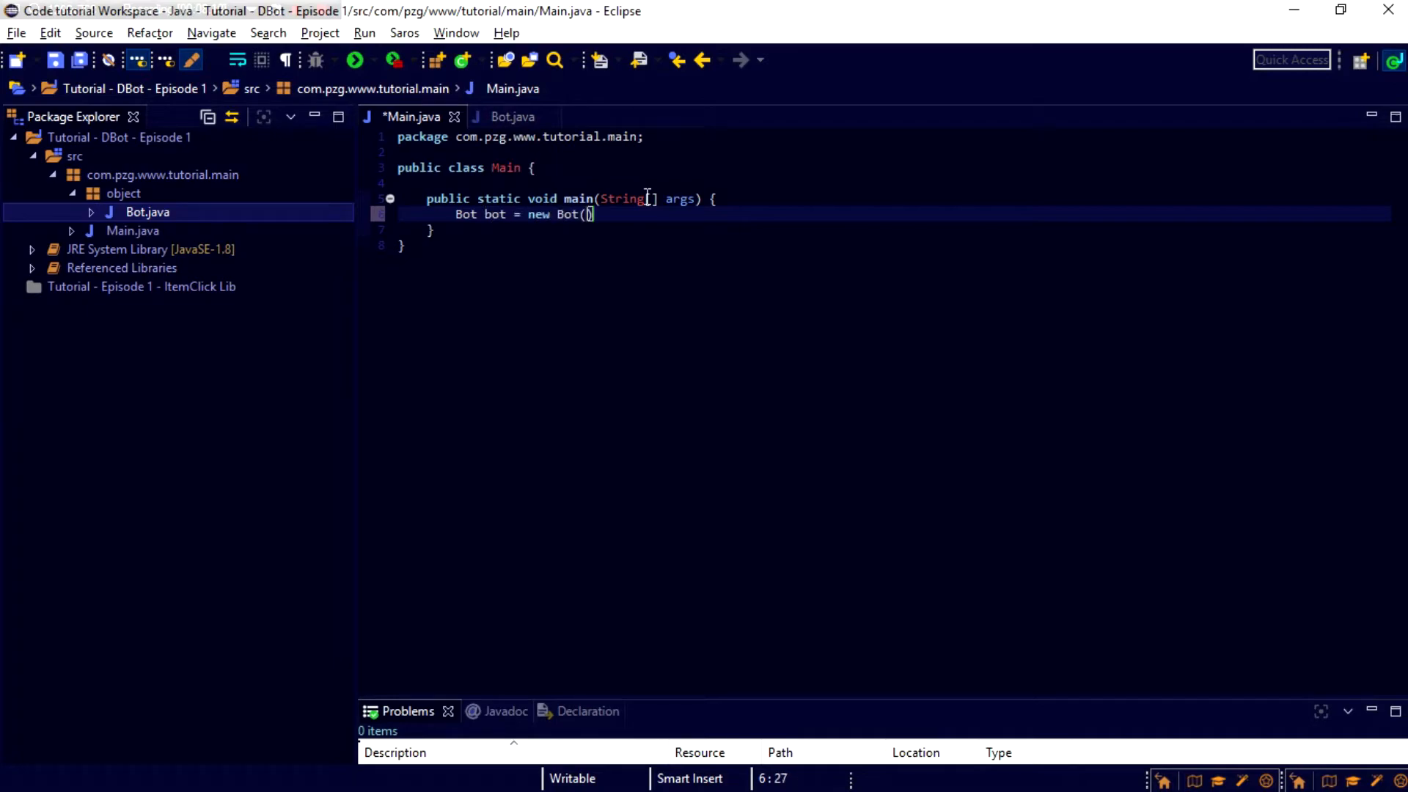
type("\"\"")
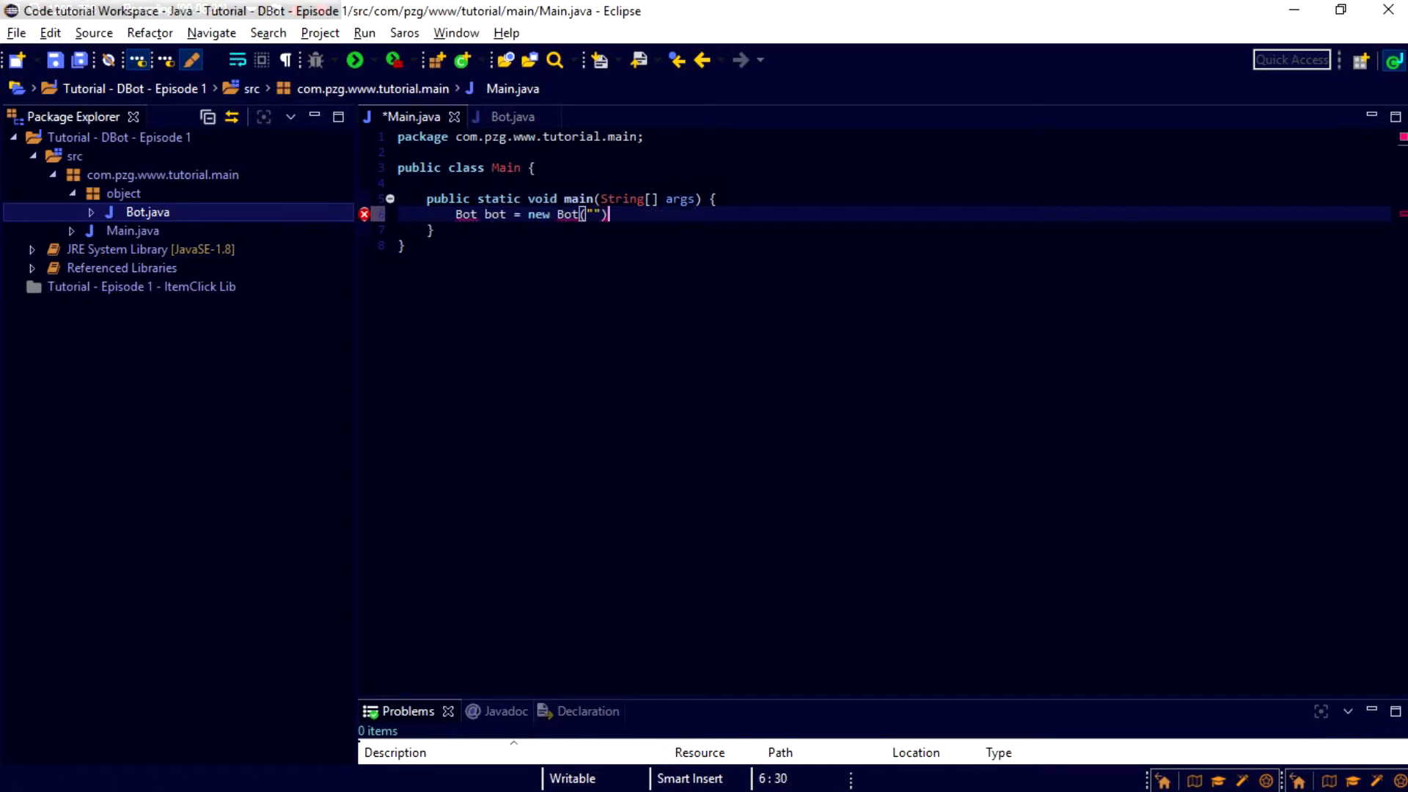
type(";")
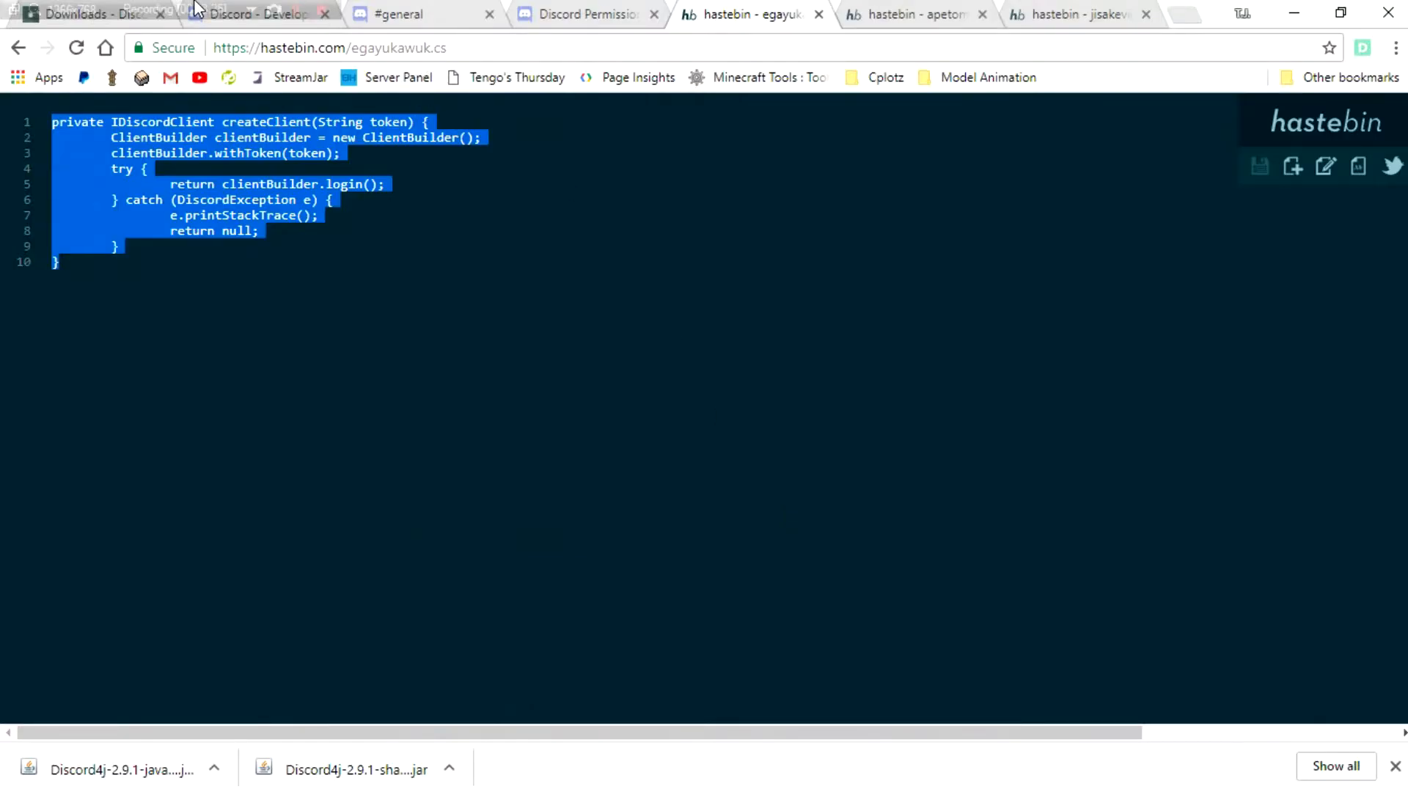
left_click(255, 14)
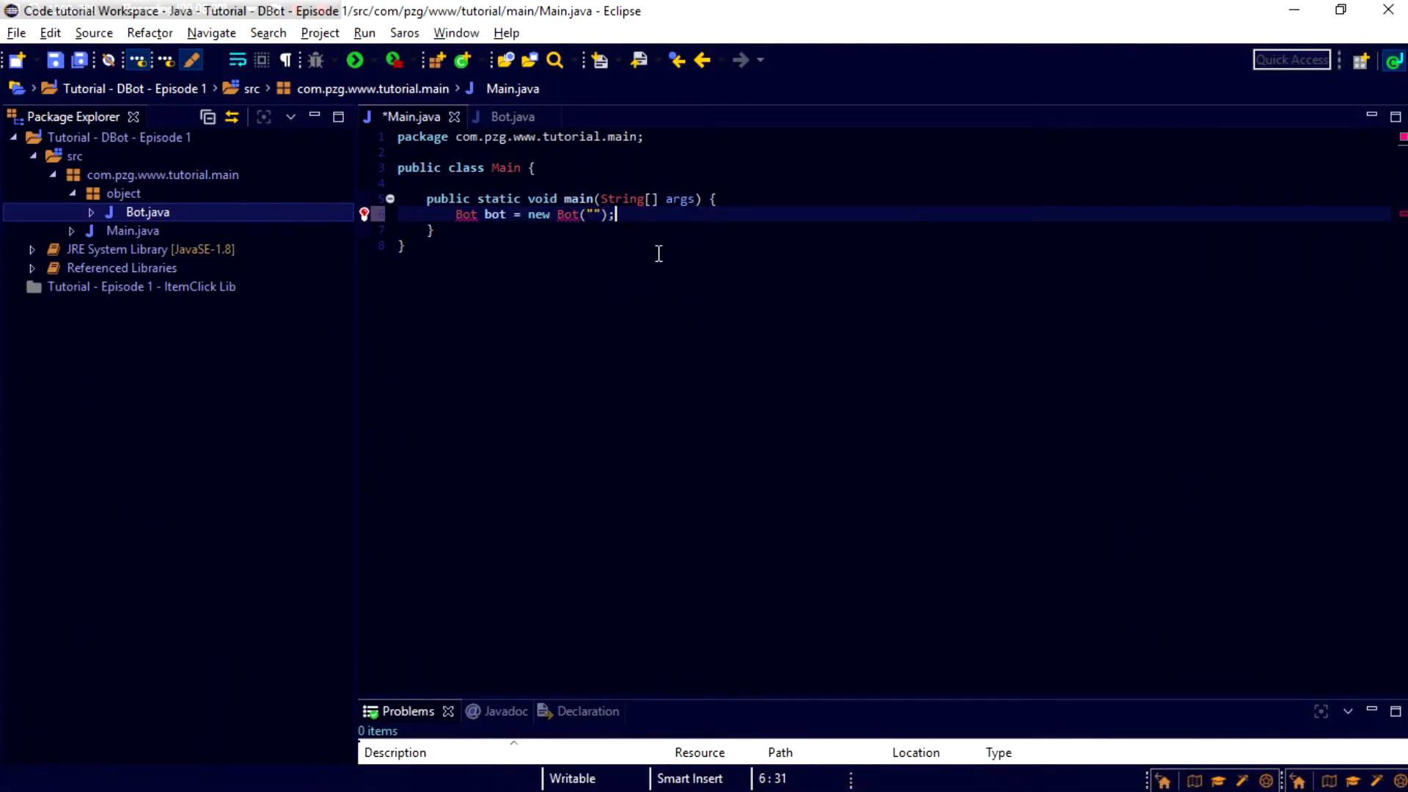
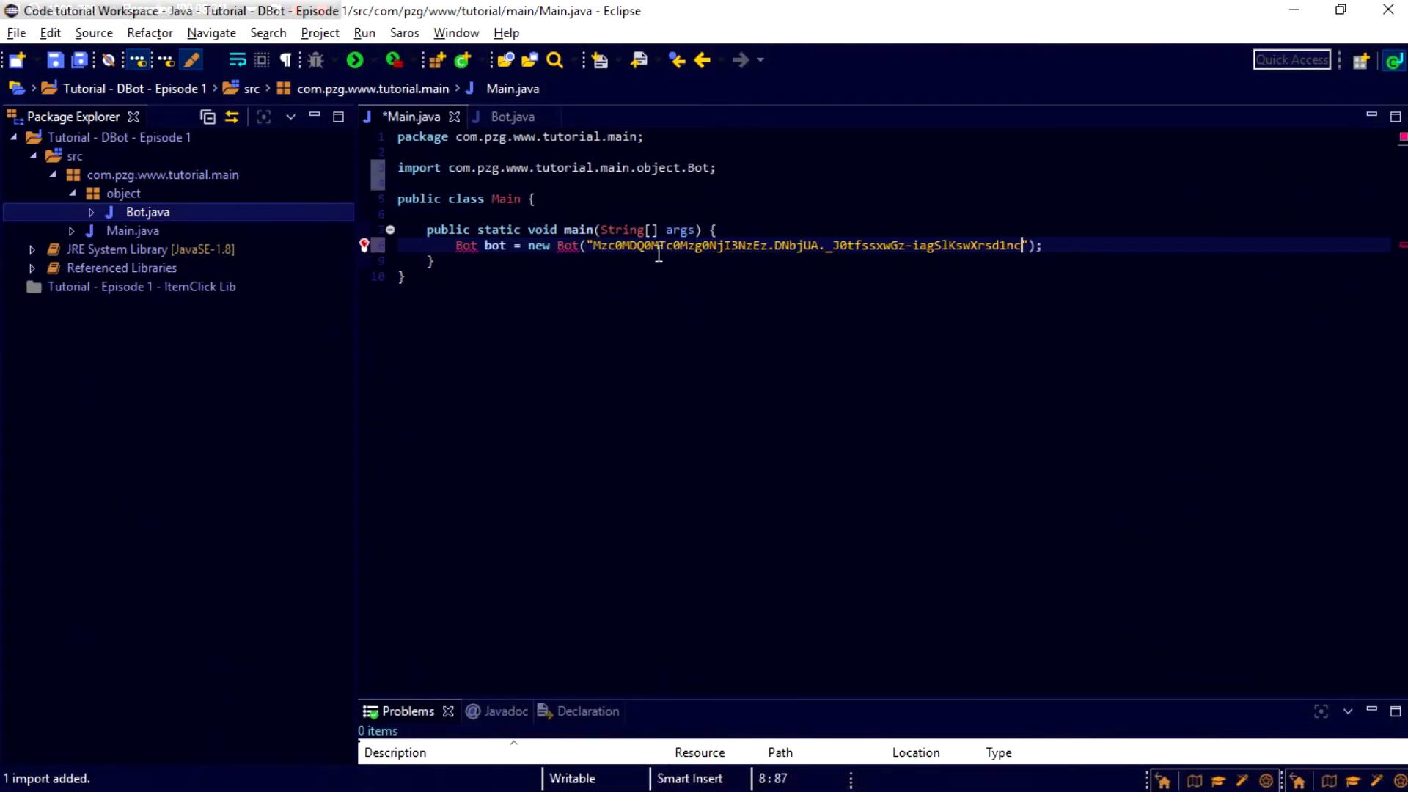
Step: Paste the bot token into new Bot(...) in Main.java and save the file
key("ctrl+s")
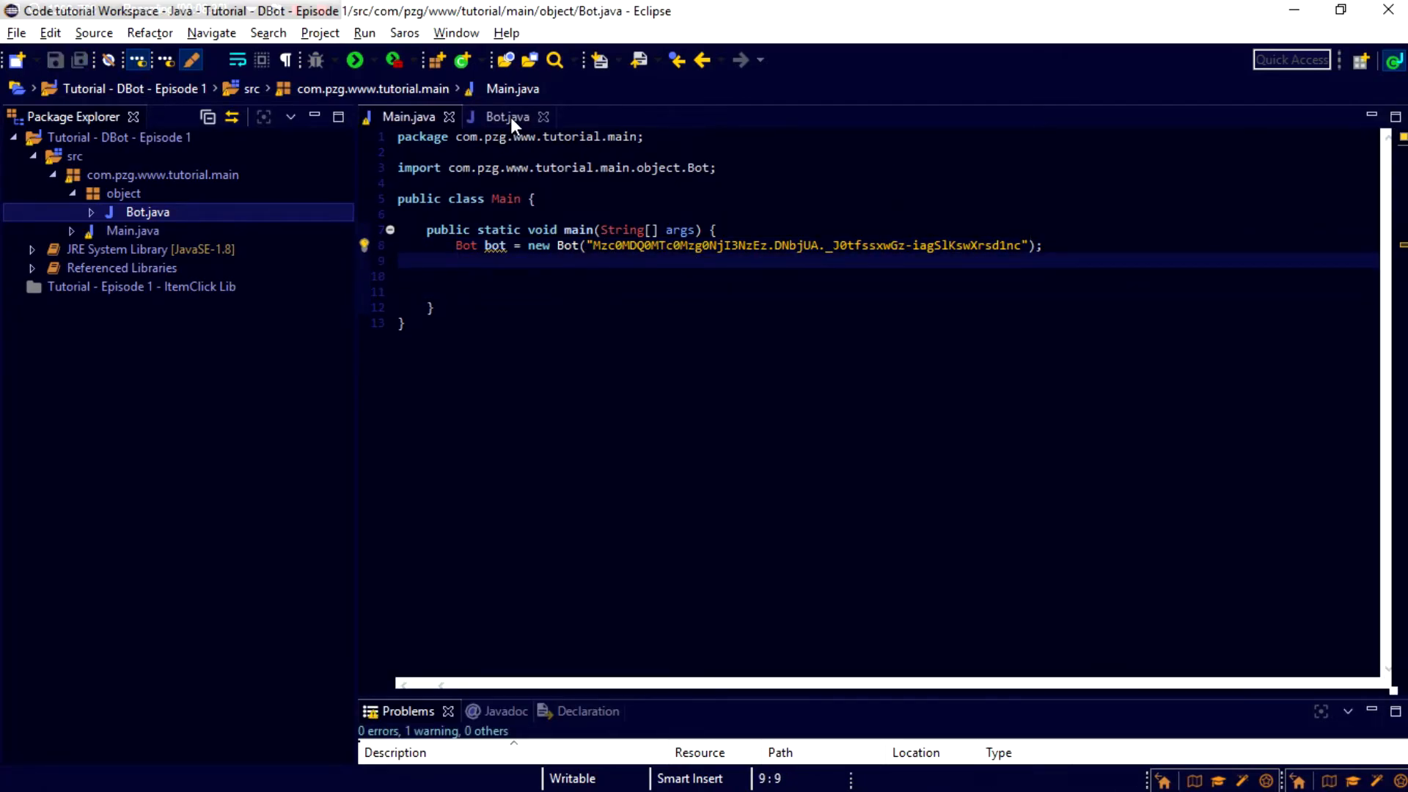
left_click(506, 117)
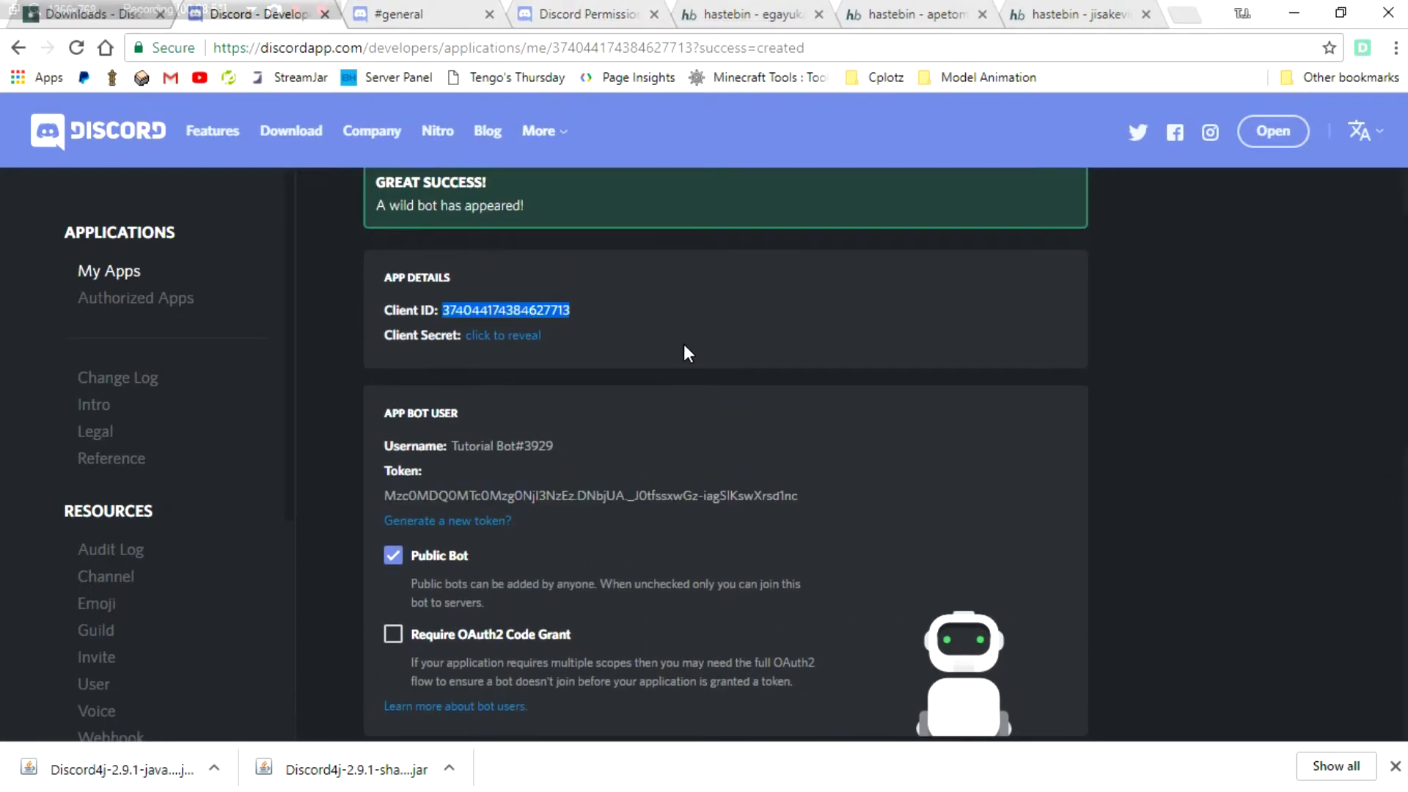
Step: Go to the Discord Permissions Calculator page in the browser
left_click(583, 14)
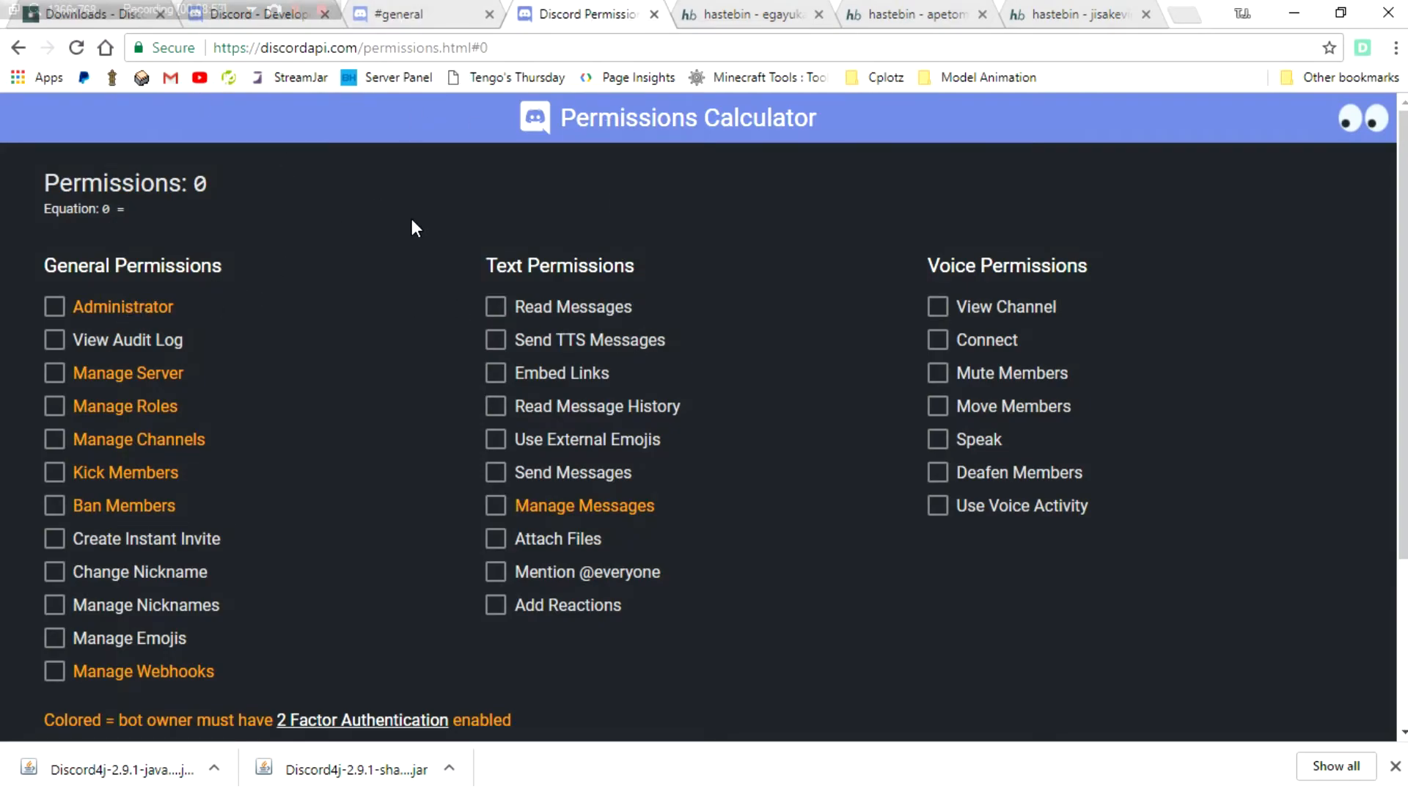
mouse_move(498, 530)
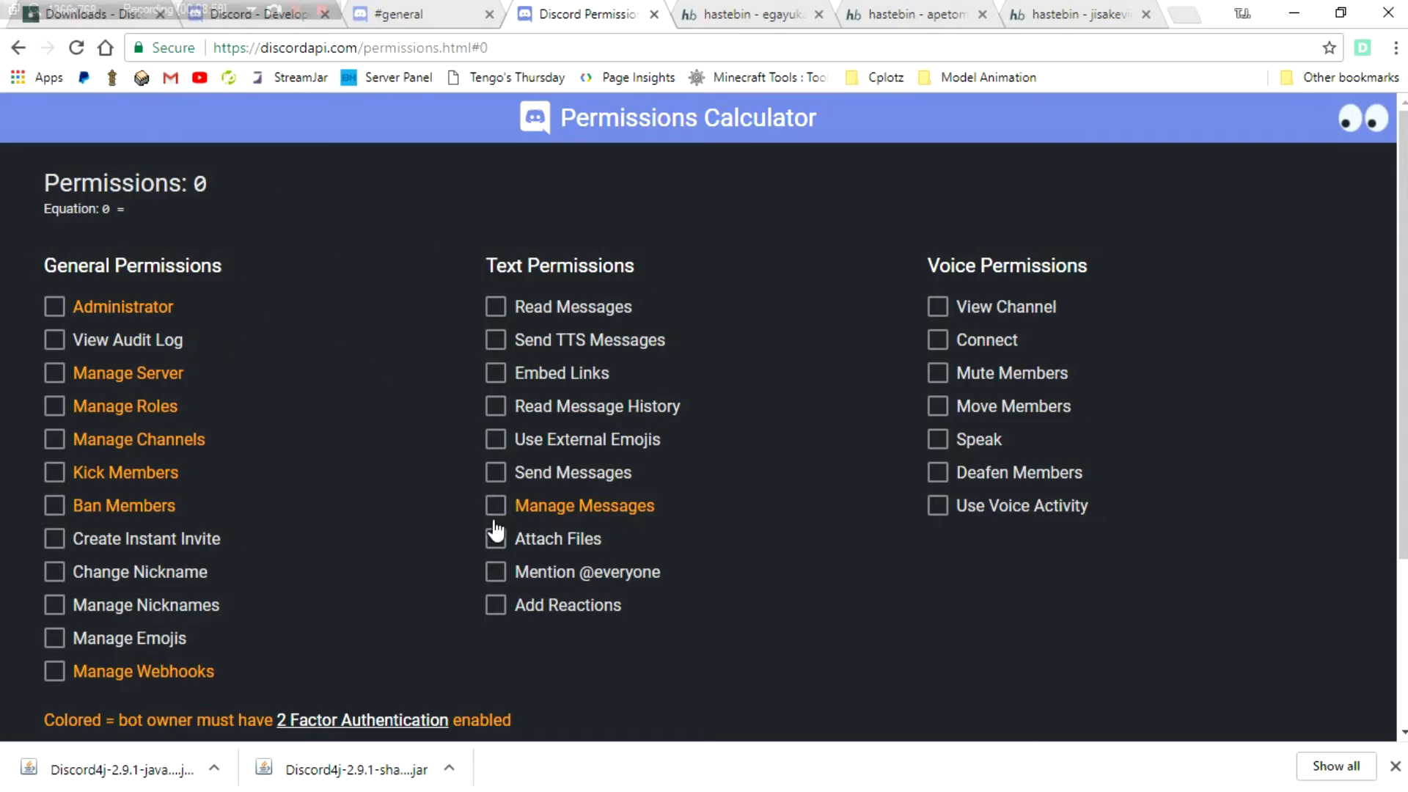
mouse_move(413, 211)
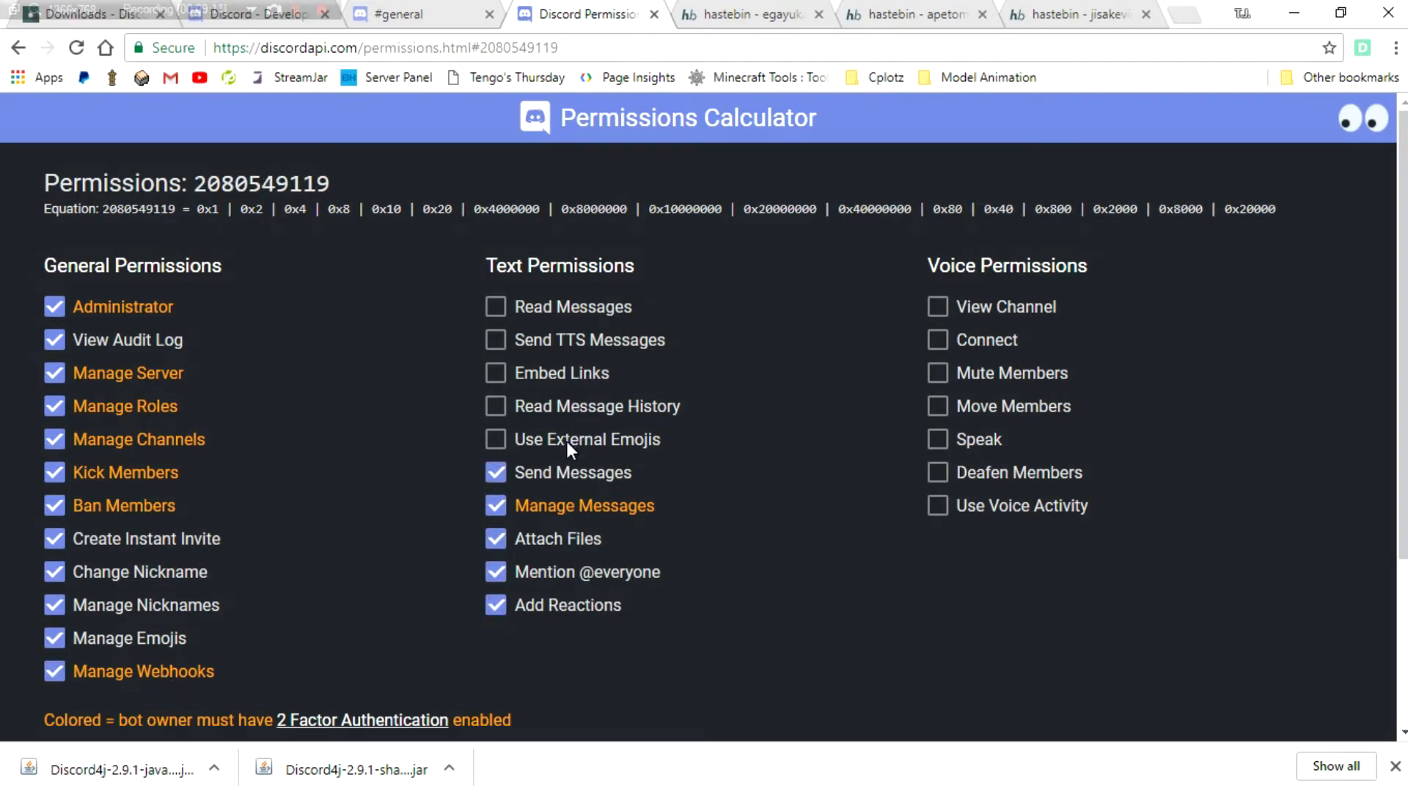
left_click(496, 406)
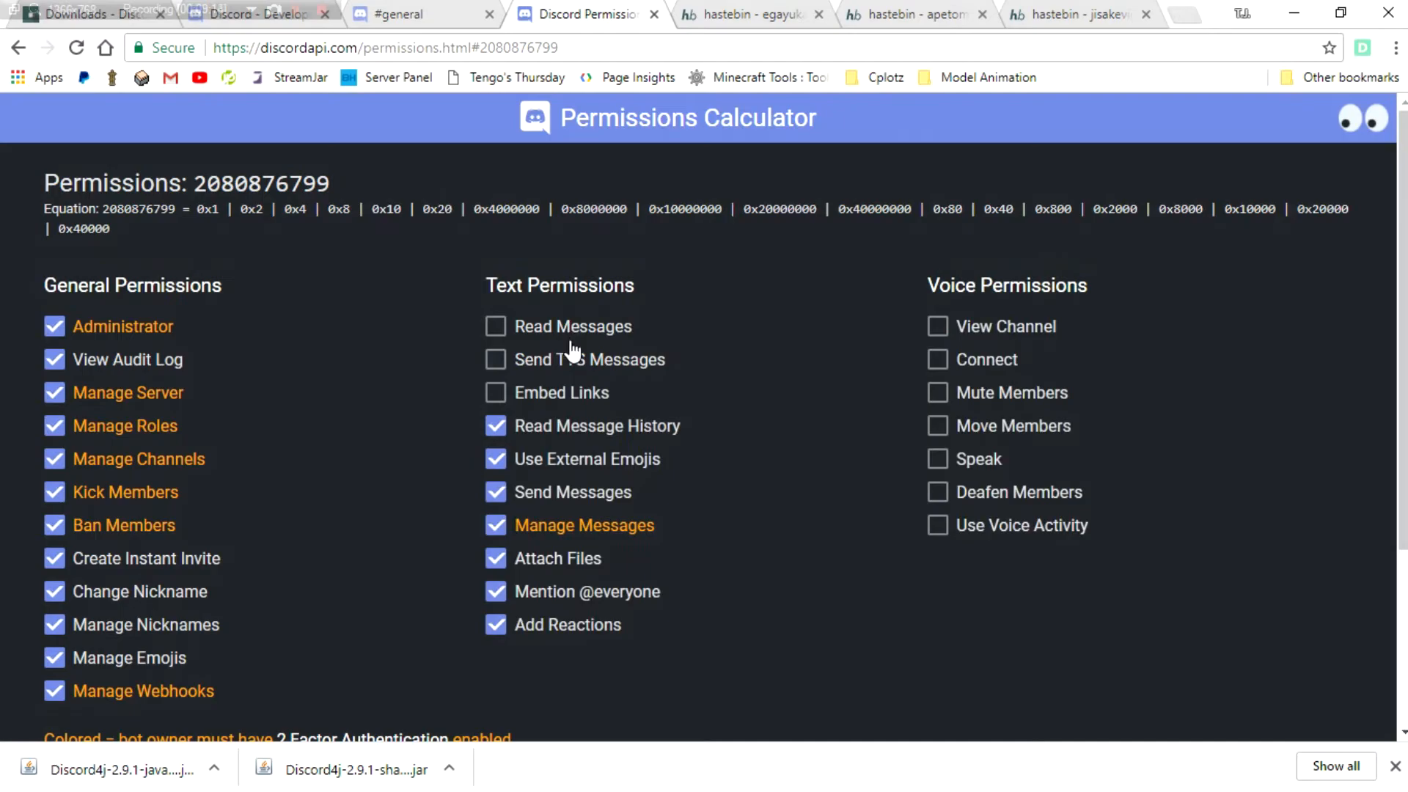
left_click(938, 325)
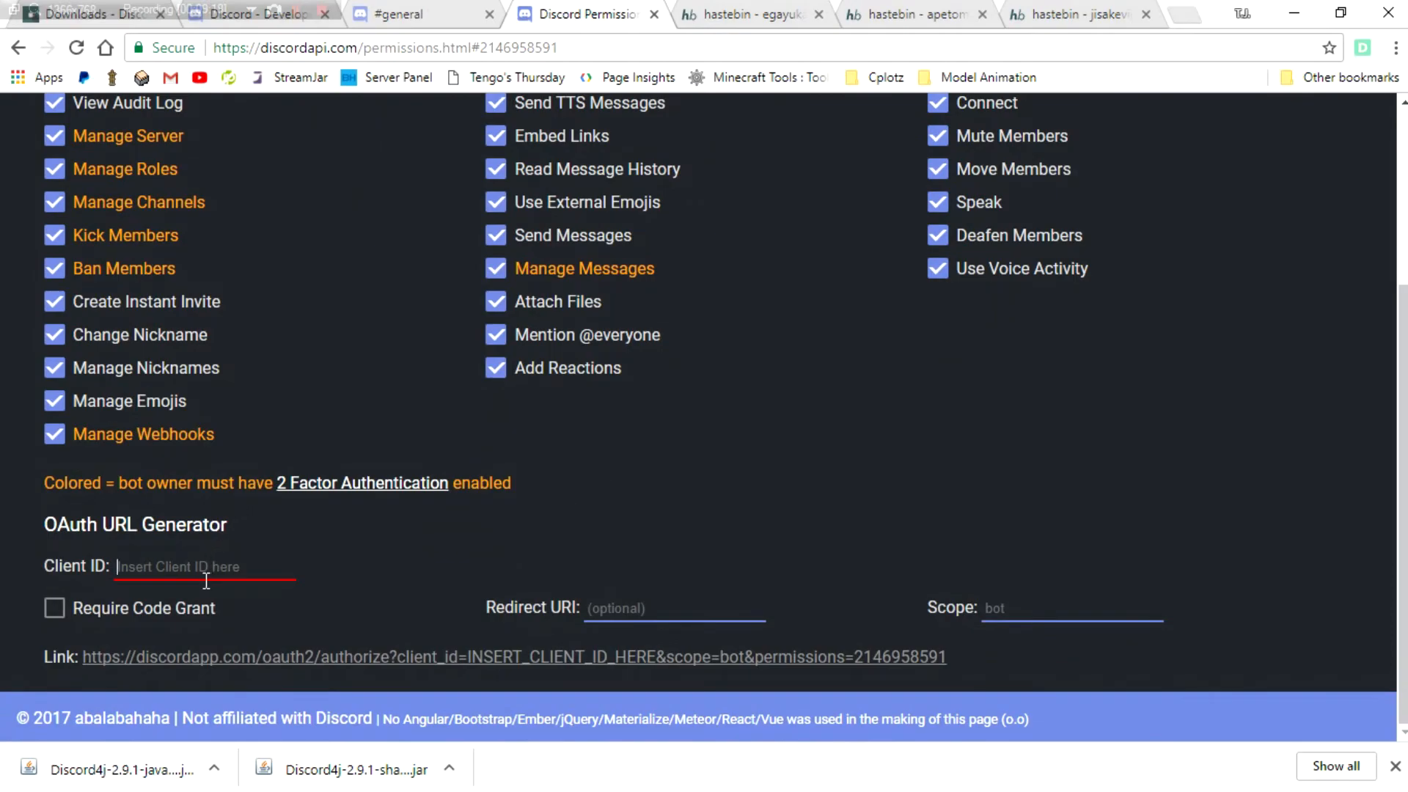
type("374044174384627713")
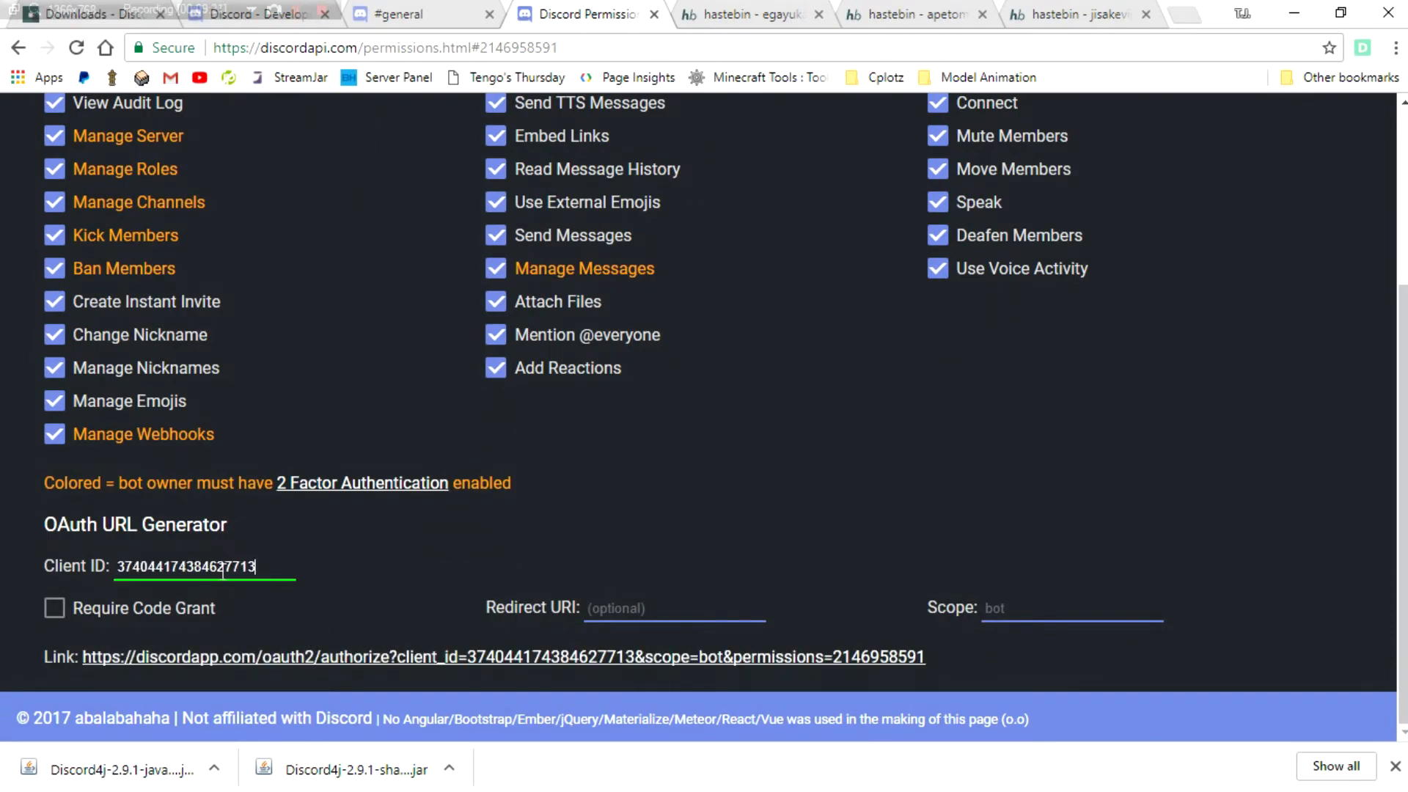
mouse_move(503, 582)
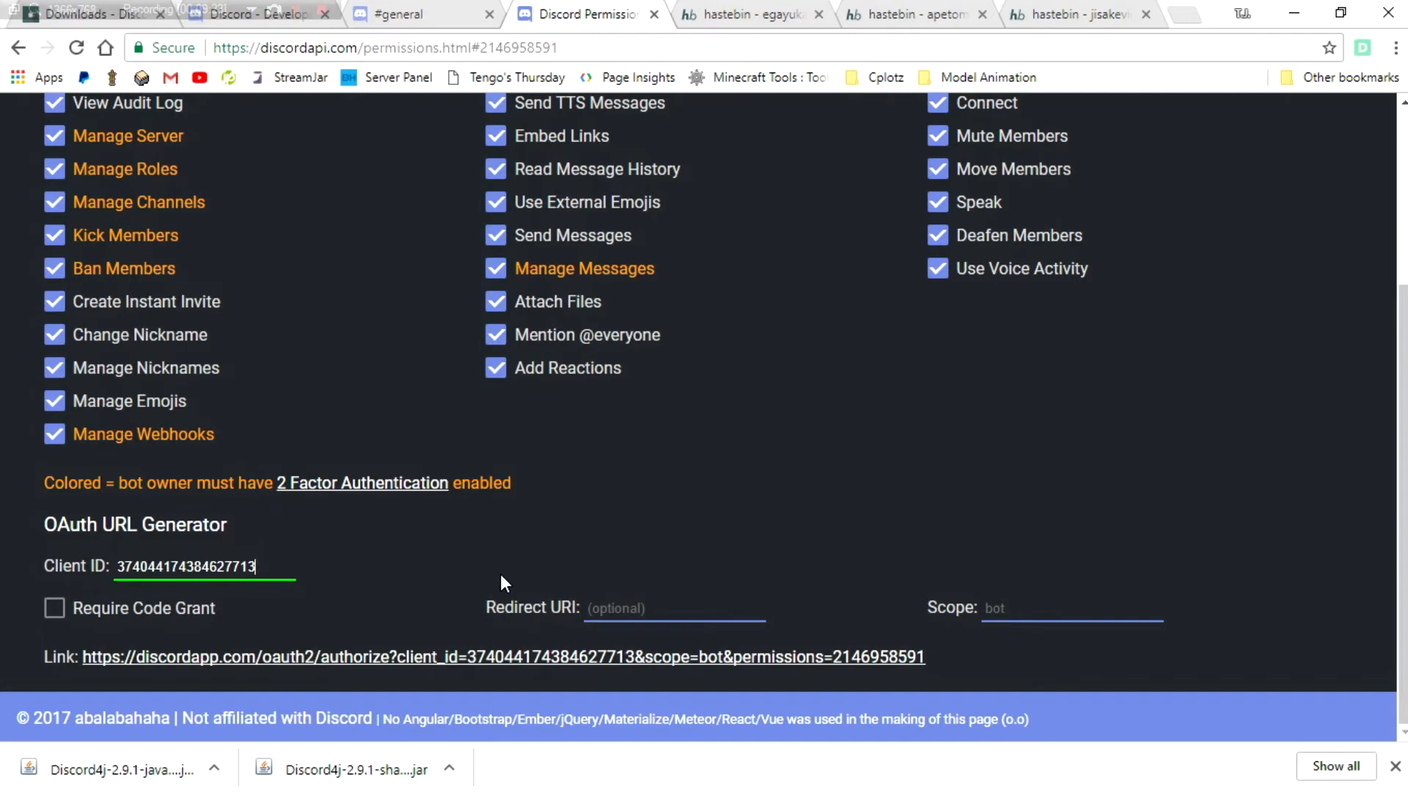
mouse_move(948, 655)
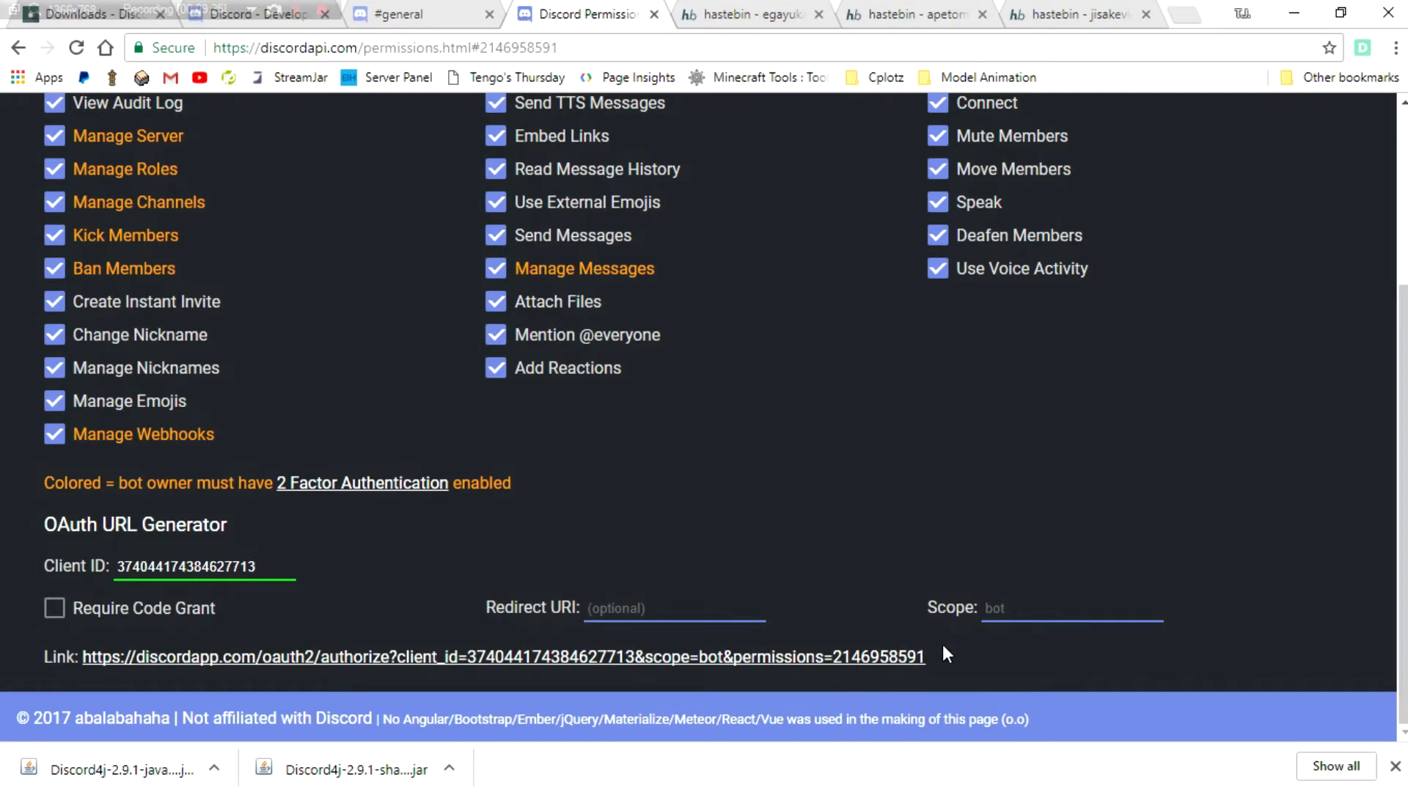
mouse_move(907, 657)
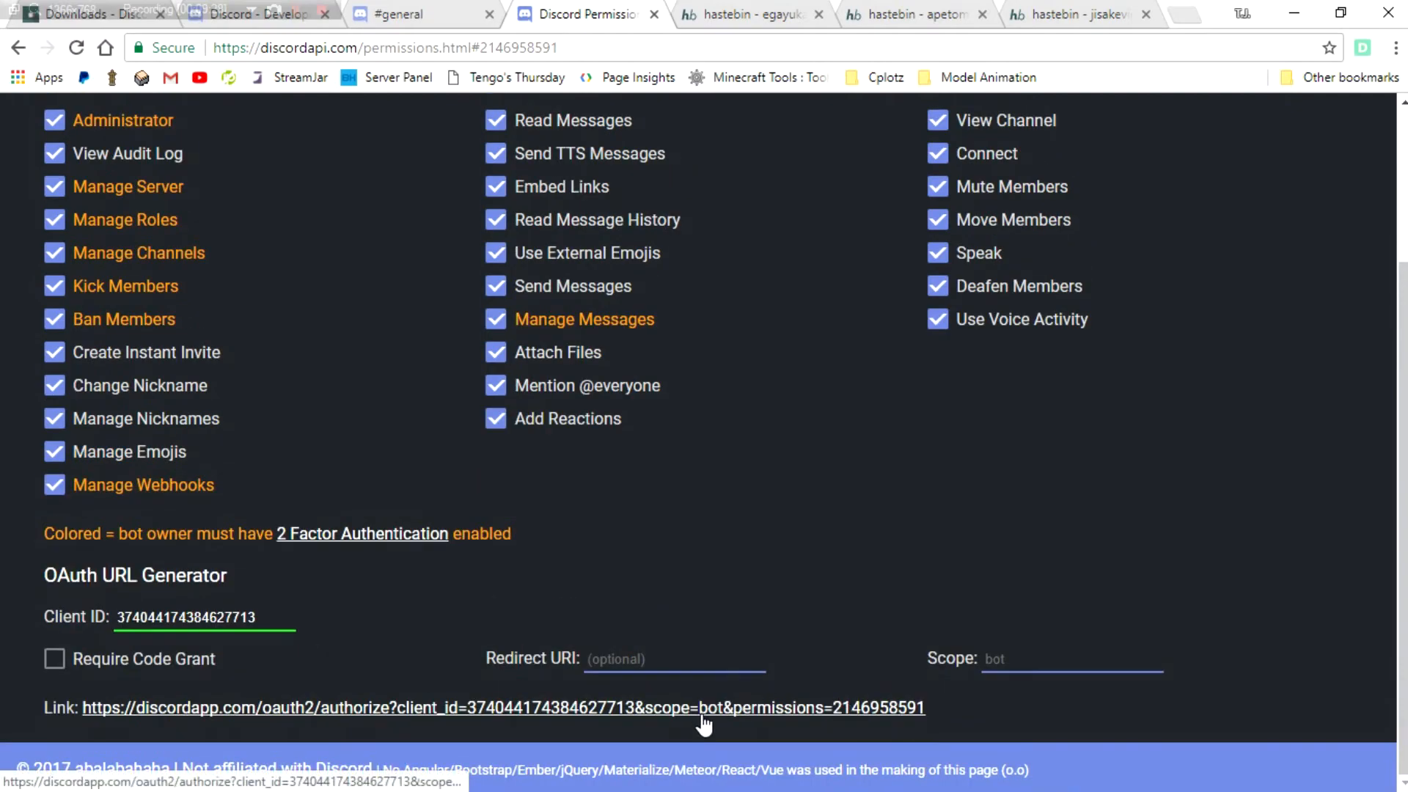
Step: Authorize Tutorial Bot onto Test Server via the OAuth link and pass the reCAPTCHA check
left_click(502, 707)
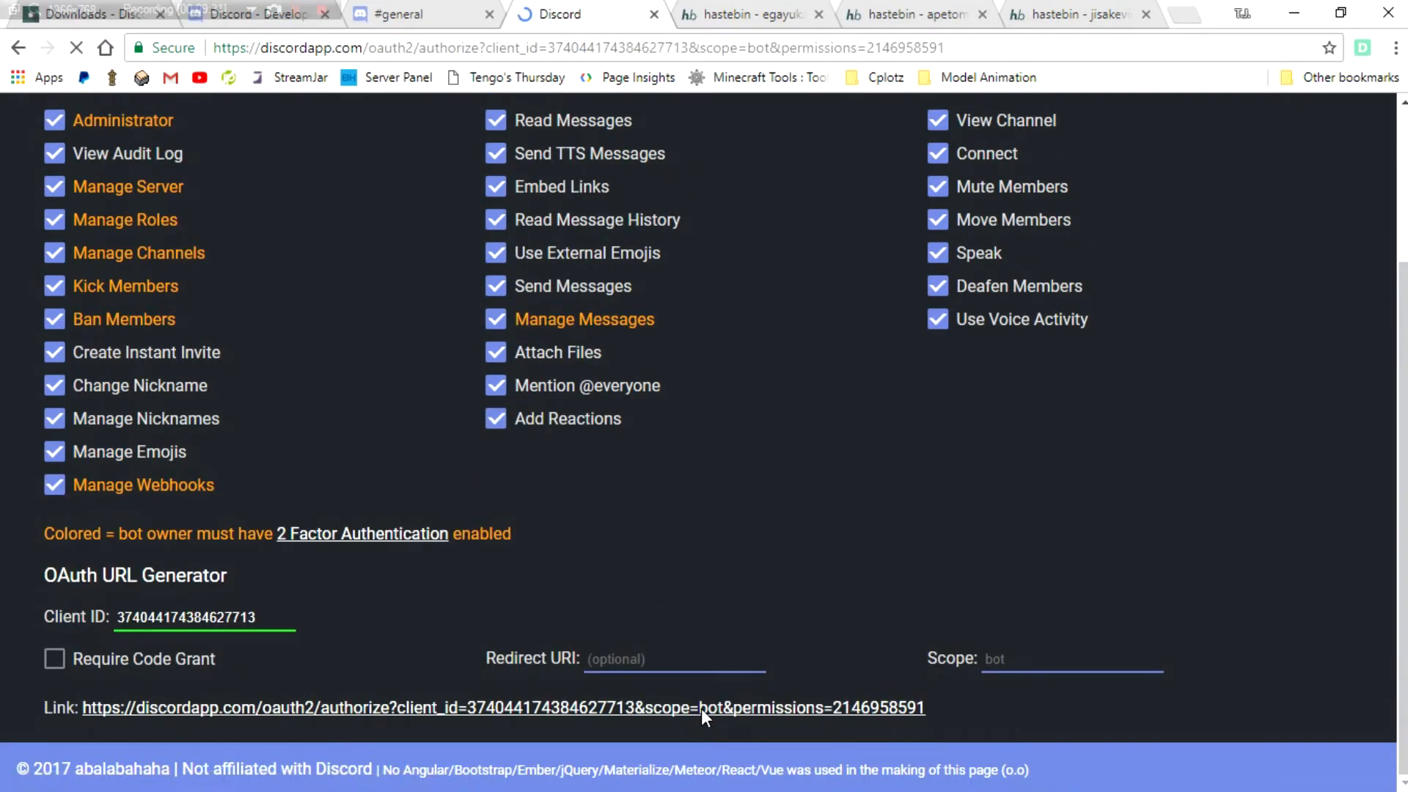
left_click(405, 13)
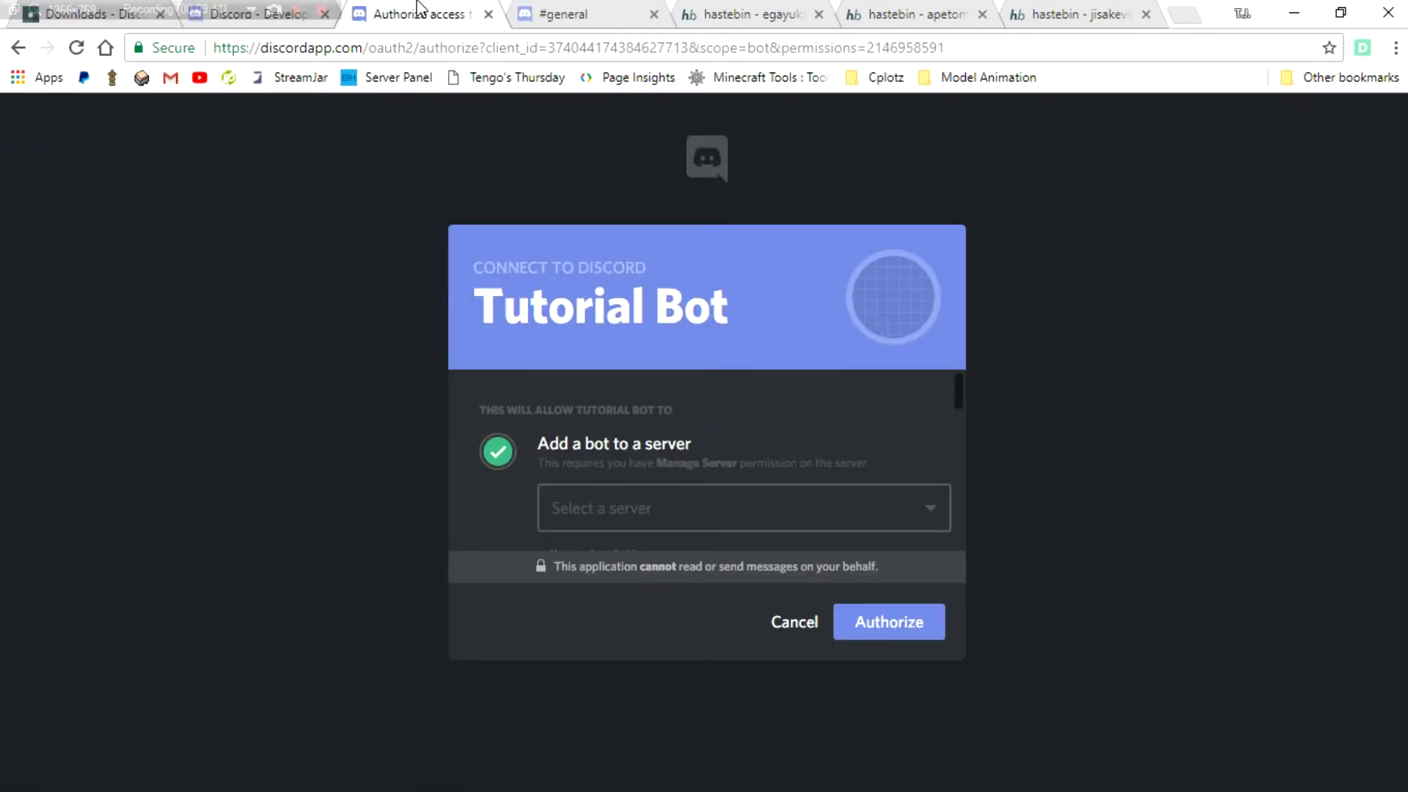
left_click(744, 508)
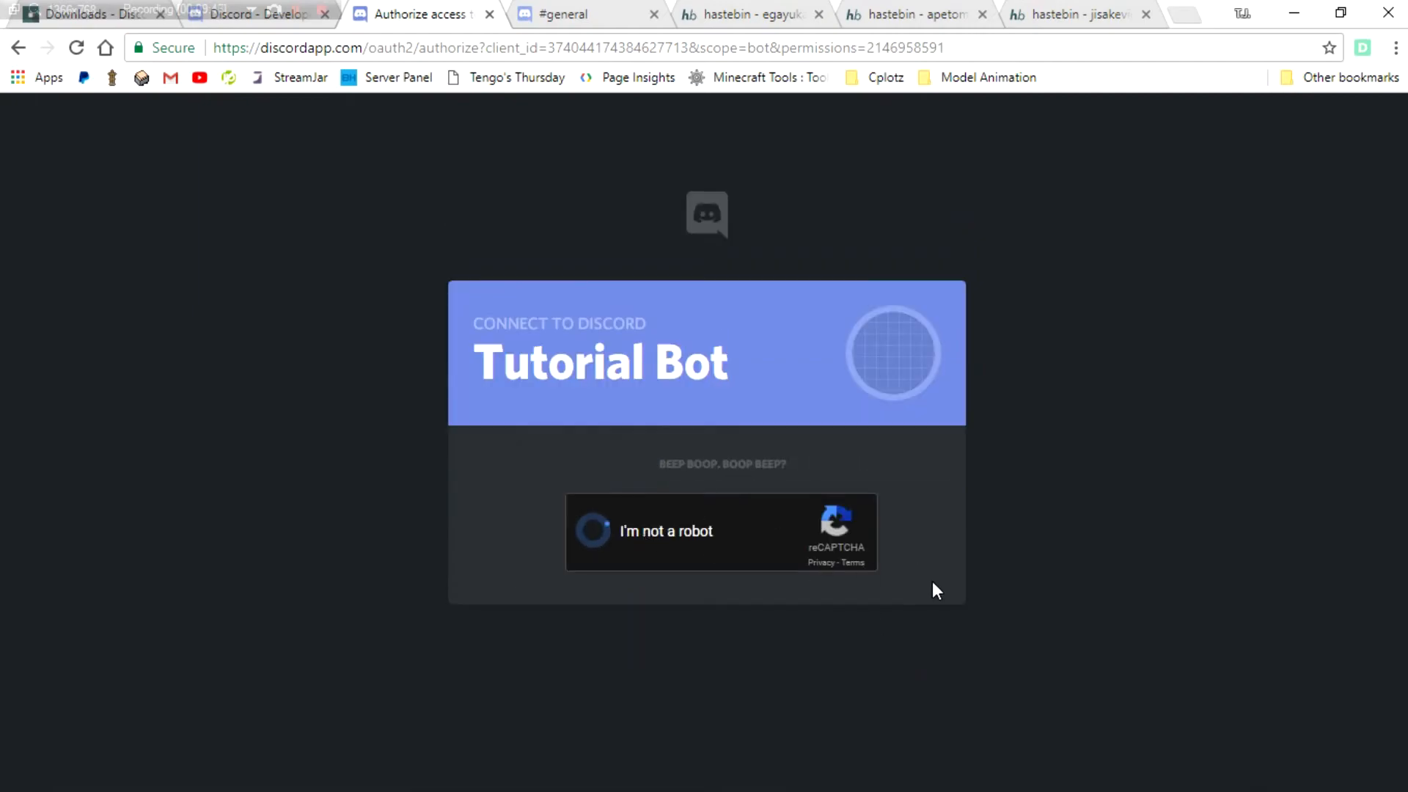
left_click(591, 531)
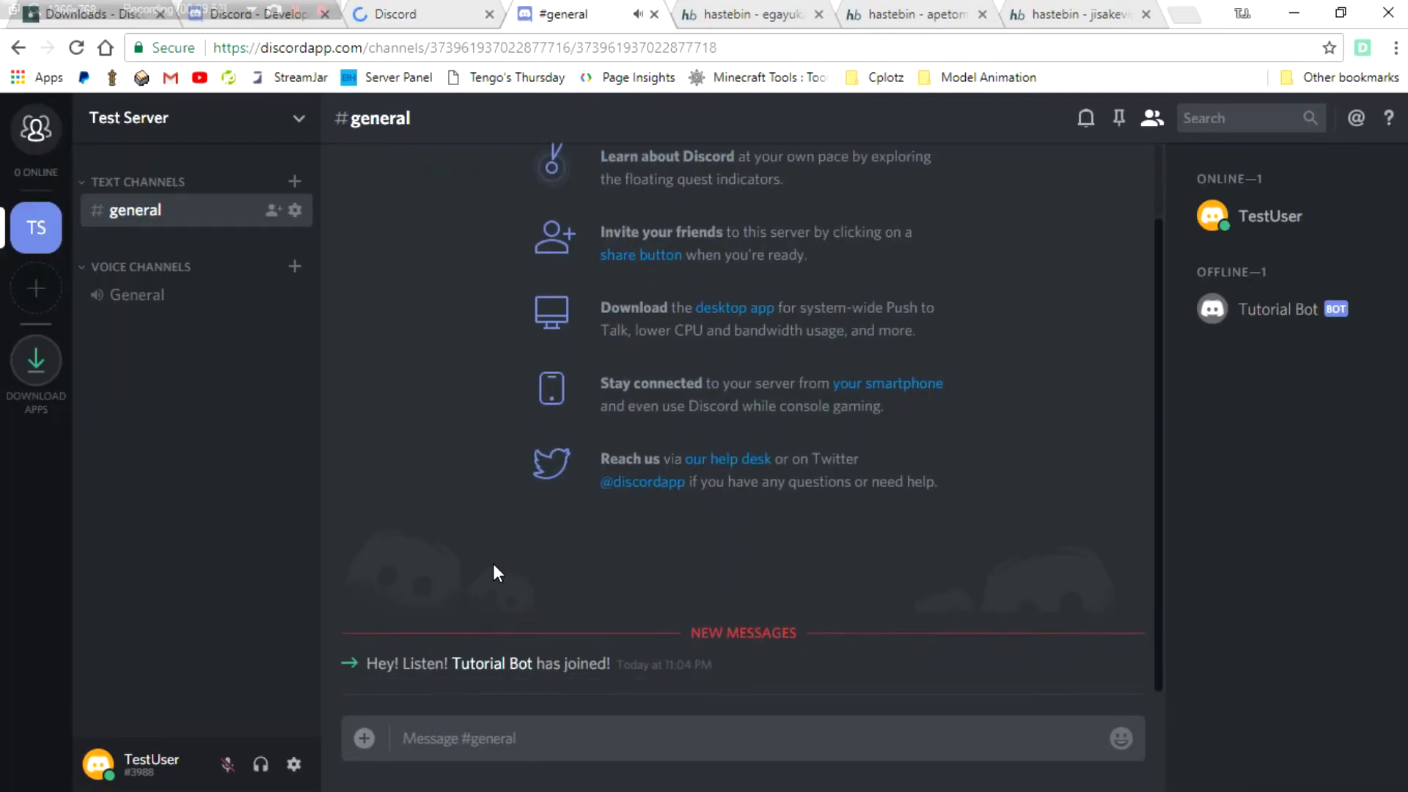
mouse_move(740, 738)
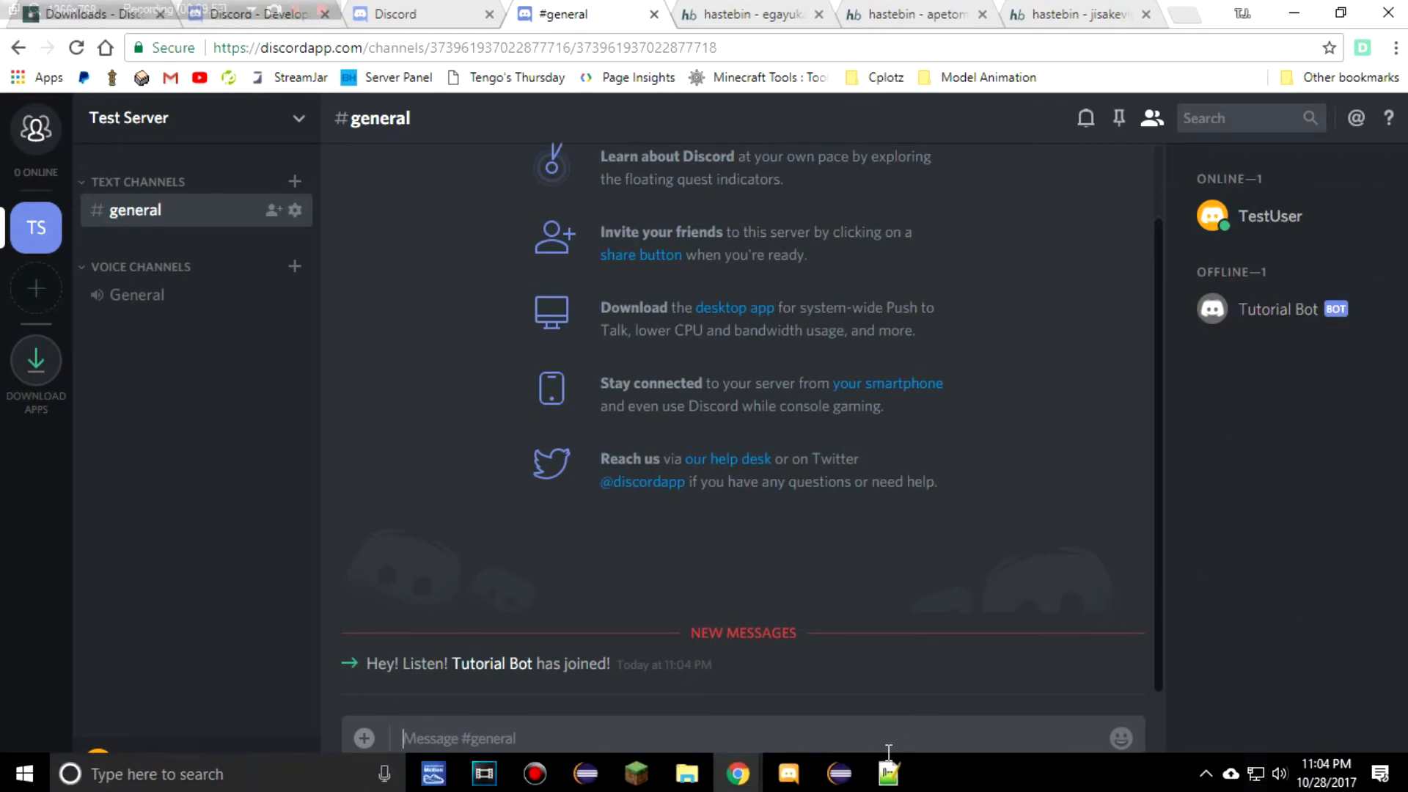
Step: Return to the Eclipse workspace with Bot.java open after the bot joins #general
left_click(887, 773)
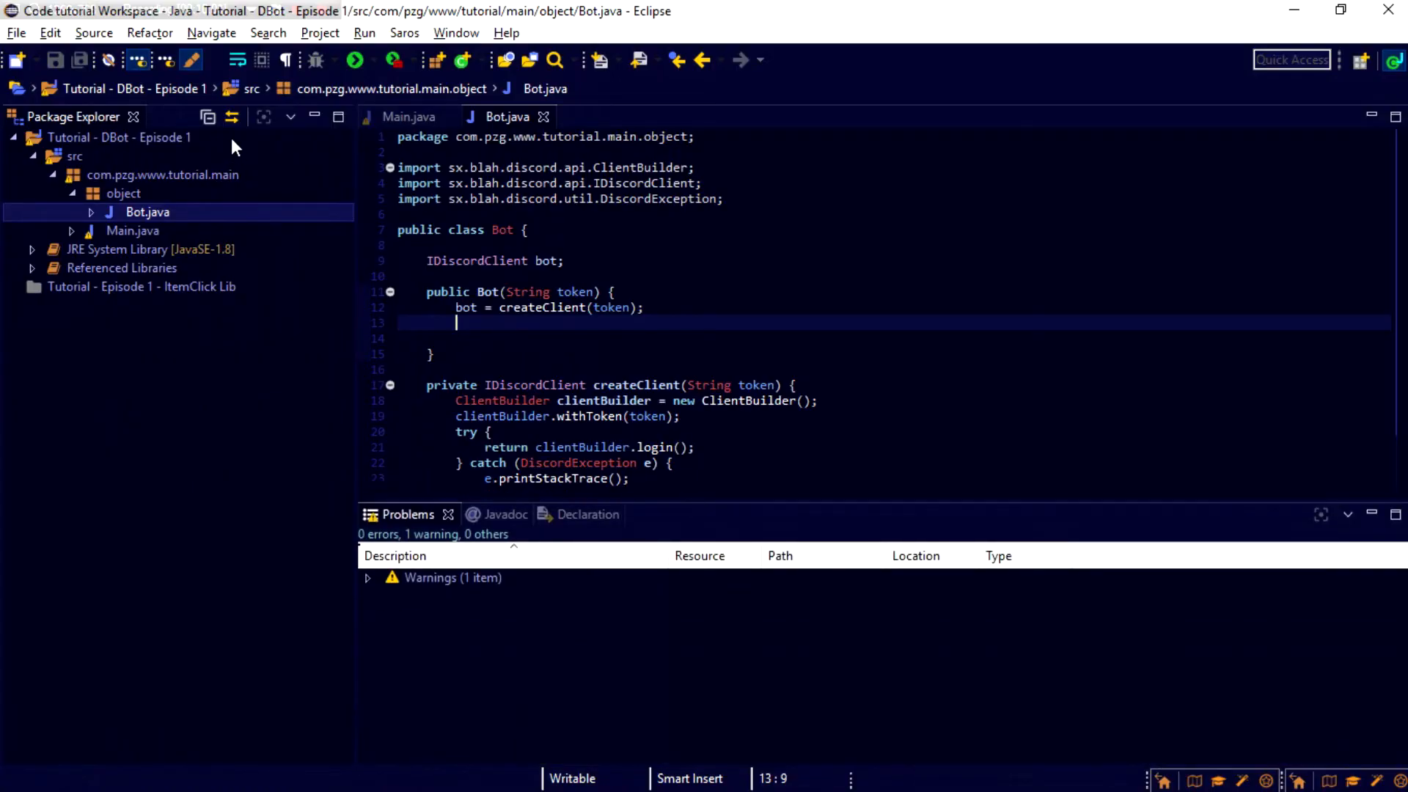
Step: Open Run Configurations for the selected Tutorial - DBot - Episode 1 project
left_click(118, 137)
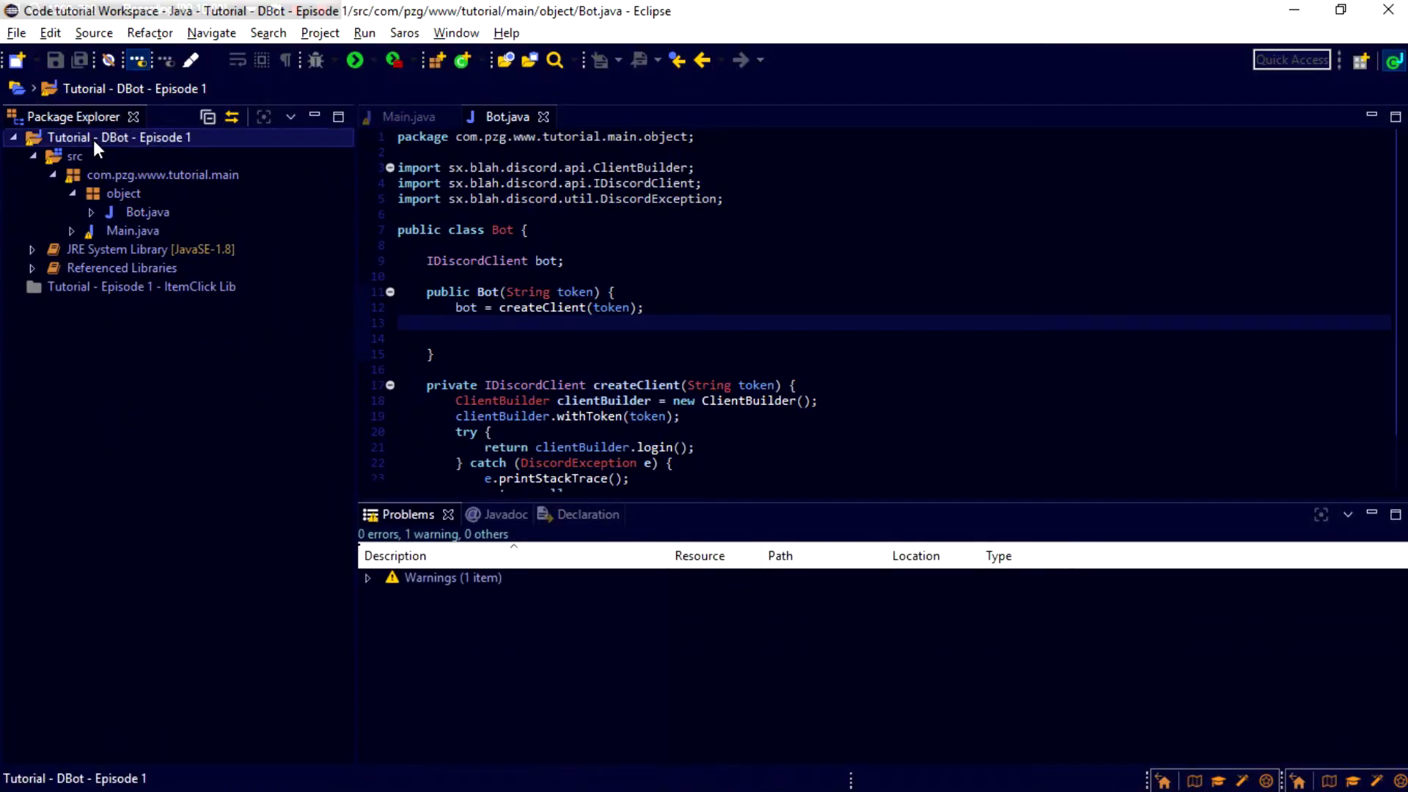
left_click(394, 59)
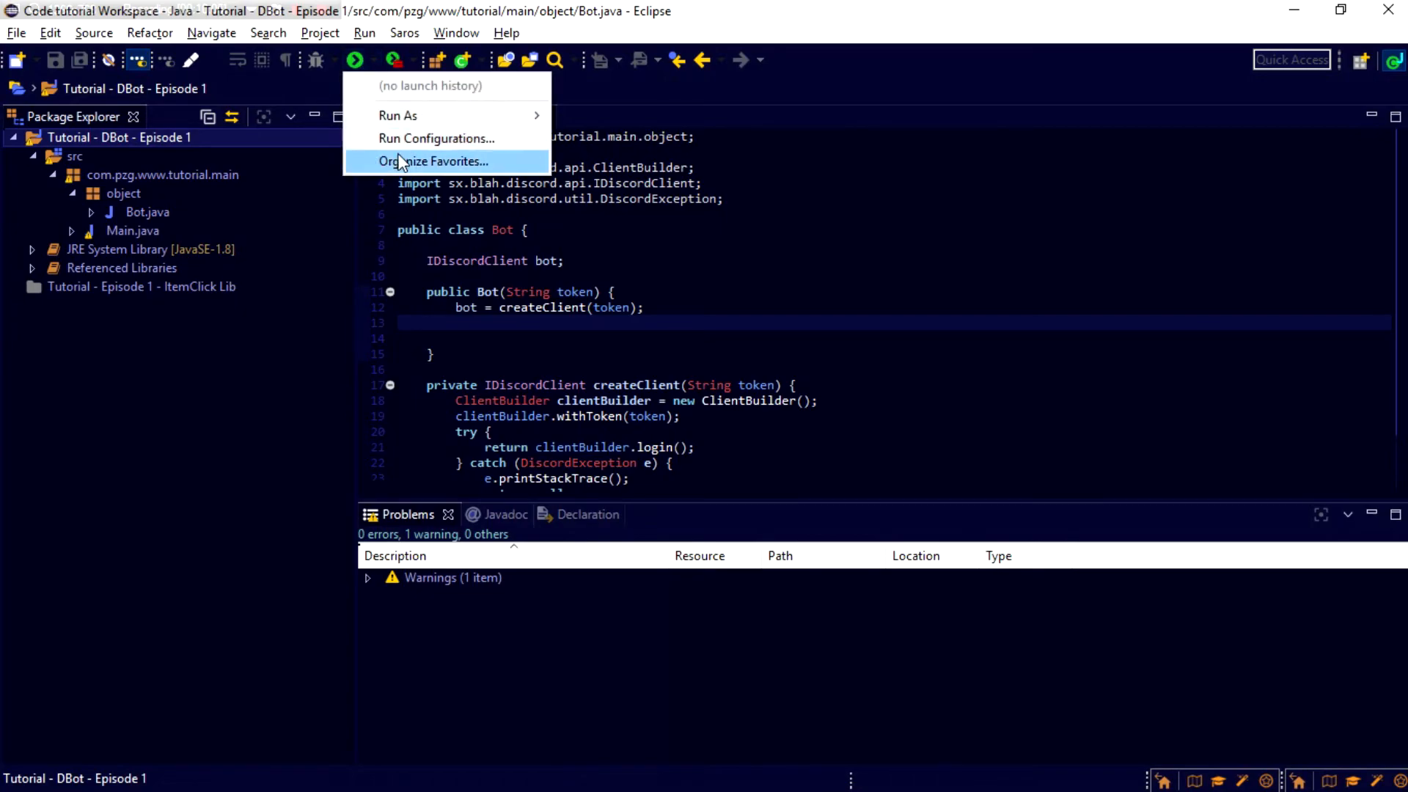
mouse_move(436, 144)
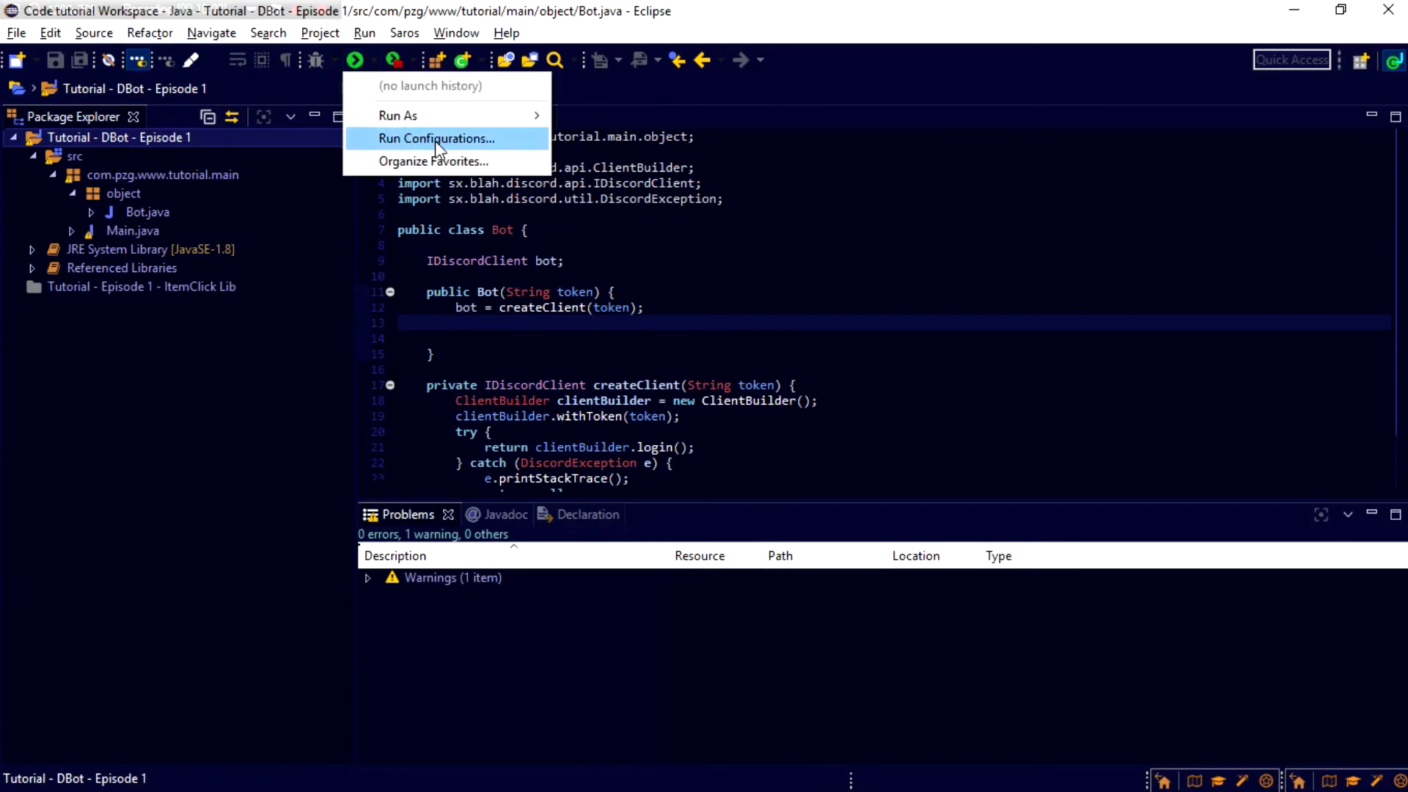
left_click(437, 138)
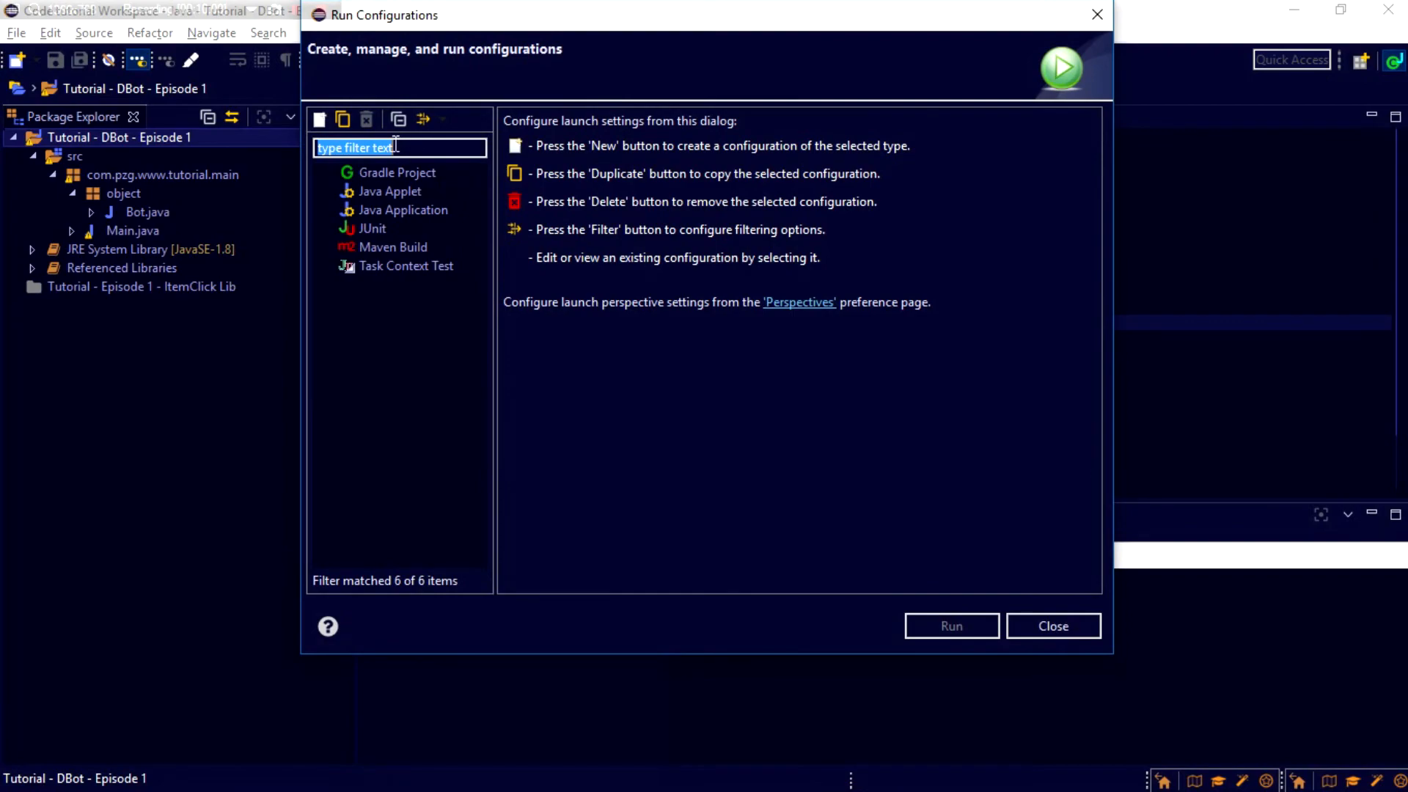
Step: Create a Java Application configuration named 'Discord Bot - Tutorial Bot' and start the main class search
left_click(402, 210)
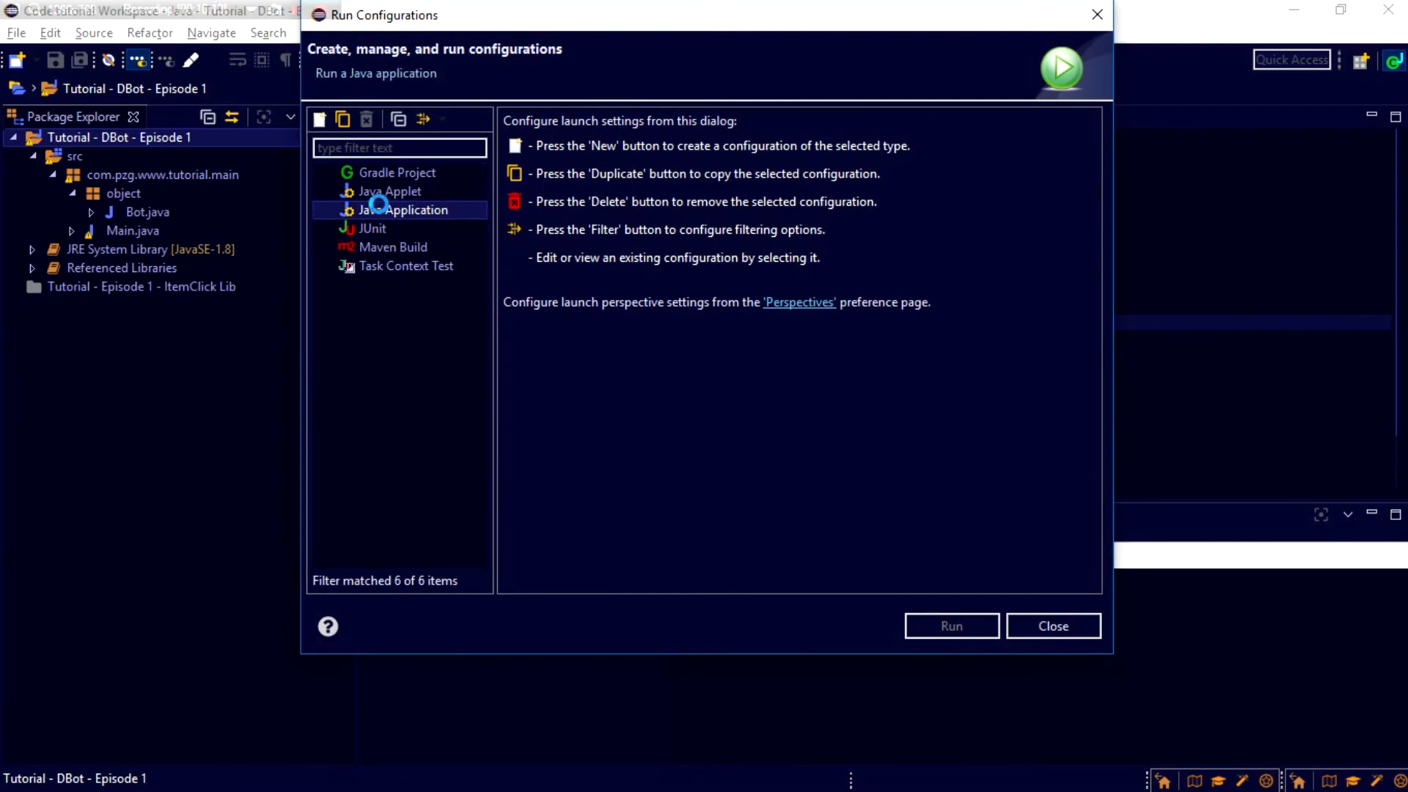
left_click(318, 119)
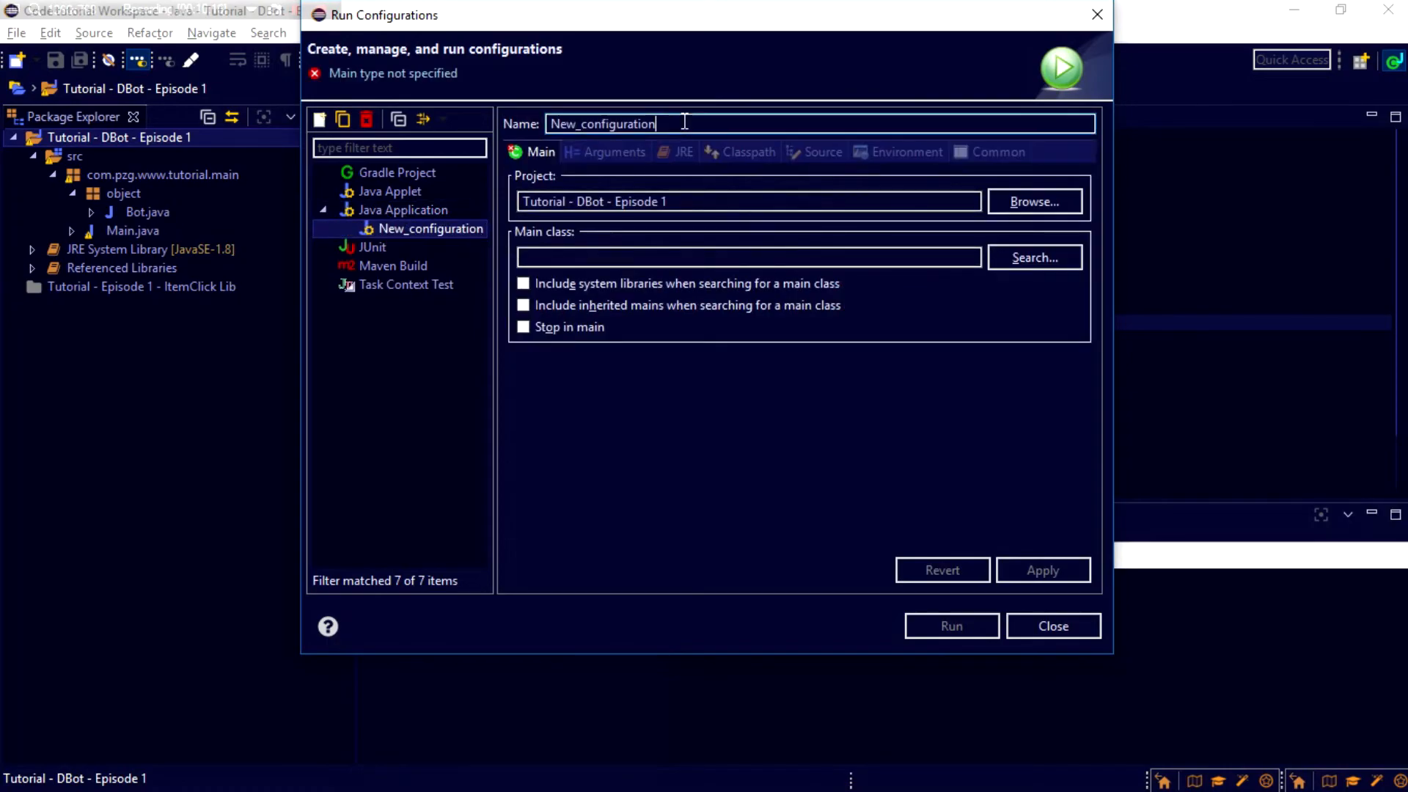
type("Discord")
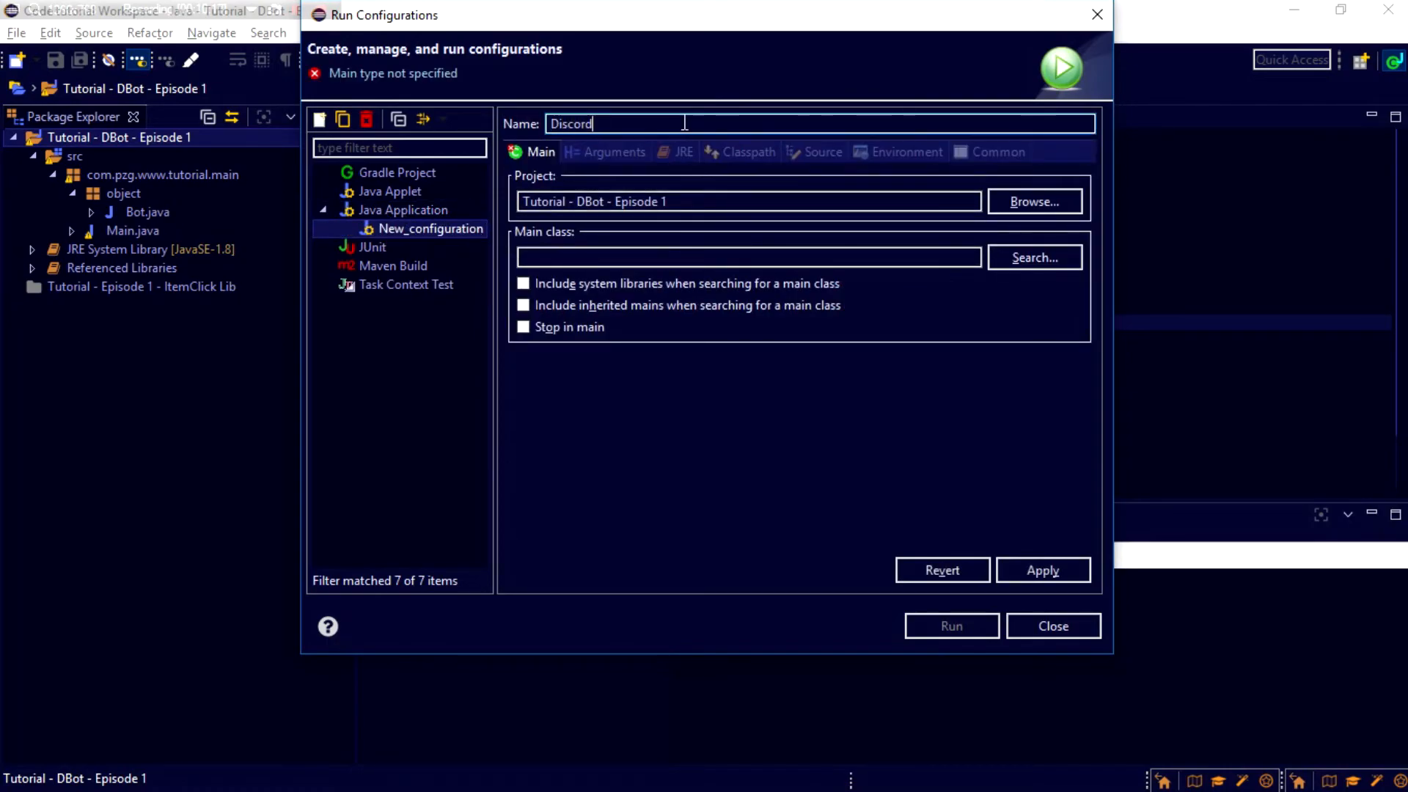
type("Bot -")
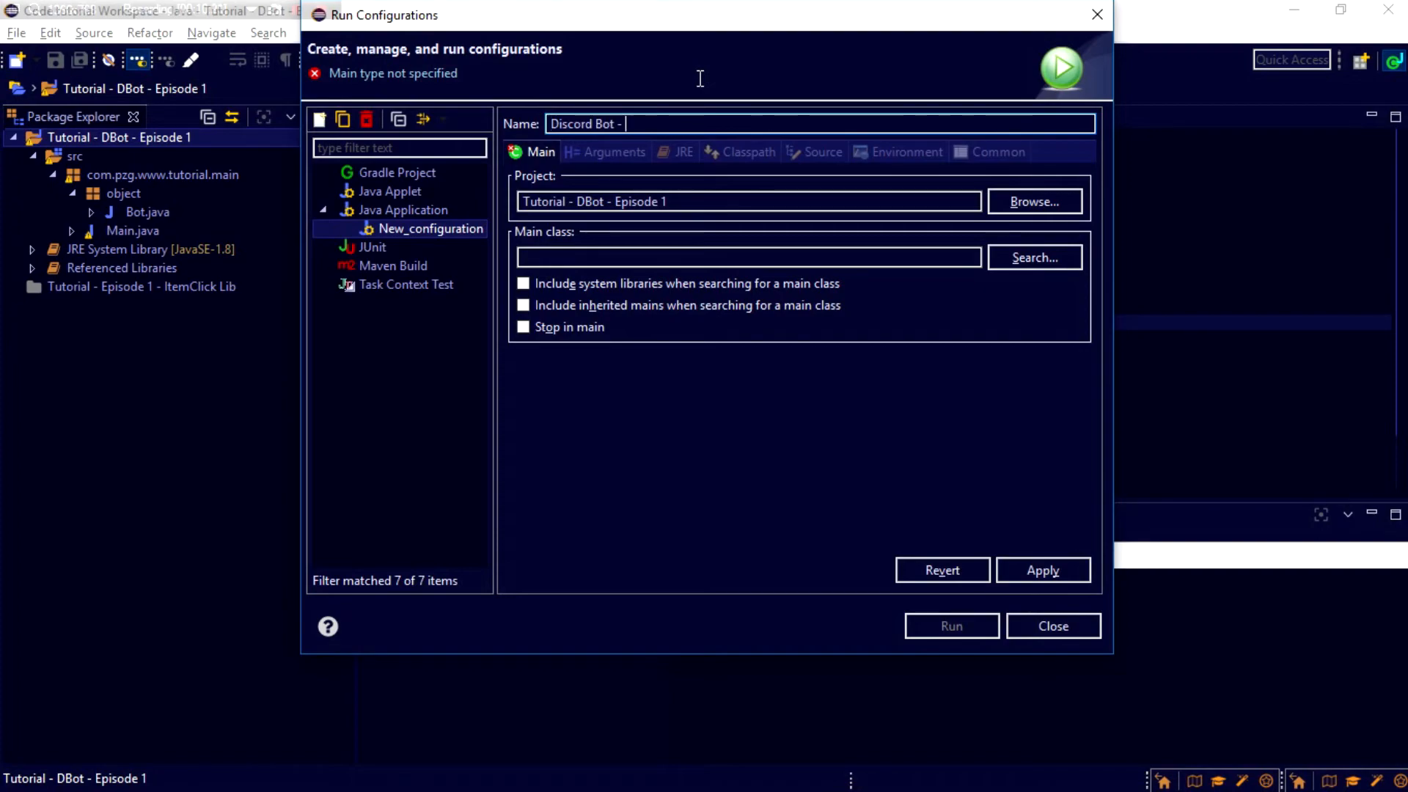
type("Tutorial")
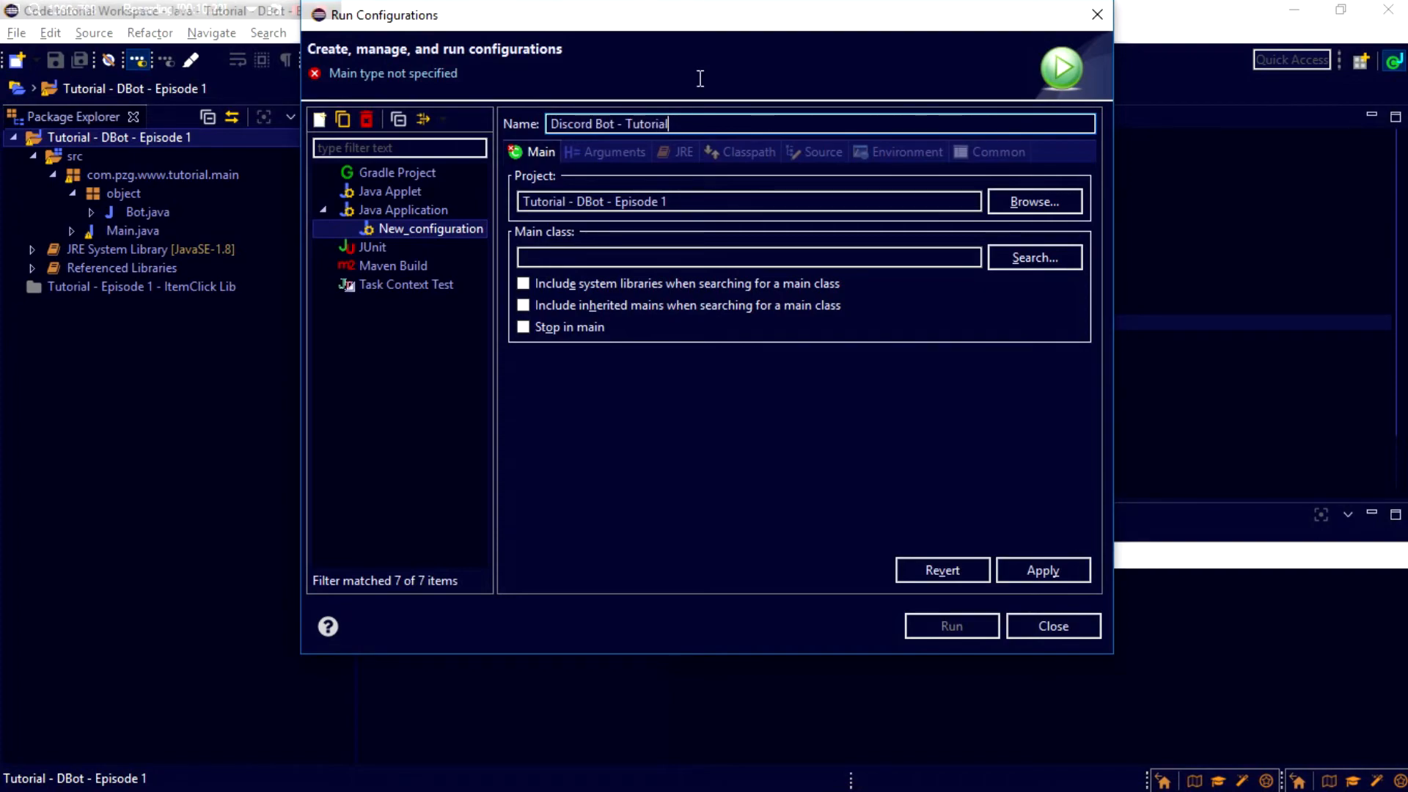
type("Bot")
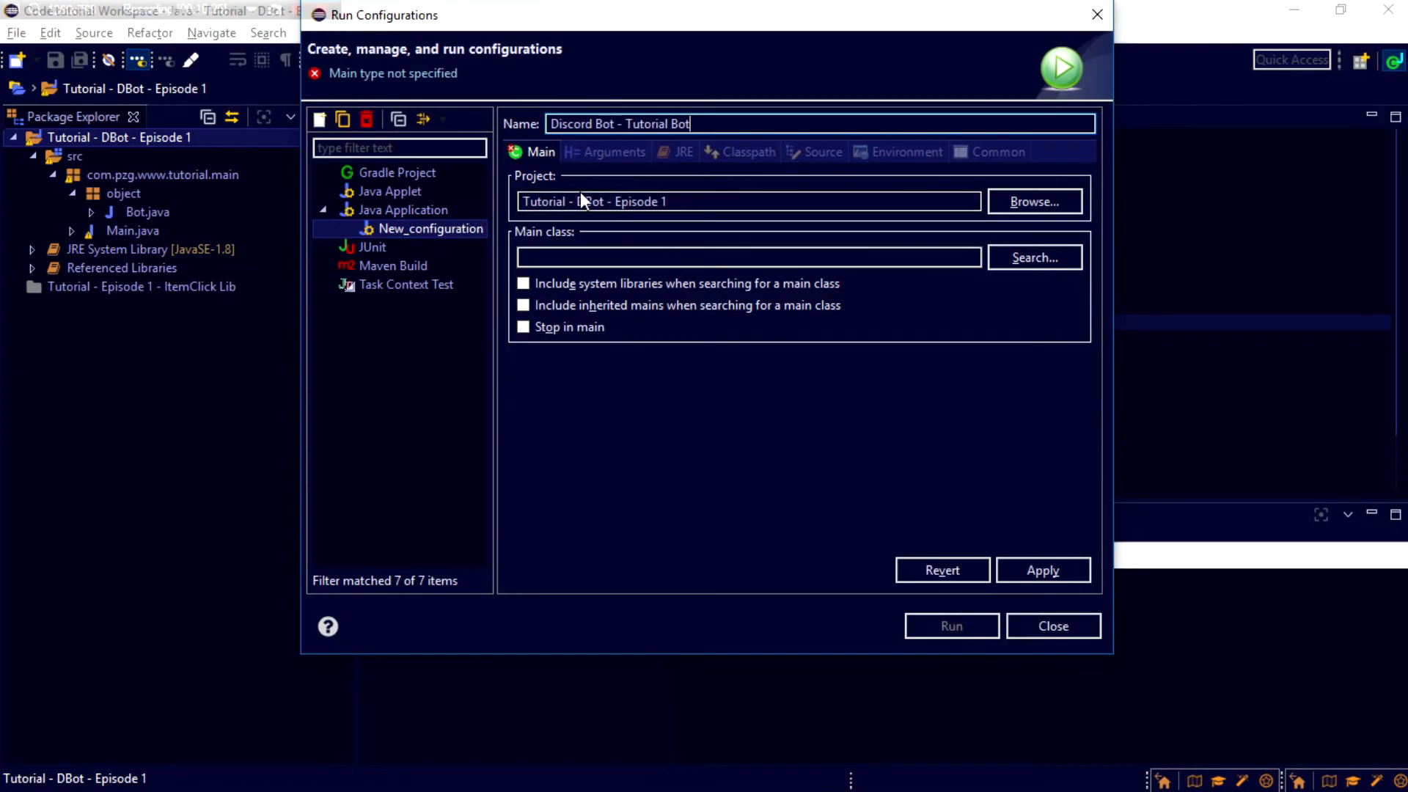
left_click(1034, 258)
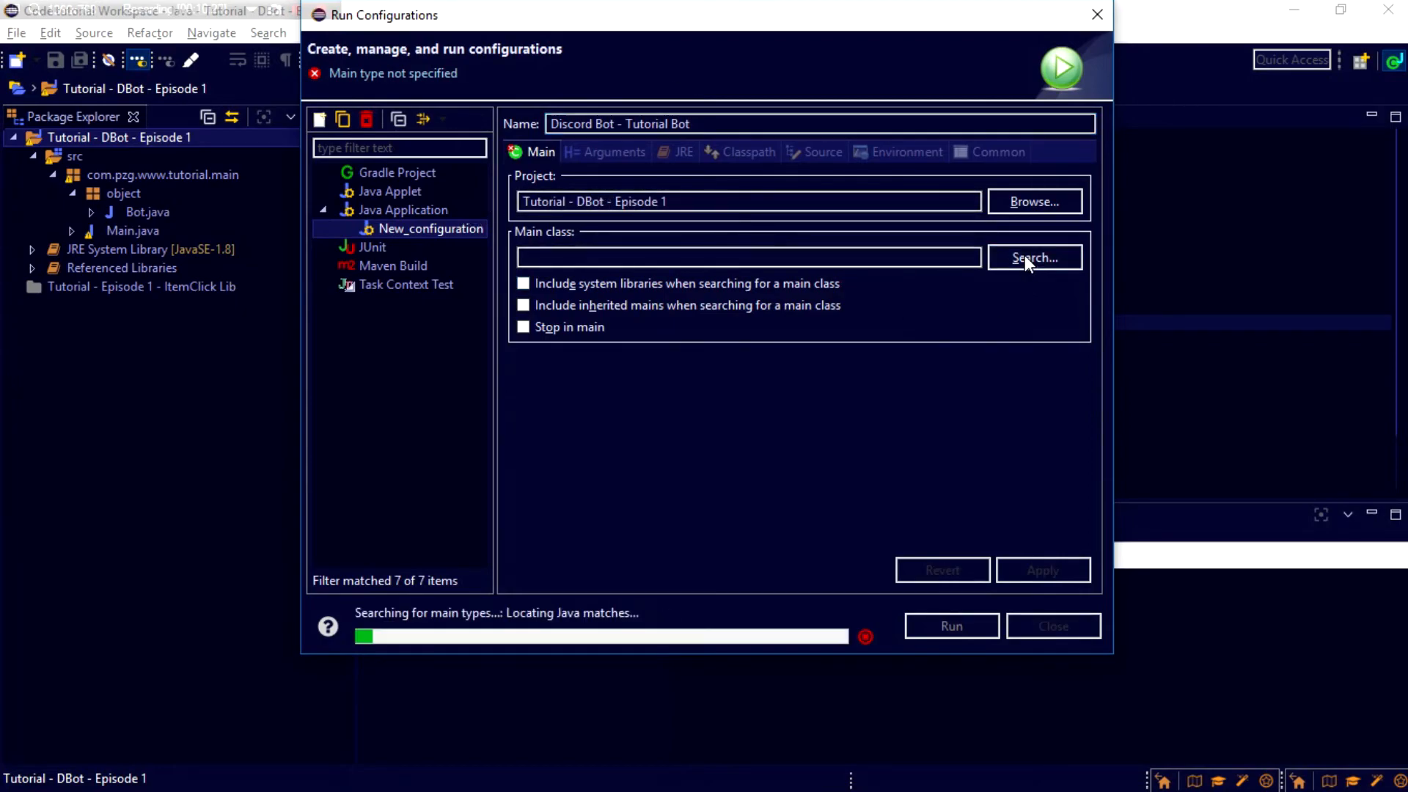
left_click(1034, 258)
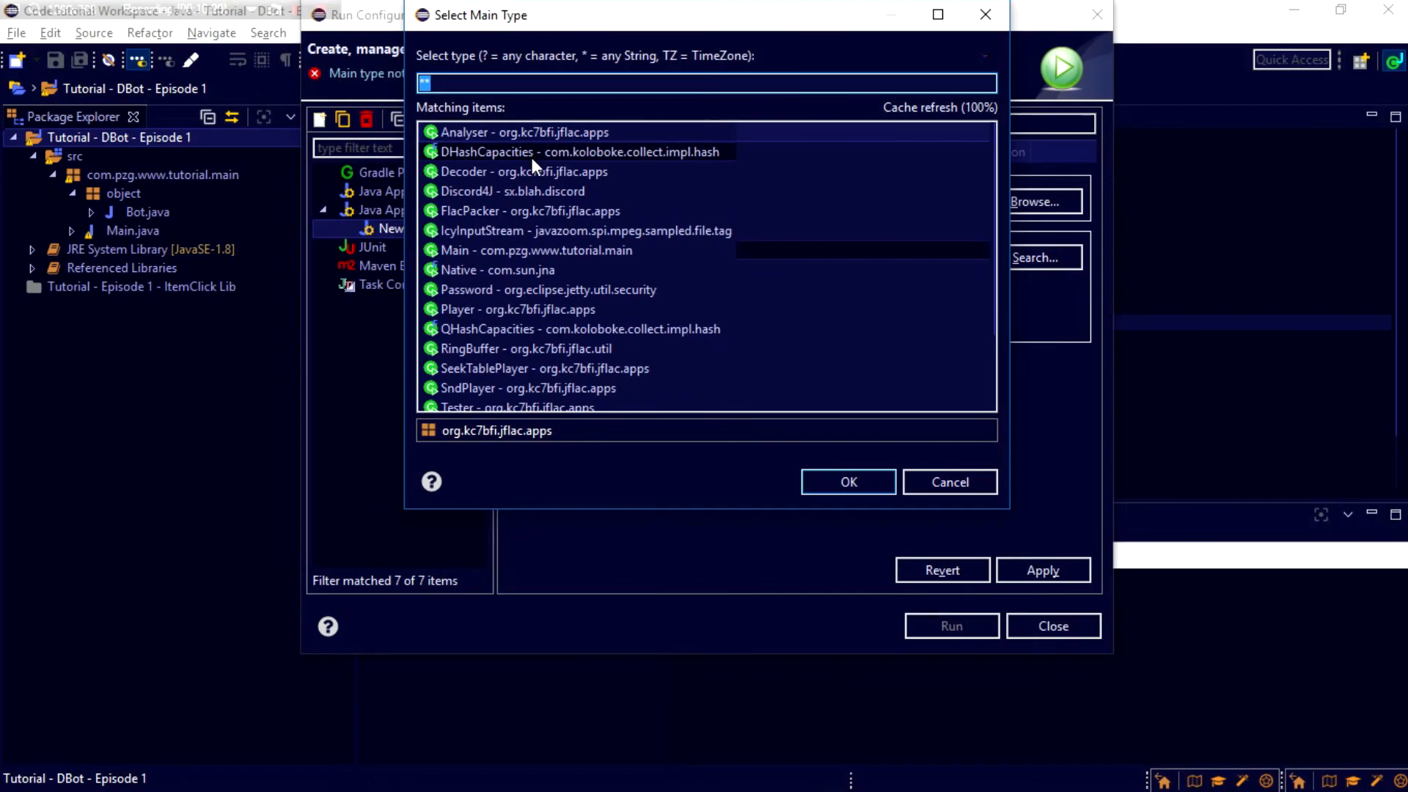
type("main")
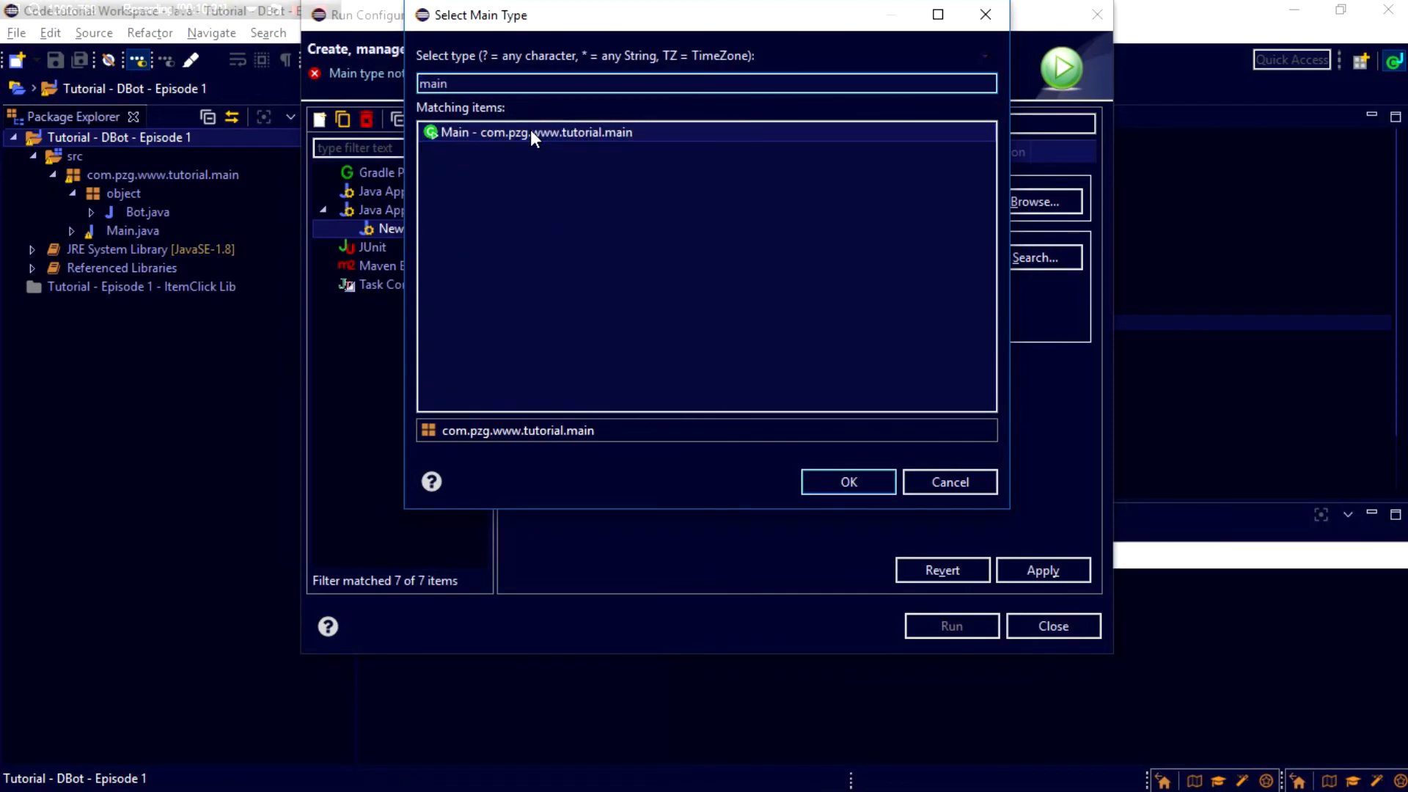
left_click(846, 483)
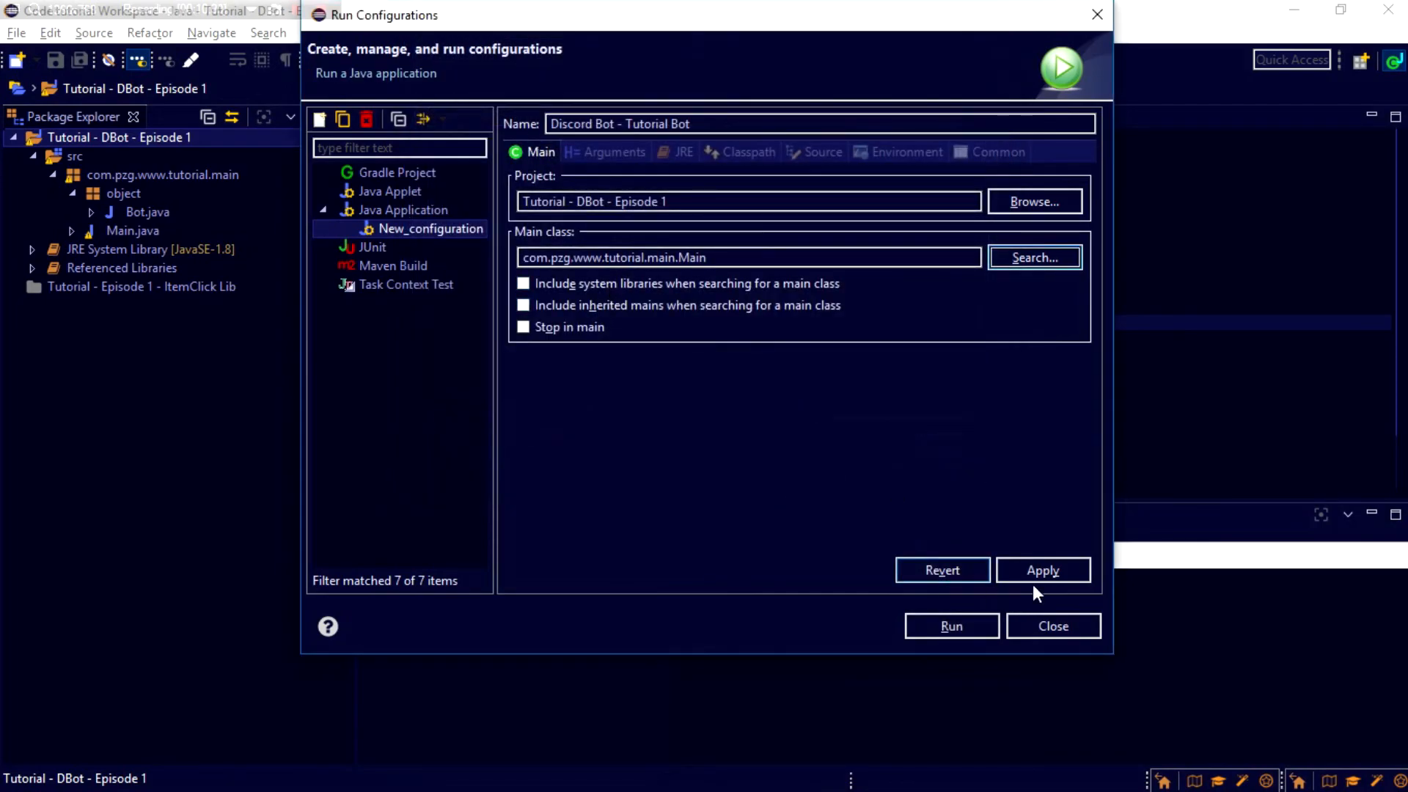
left_click(951, 626)
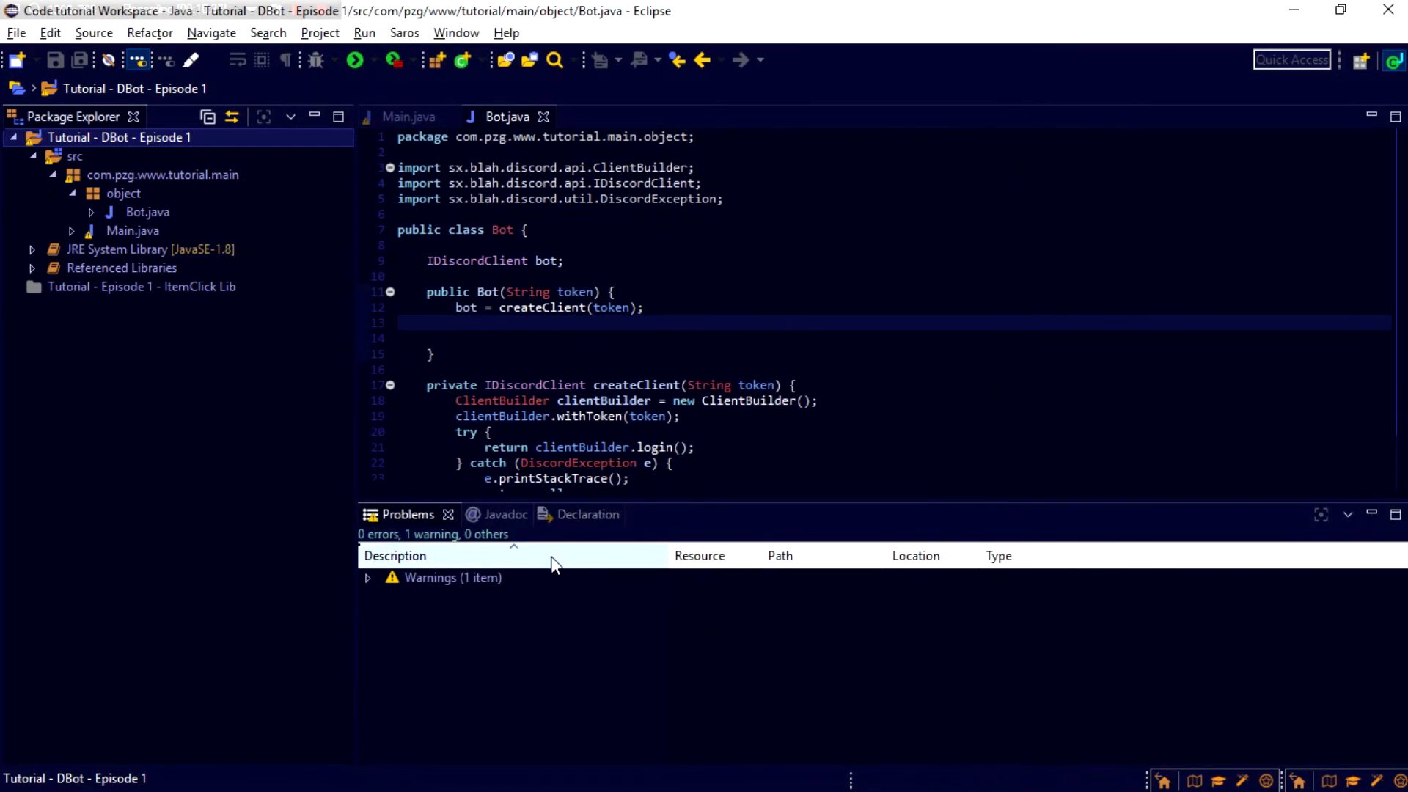
Step: Let the Console show 'Connected to Discord Gateway' with 1 guild, then terminate the bot
left_click(648, 515)
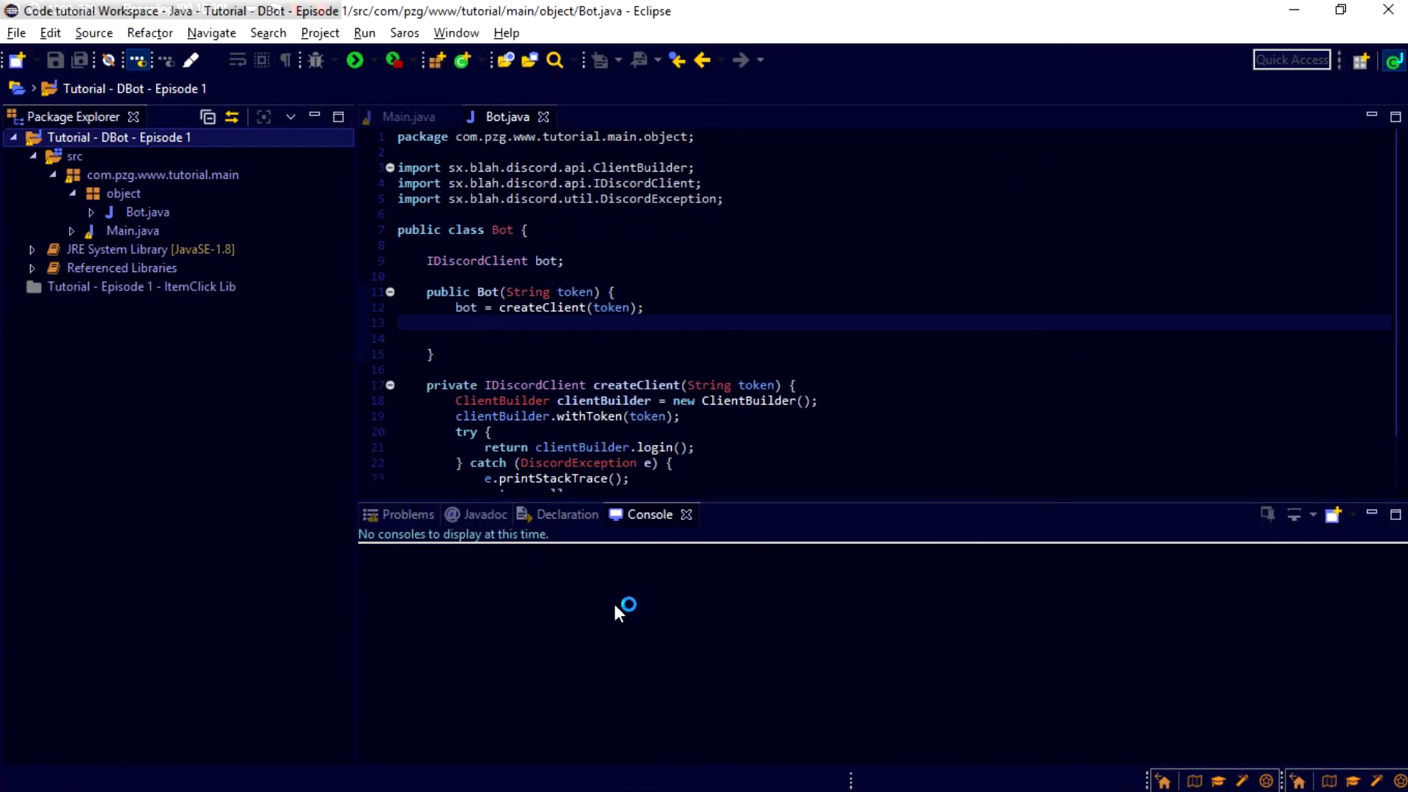
left_click(353, 58)
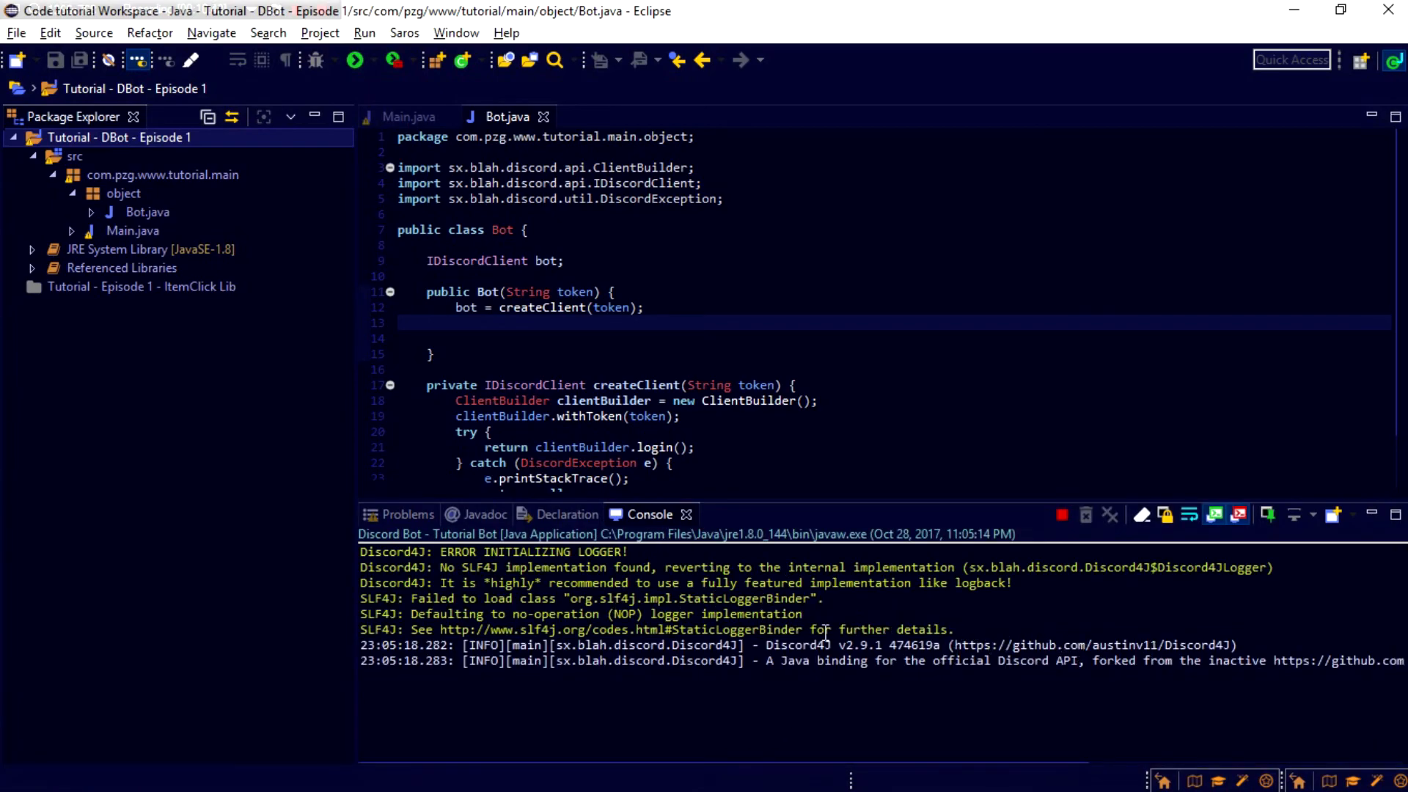
mouse_move(842, 617)
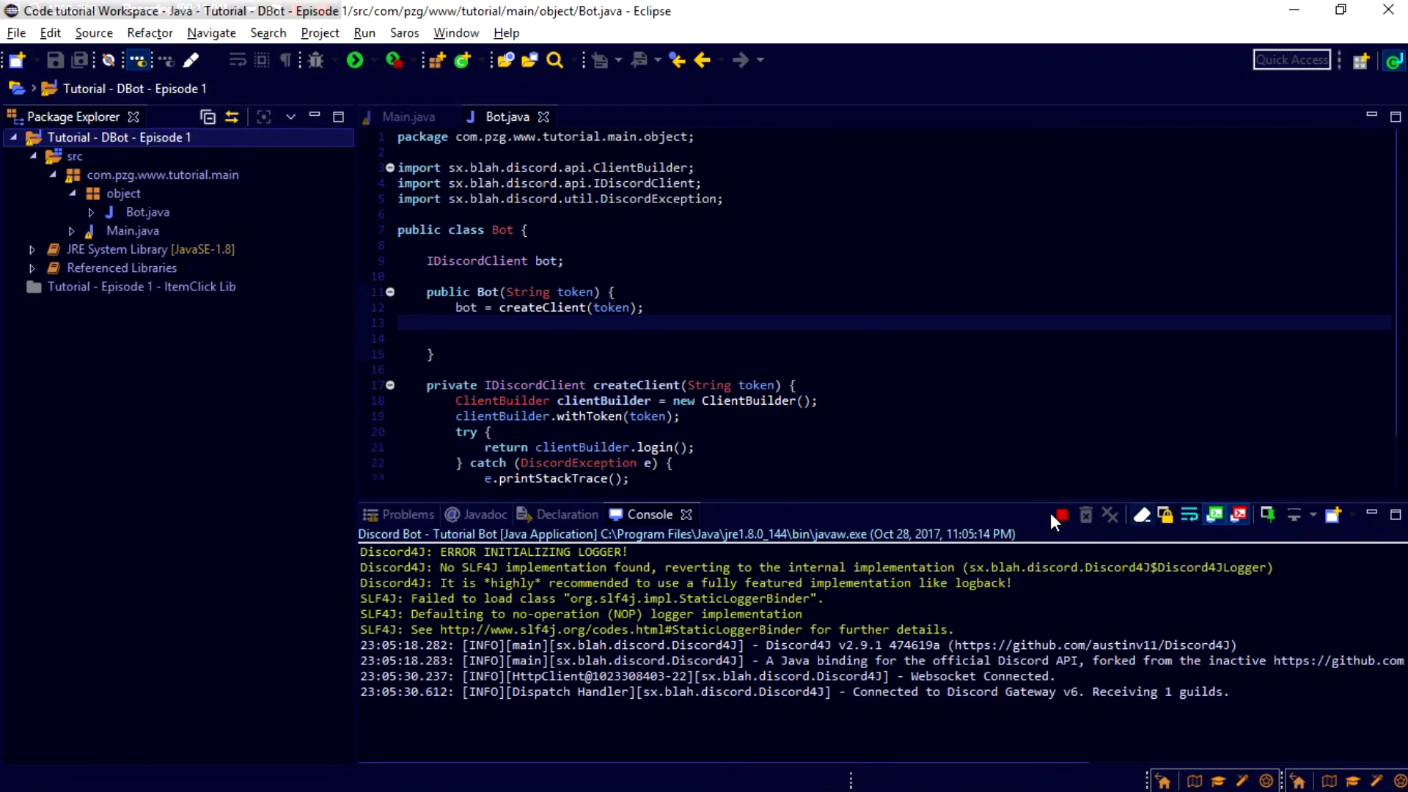
left_click(1059, 515)
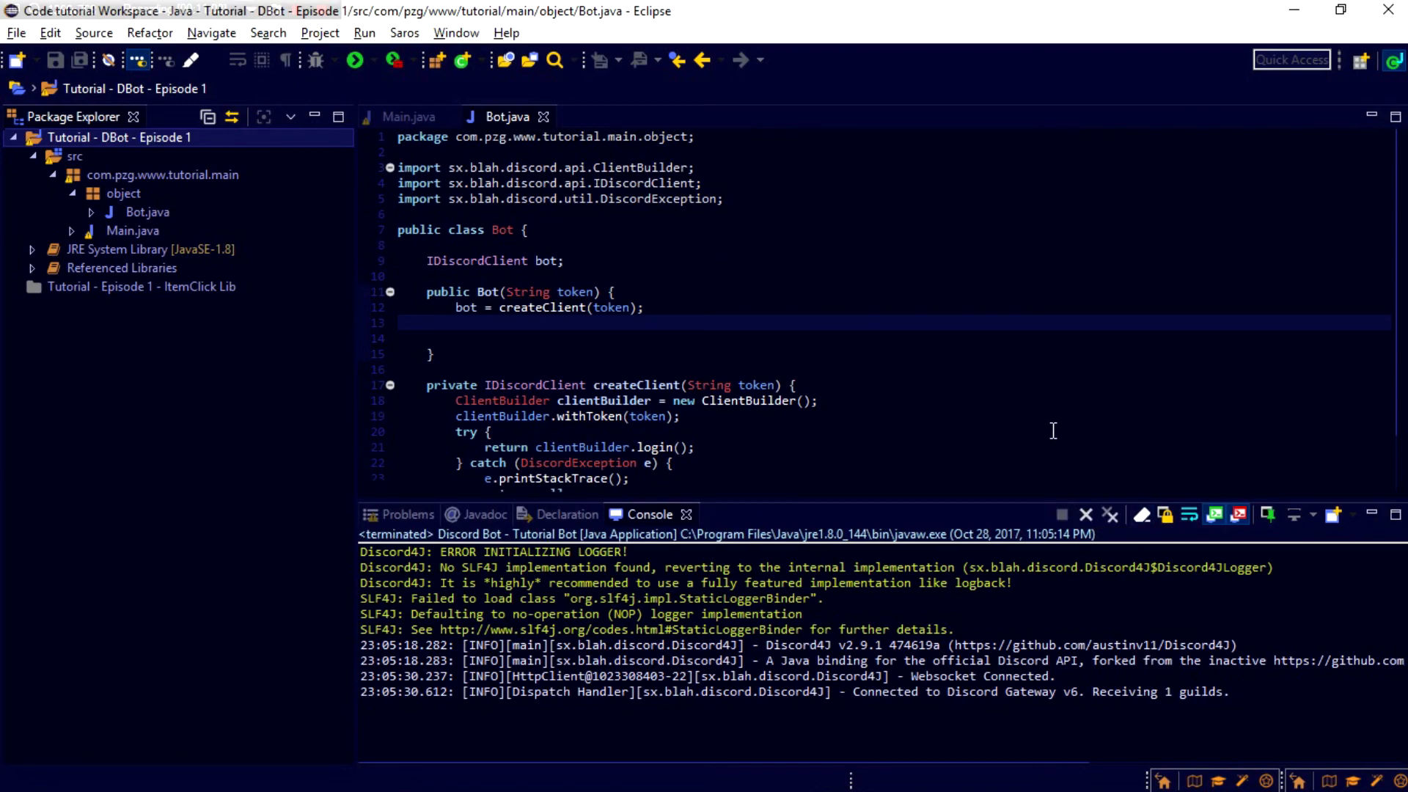
mouse_move(968, 503)
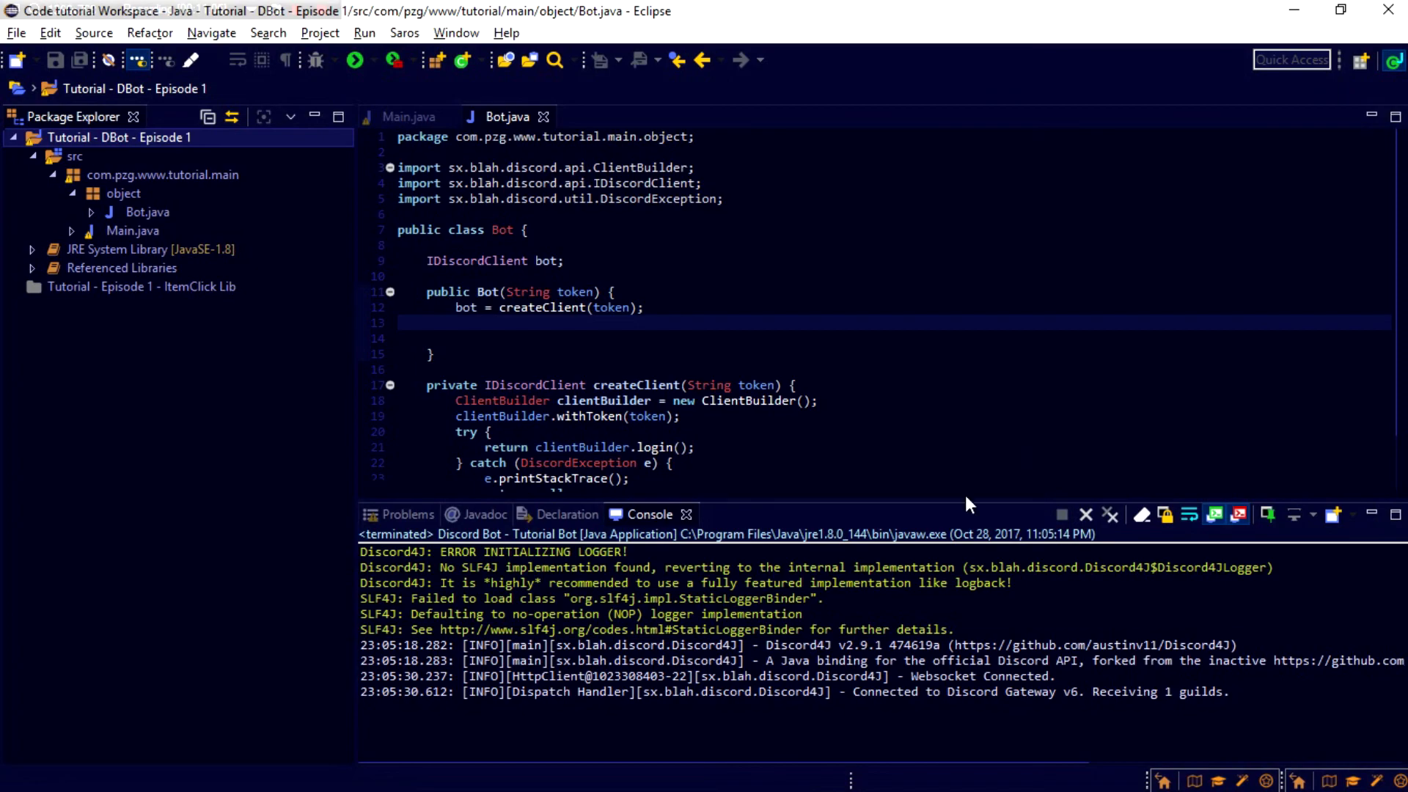